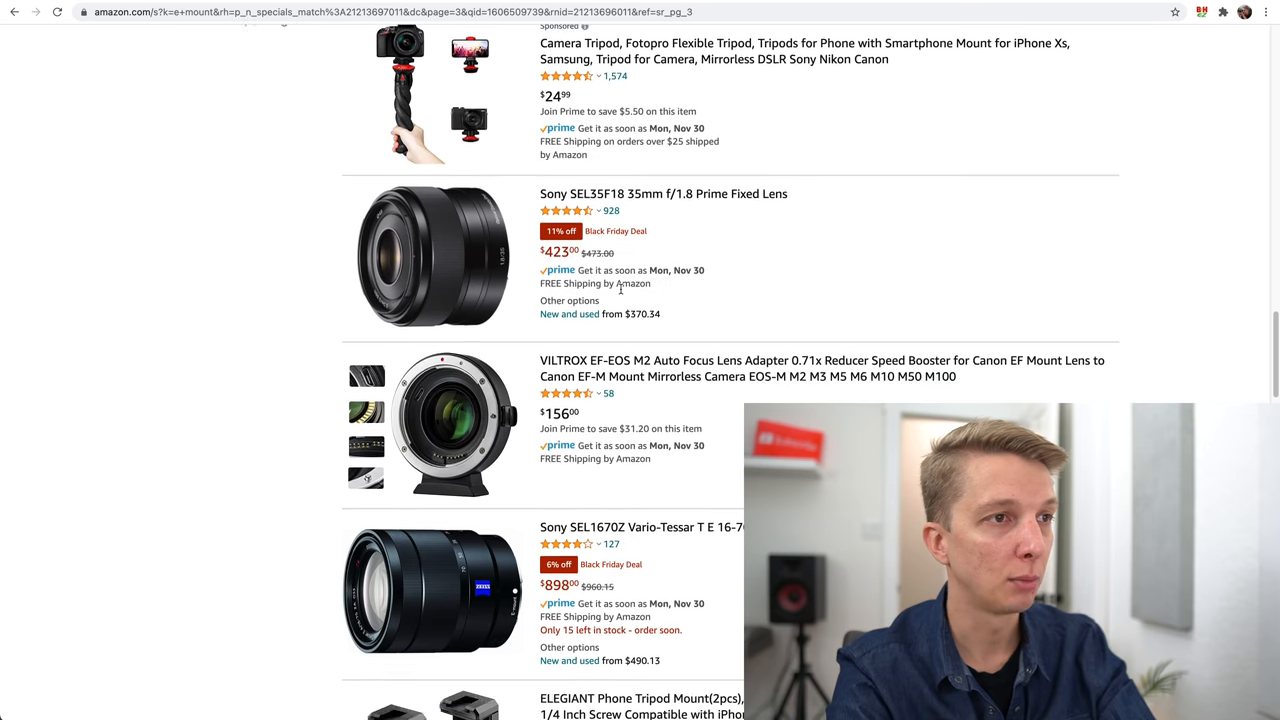
Scroll page 3 of the 'e mount' Black Friday results past the Sony 16-70mm and 24-240mm deals.
scroll("down", 3)
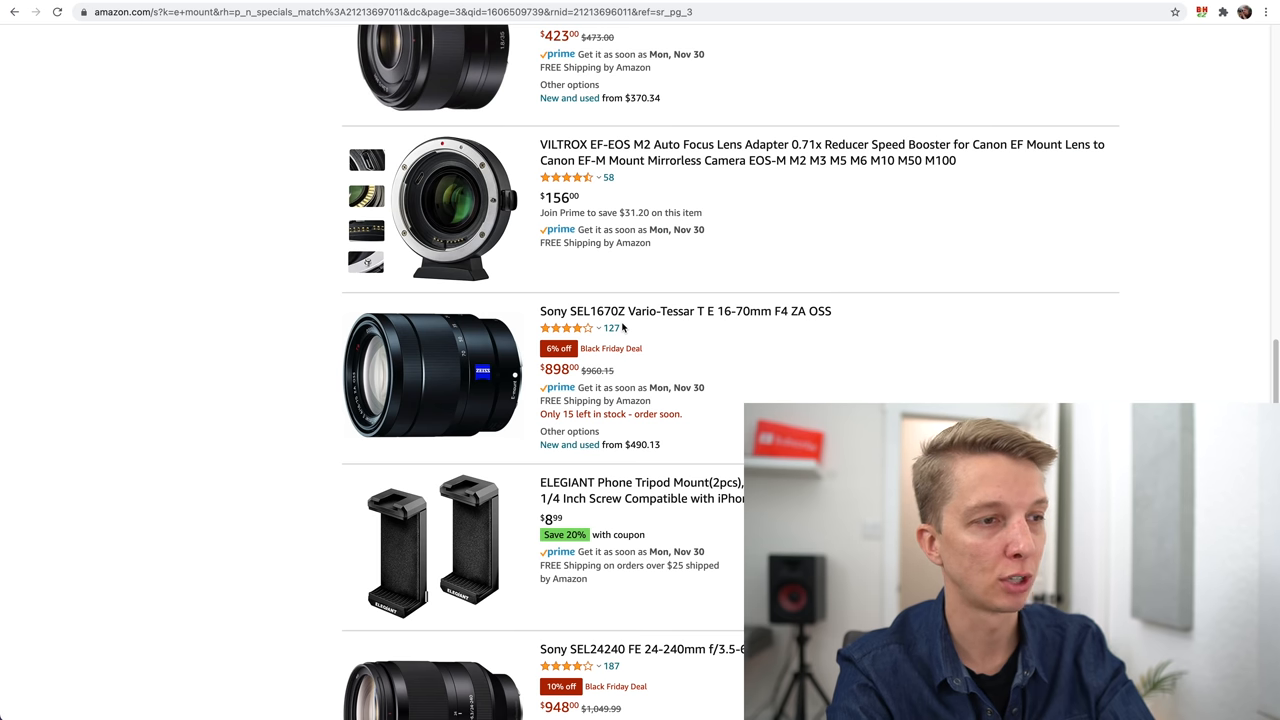
scroll("down", 3)
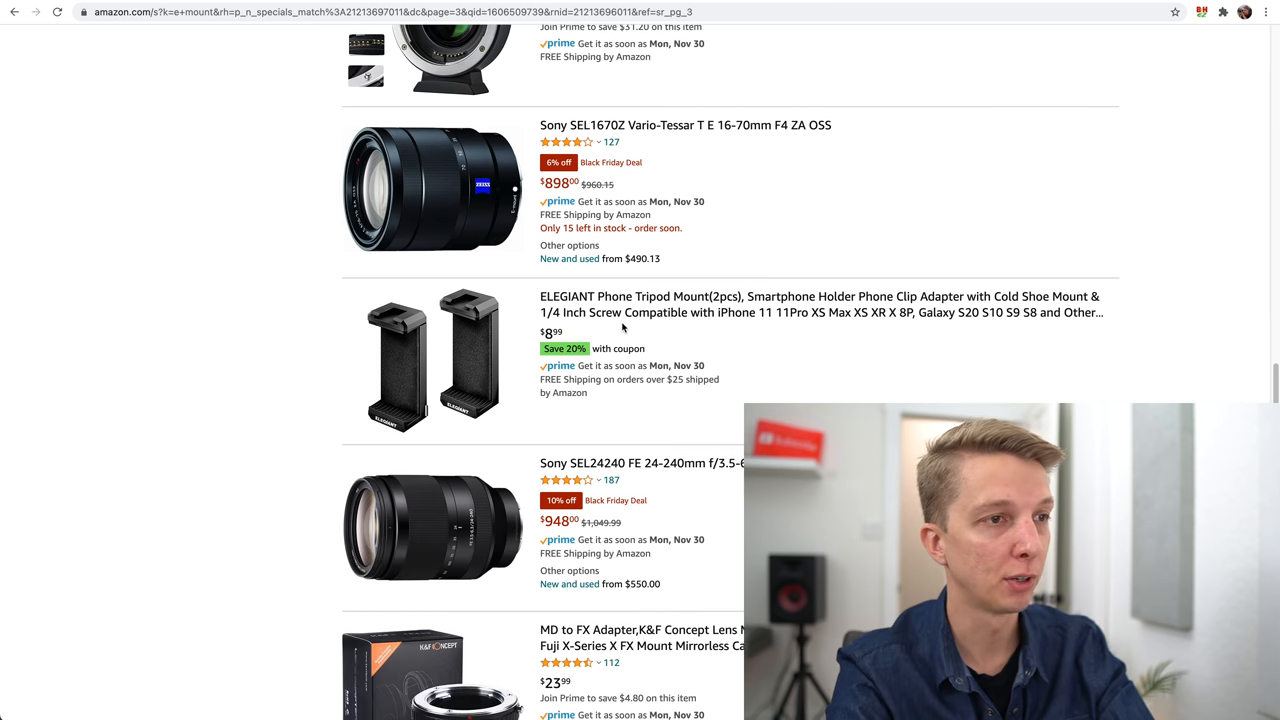
scroll("down", 3)
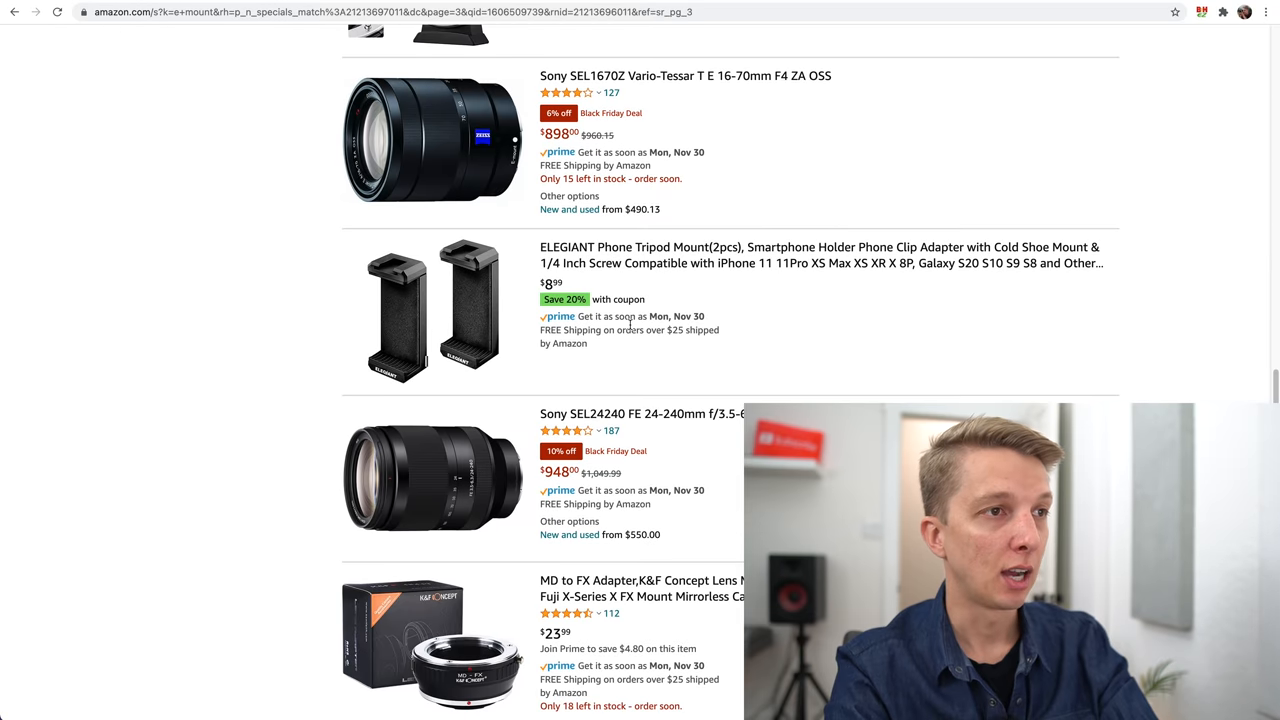
scroll("down", 3)
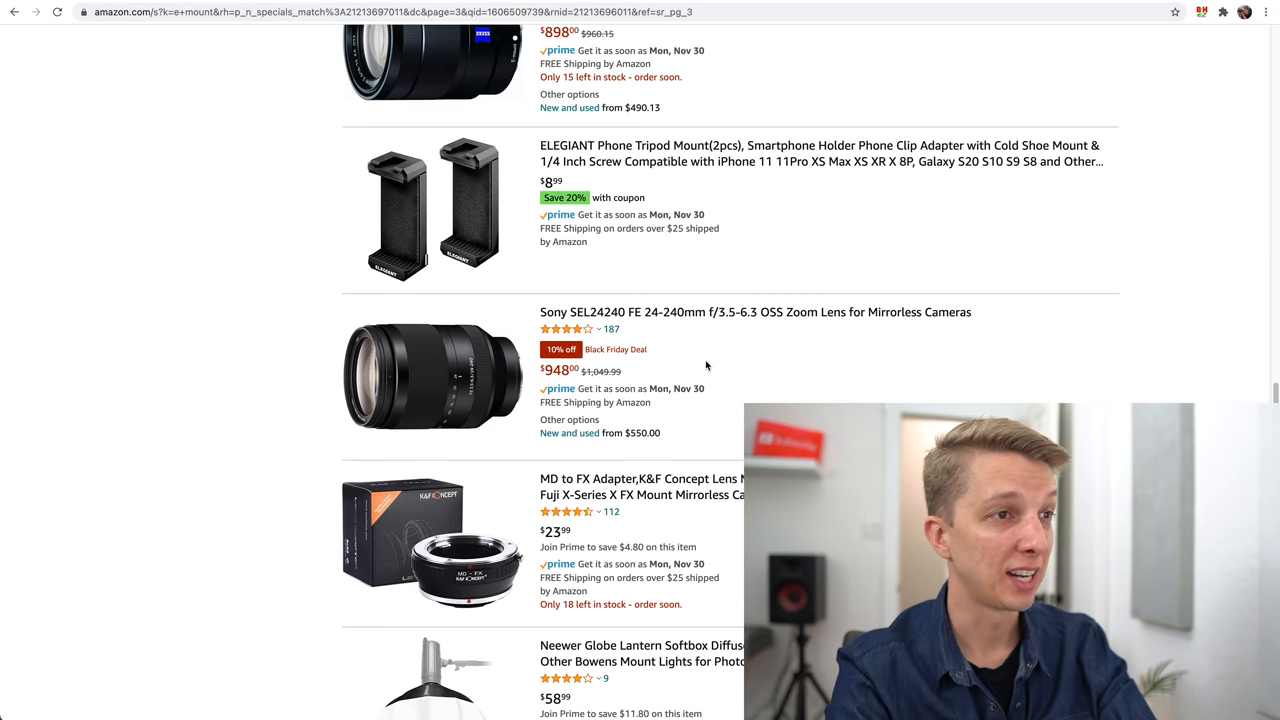
scroll("down", 3)
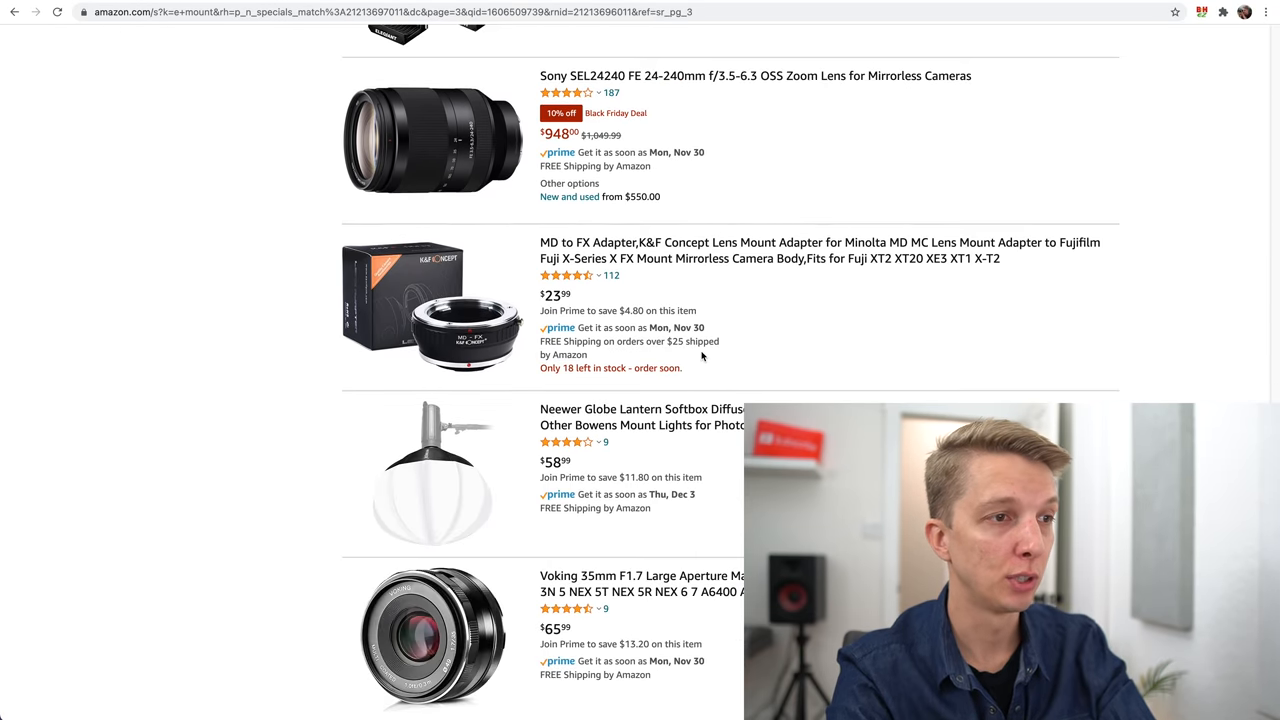
scroll("down", 3)
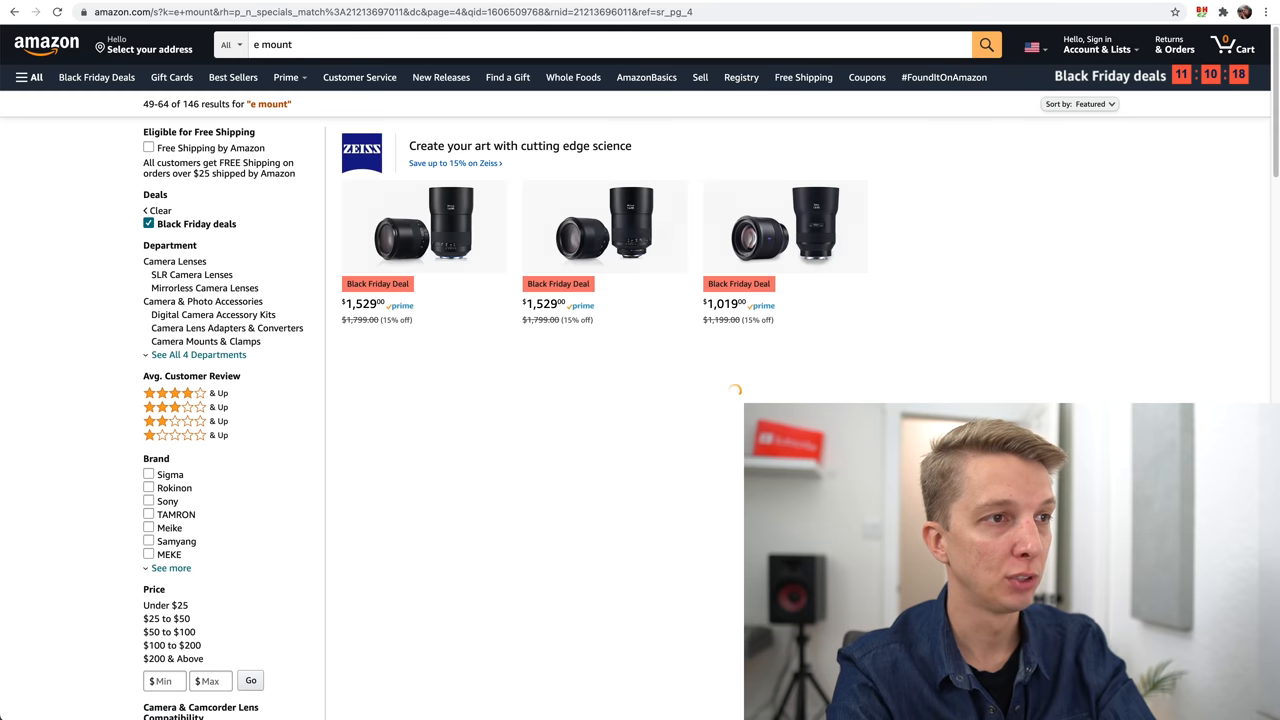
Scroll page 4 of the results down to the Sony SEL1655G 16-55mm F2.8 G at $1,298.
scroll("down", 3)
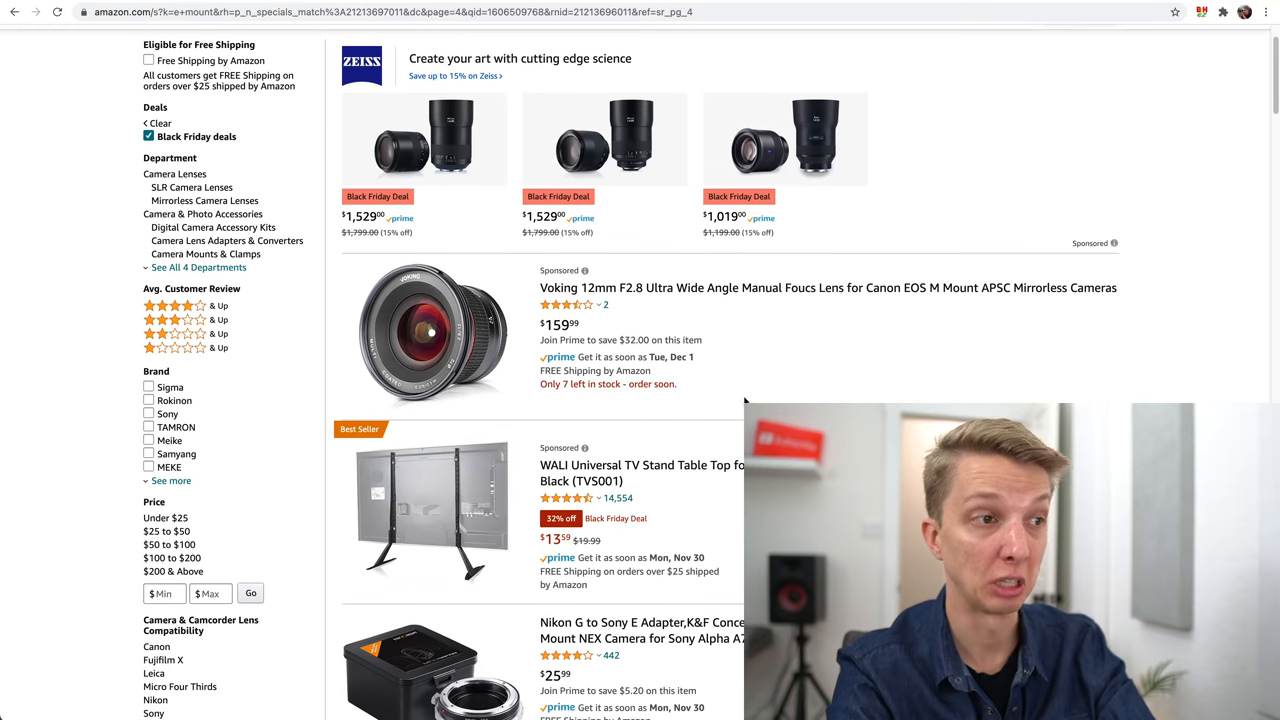
scroll("down", 3)
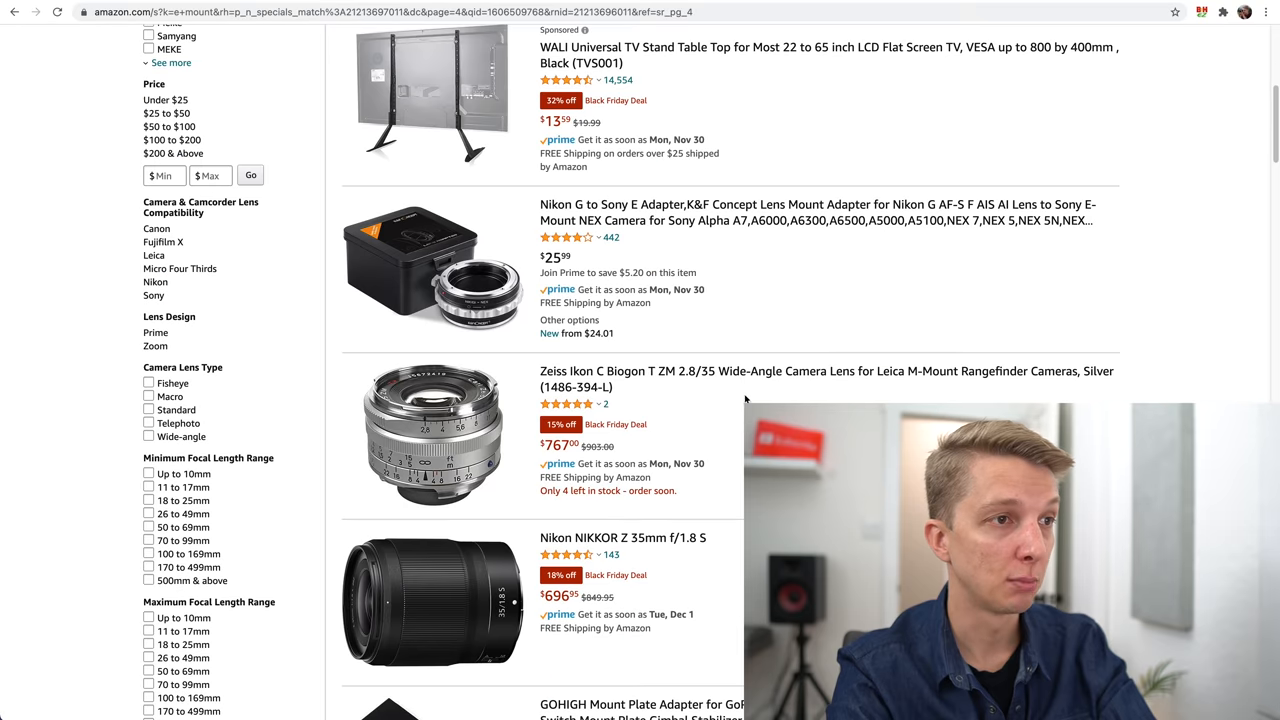
scroll("down", 3)
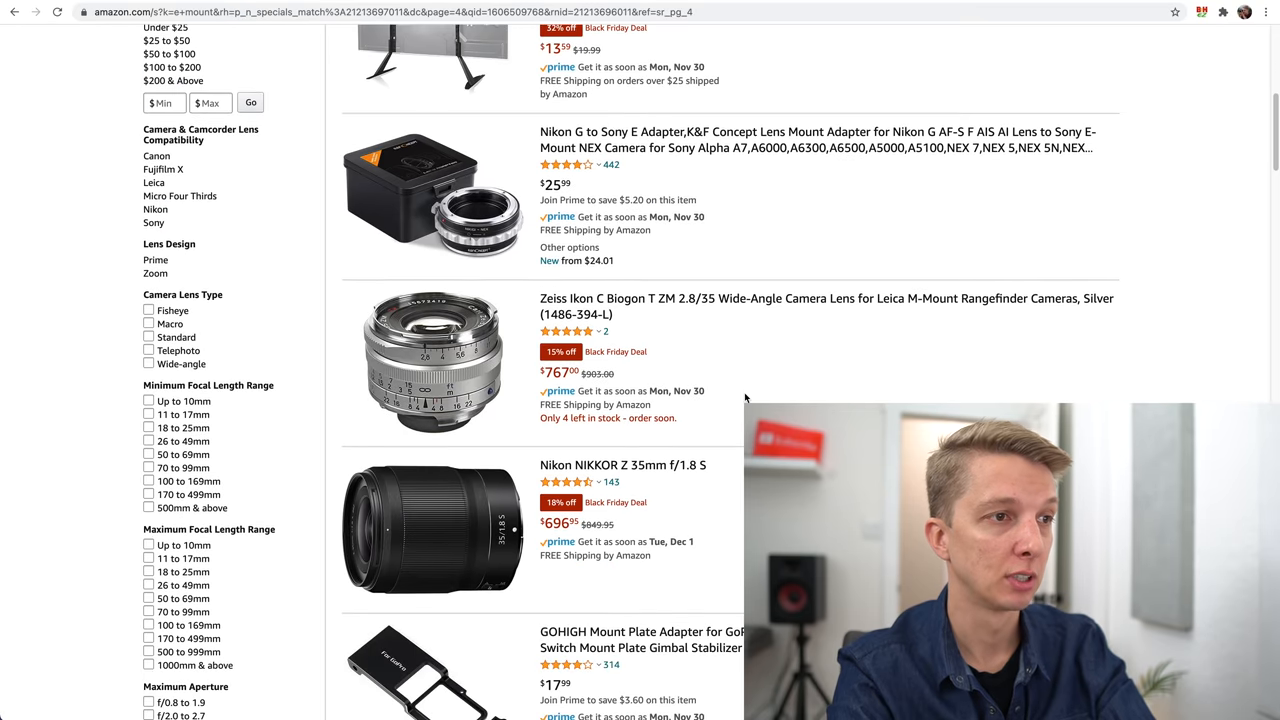
scroll("down", 3)
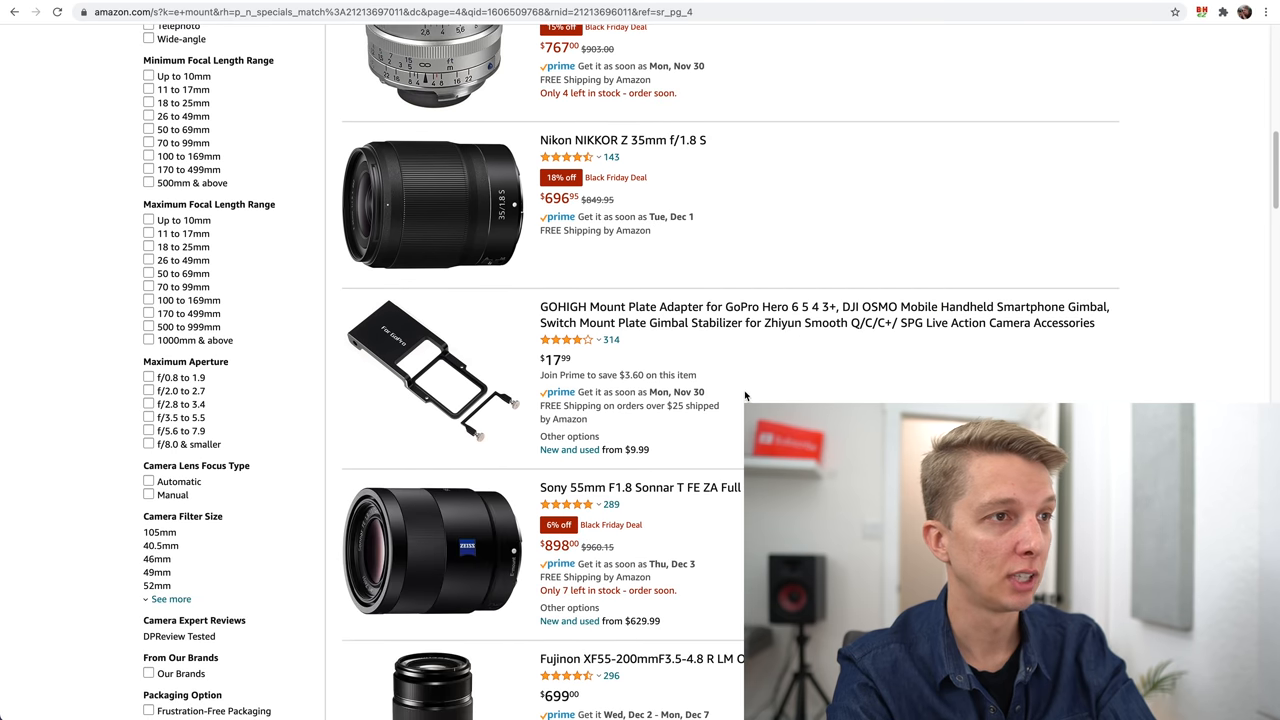
scroll("down", 3)
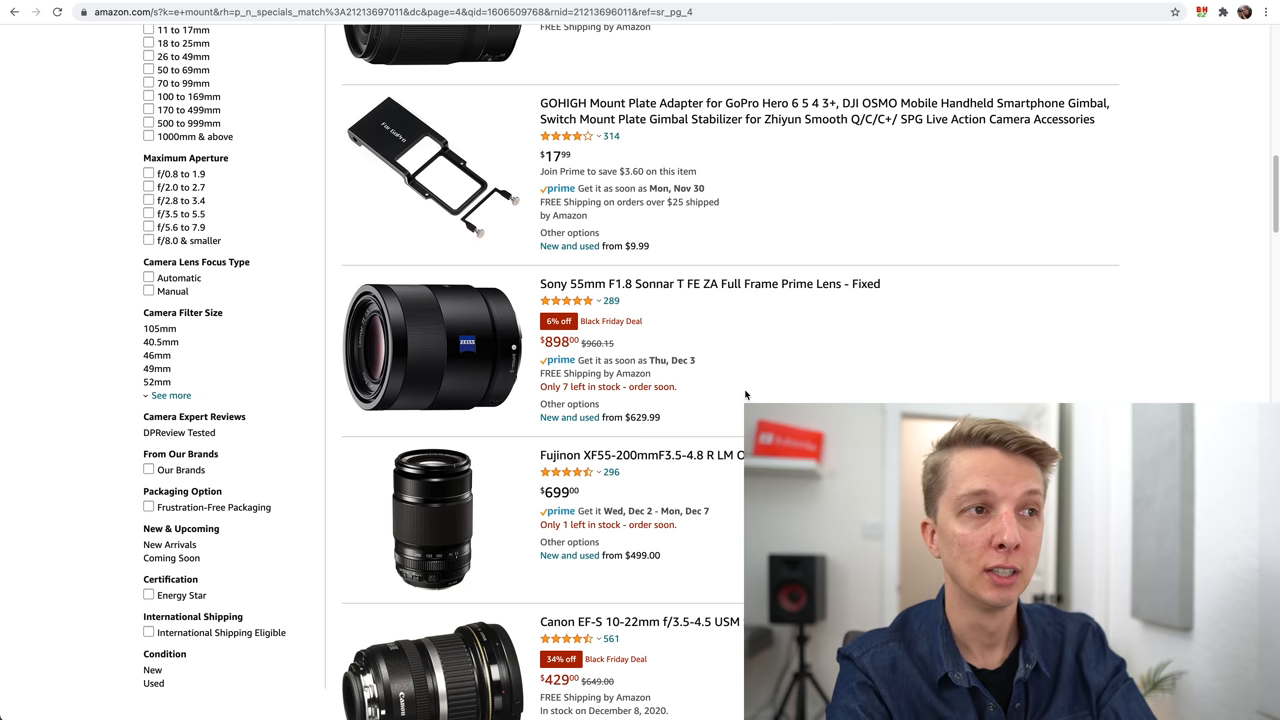
mouse_move(590, 284)
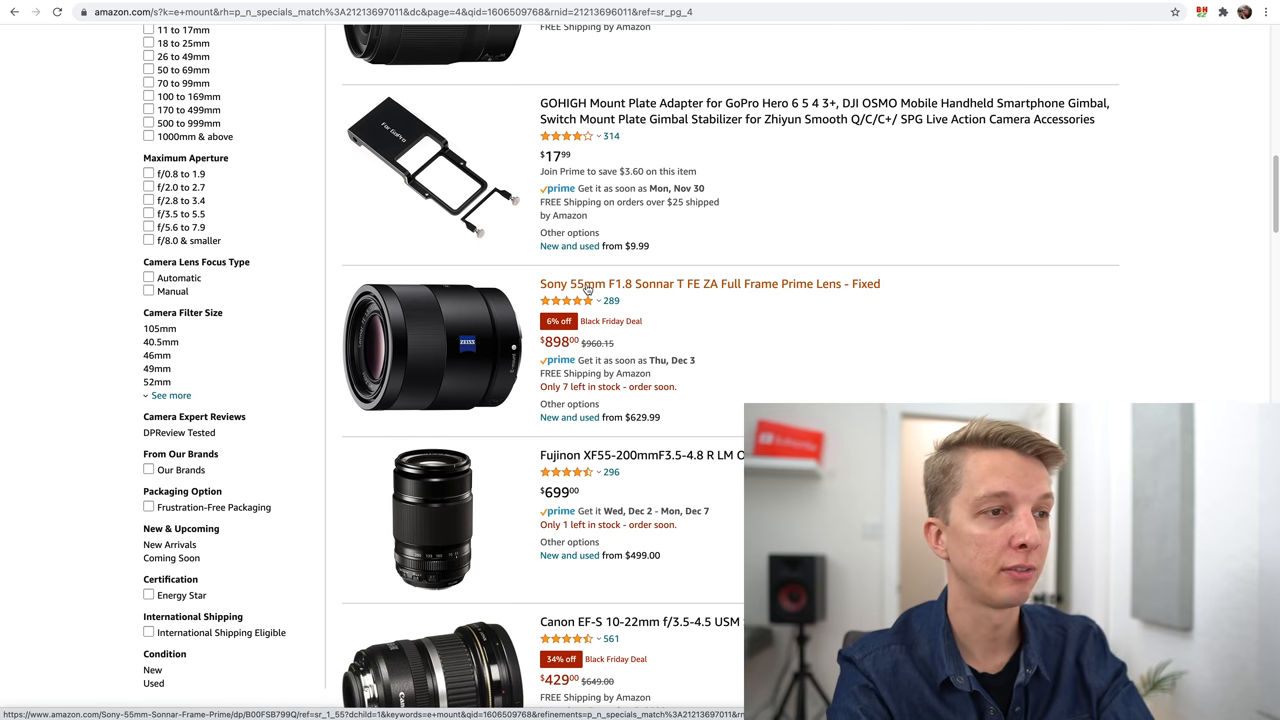
scroll("down", 3)
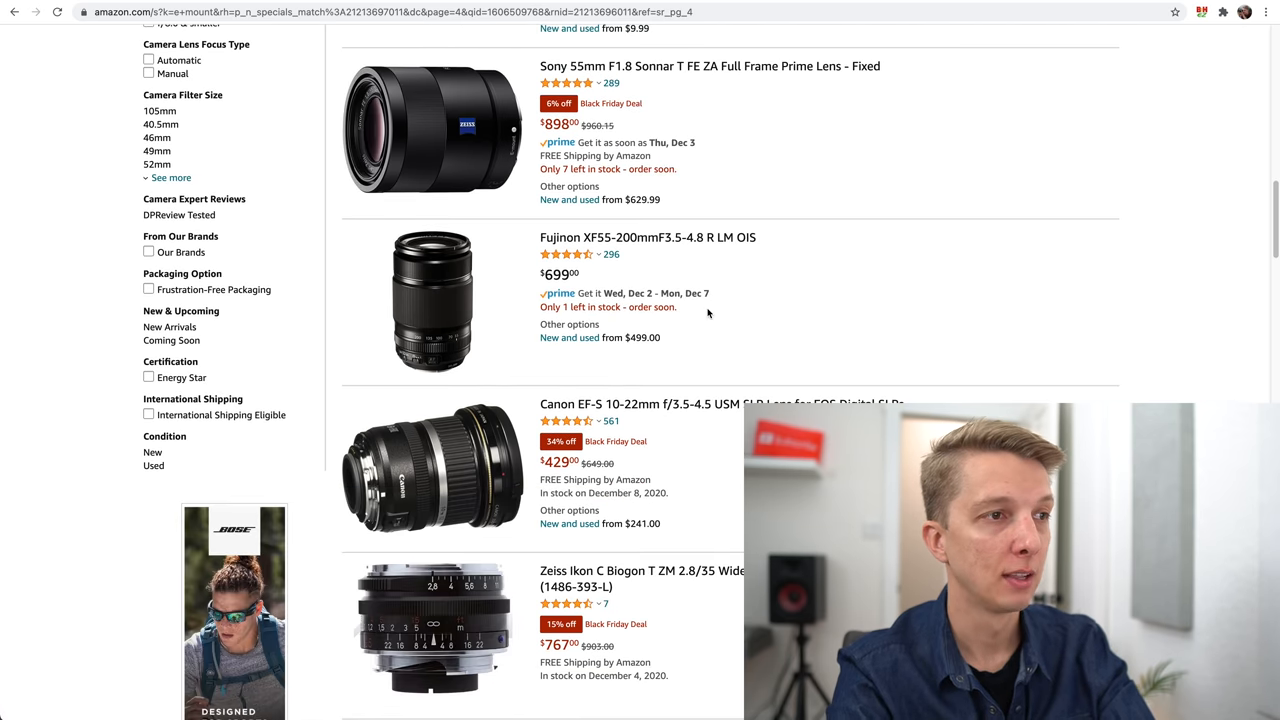
scroll("down", 3)
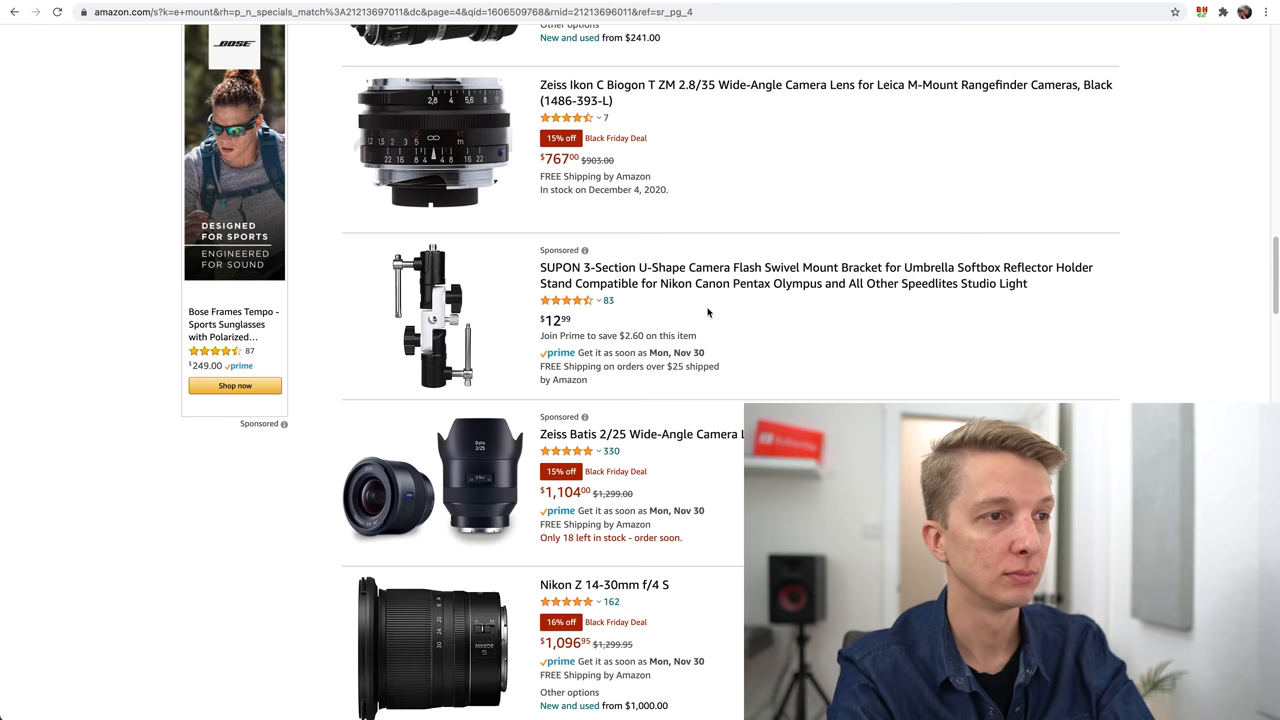
scroll("down", 3)
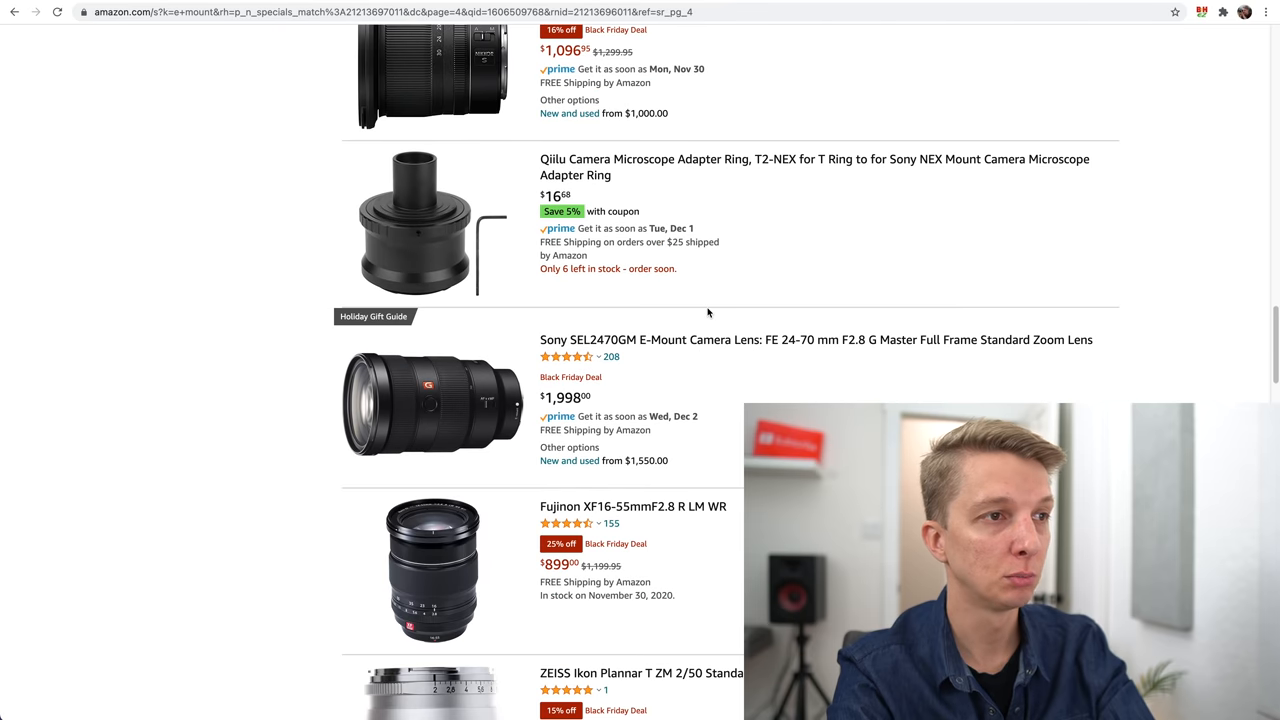
scroll("down", 3)
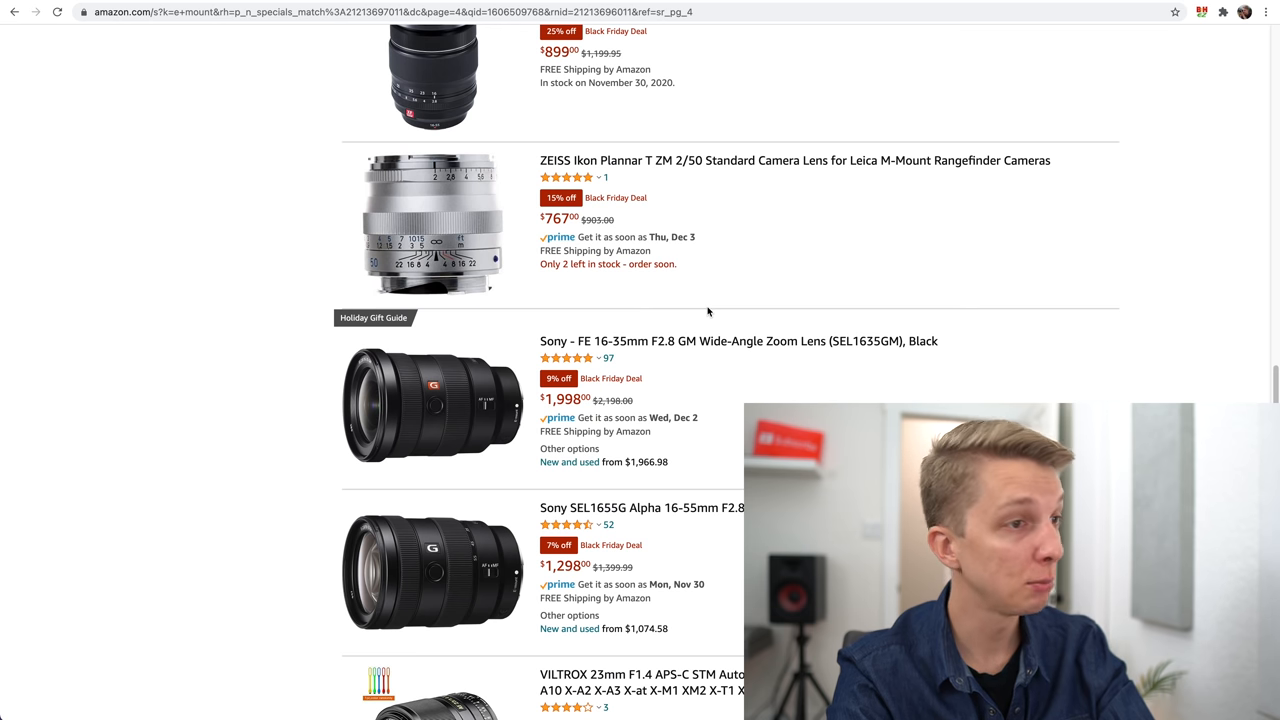
scroll("down", 3)
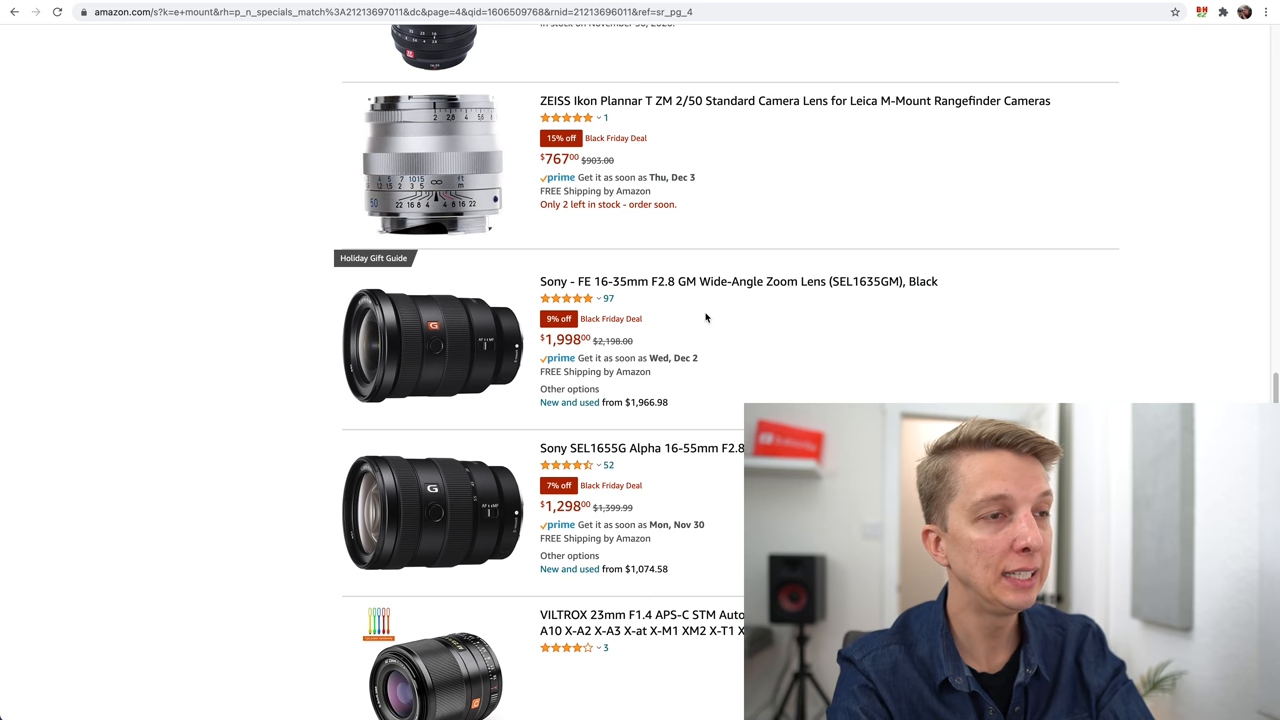
mouse_move(630, 448)
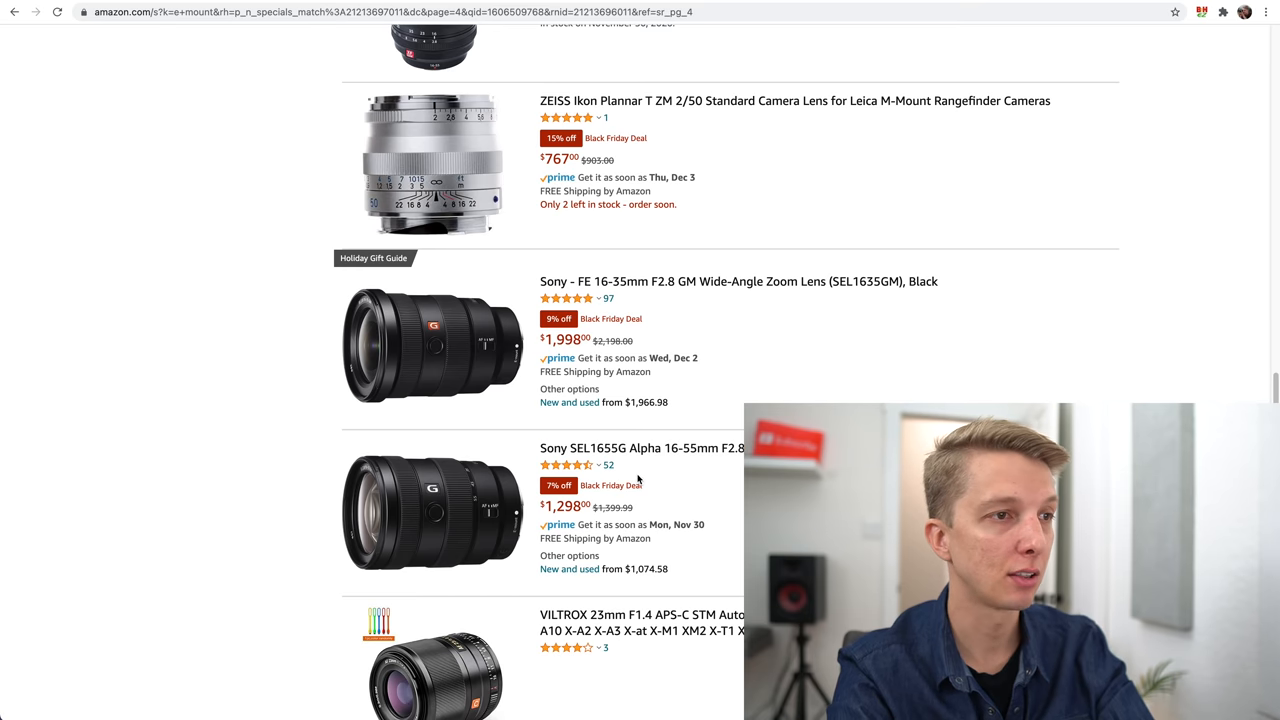
scroll("down", 3)
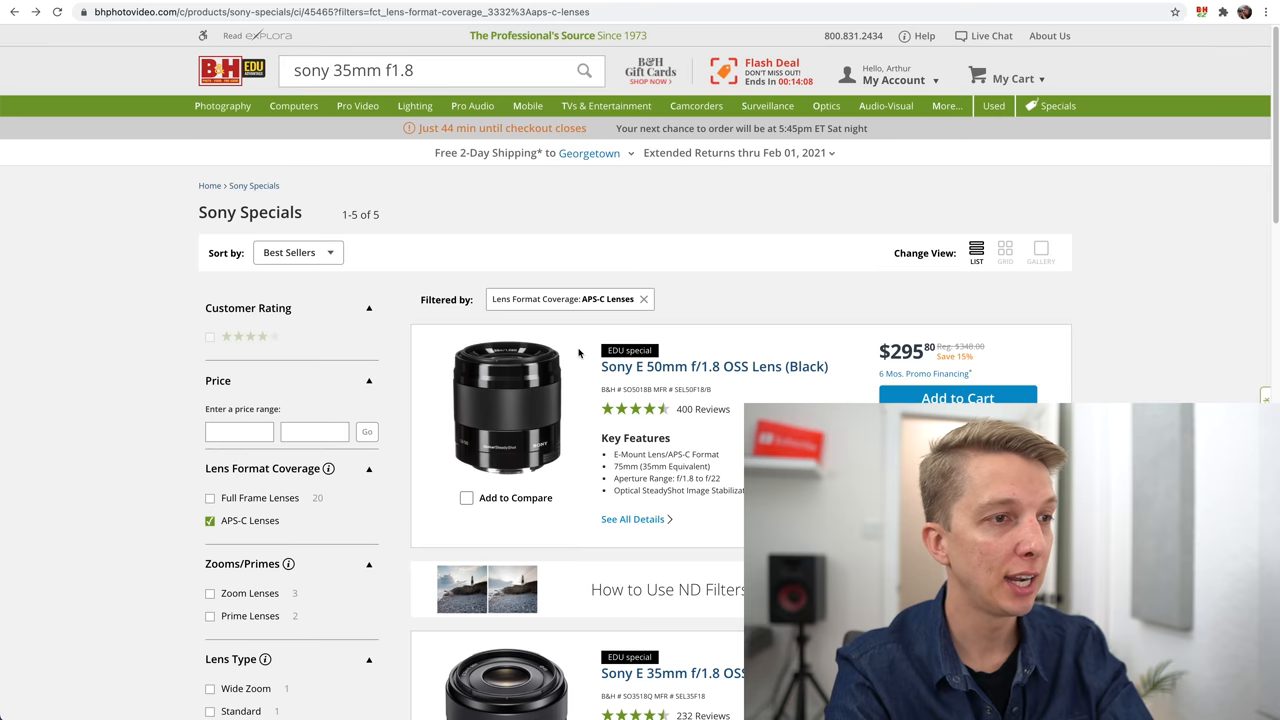
Scroll B&H's APS-C Sony specials to the E 16-55mm f/2.8 G at $1,088, then Amazon's next page.
scroll("down", 3)
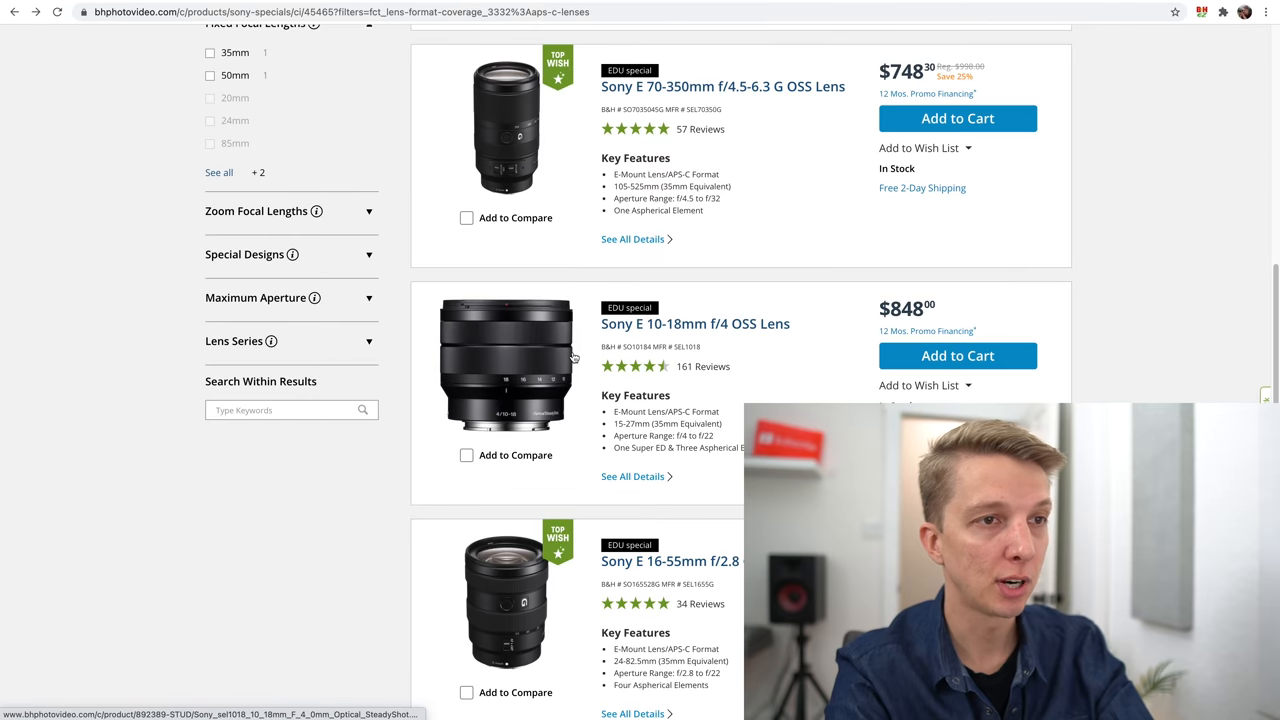
scroll("down", 3)
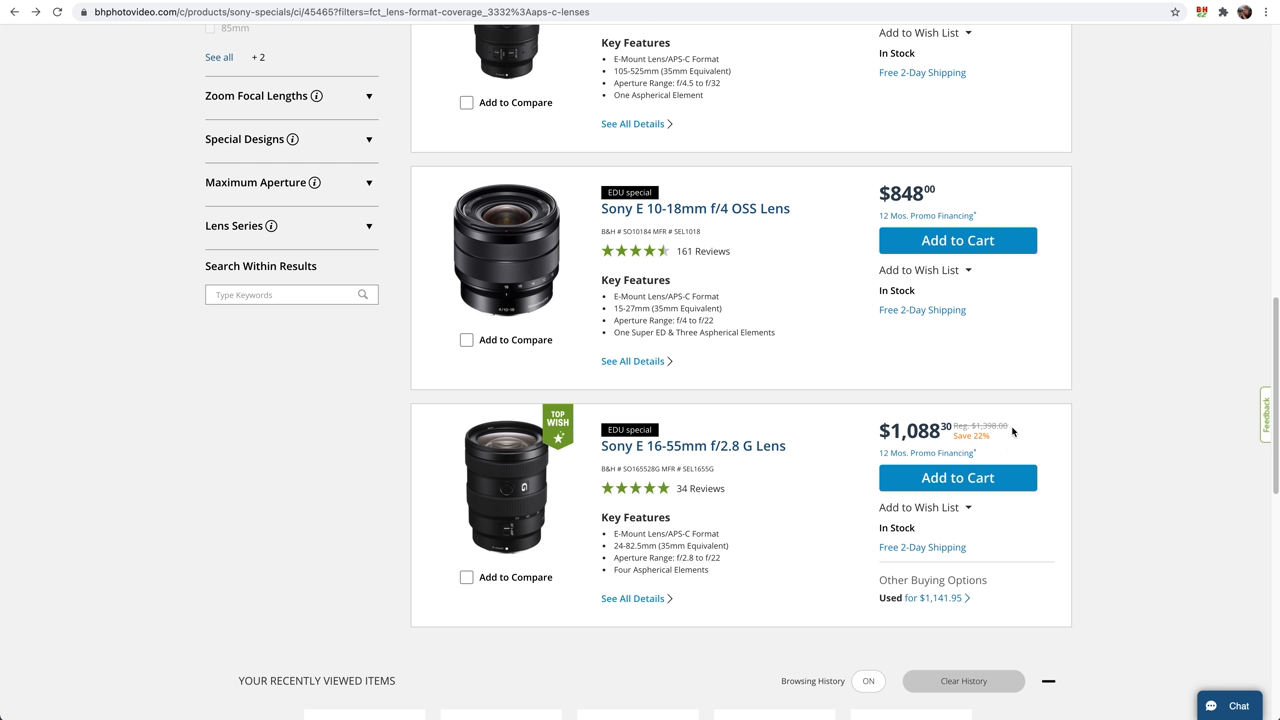
mouse_move(812, 452)
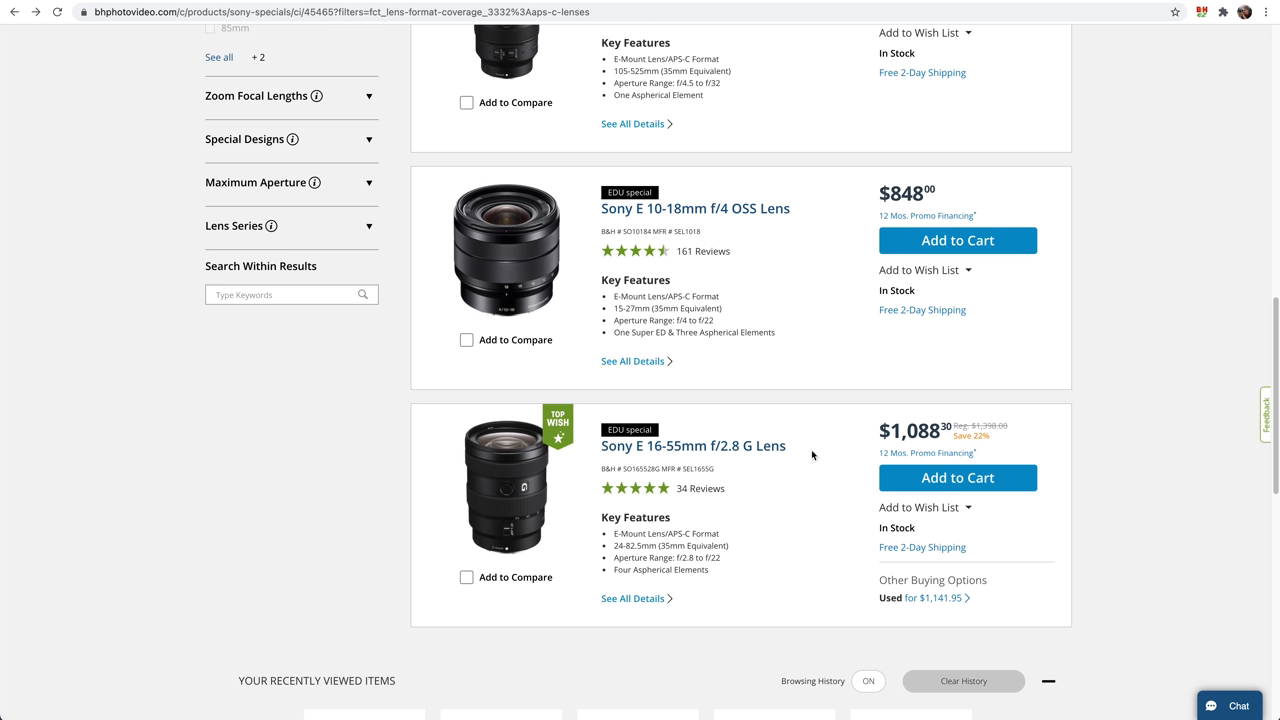
mouse_move(864, 432)
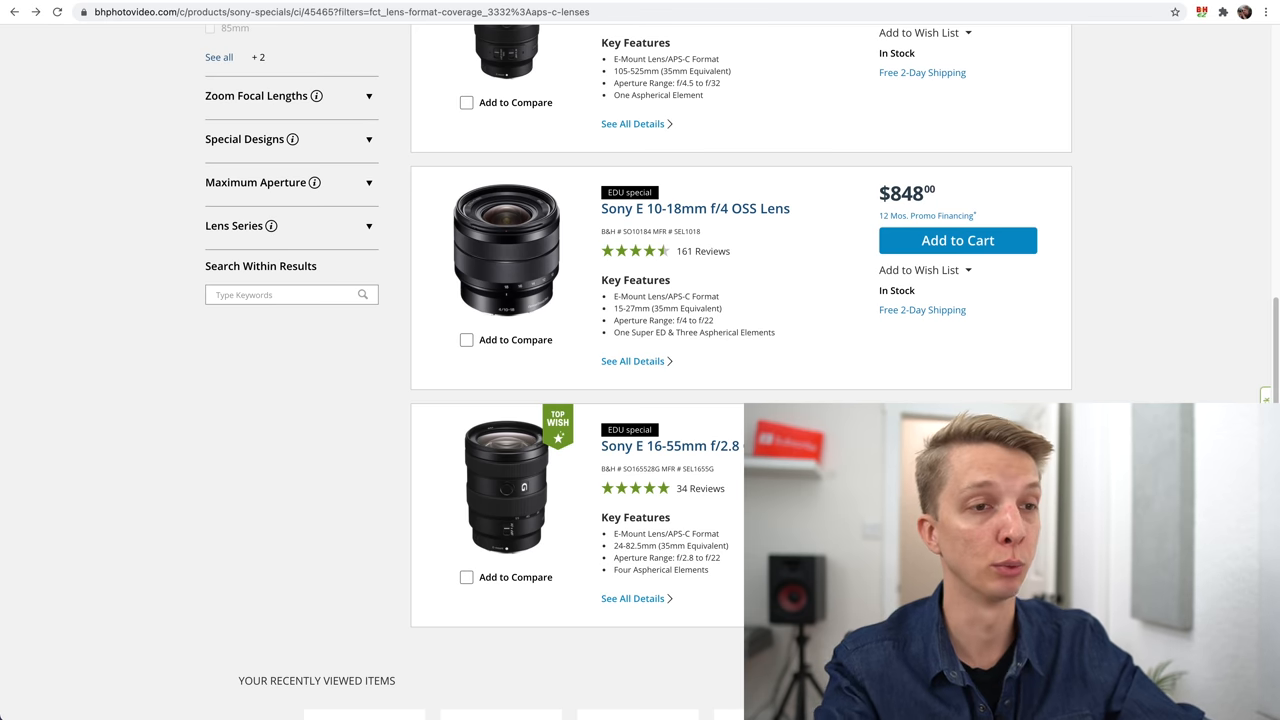
scroll("down", 3)
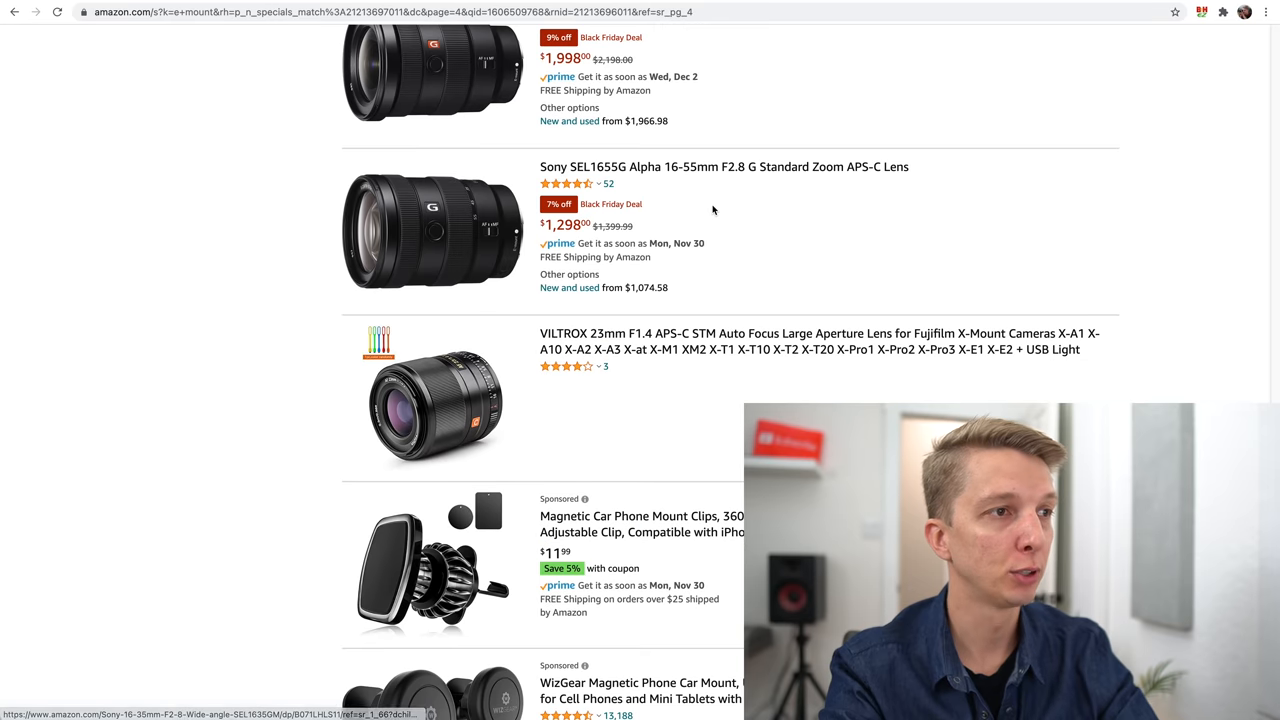
scroll("down", 3)
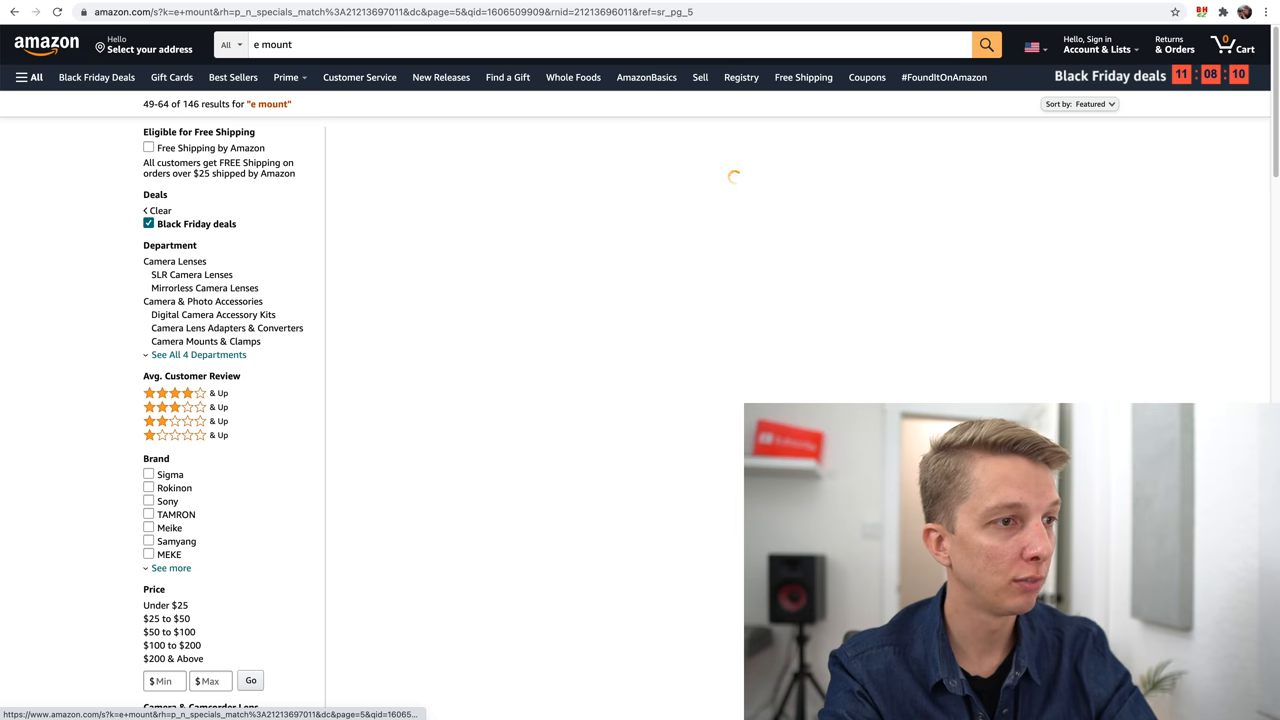
Scroll page 5 of the 'e mount' results (65–80 of 146) to related searches and back up.
scroll("down", 3)
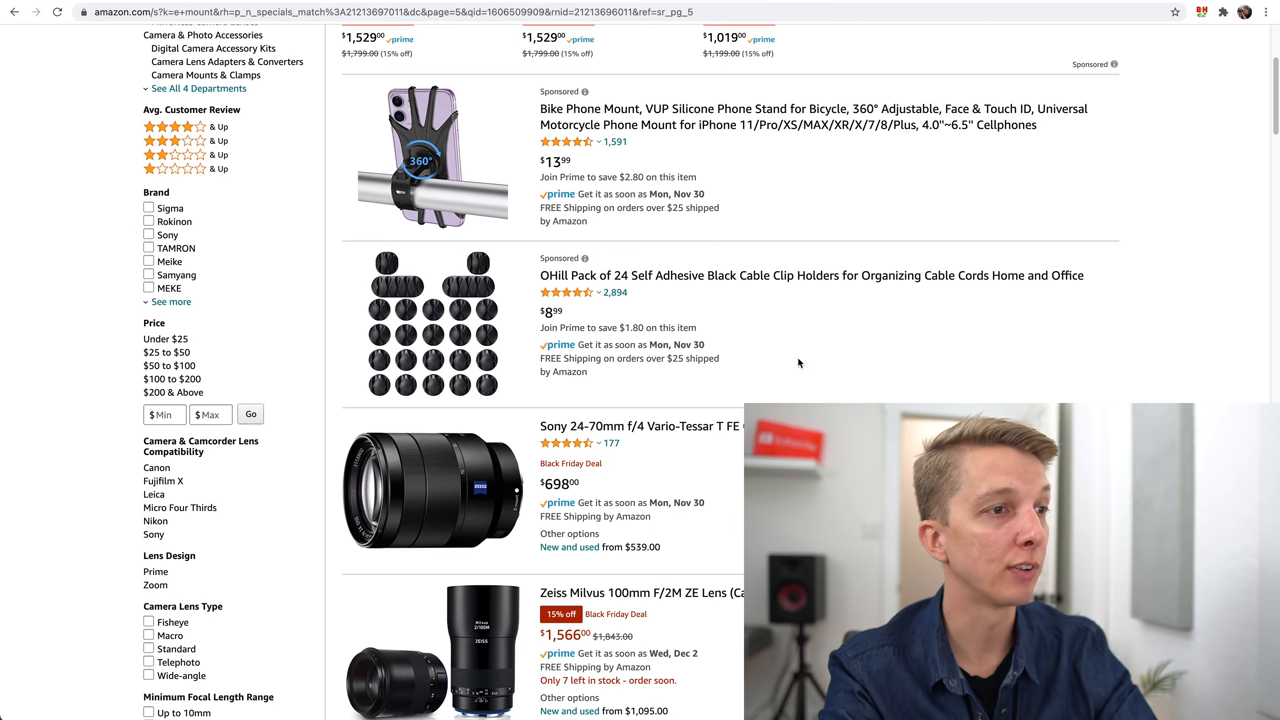
scroll("down", 3)
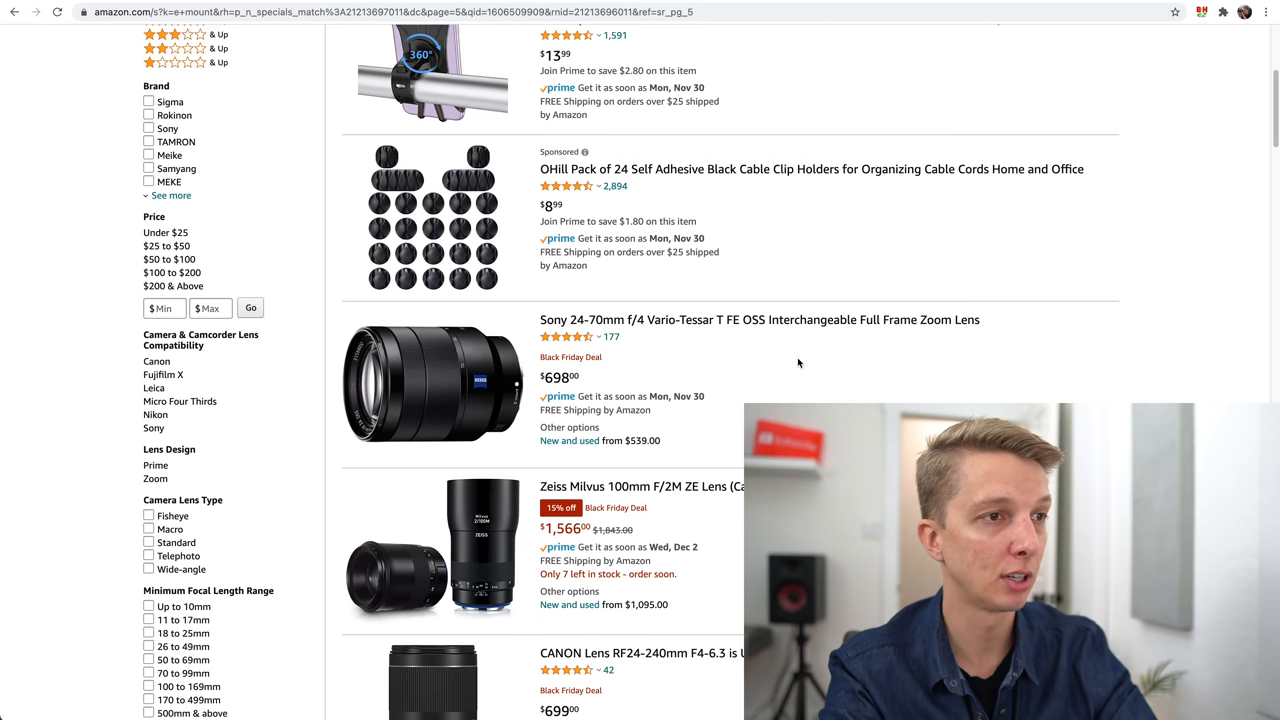
scroll("down", 3)
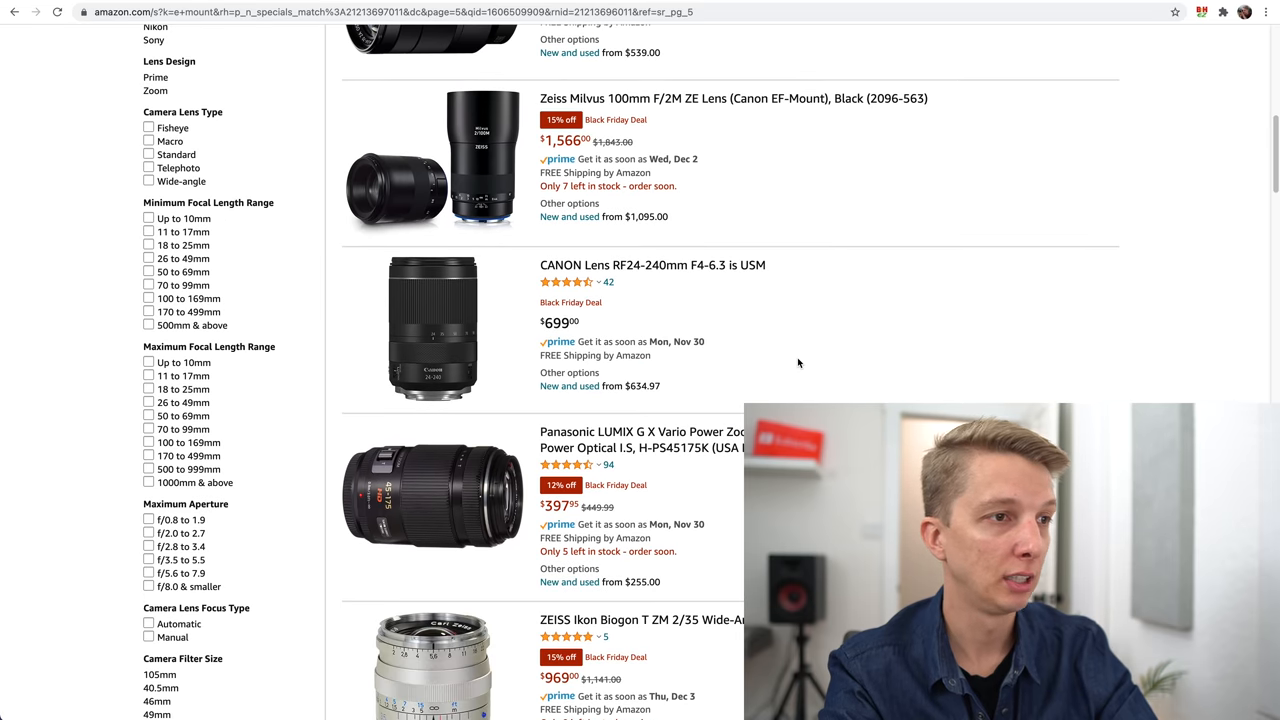
scroll("down", 3)
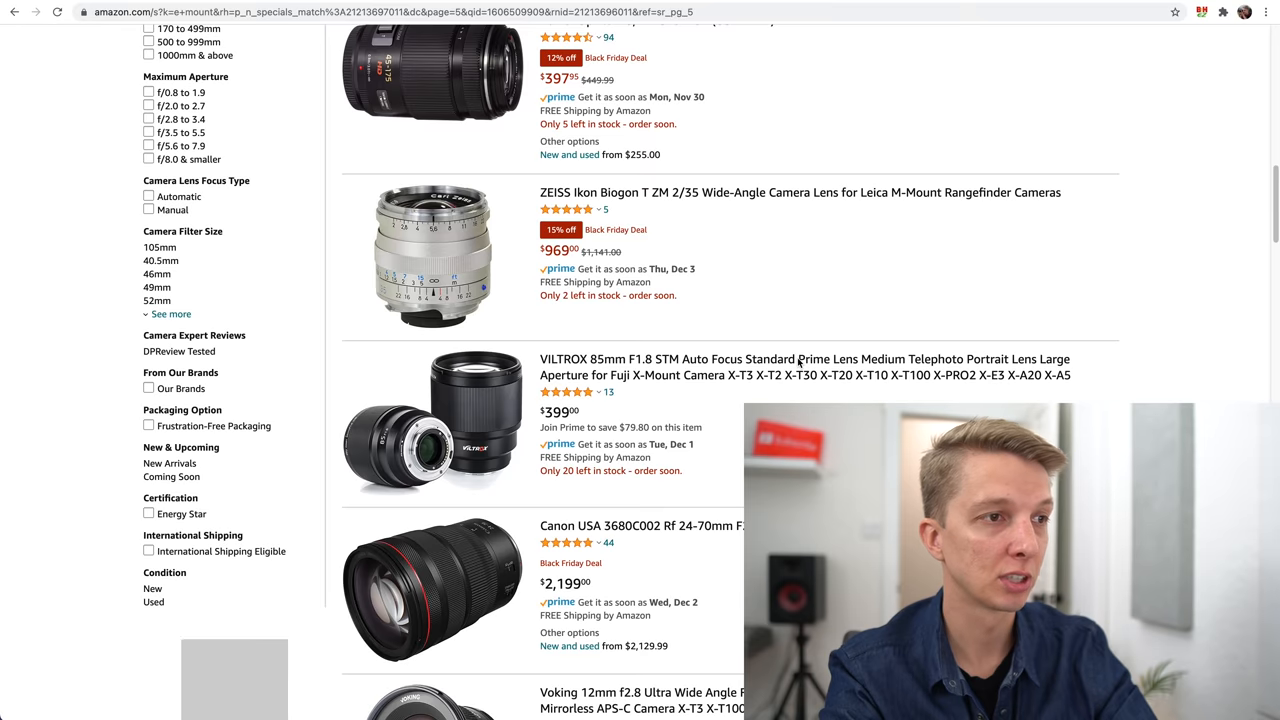
scroll("down", 3)
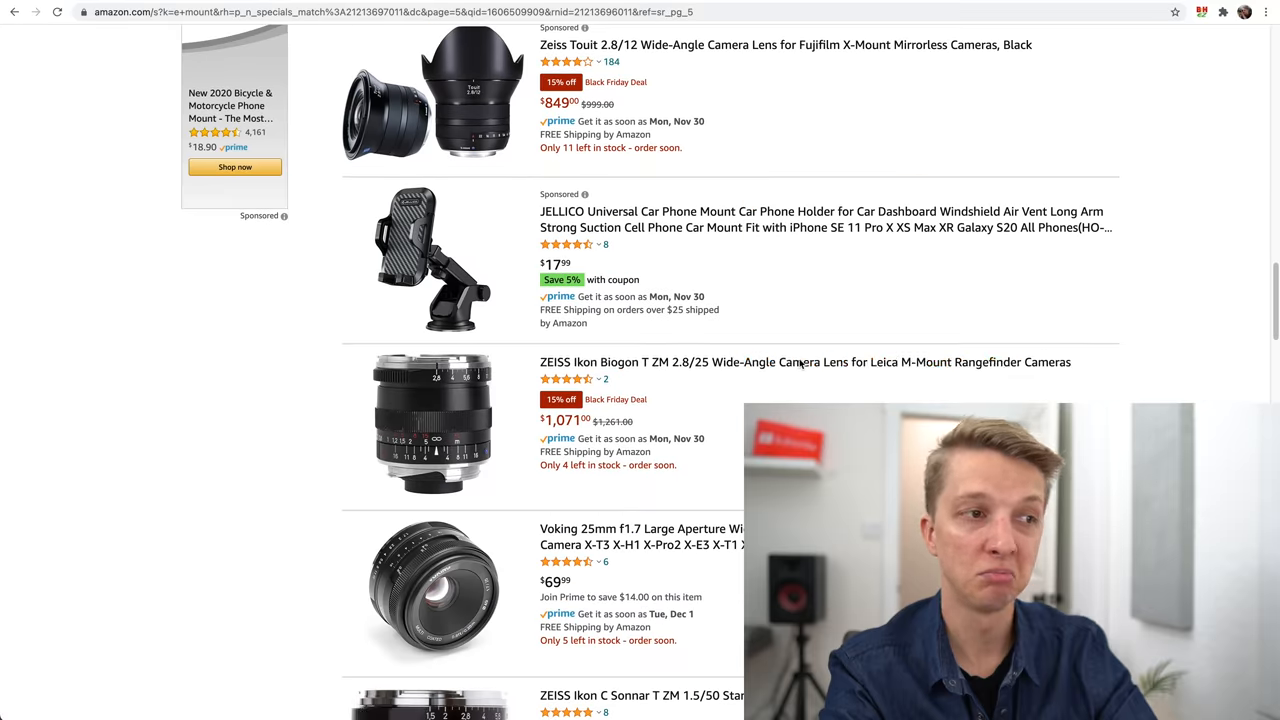
scroll("down", 3)
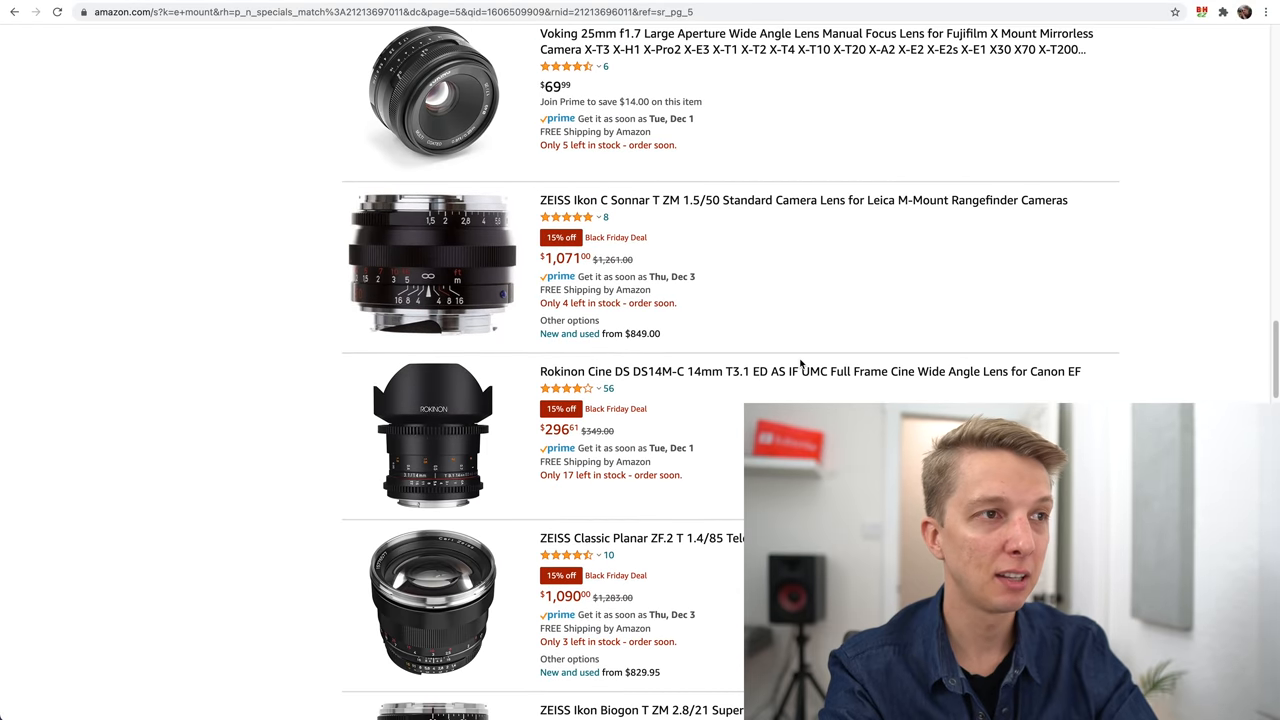
scroll("down", 3)
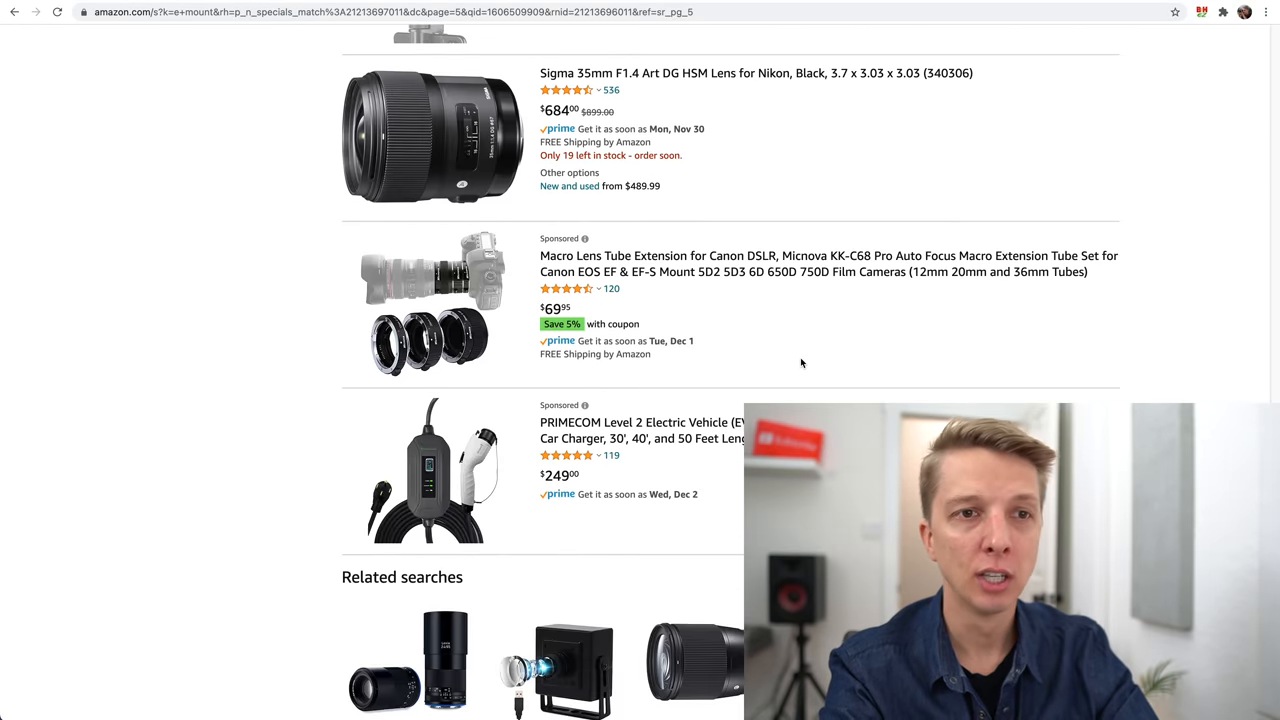
scroll("up", 3)
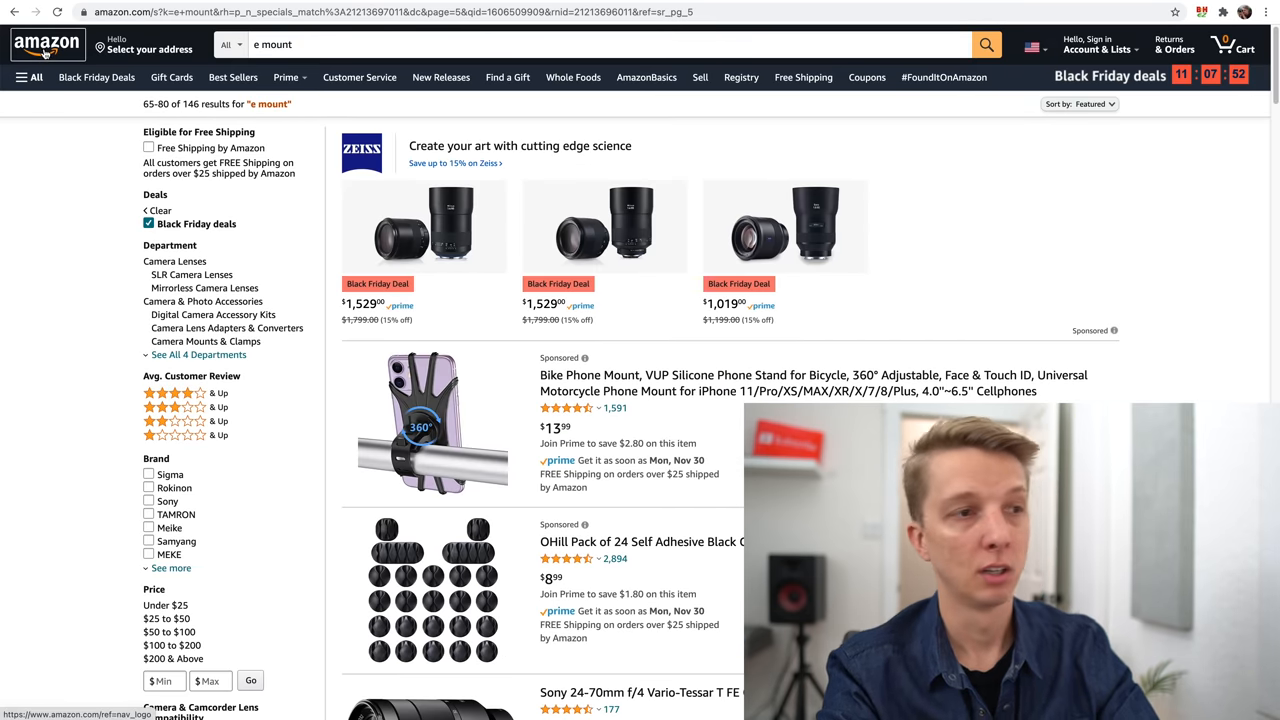
From the Amazon home page, search 'sd card' and look over the Black Friday results.
left_click(40, 44)
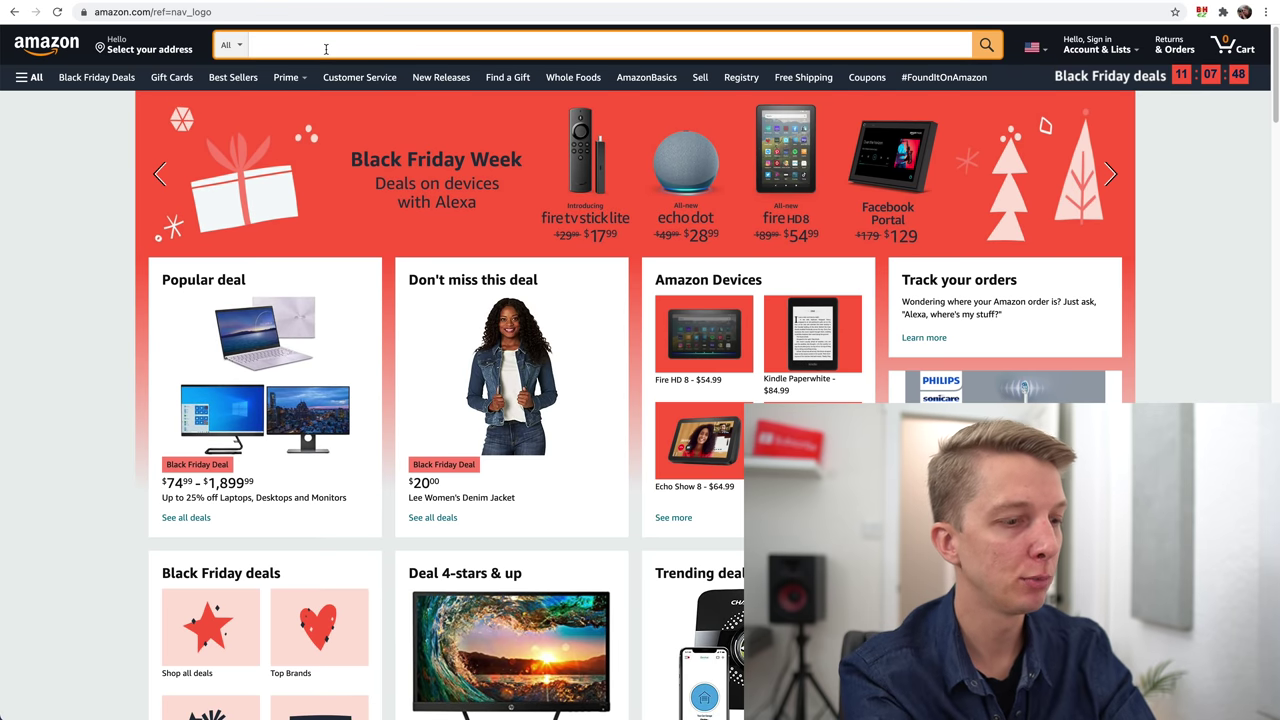
type("memo")
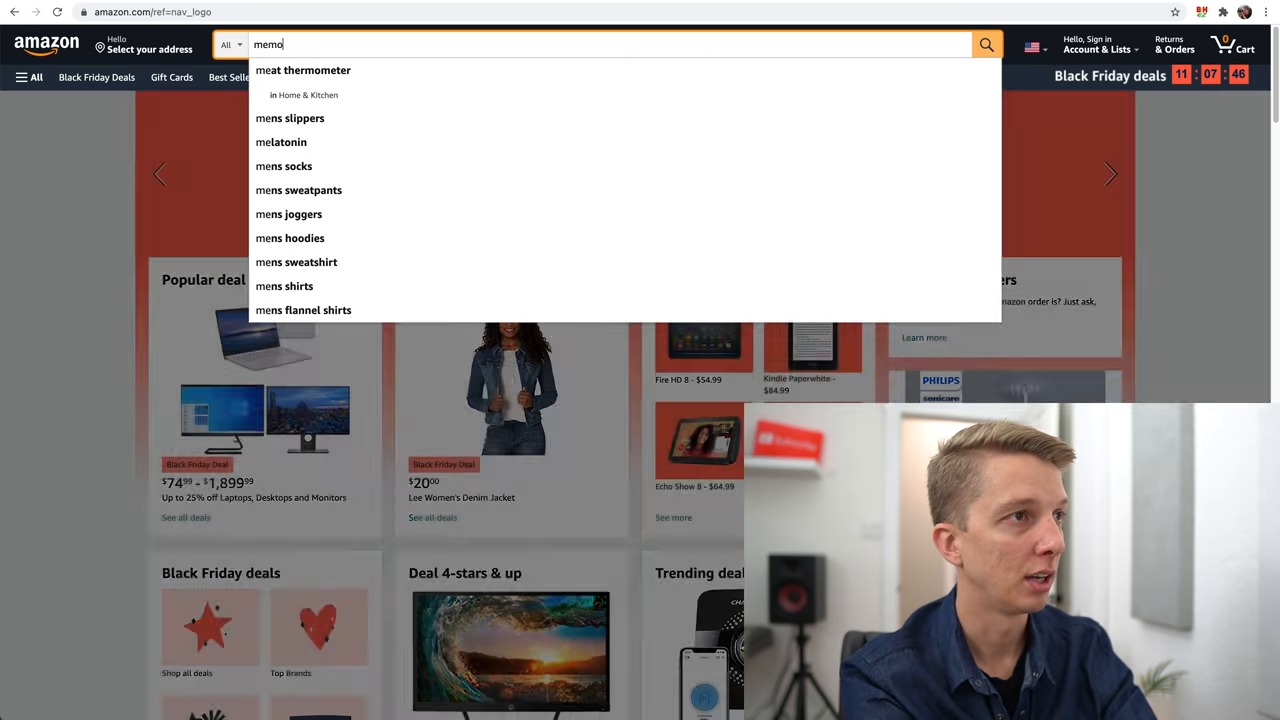
type("sd c")
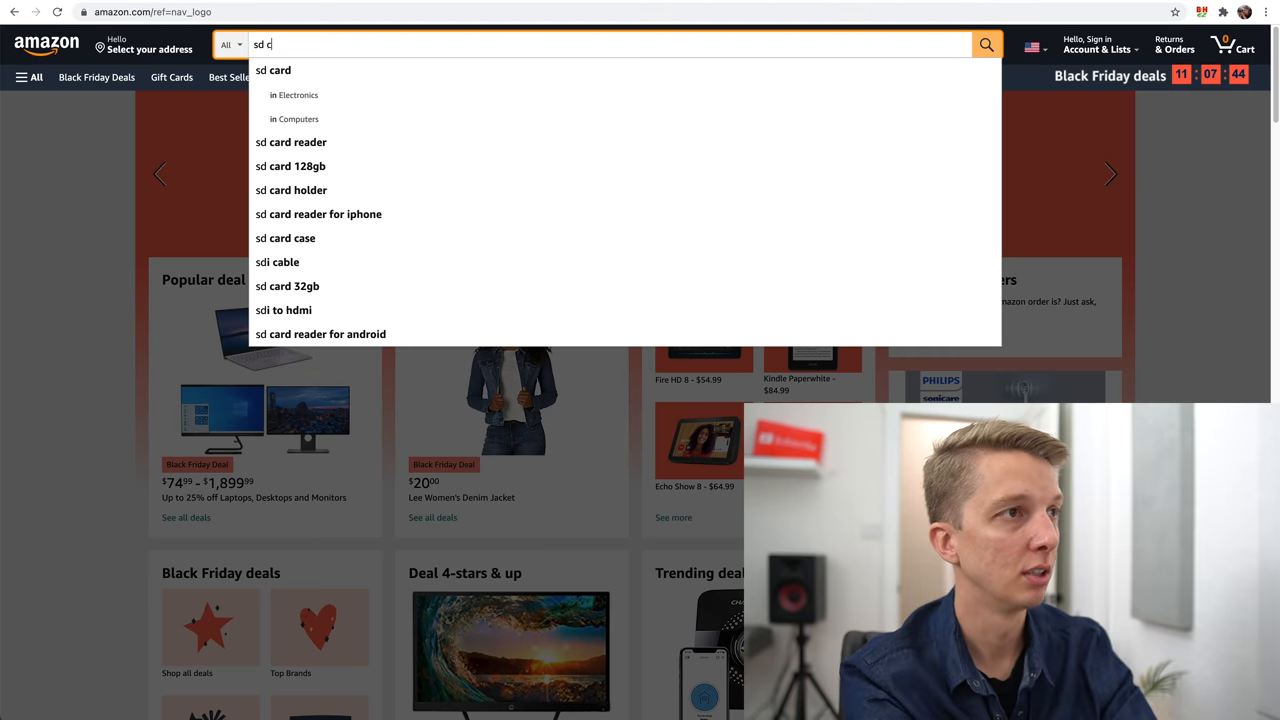
left_click(272, 70)
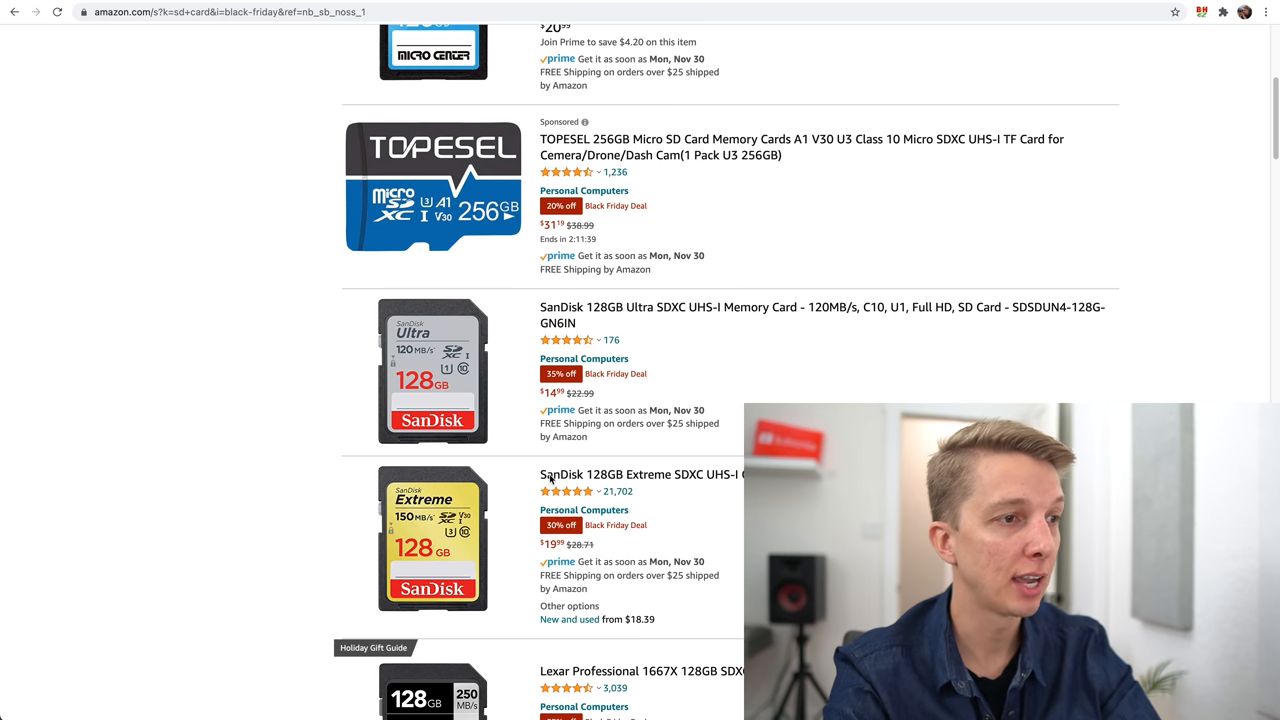
scroll("down", 3)
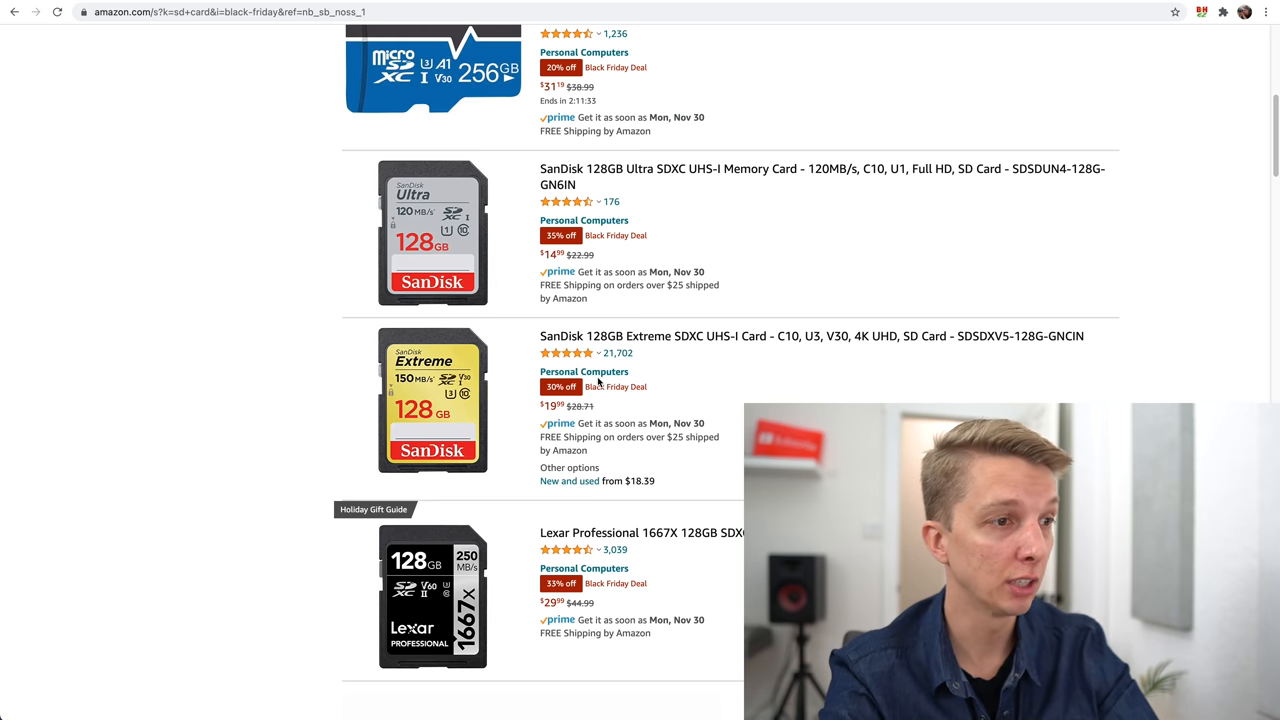
mouse_move(580, 346)
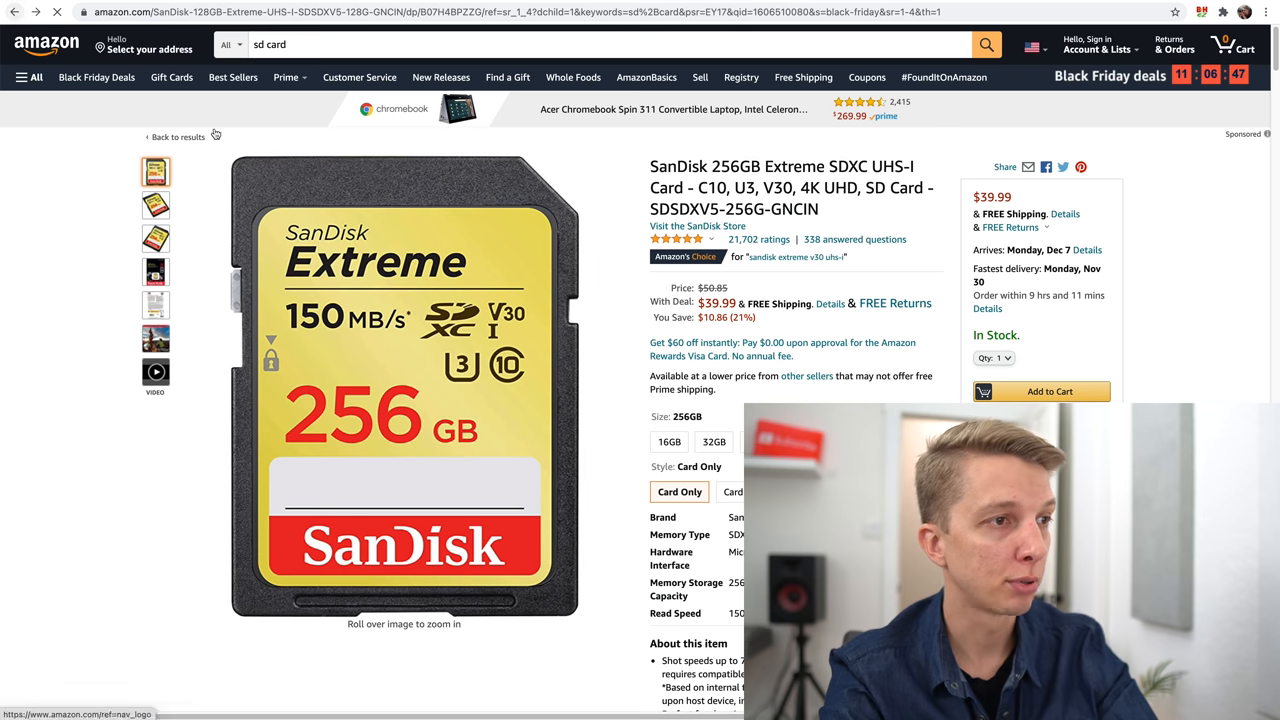
Check the SanDisk 256GB Extreme PRO listing and browse the SanDisk and Lexar card results.
left_click(176, 136)
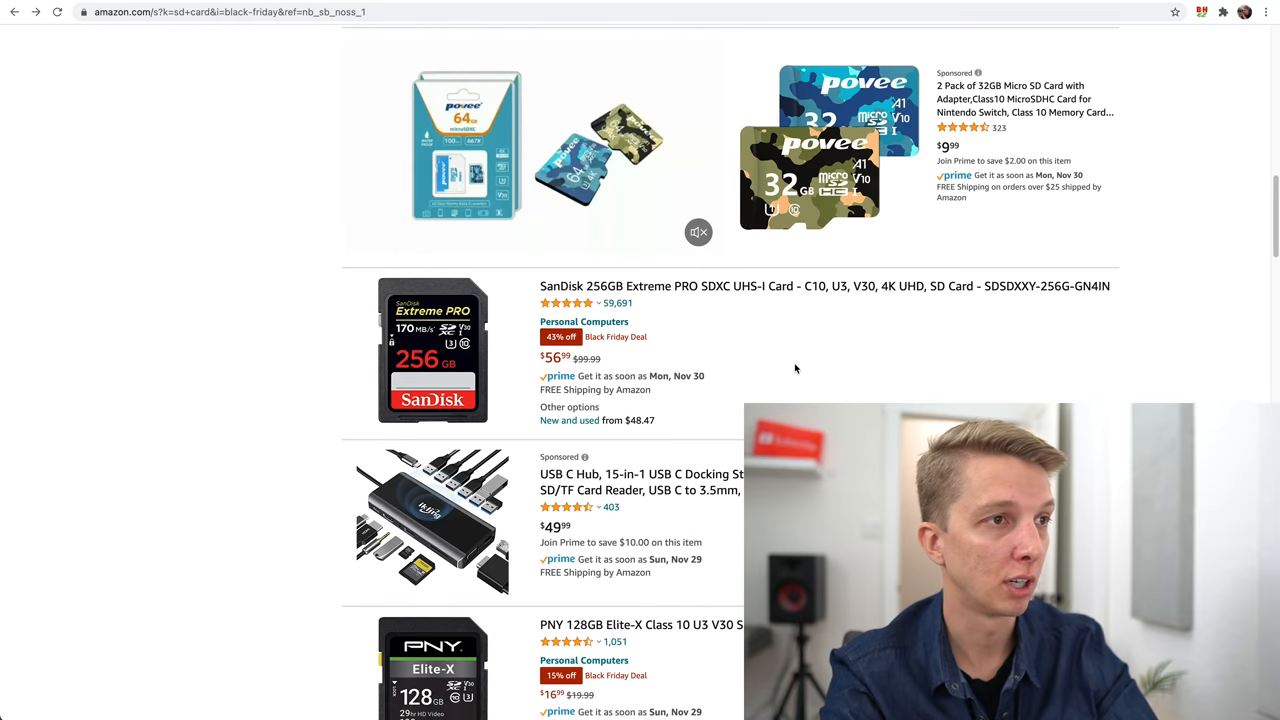
mouse_move(584, 292)
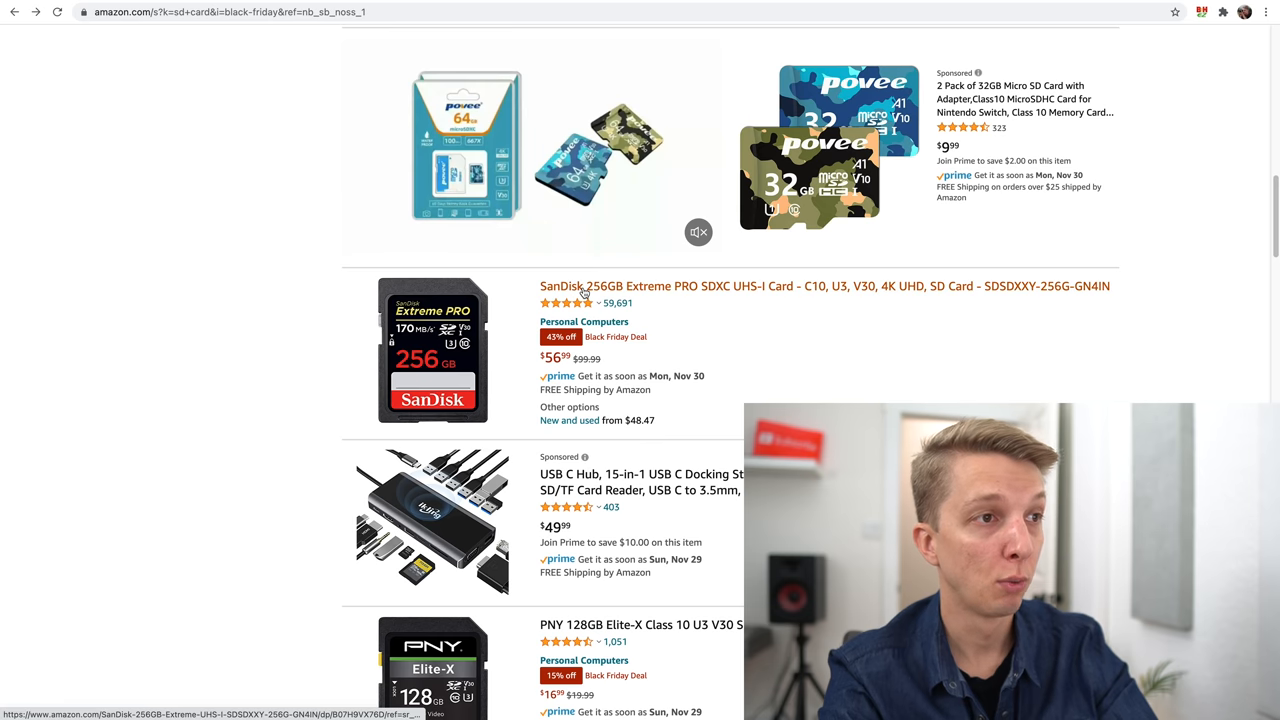
left_click(584, 286)
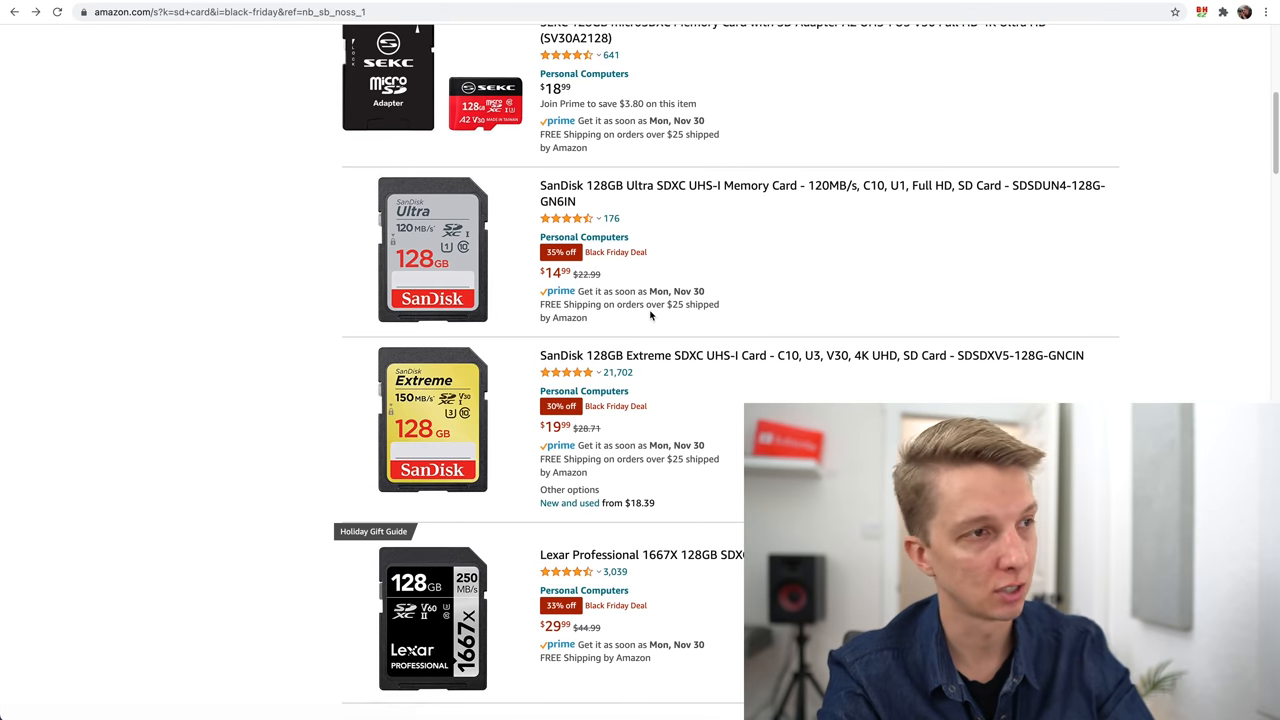
scroll("down", 3)
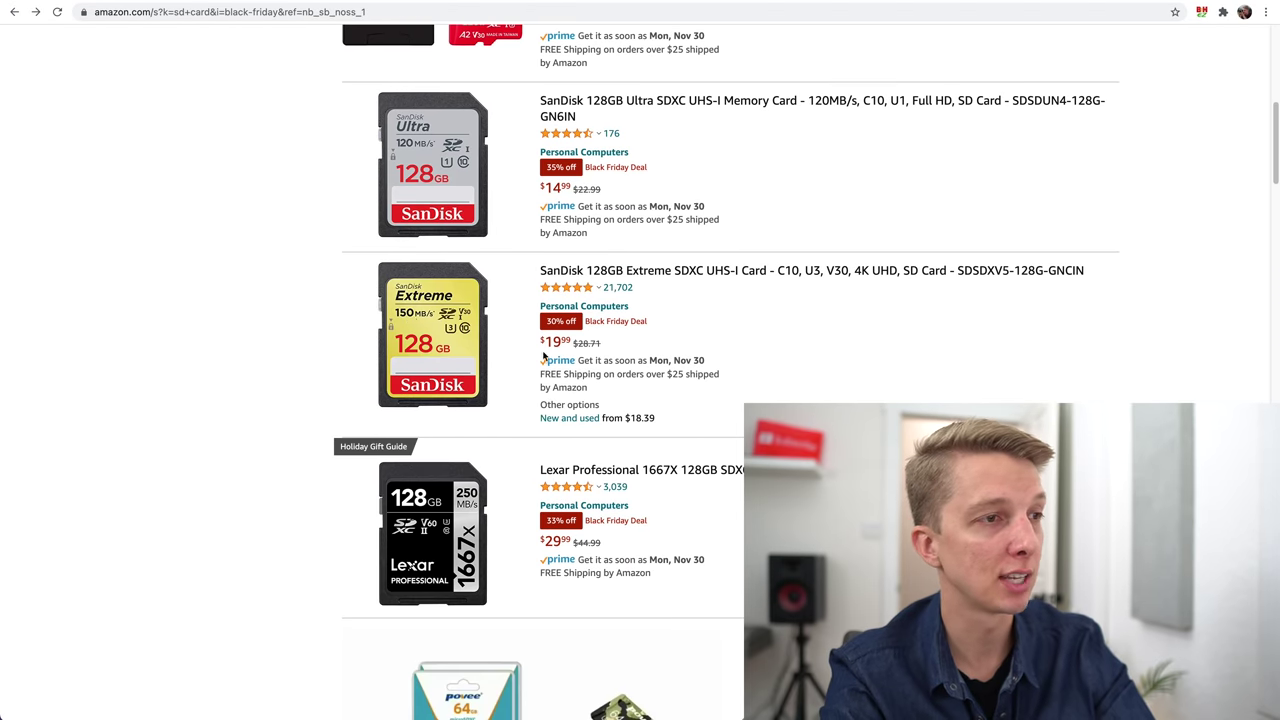
scroll("down", 3)
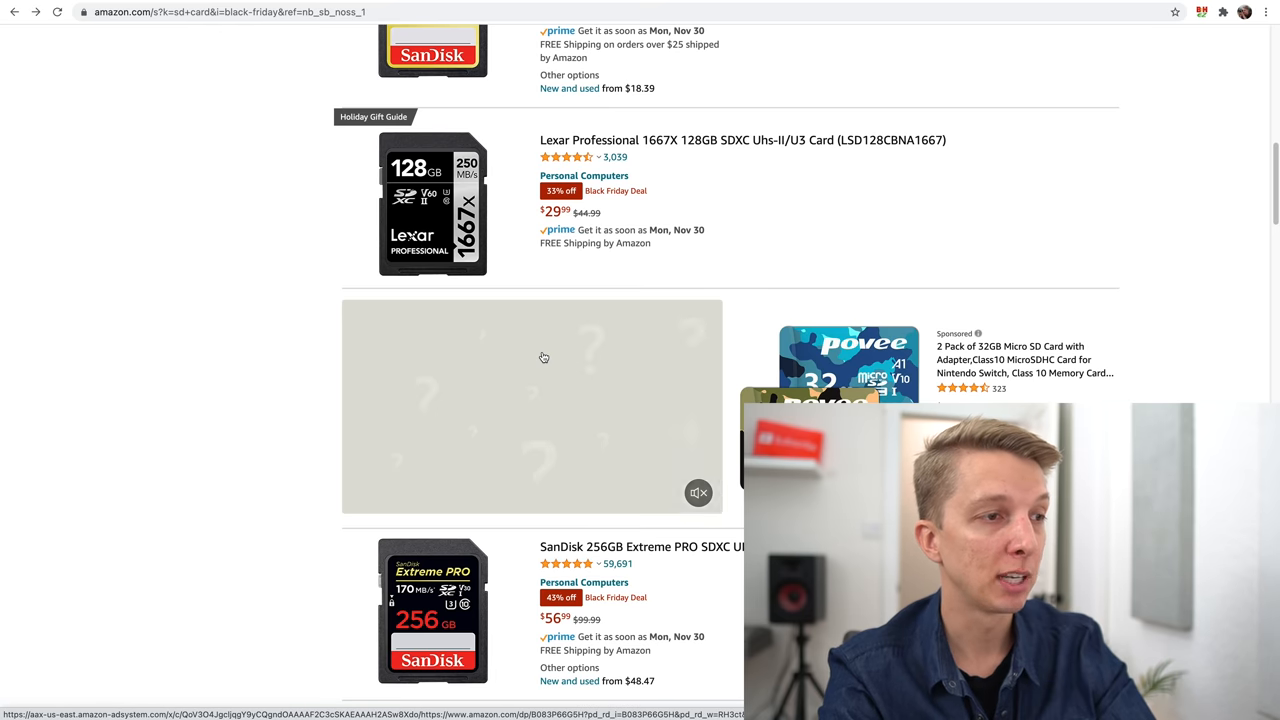
scroll("down", 3)
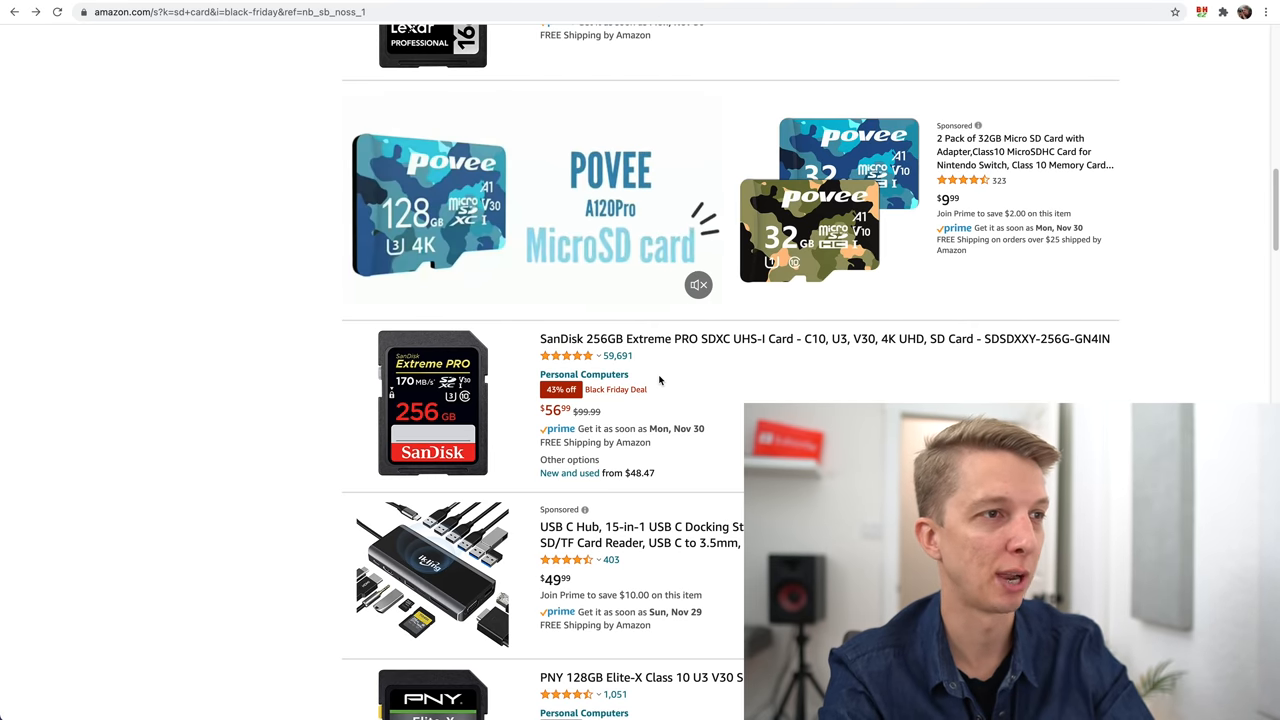
scroll("up", 3)
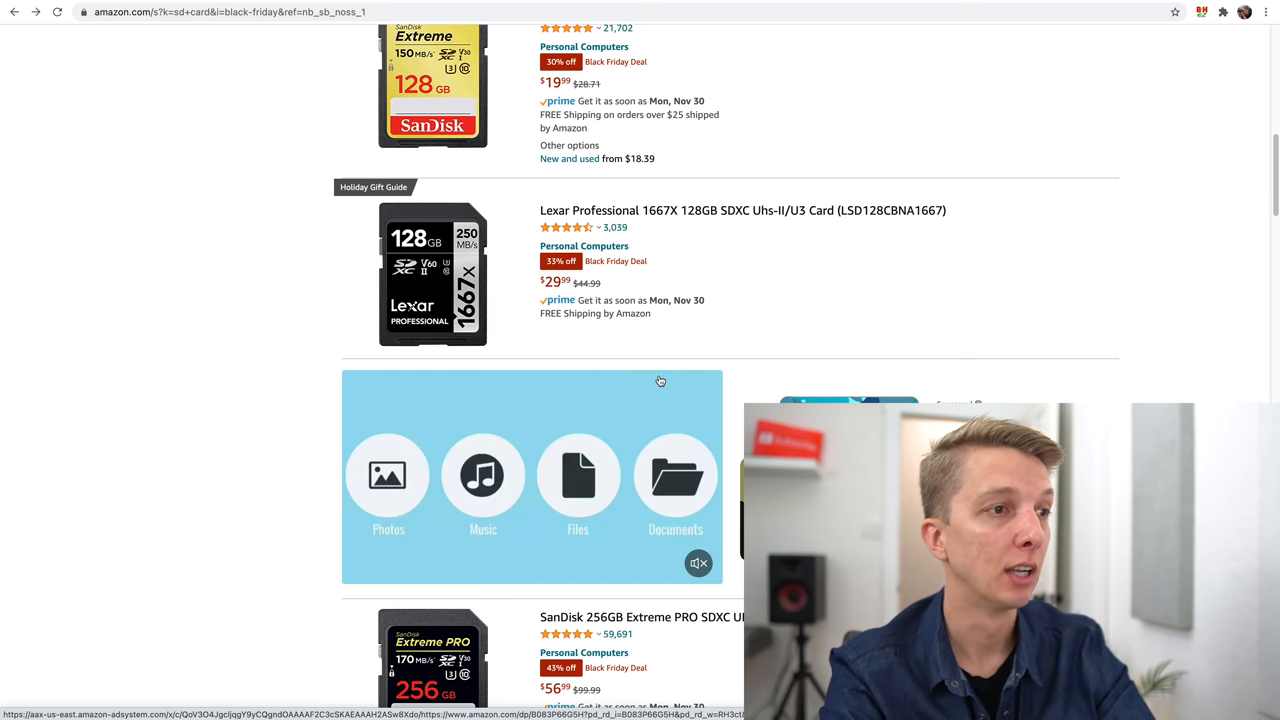
scroll("down", 3)
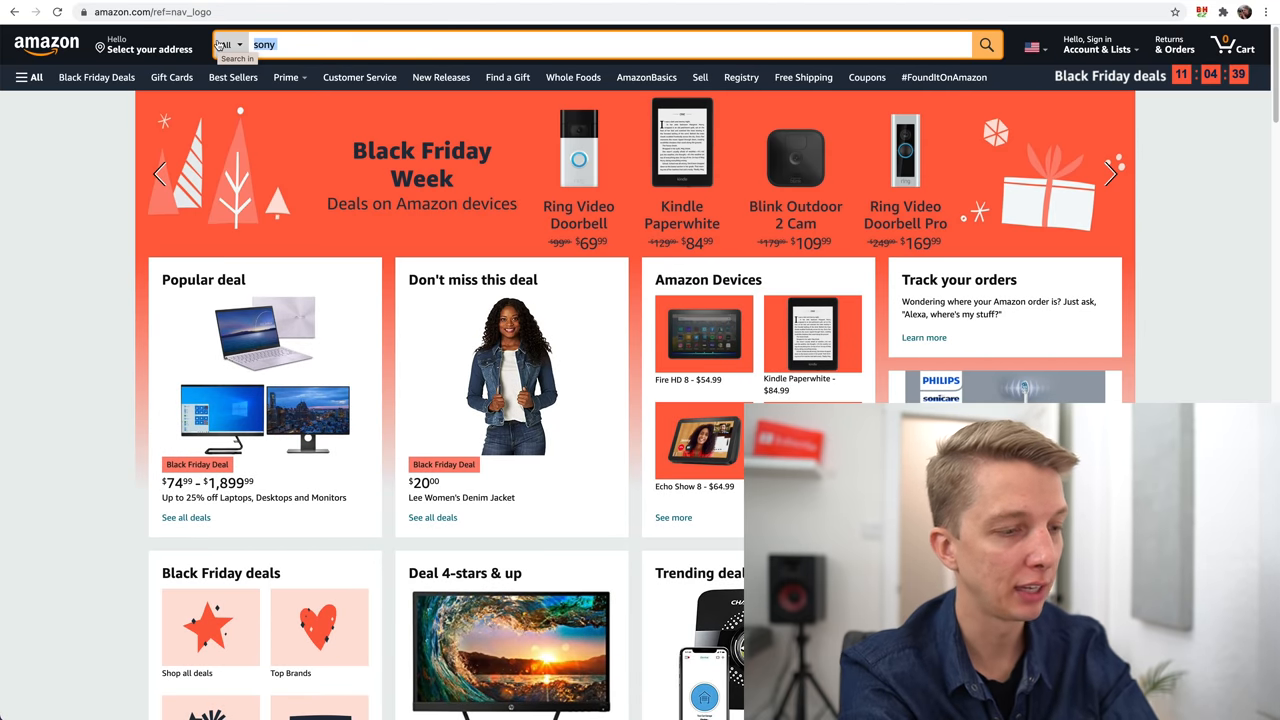
Search 'a6100' then 'a6600' camera listings, and enter 'a7iii' as the next search.
type("a6100")
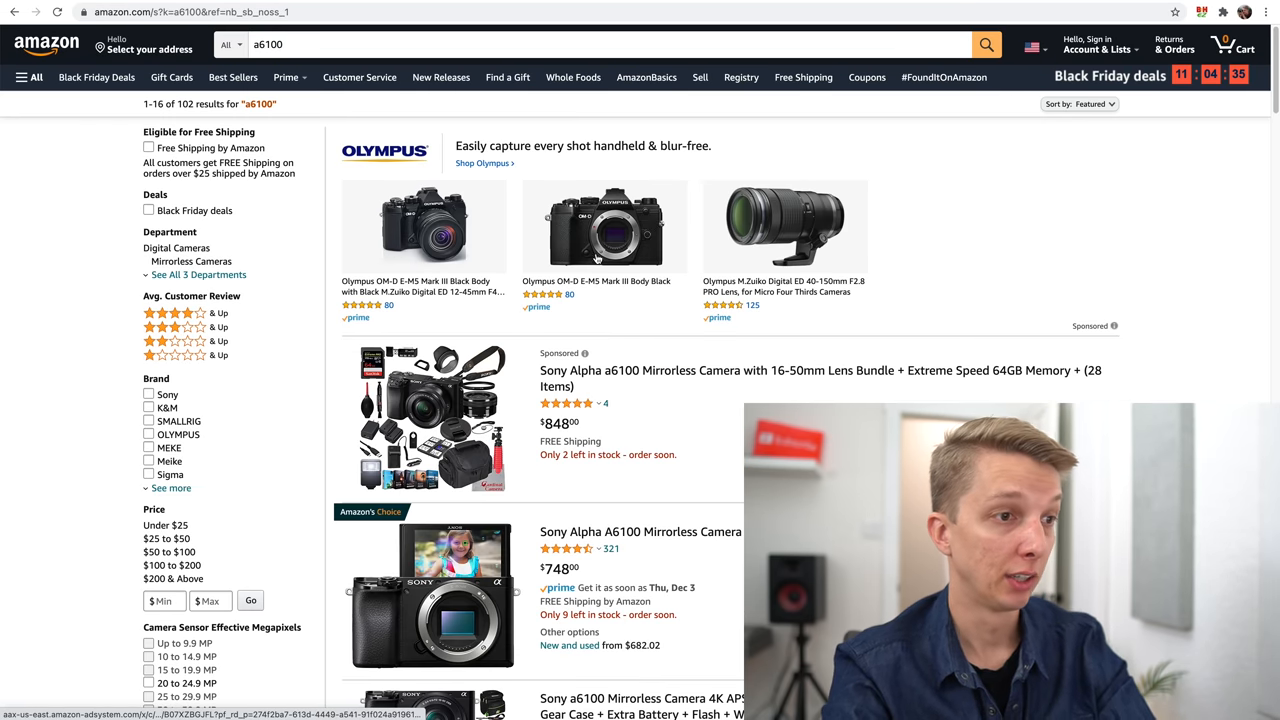
mouse_move(676, 532)
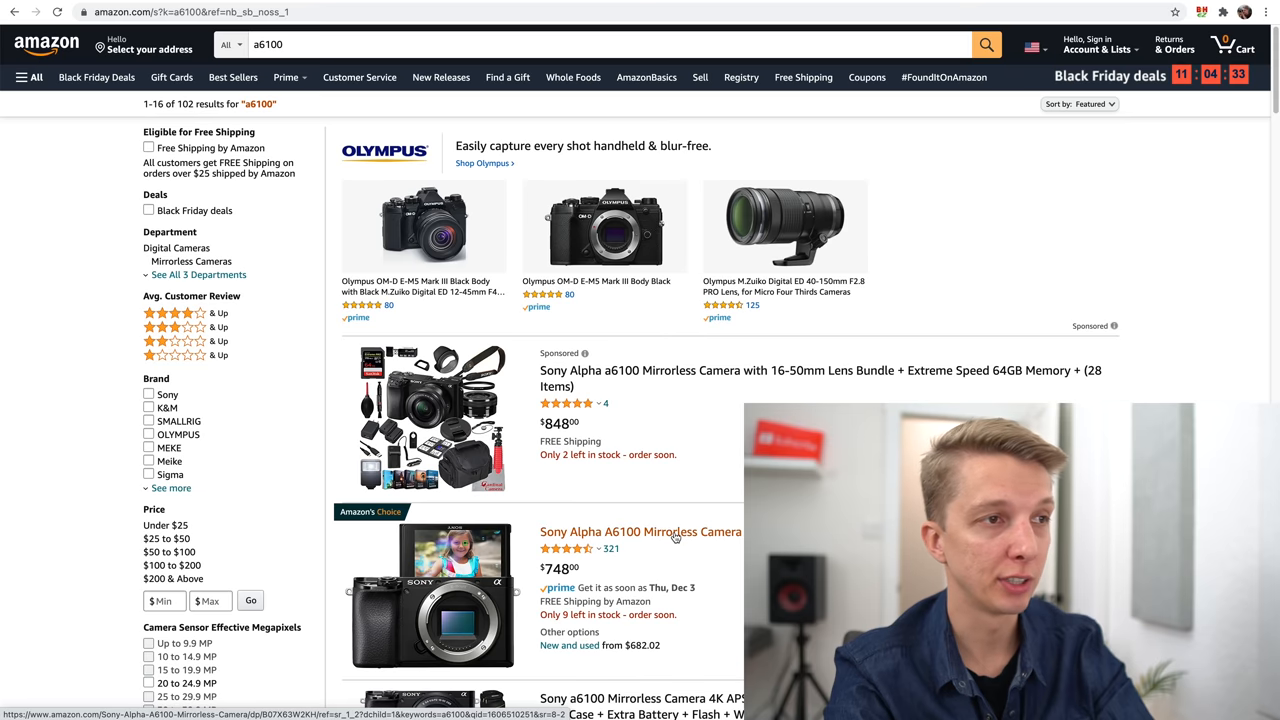
scroll("down", 3)
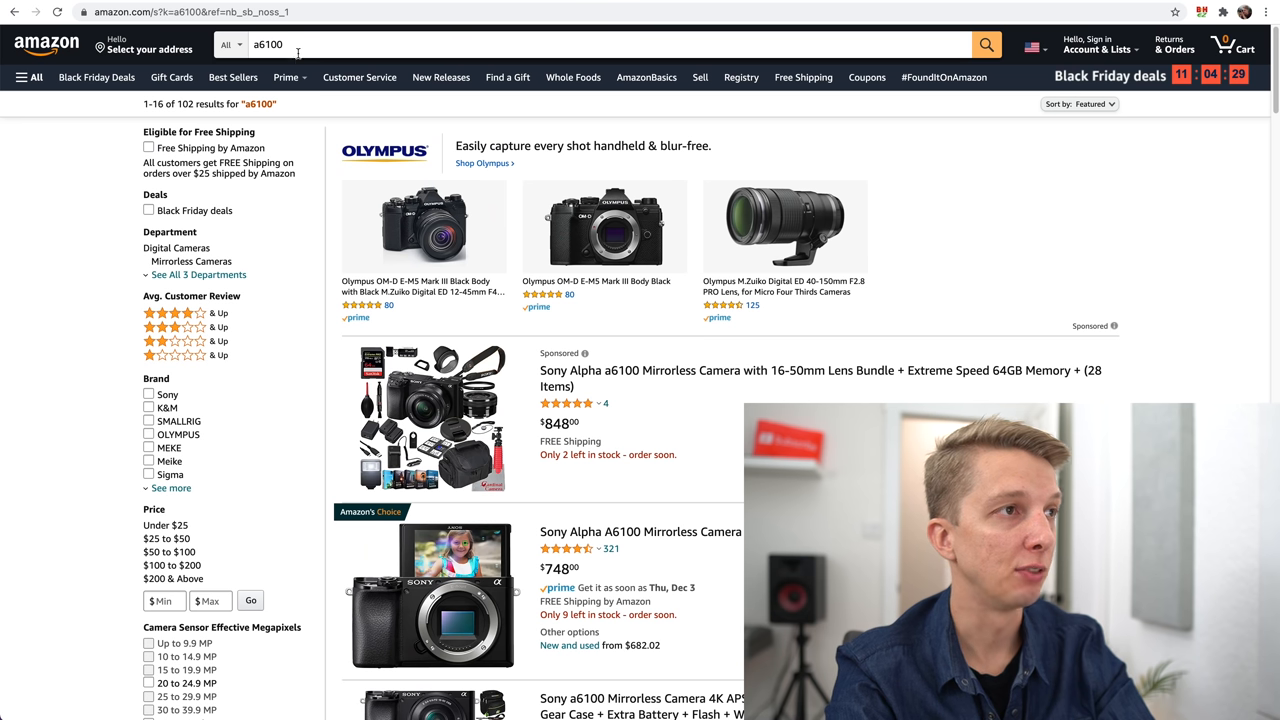
double_click(272, 46)
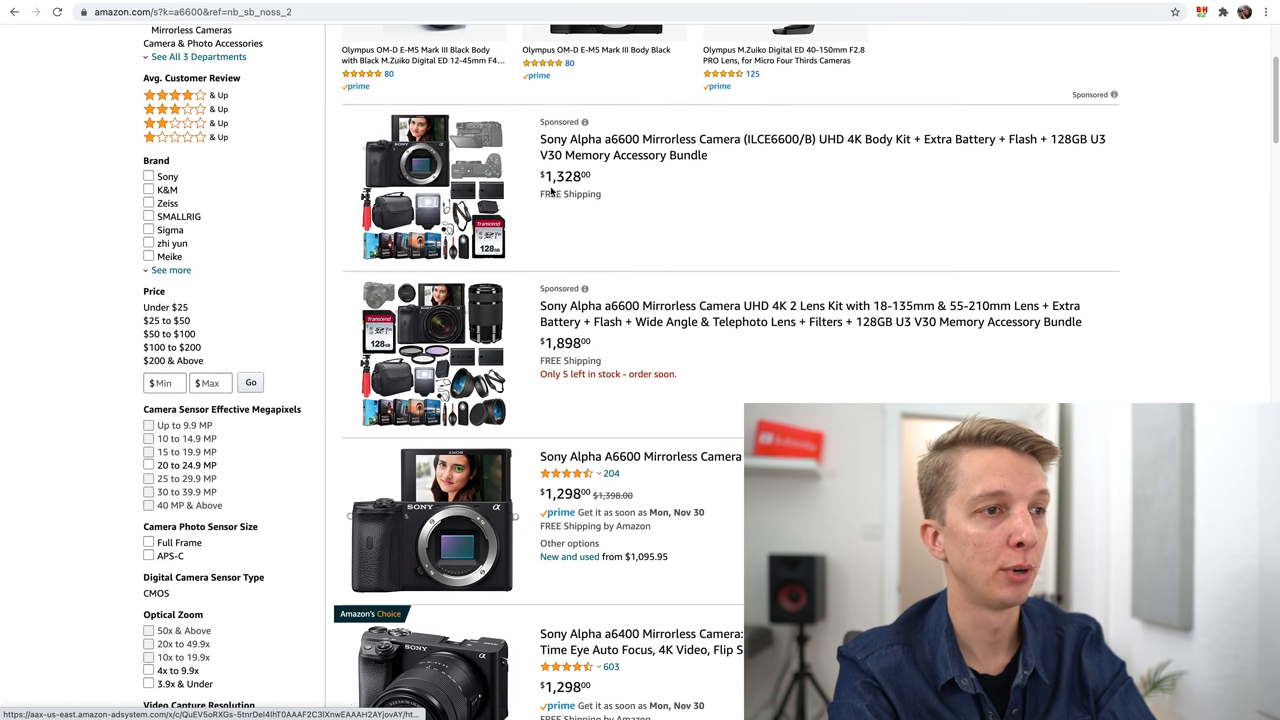
mouse_move(668, 428)
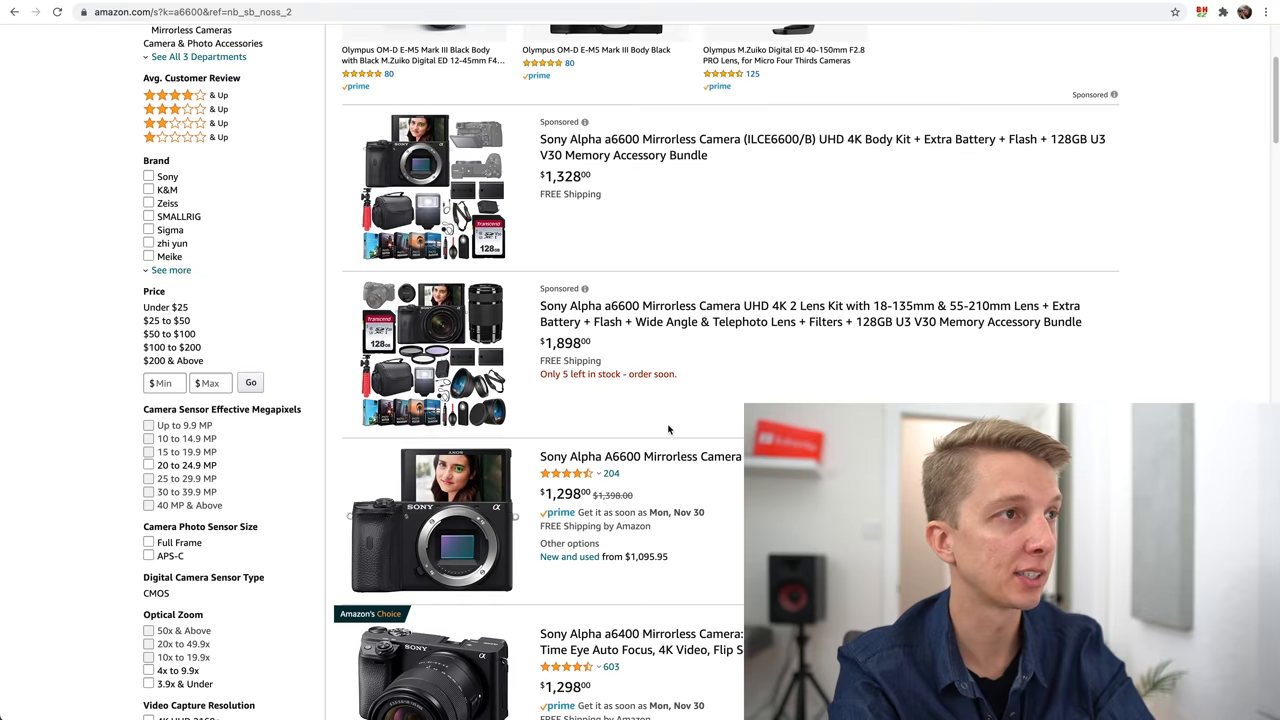
scroll("up", 3)
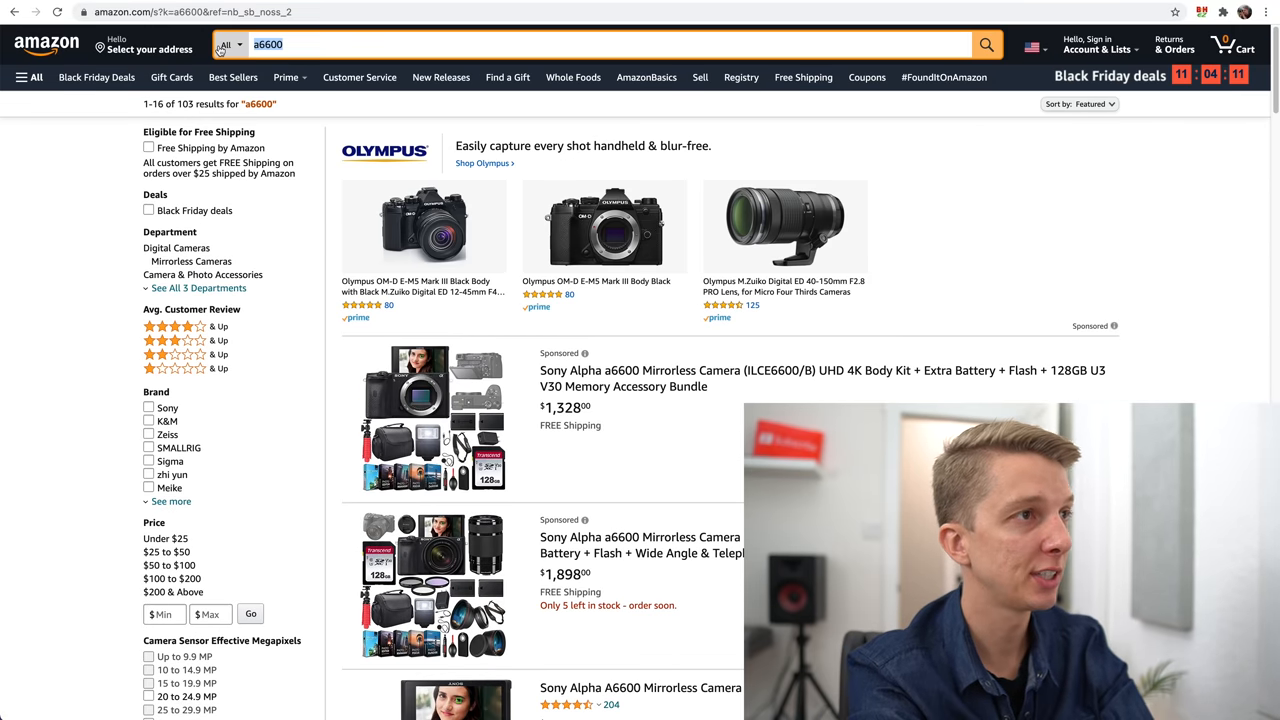
type("a7iii")
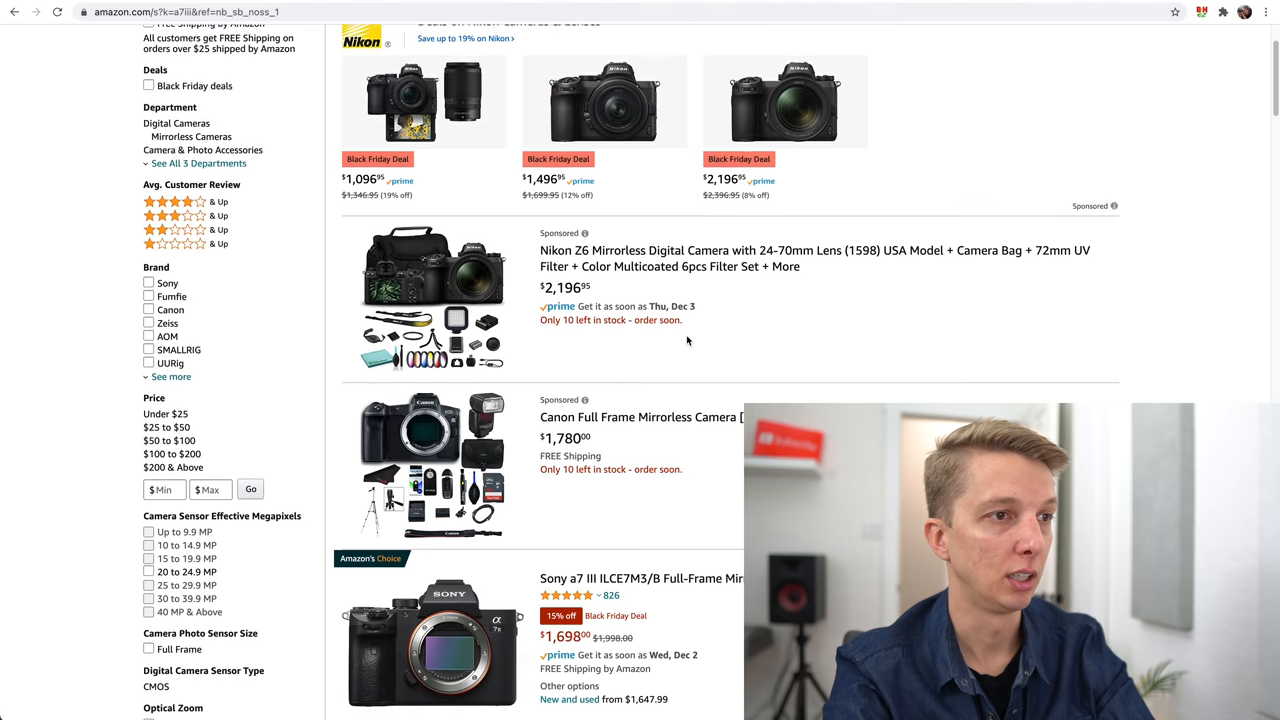
Open the Sony a7 III ILCE7M3/B body-only listing at $1,698 from the results.
scroll("down", 3)
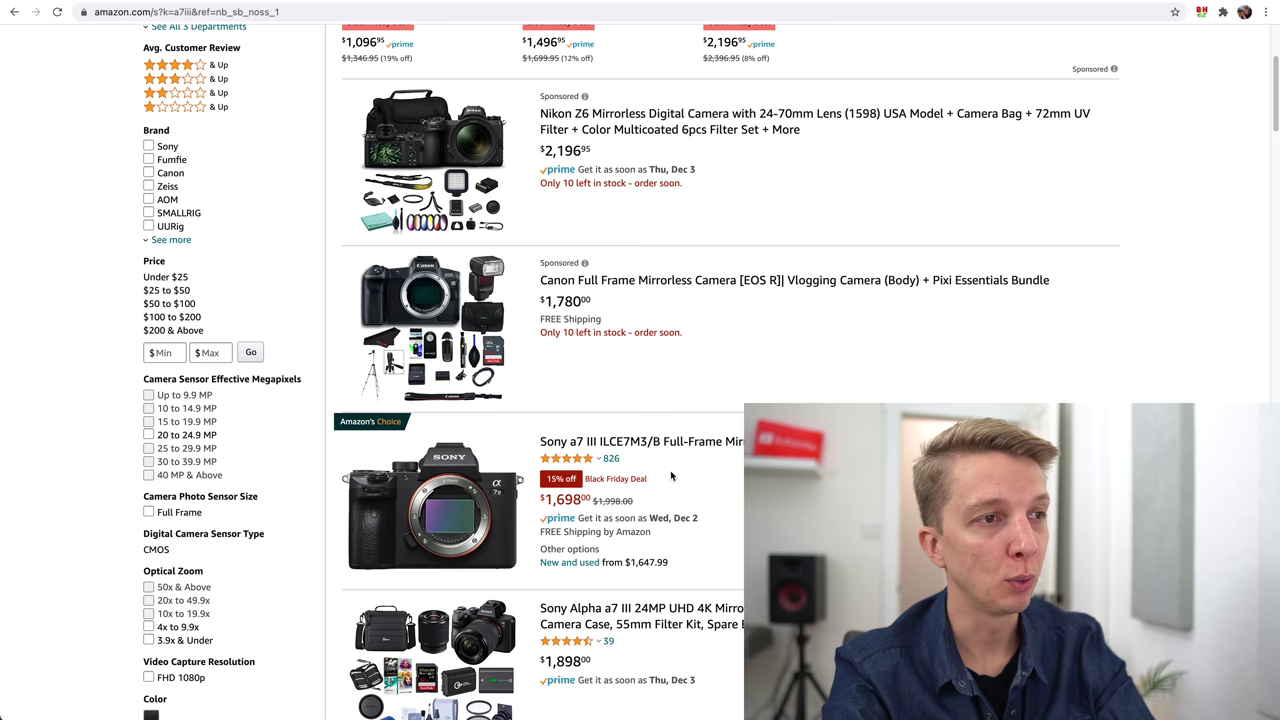
left_click(630, 442)
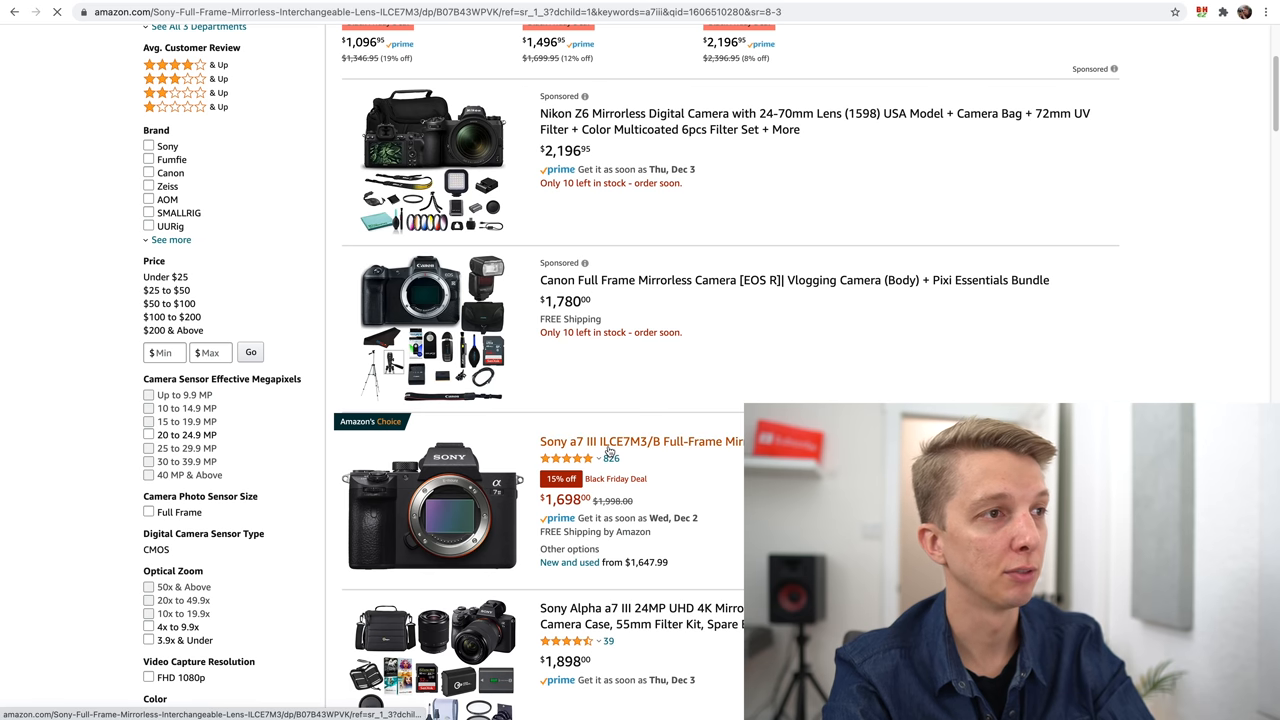
left_click(636, 442)
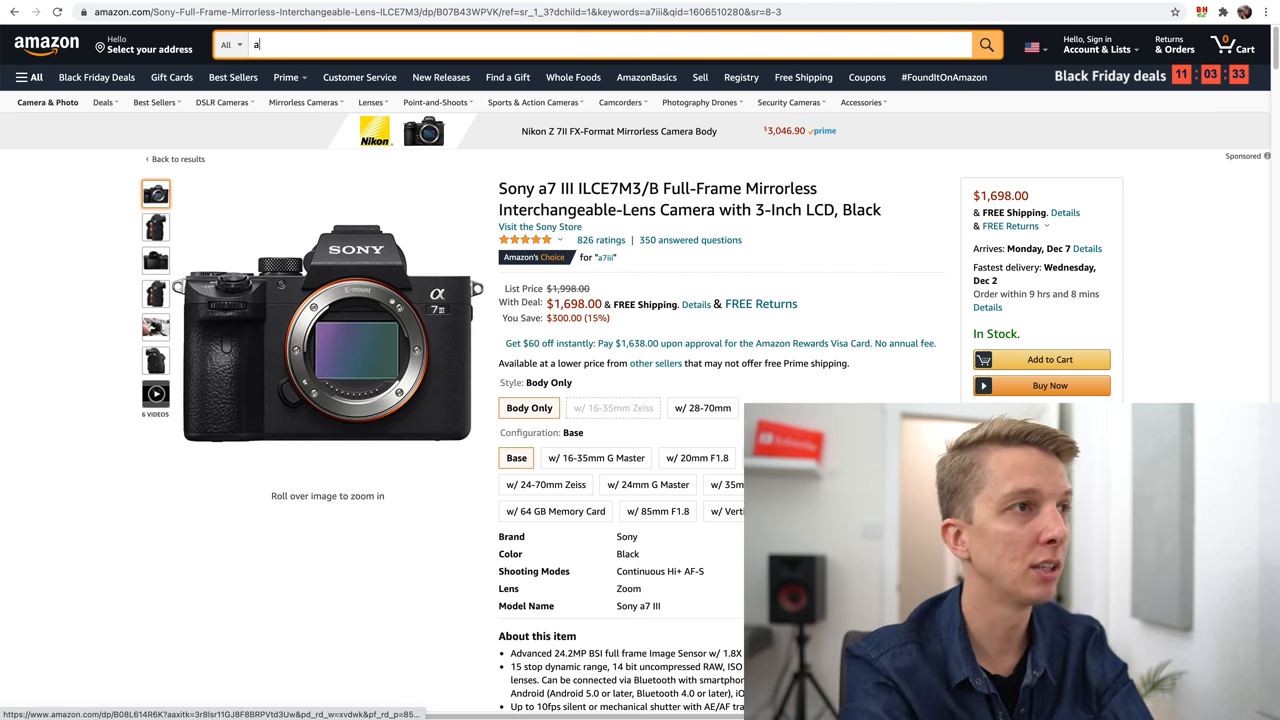
Search 'a7c' and scroll through bundles priced from $1,948 to $3,798.
type("a7c")
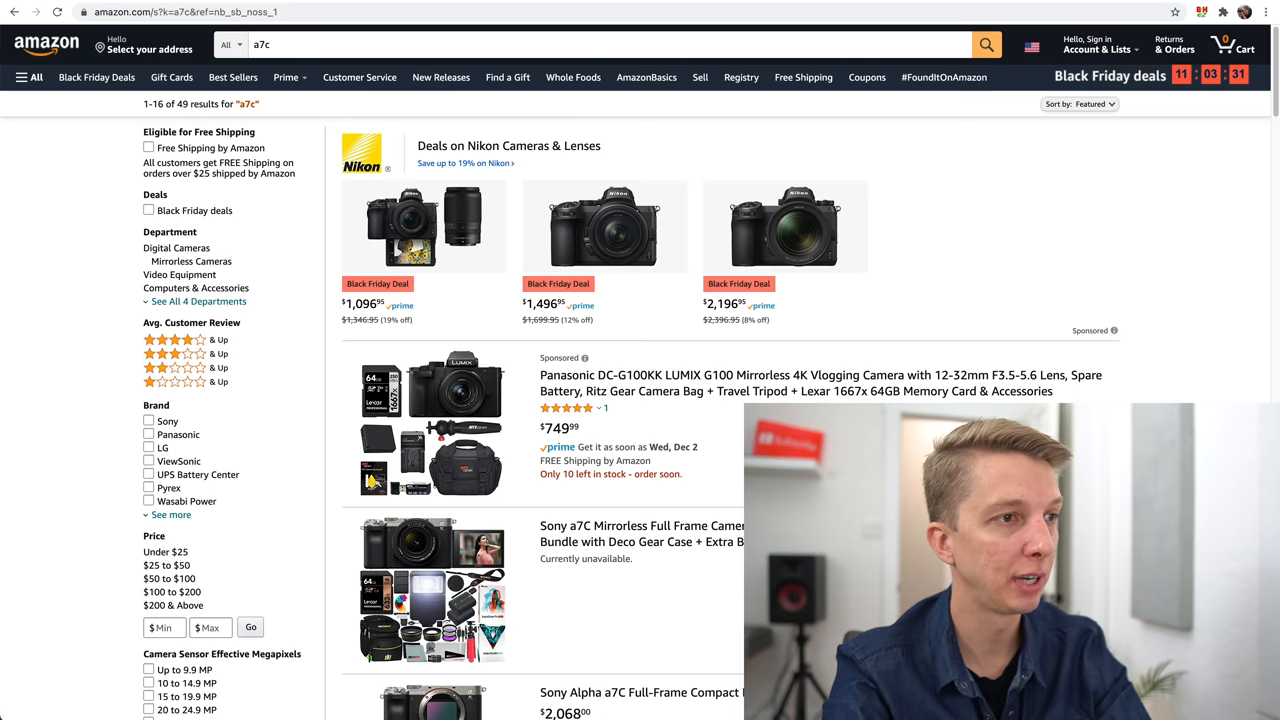
scroll("down", 3)
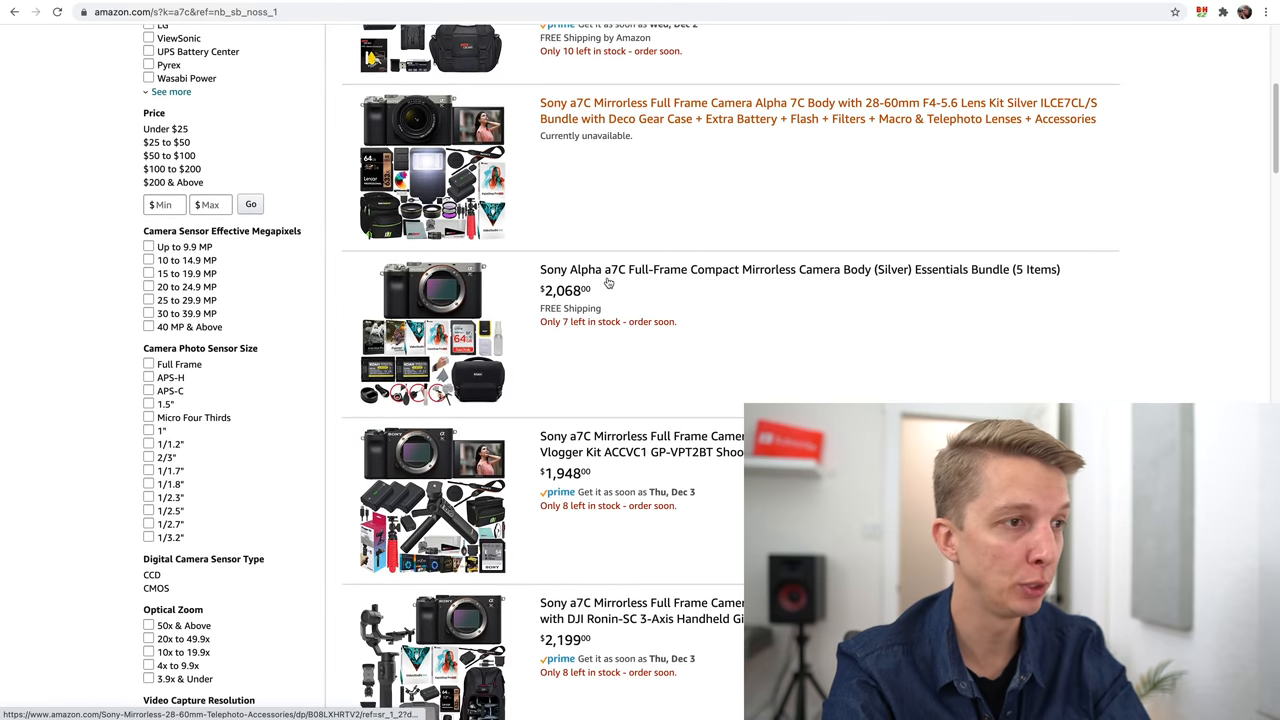
scroll("down", 3)
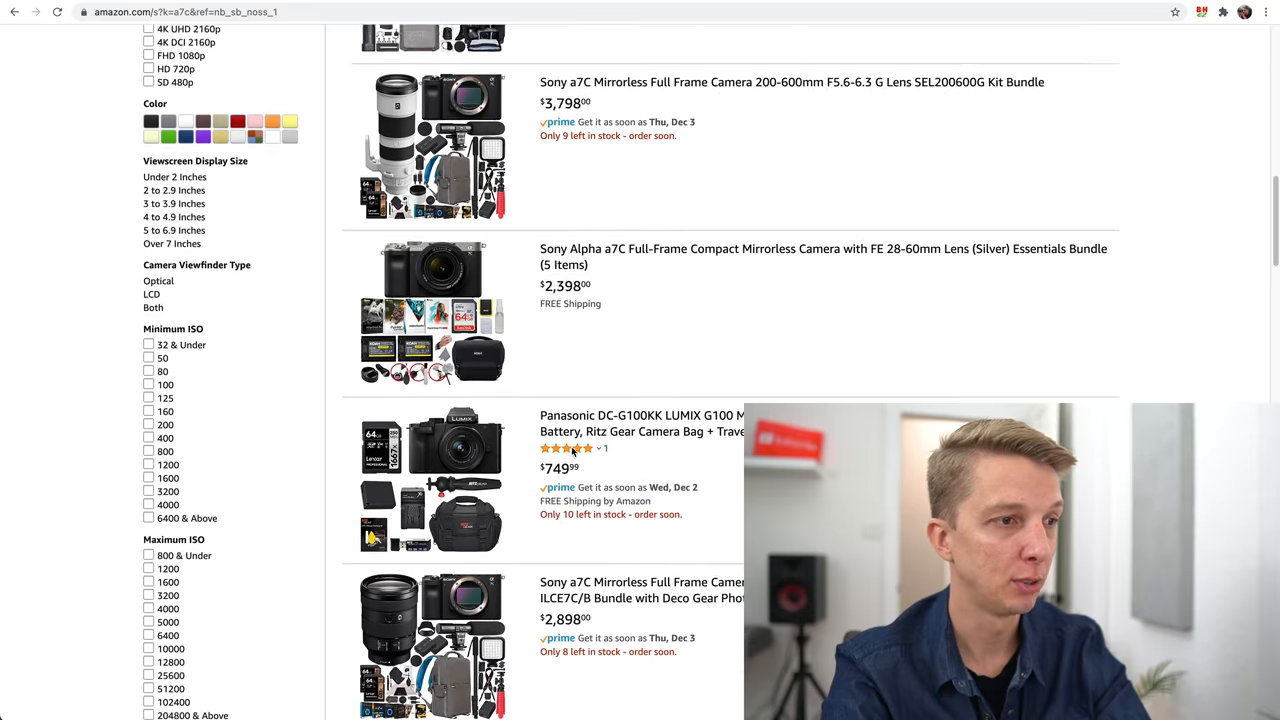
scroll("down", 3)
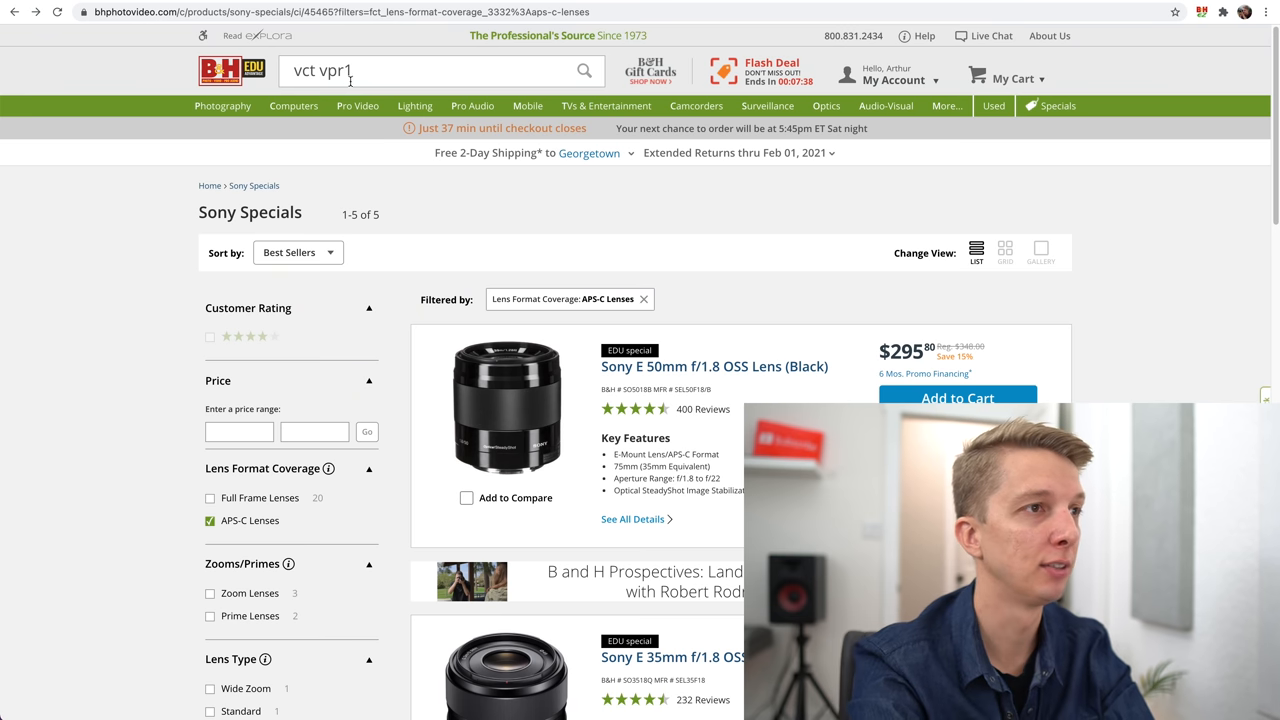
Search B&H for 'a6100' and look over the body kit at $748 and streaming kit at $1,004.40.
left_click(440, 72)
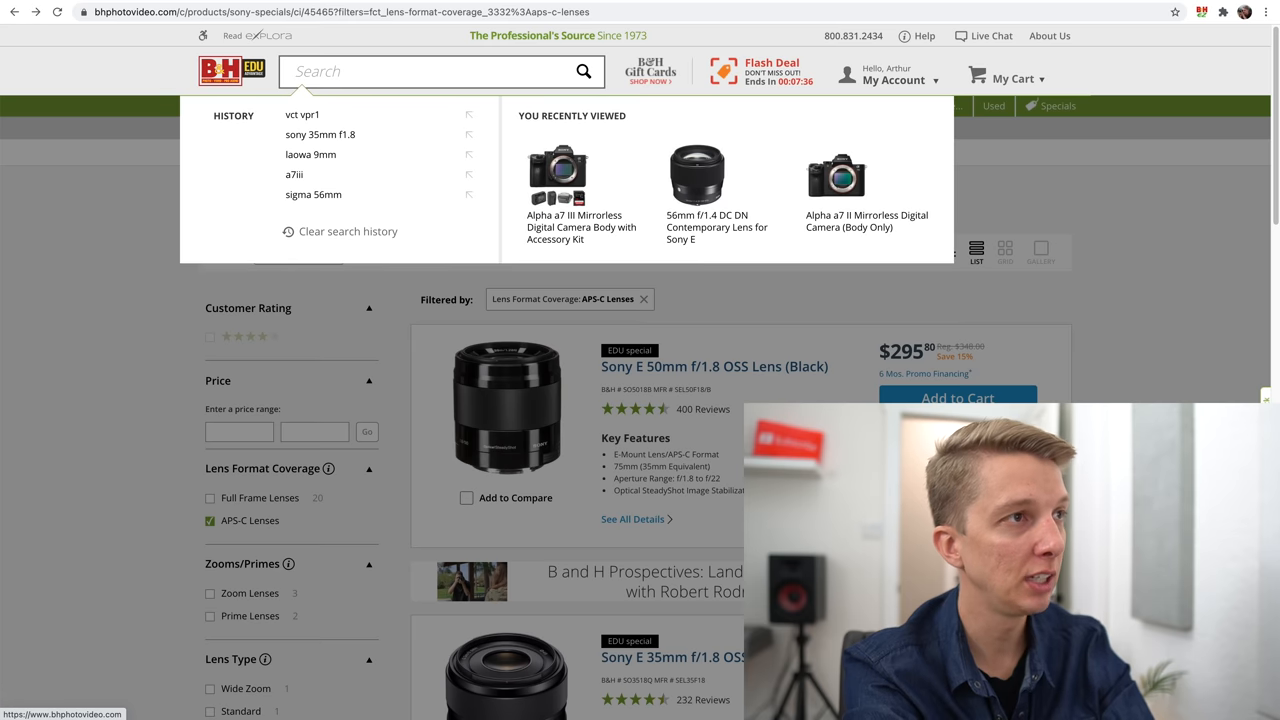
type("a6100")
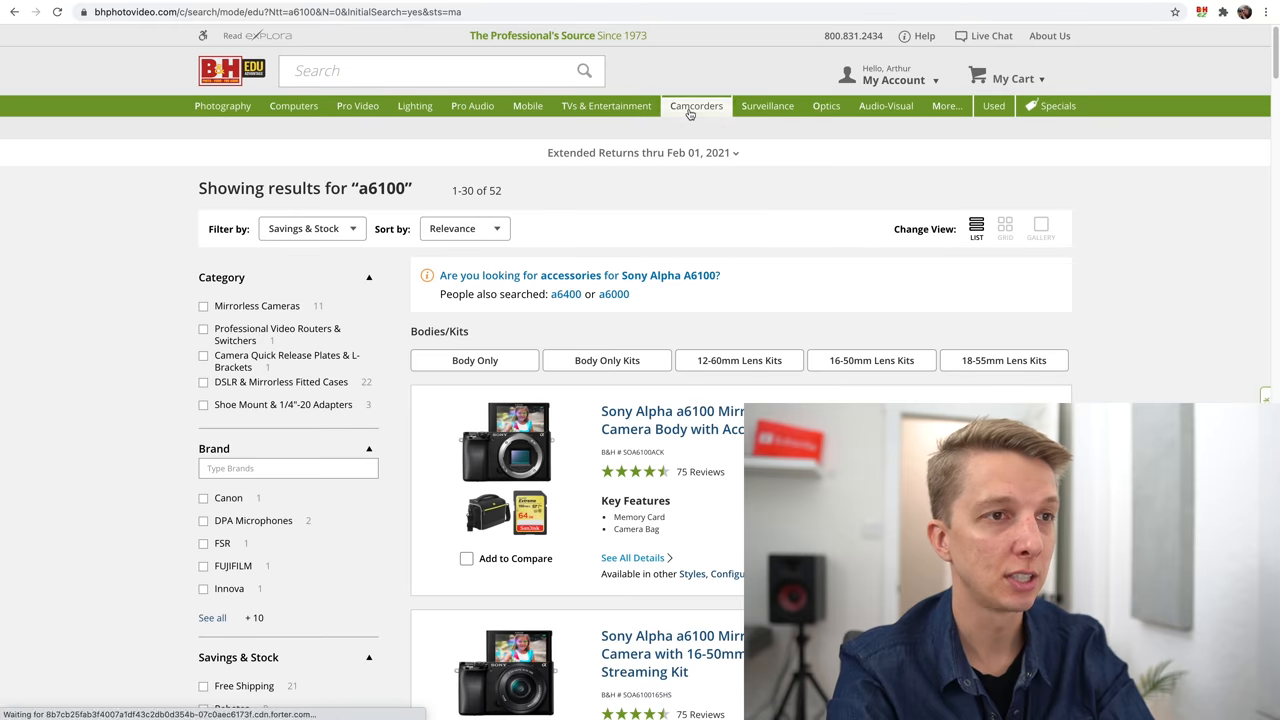
scroll("down", 3)
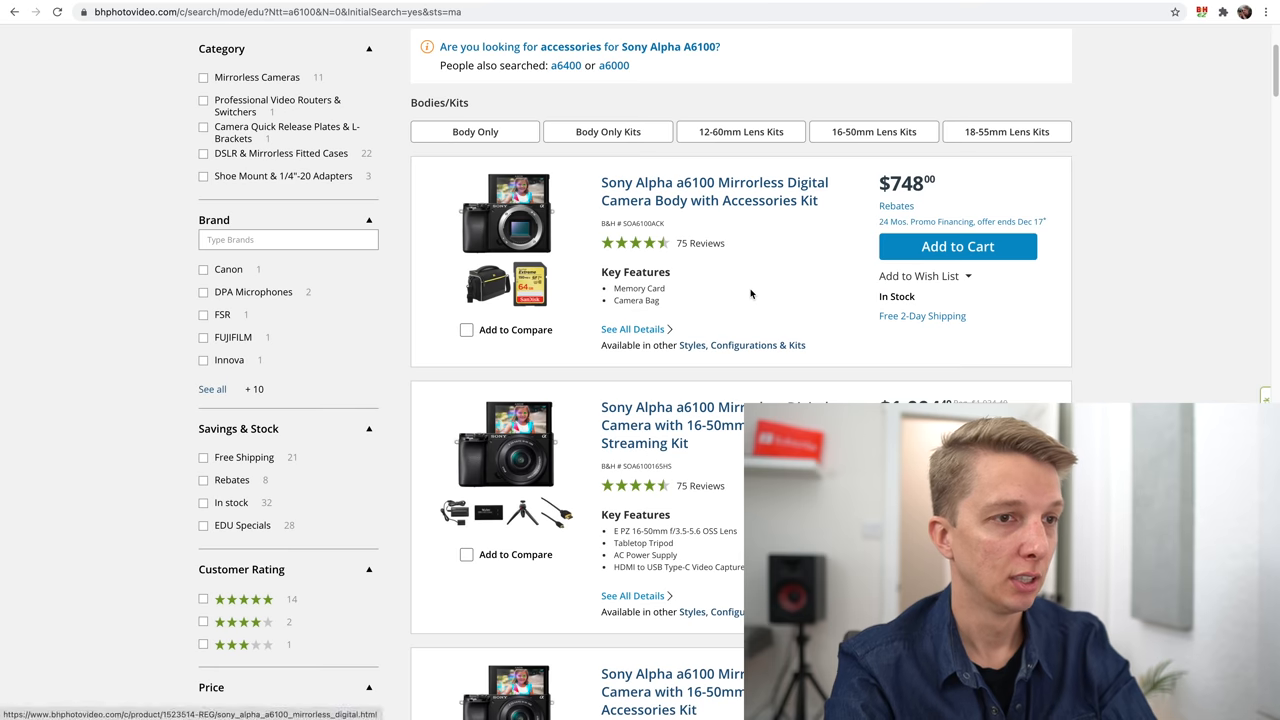
scroll("down", 3)
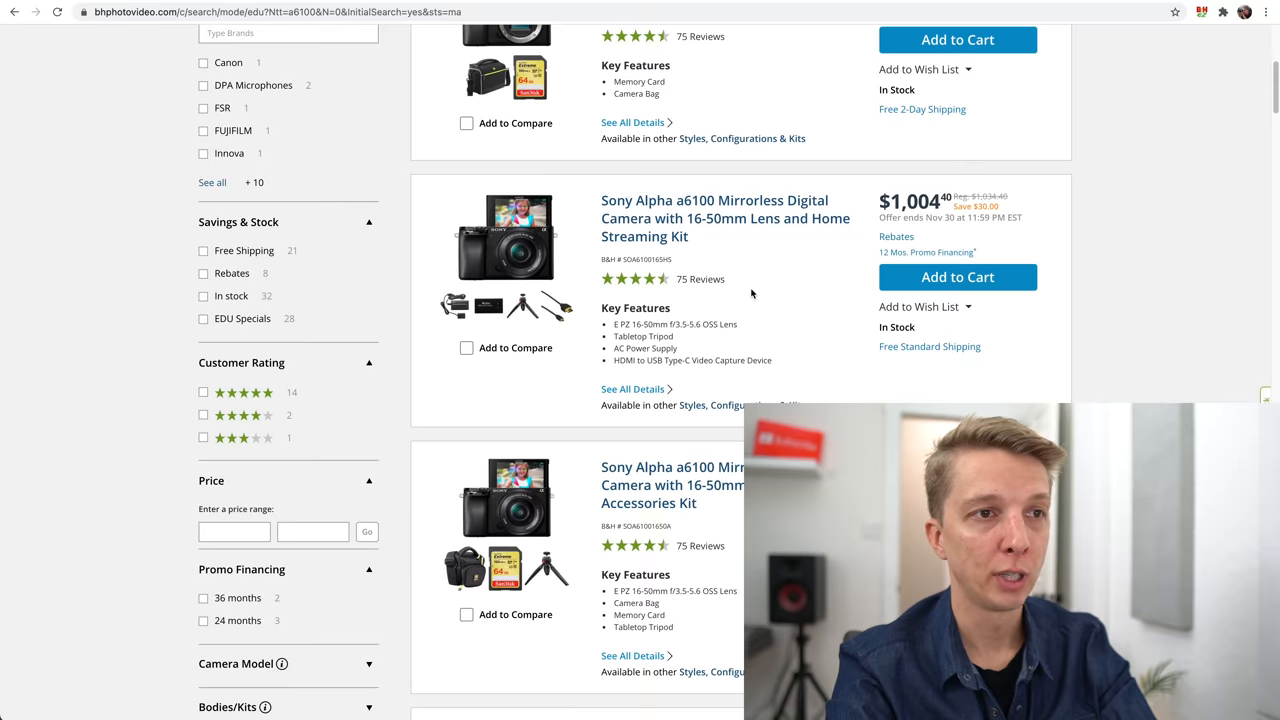
scroll("up", 3)
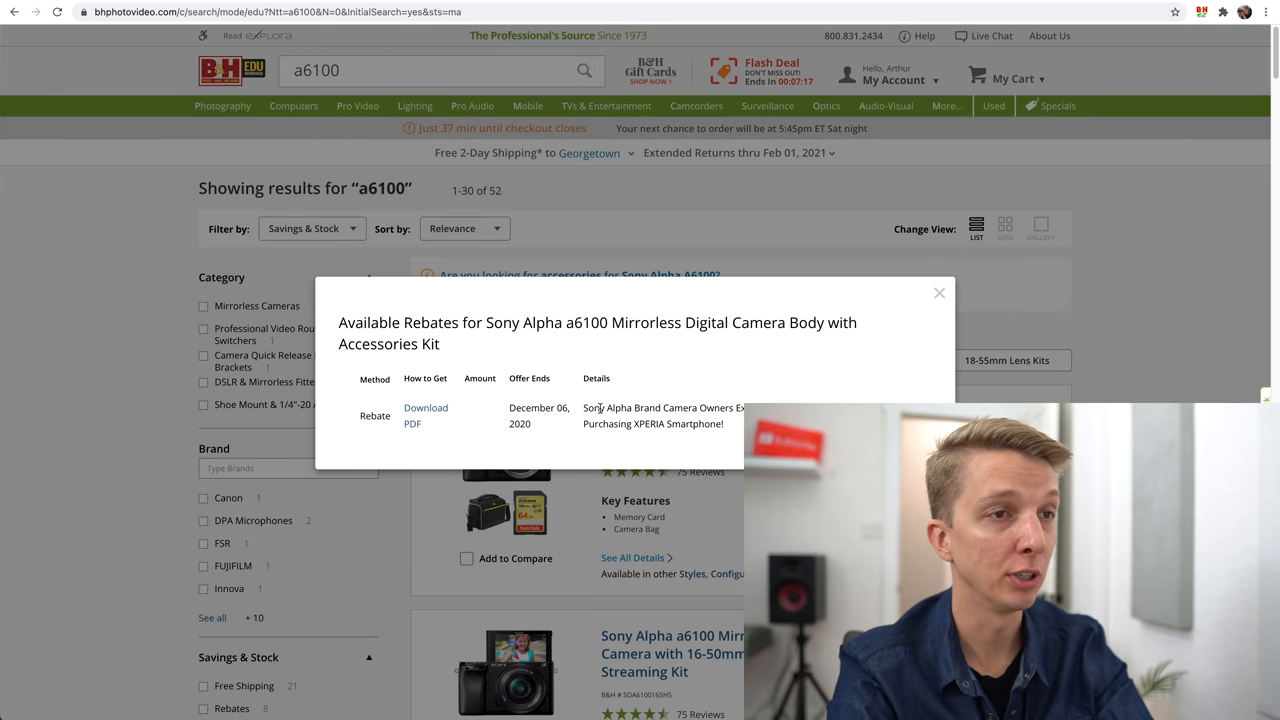
Read and close the rebate popup on the a6100 body kit, then continue down the results.
left_click(940, 292)
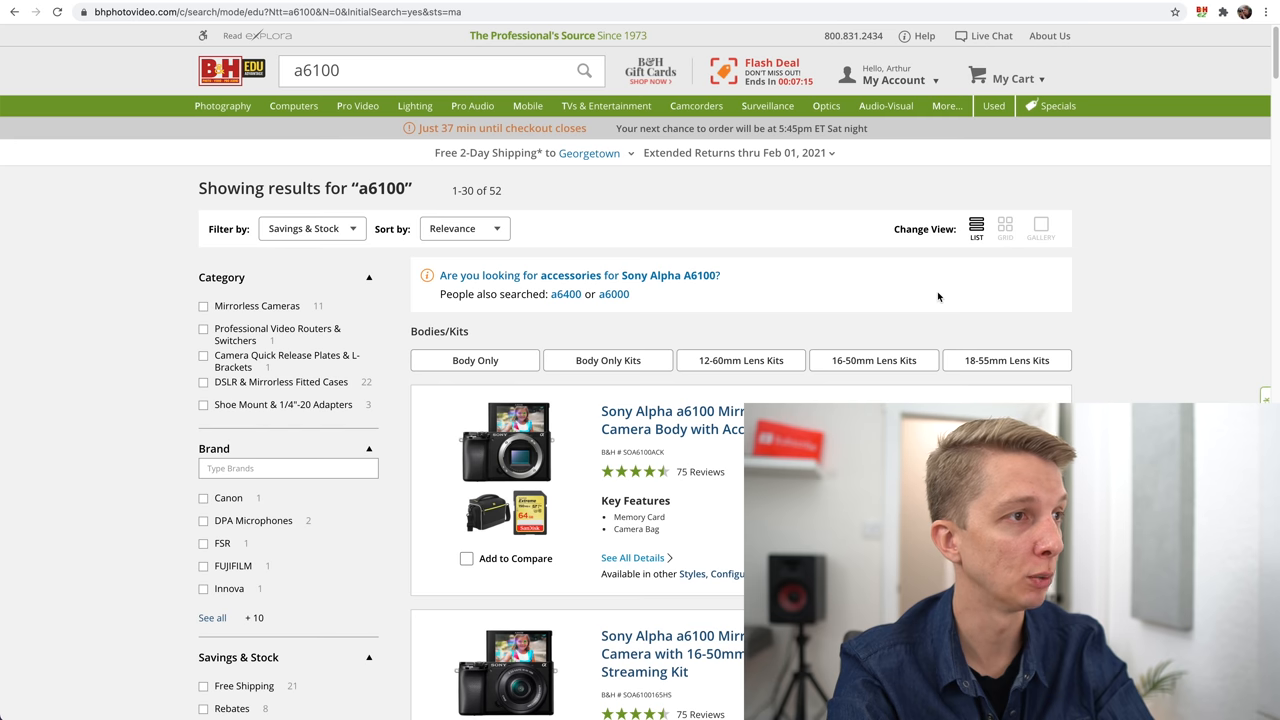
mouse_move(474, 360)
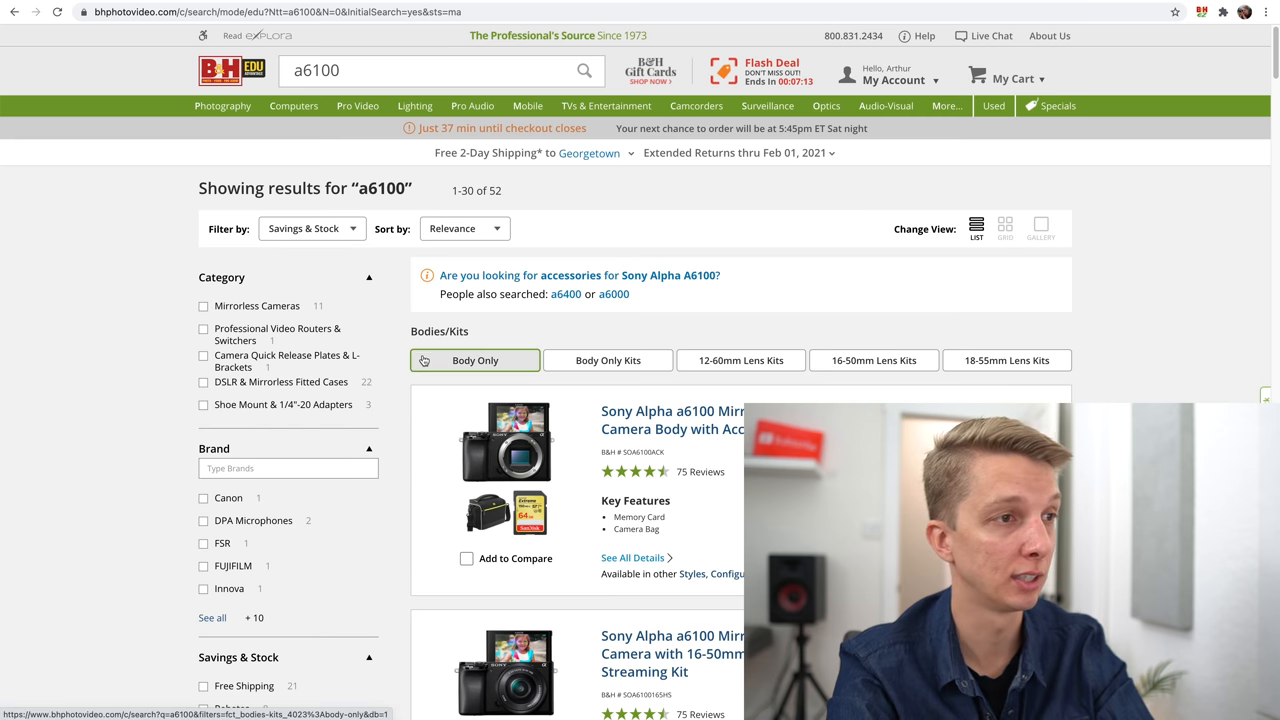
scroll("down", 3)
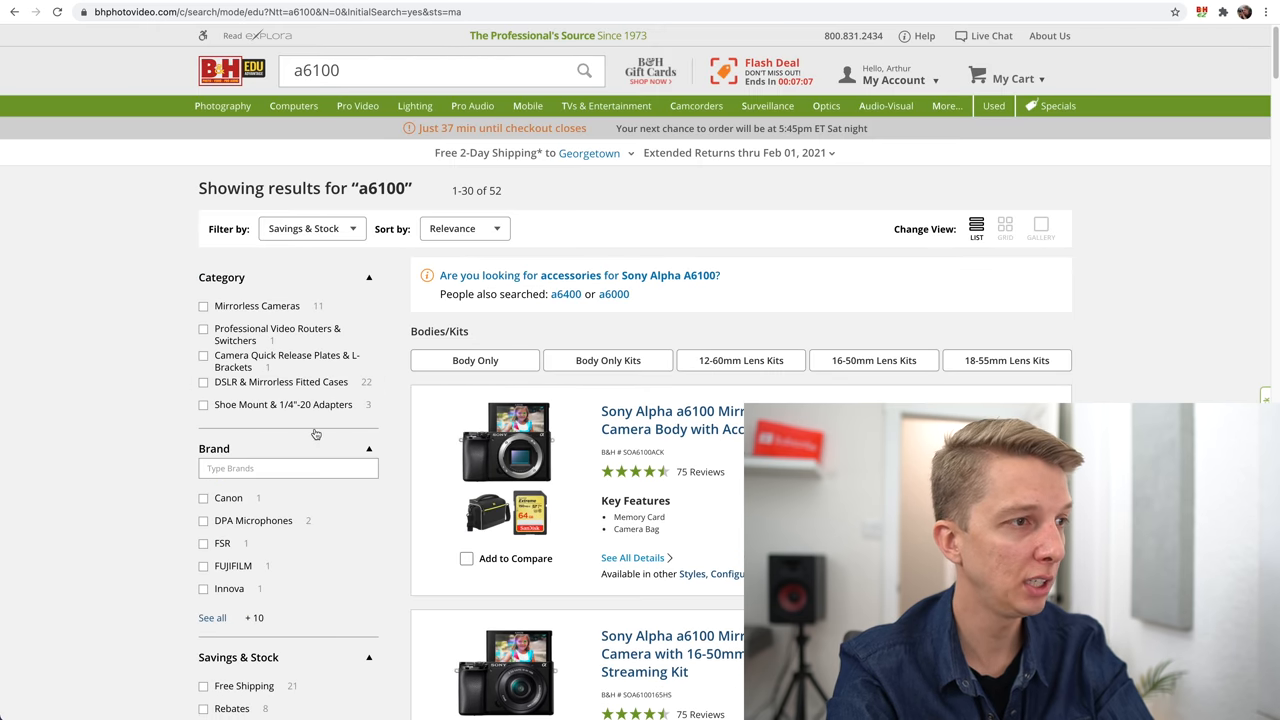
scroll("down", 3)
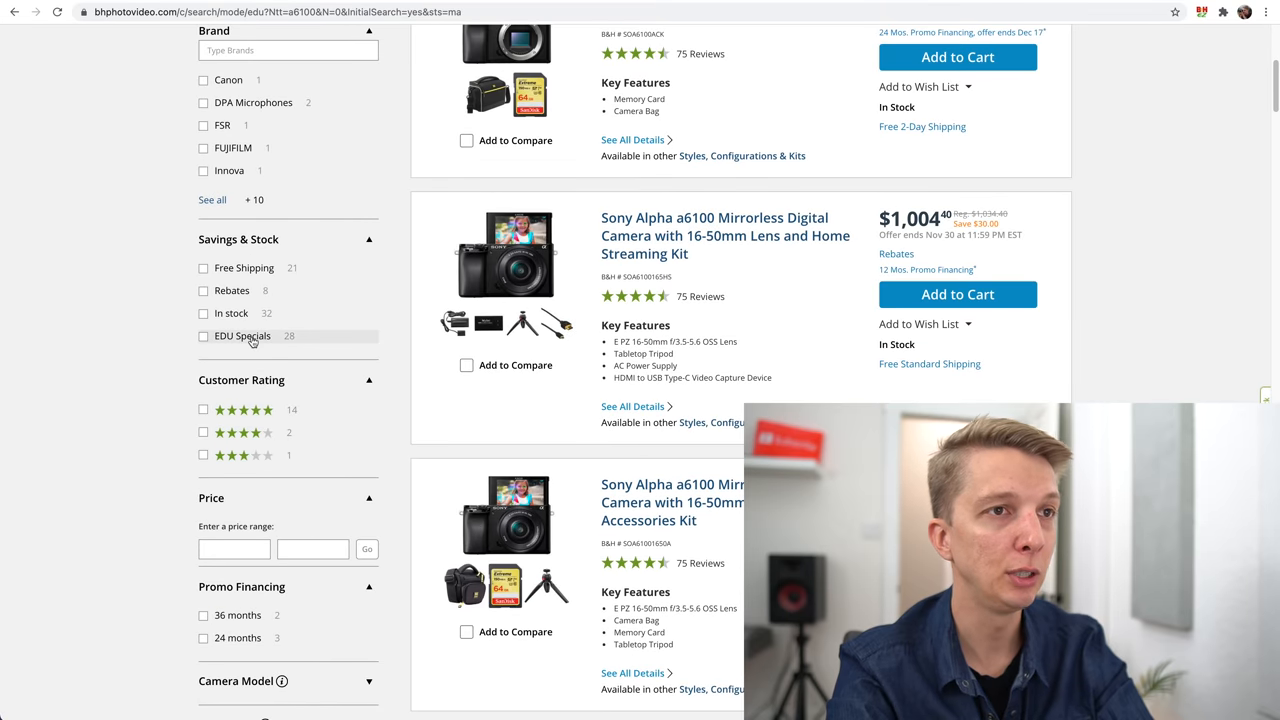
Filter to EDU Specials, showing the a6100 body at $673 and a dual-lens kit at $988.
left_click(204, 336)
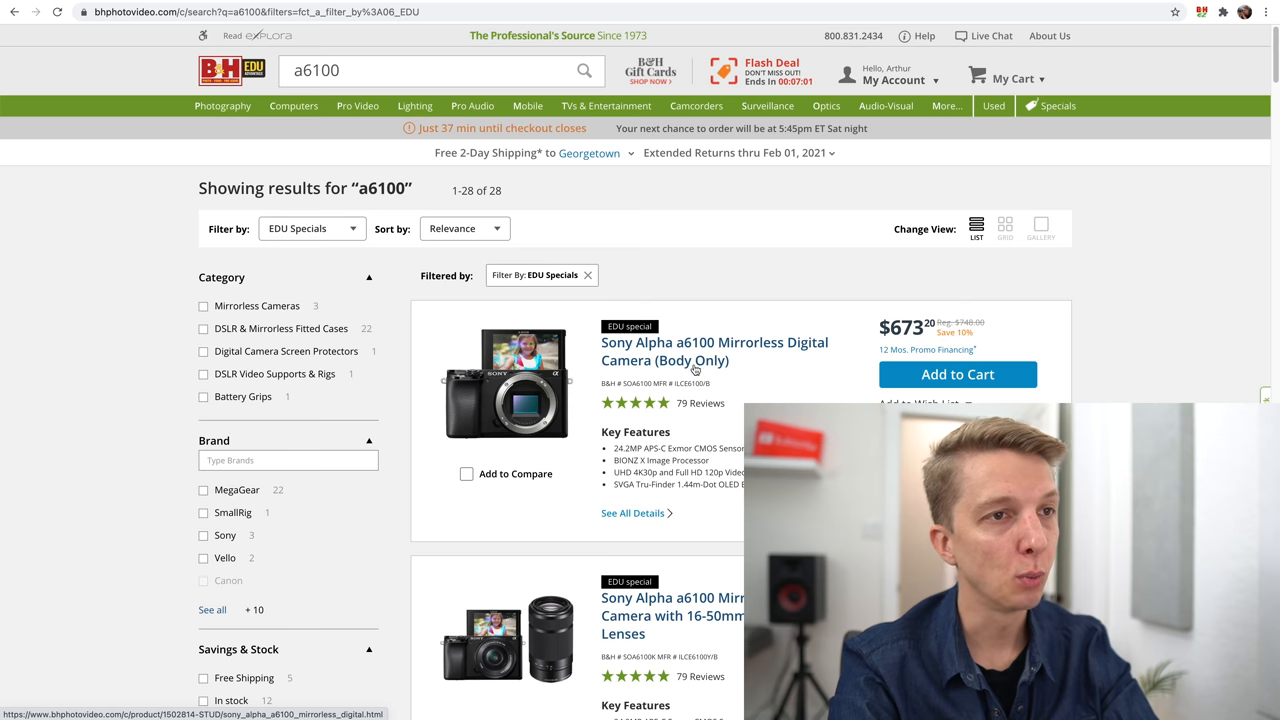
mouse_move(682, 318)
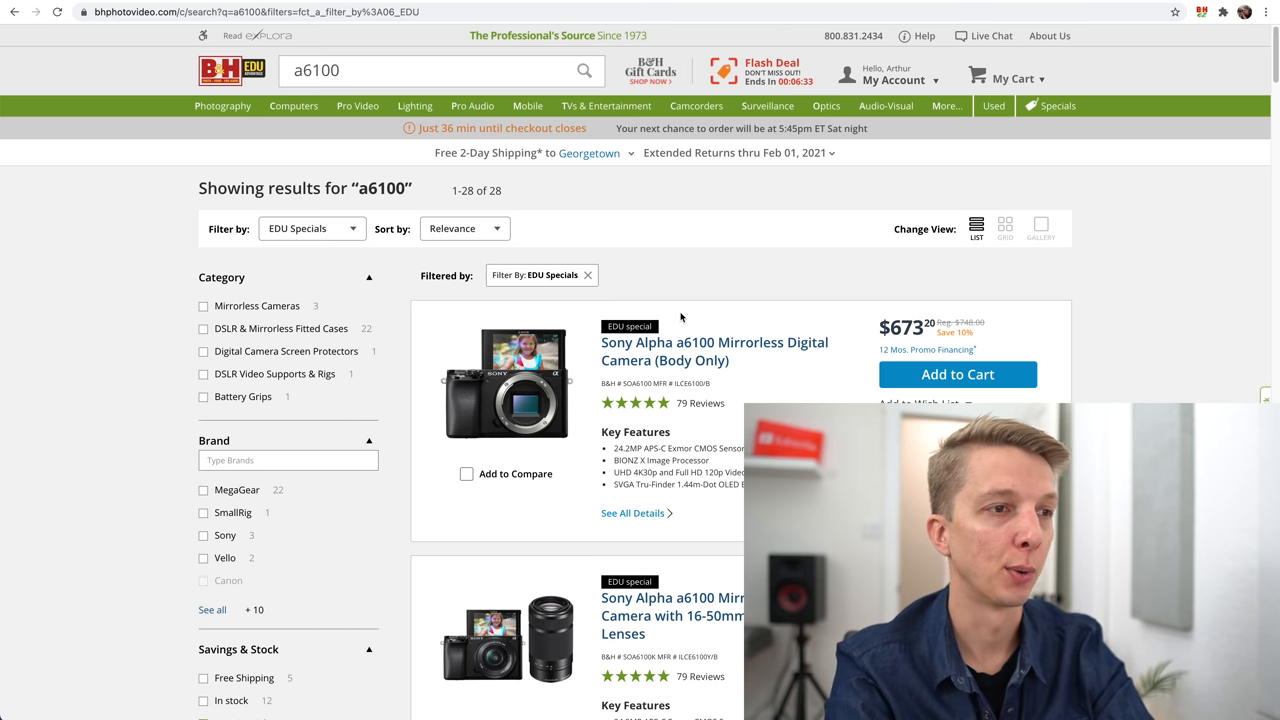
scroll("down", 3)
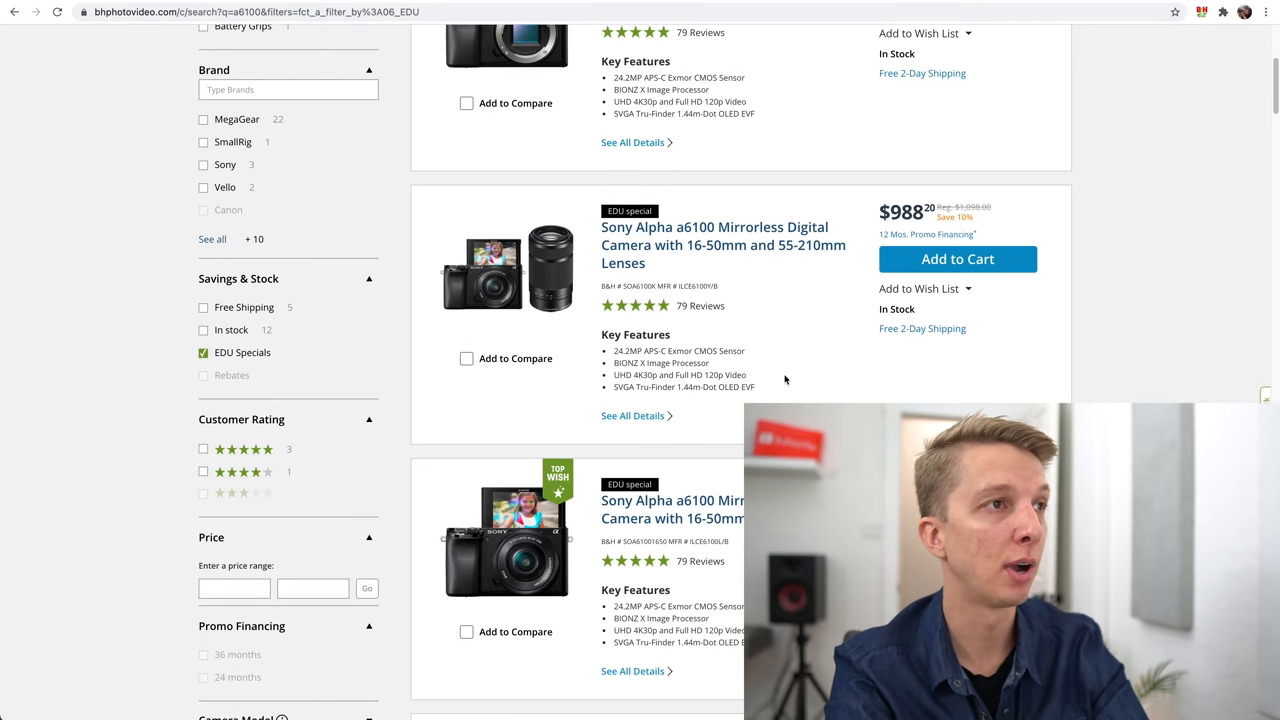
scroll("up", 3)
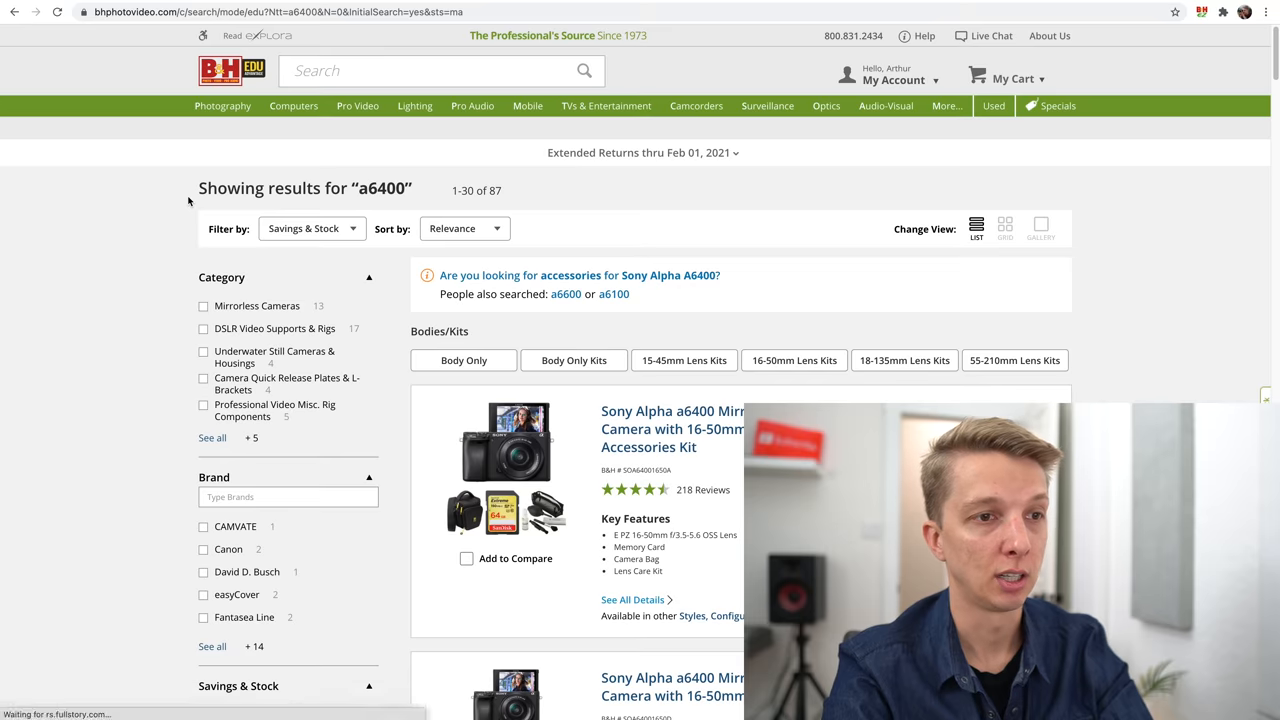
Scroll through the a6600 results showing the accessories kit at $1,298 and the 16-55mm kit at $2,596.
scroll("down", 3)
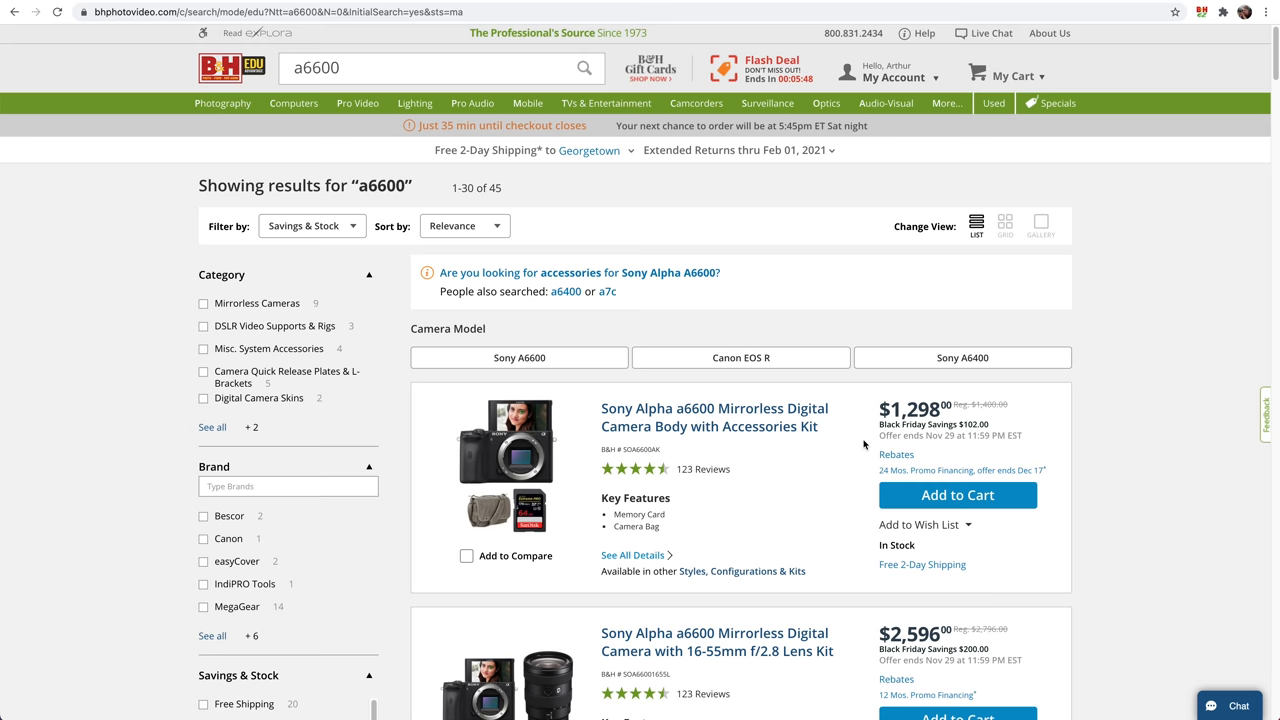
Filter the a6600 results to EDU Specials, showing the body at $1,158.20.
scroll("down", 3)
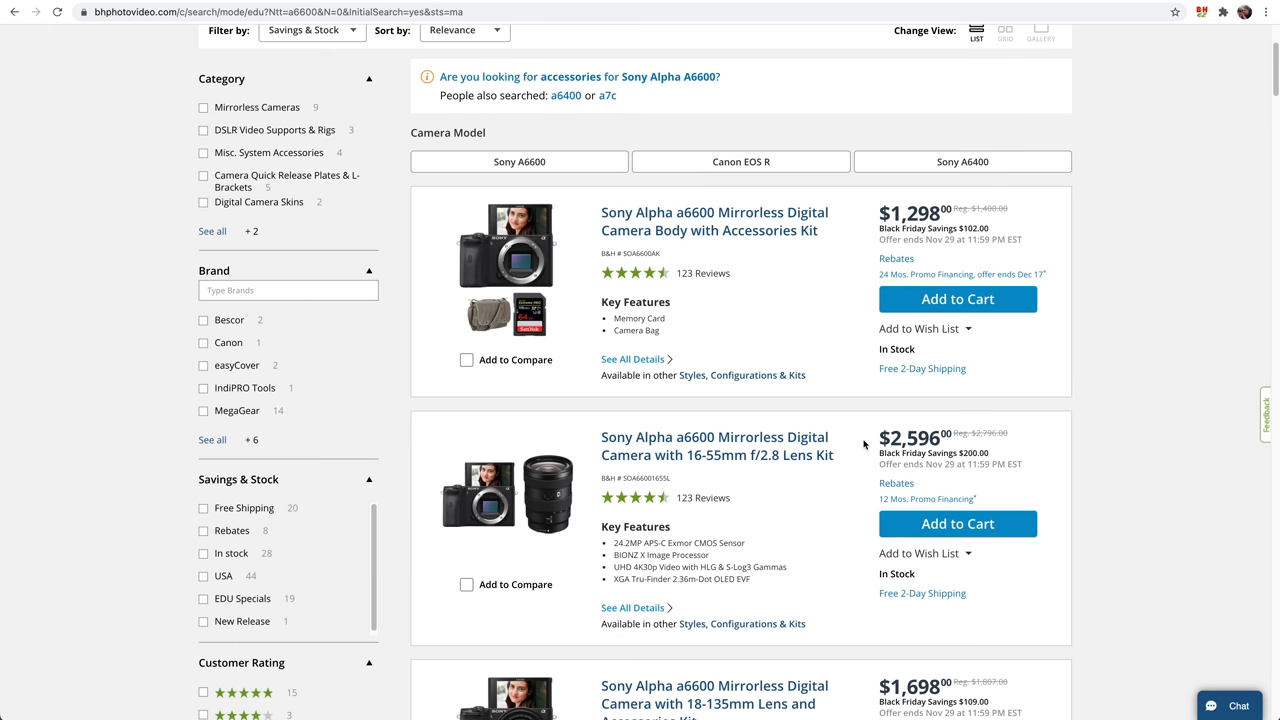
scroll("down", 3)
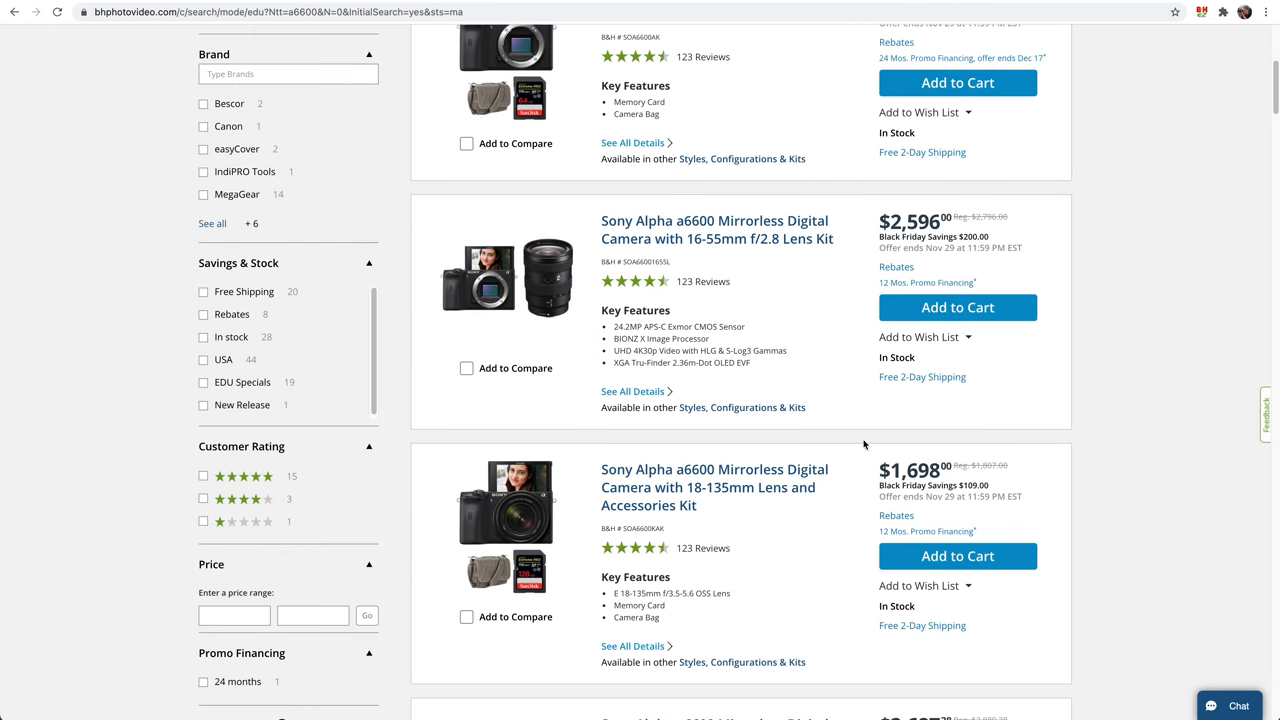
scroll("up", 3)
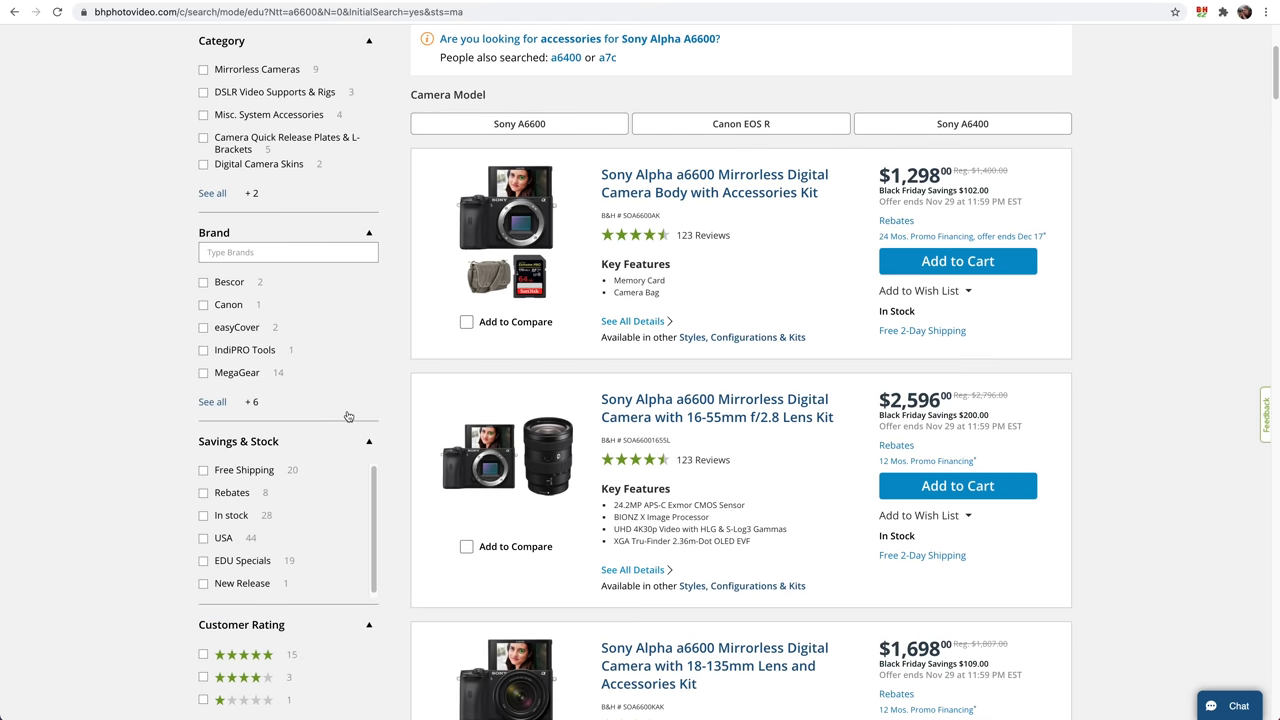
left_click(204, 560)
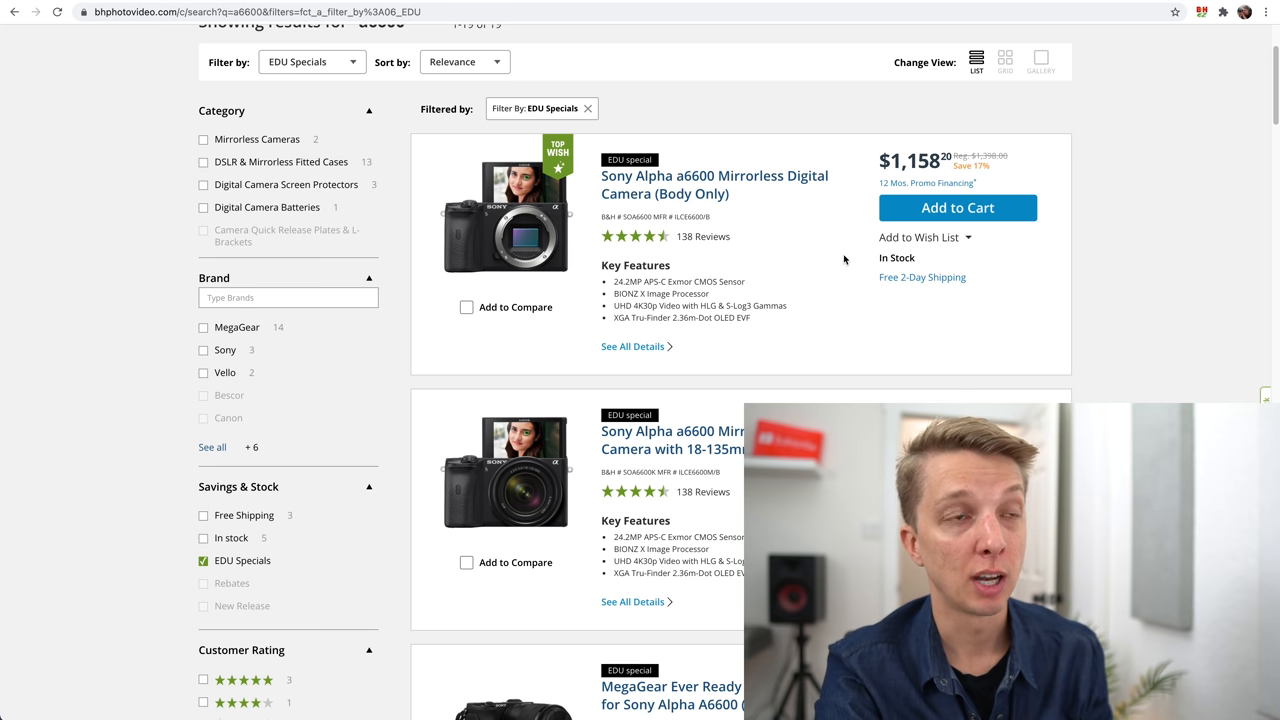
mouse_move(944, 192)
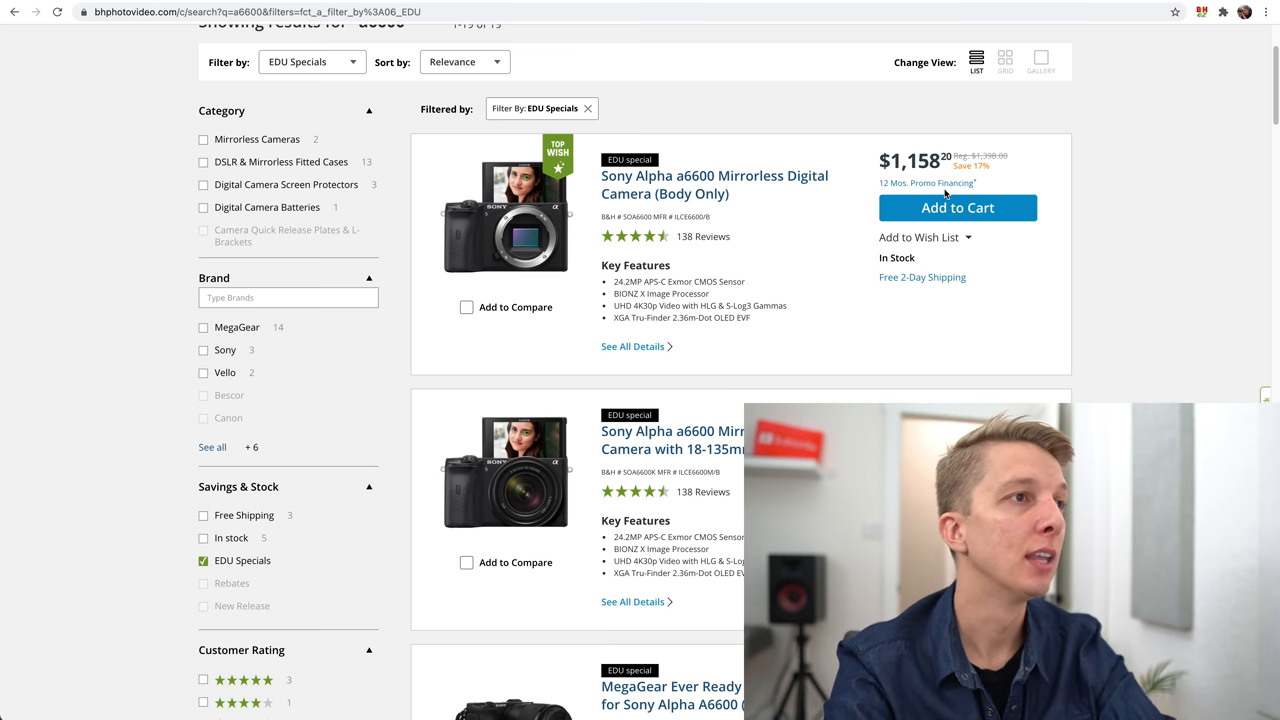
scroll("up", 3)
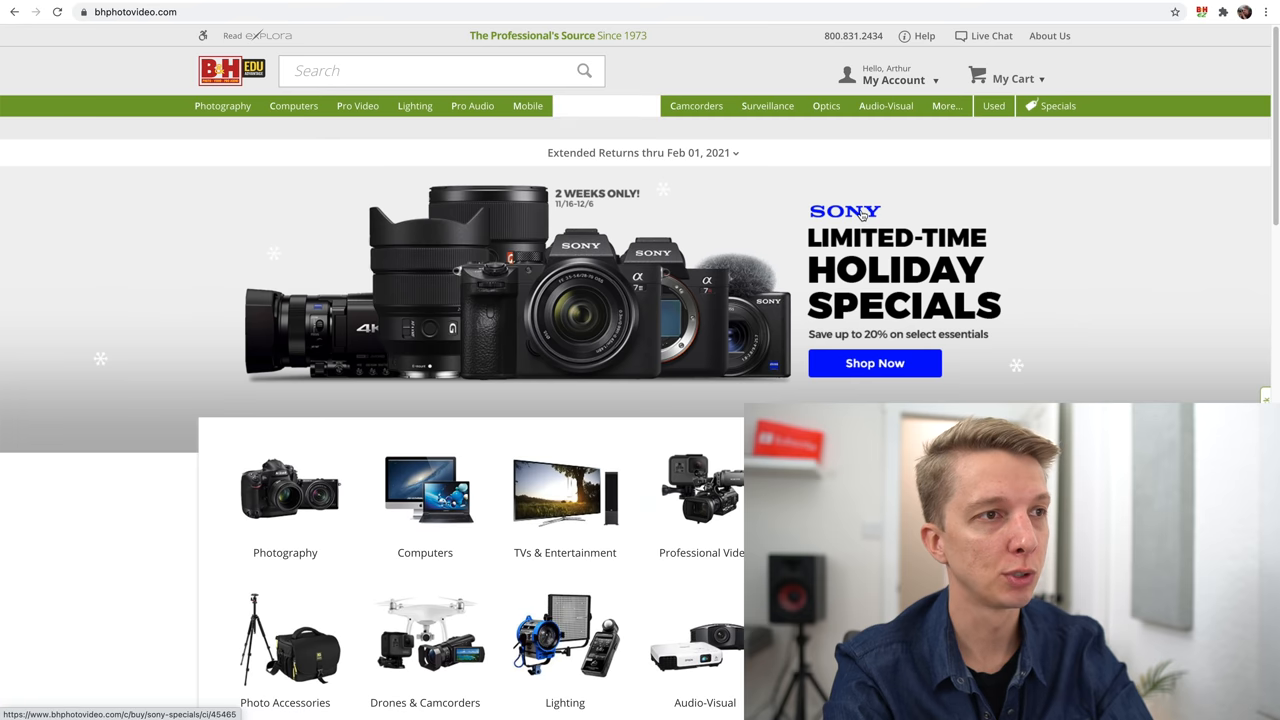
Browse the Sony holiday specials list down to the Alpha a6000 16-50mm kit at $433.20.
left_click(874, 364)
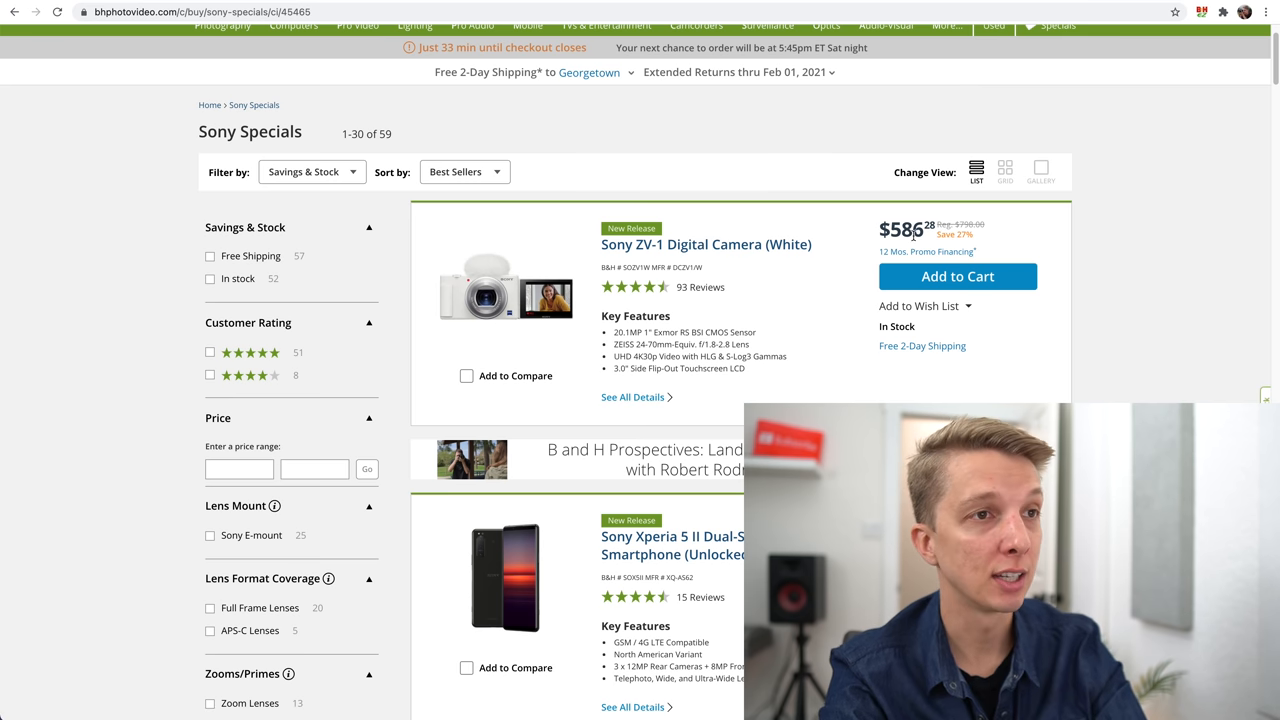
scroll("down", 3)
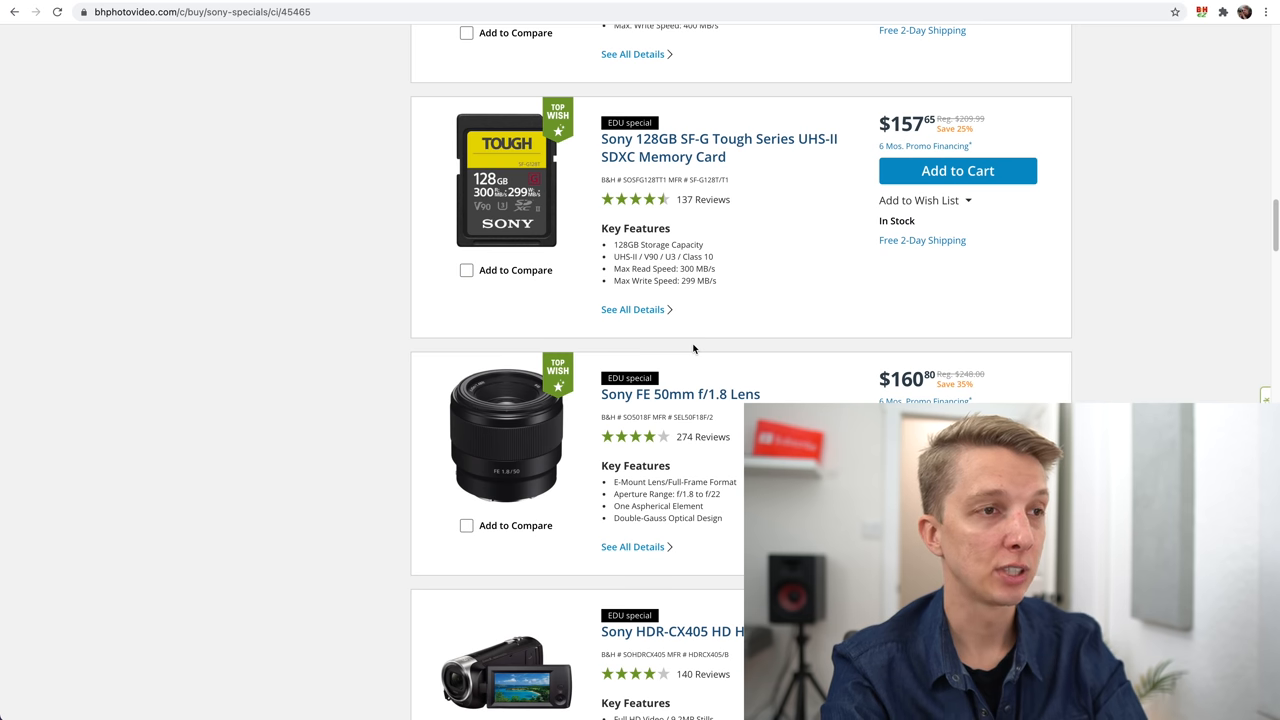
mouse_move(722, 376)
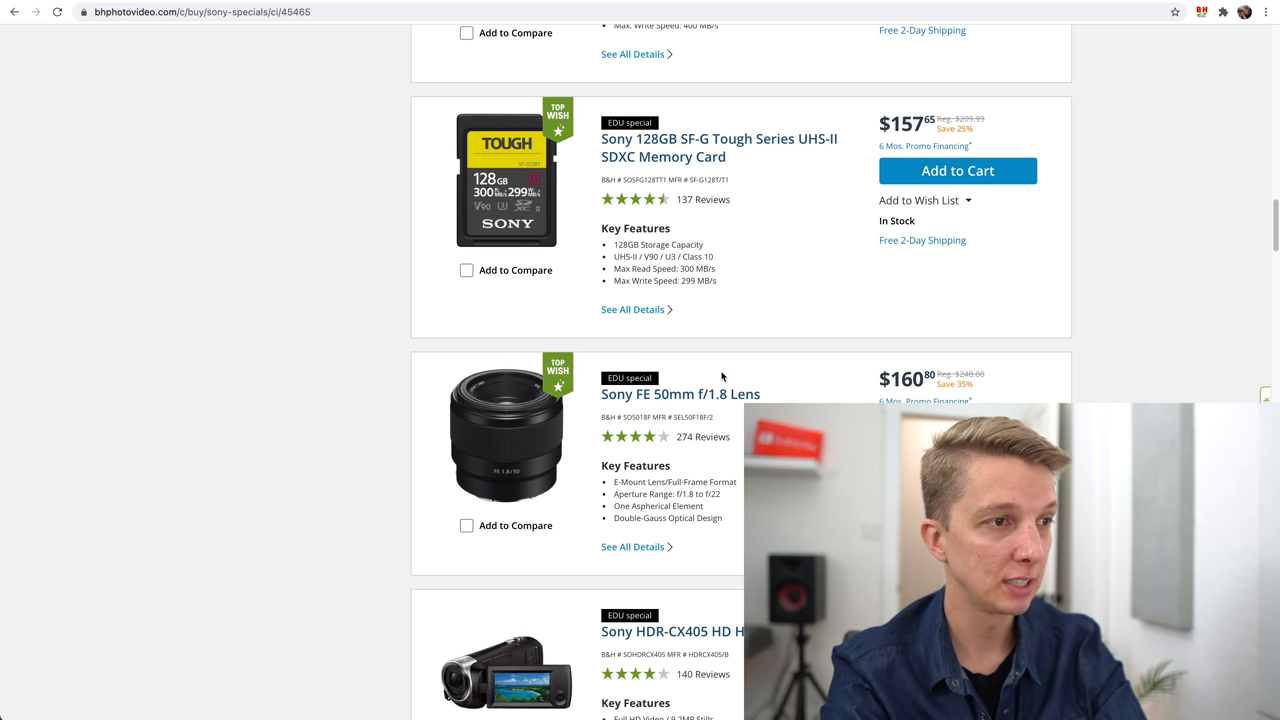
scroll("down", 3)
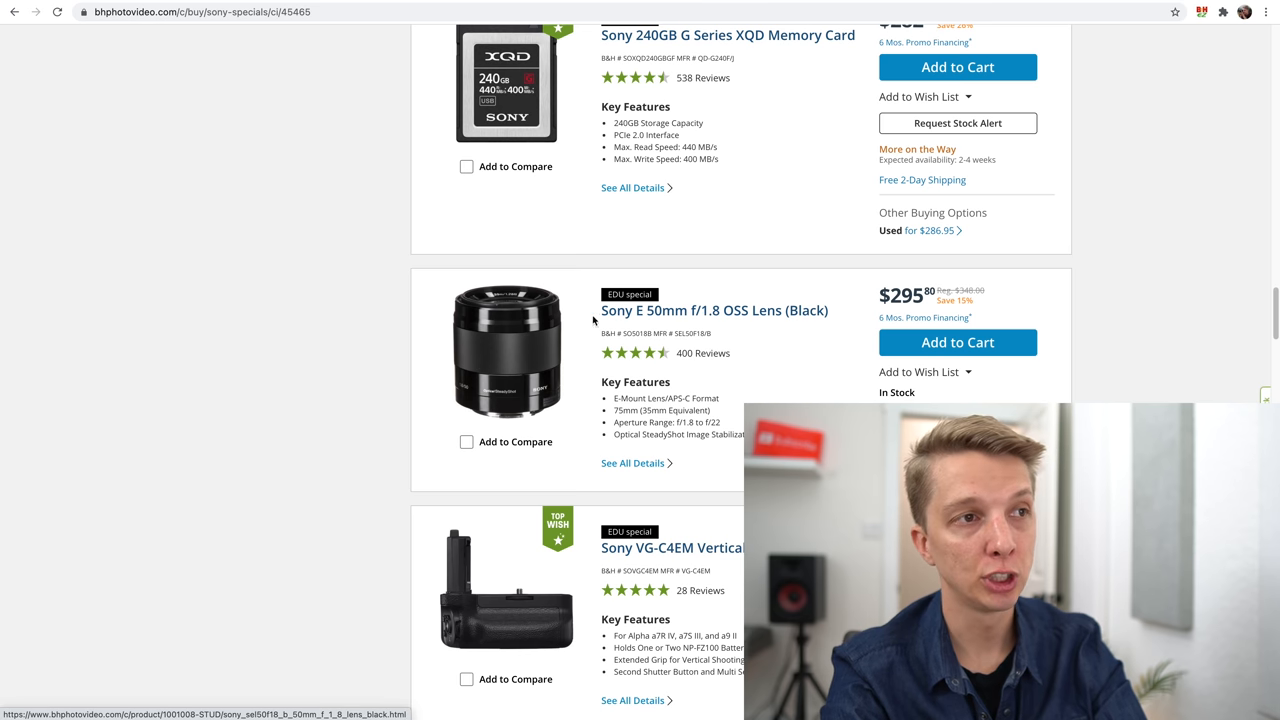
mouse_move(696, 320)
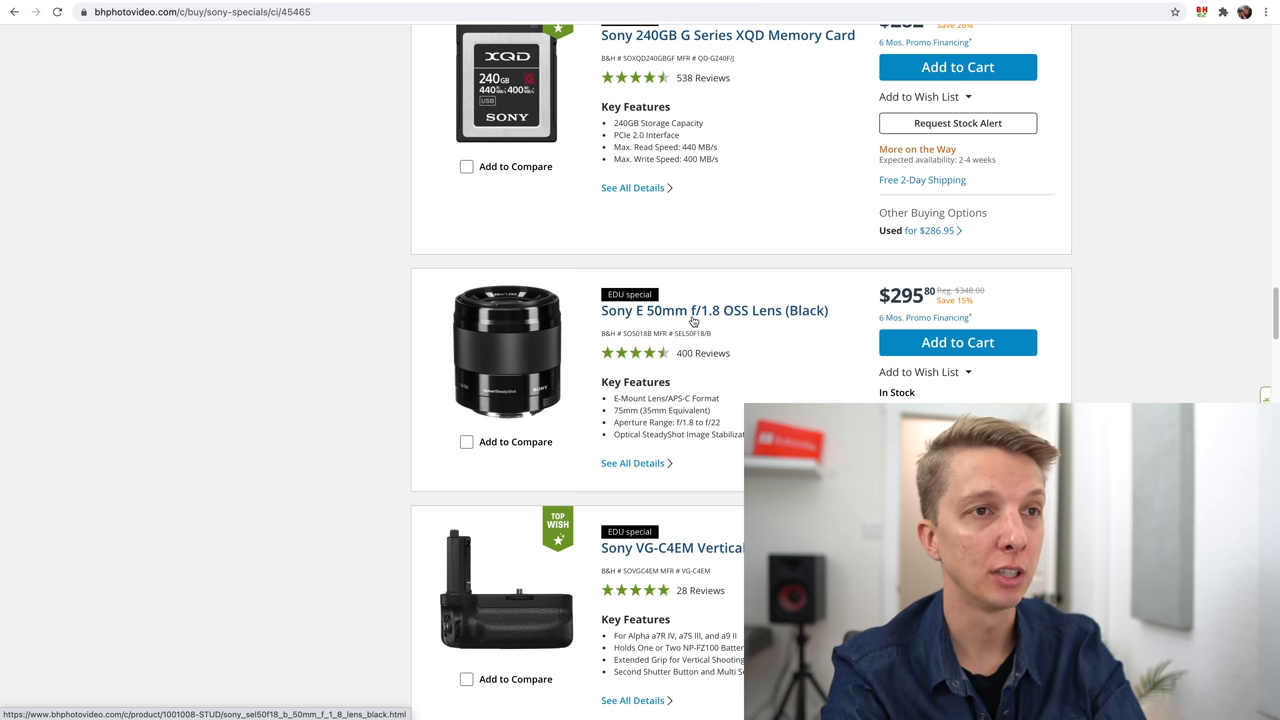
mouse_move(944, 300)
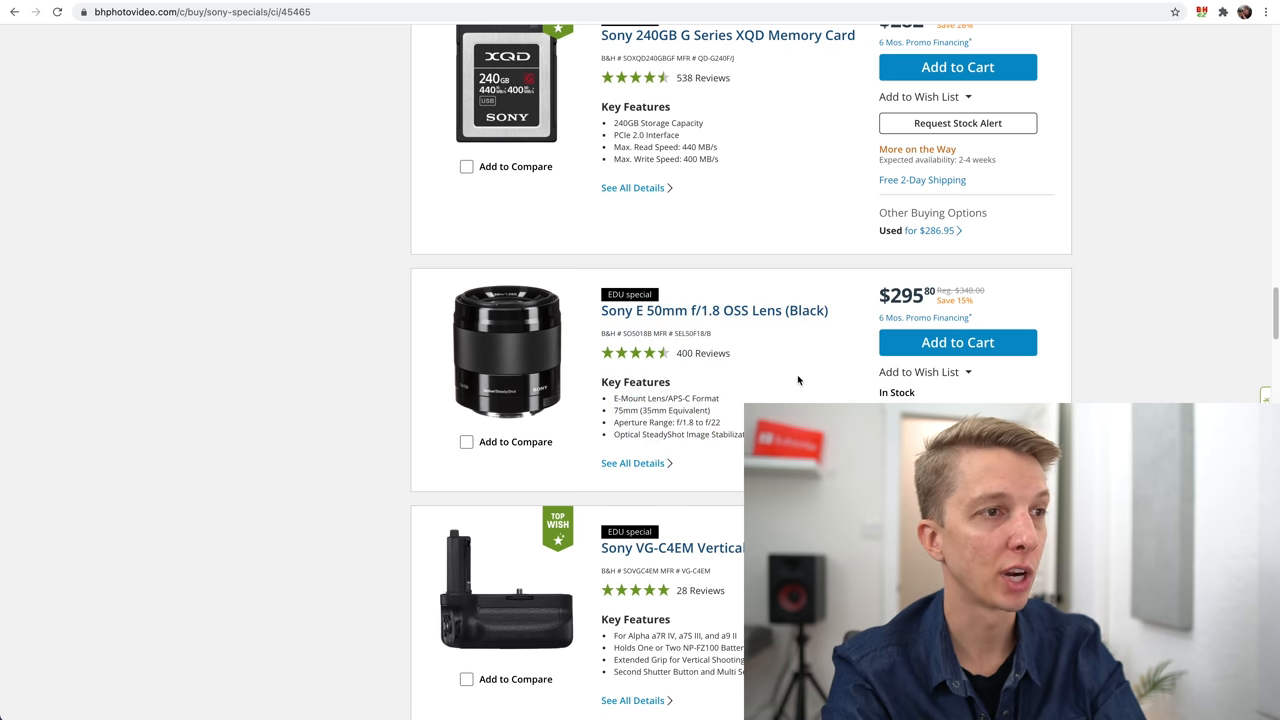
scroll("down", 3)
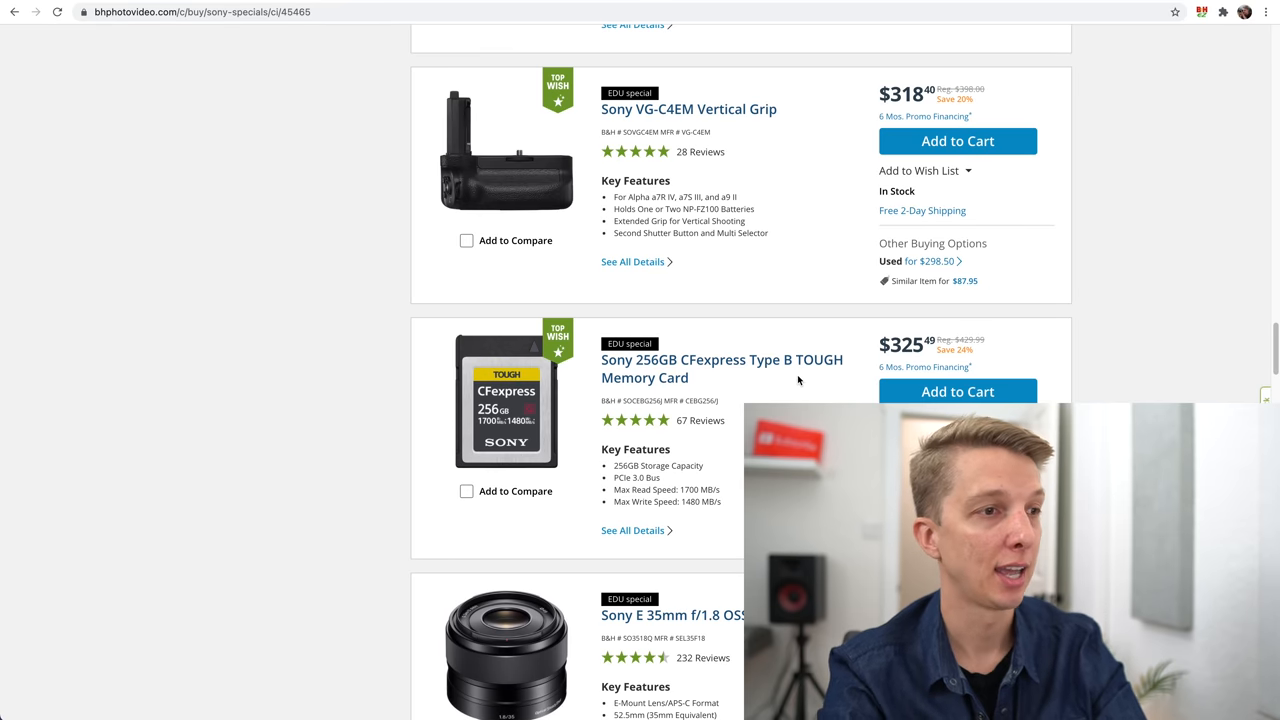
scroll("down", 3)
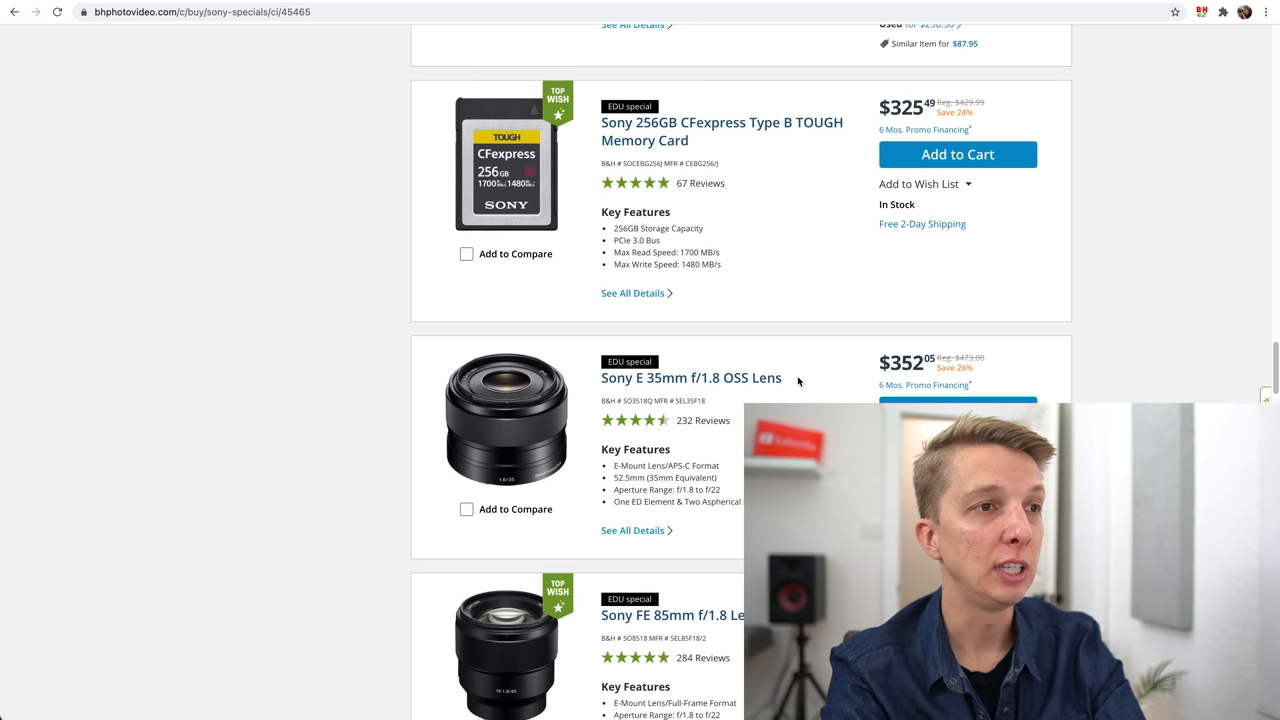
scroll("down", 3)
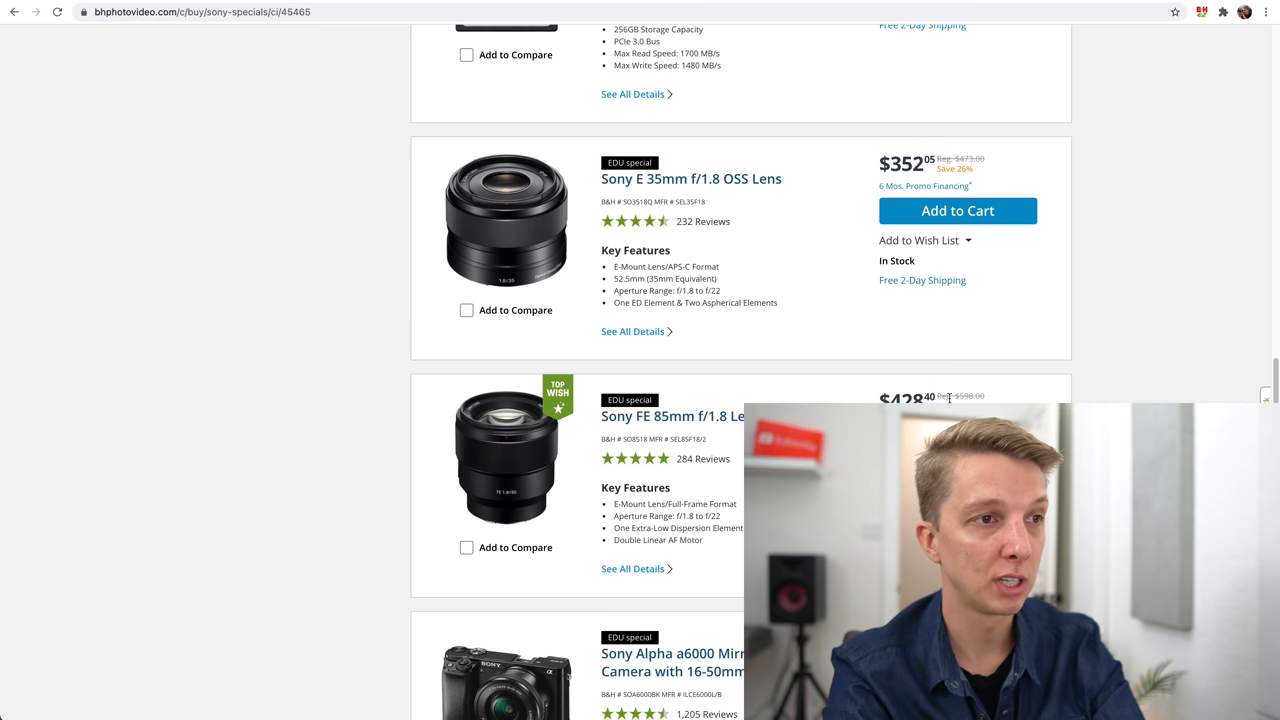
scroll("down", 3)
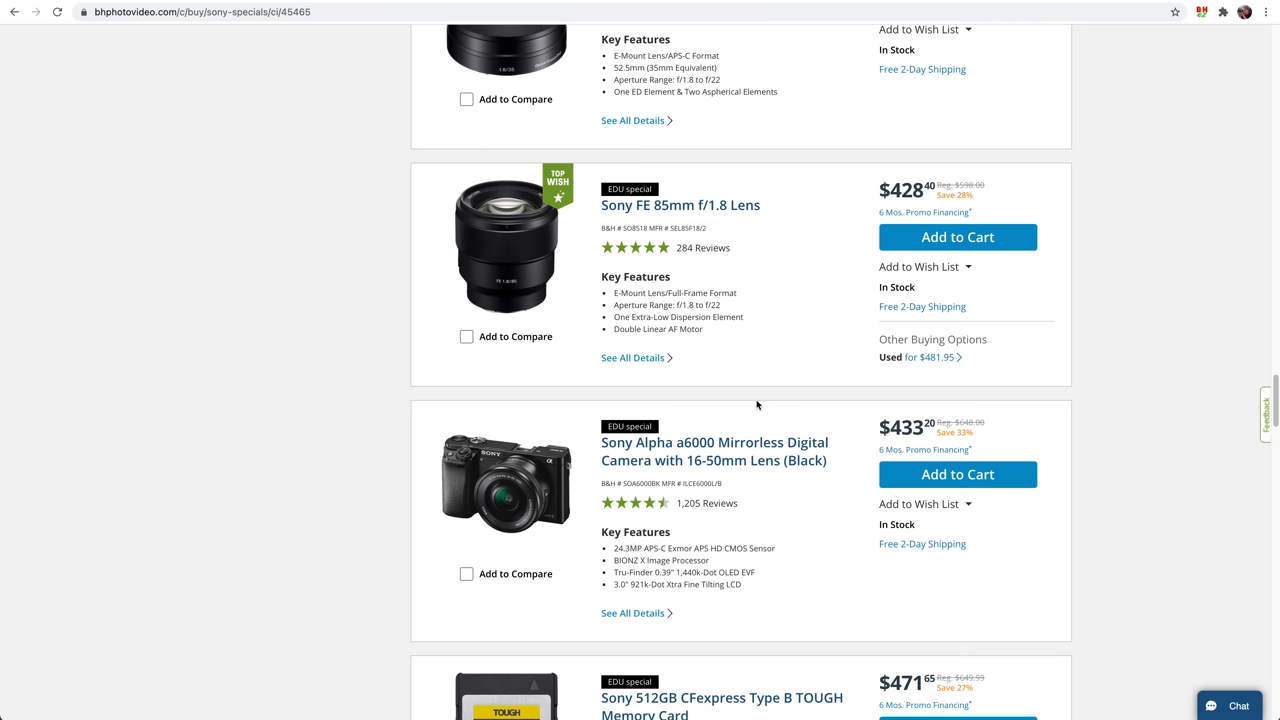
mouse_move(726, 444)
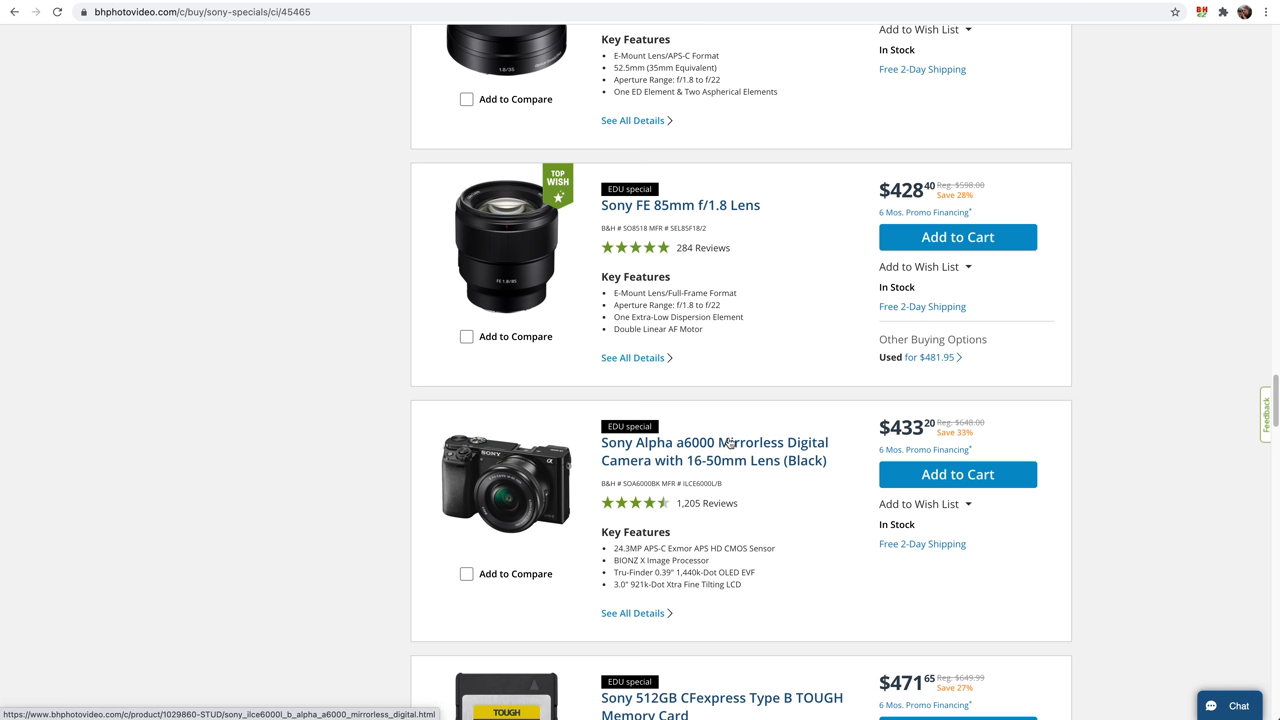
mouse_move(740, 430)
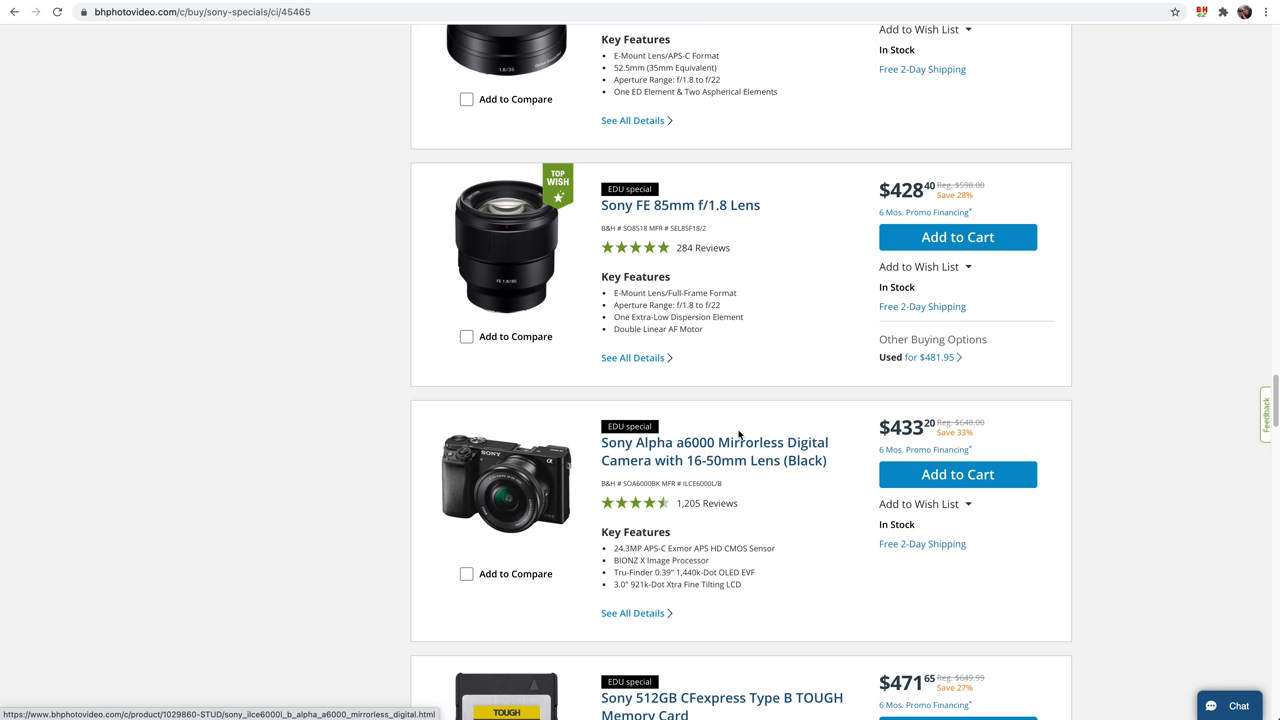
scroll("down", 3)
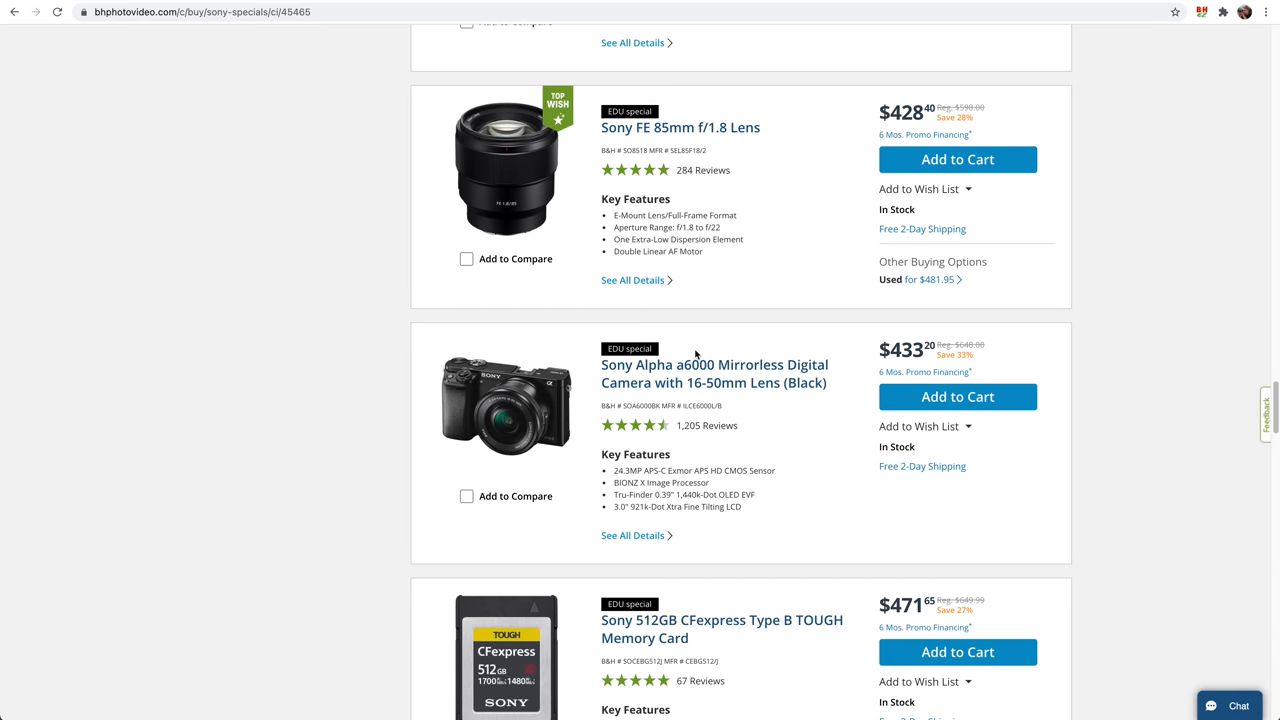
scroll("down", 3)
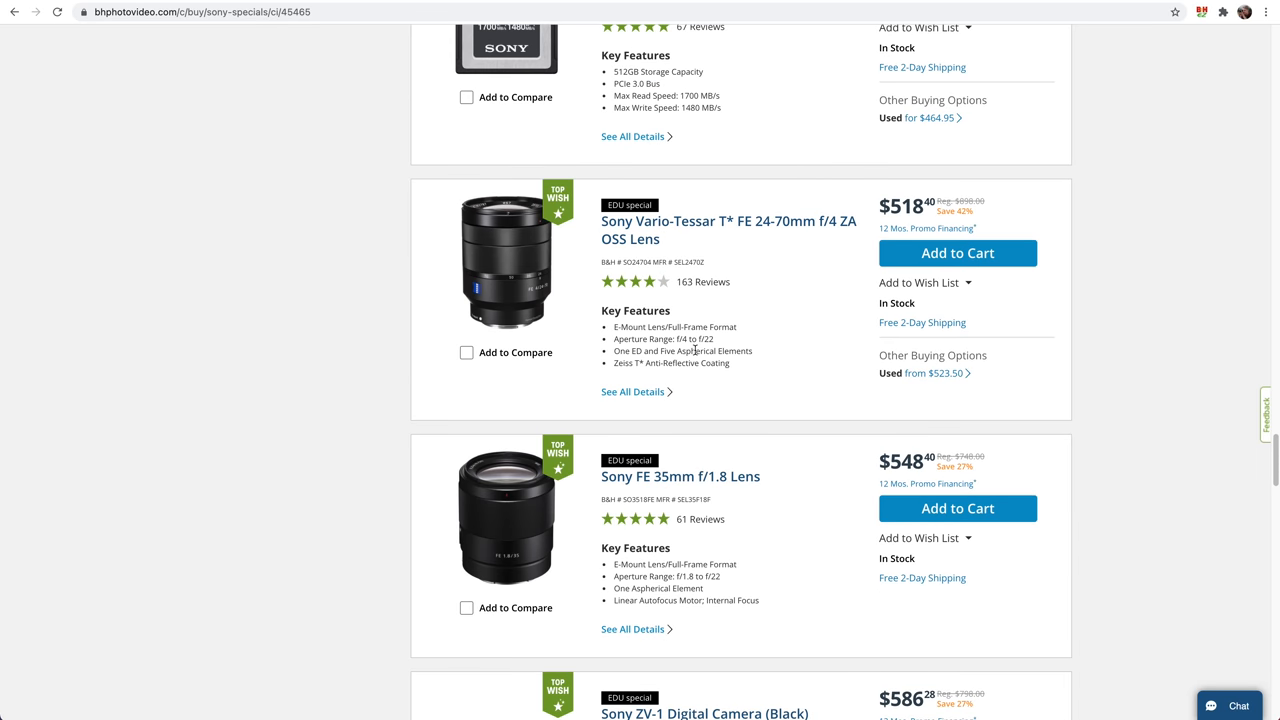
mouse_move(700, 482)
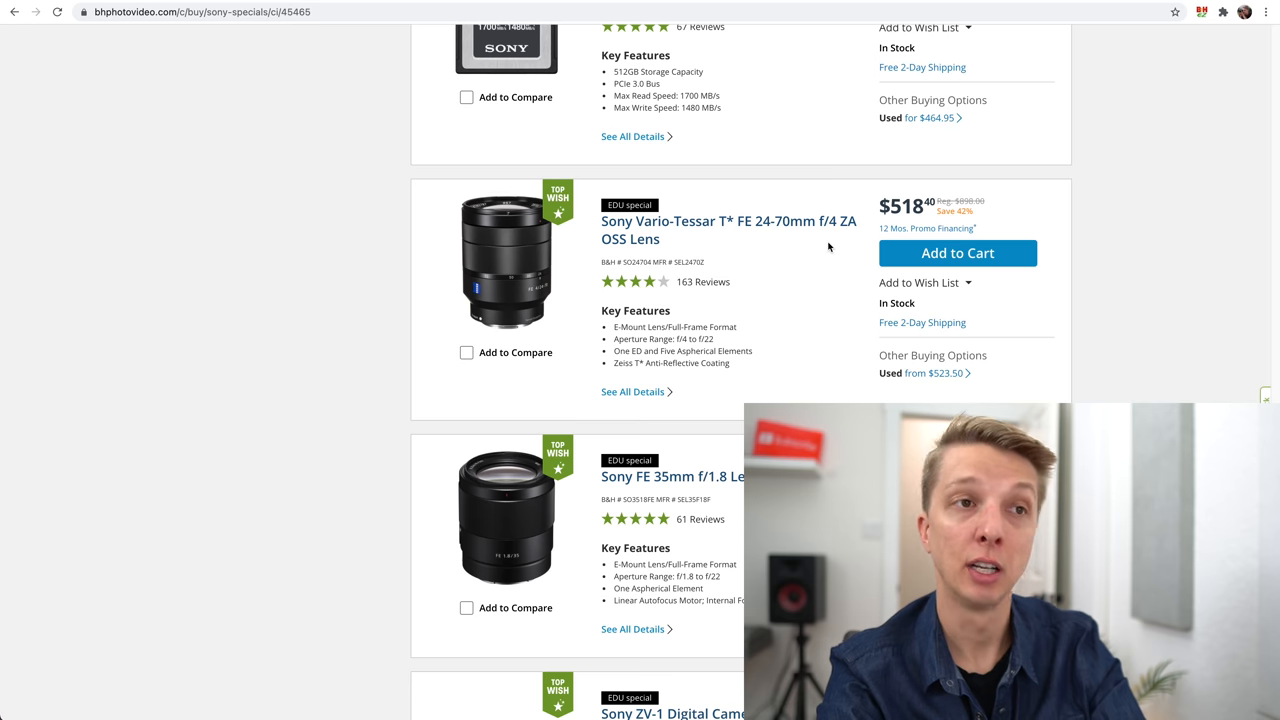
mouse_move(936, 222)
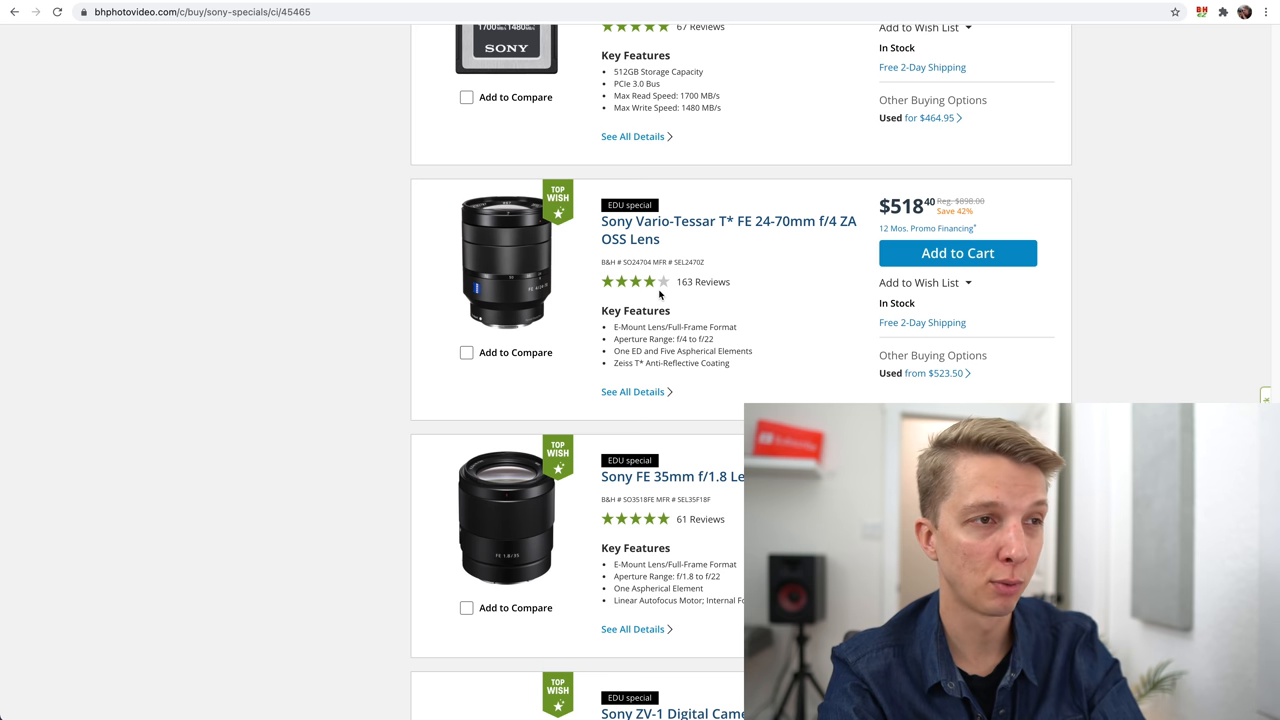
scroll("down", 3)
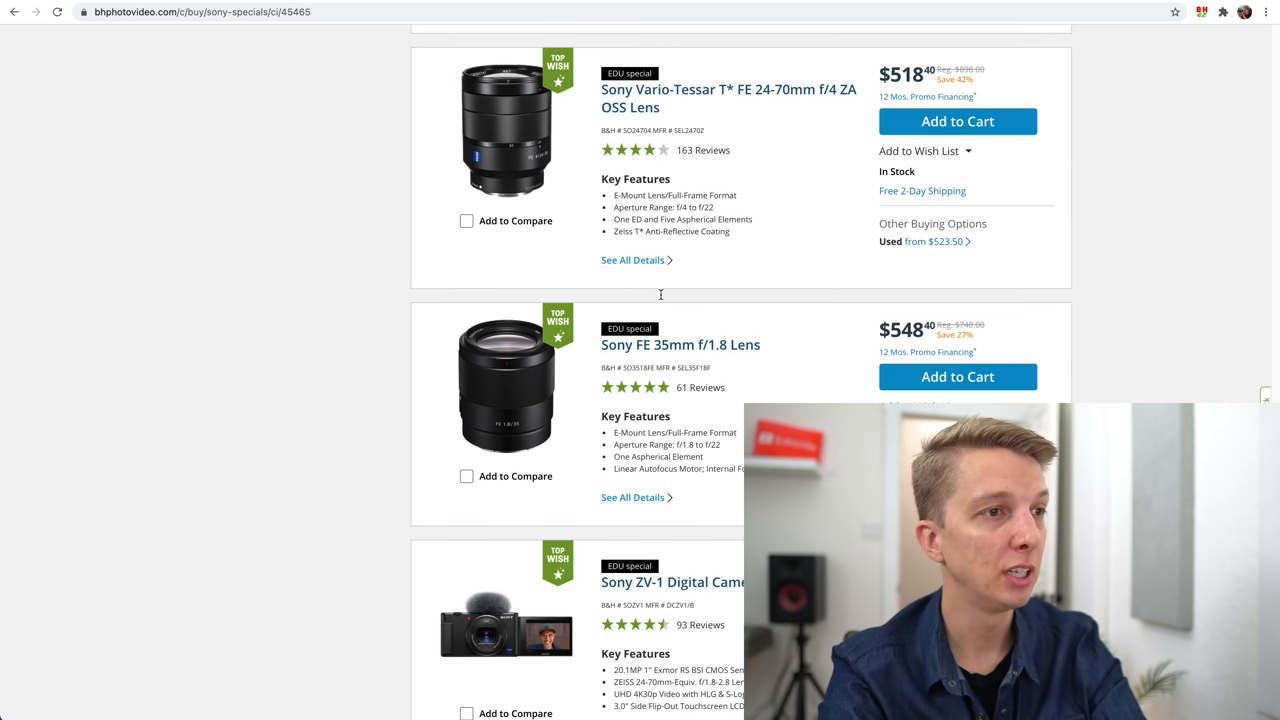
scroll("down", 3)
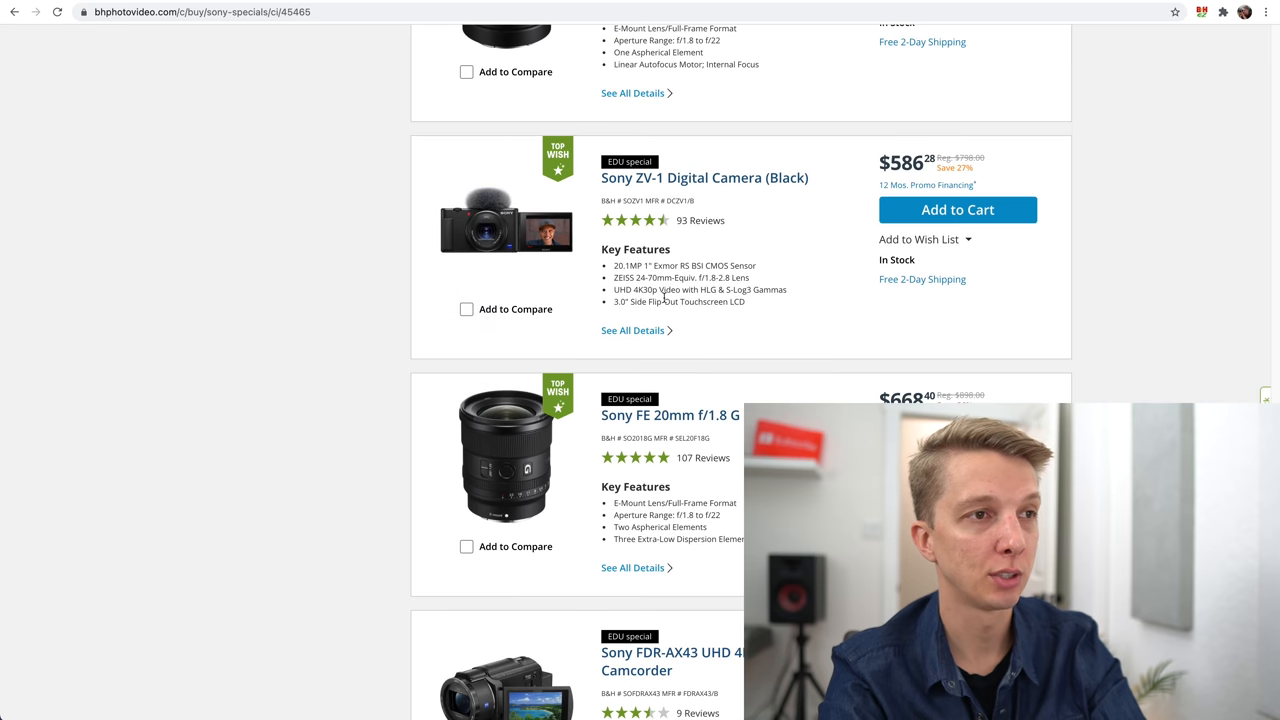
scroll("down", 3)
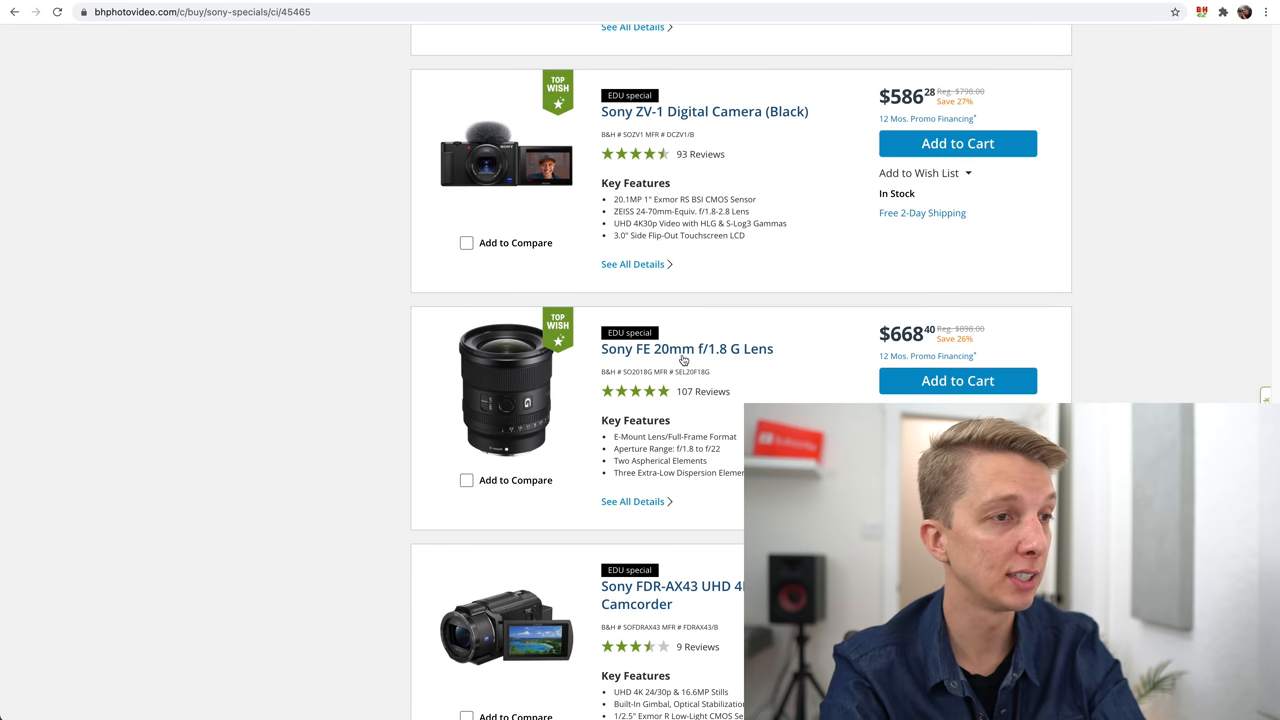
scroll("down", 3)
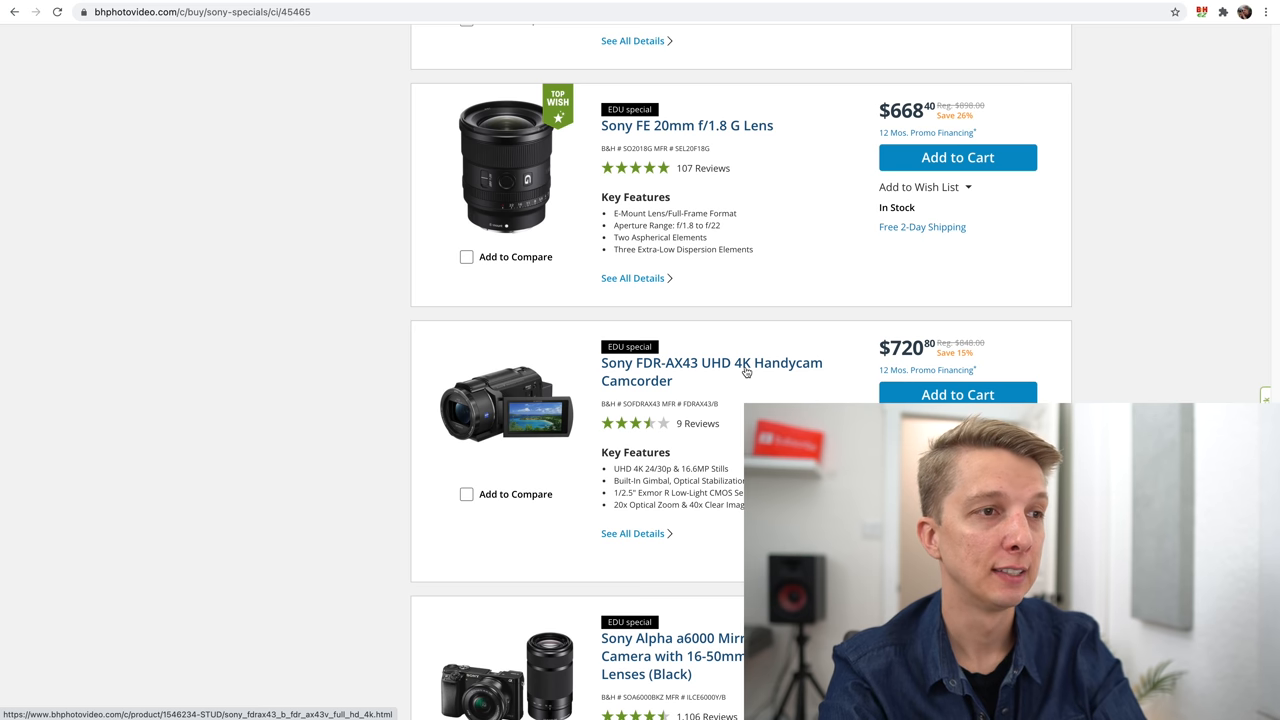
scroll("down", 3)
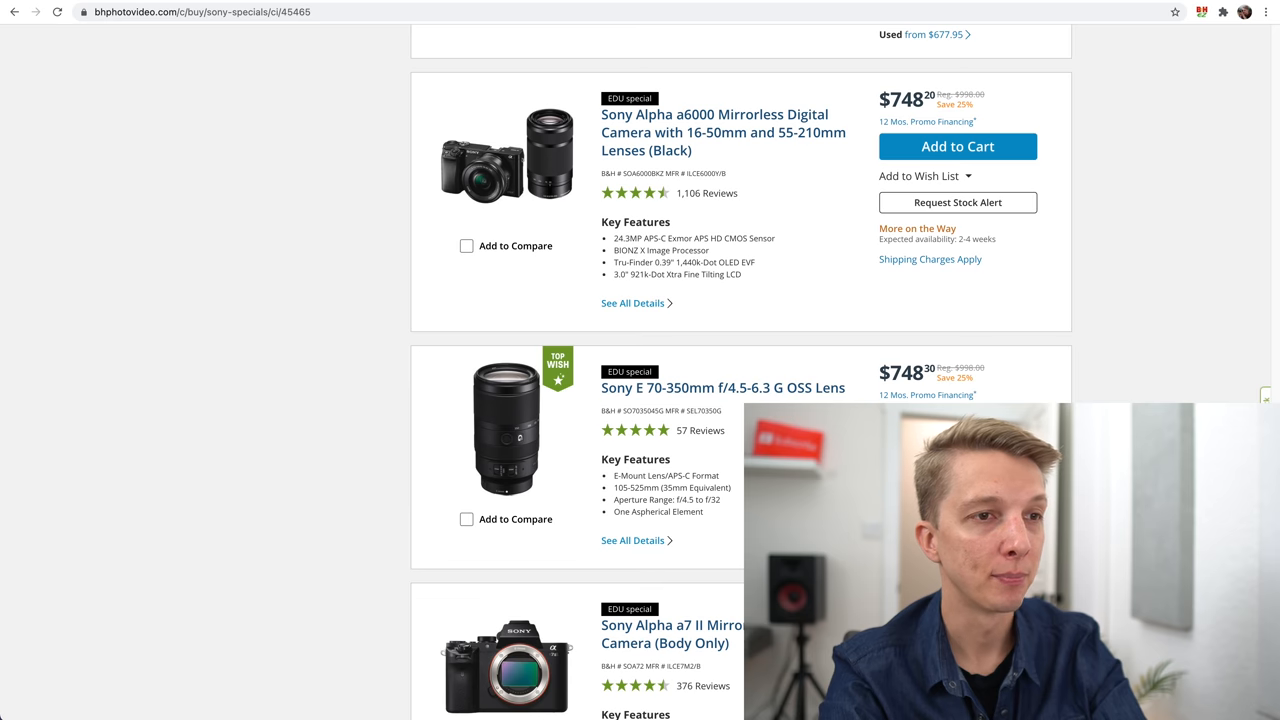
scroll("down", 3)
type("a")
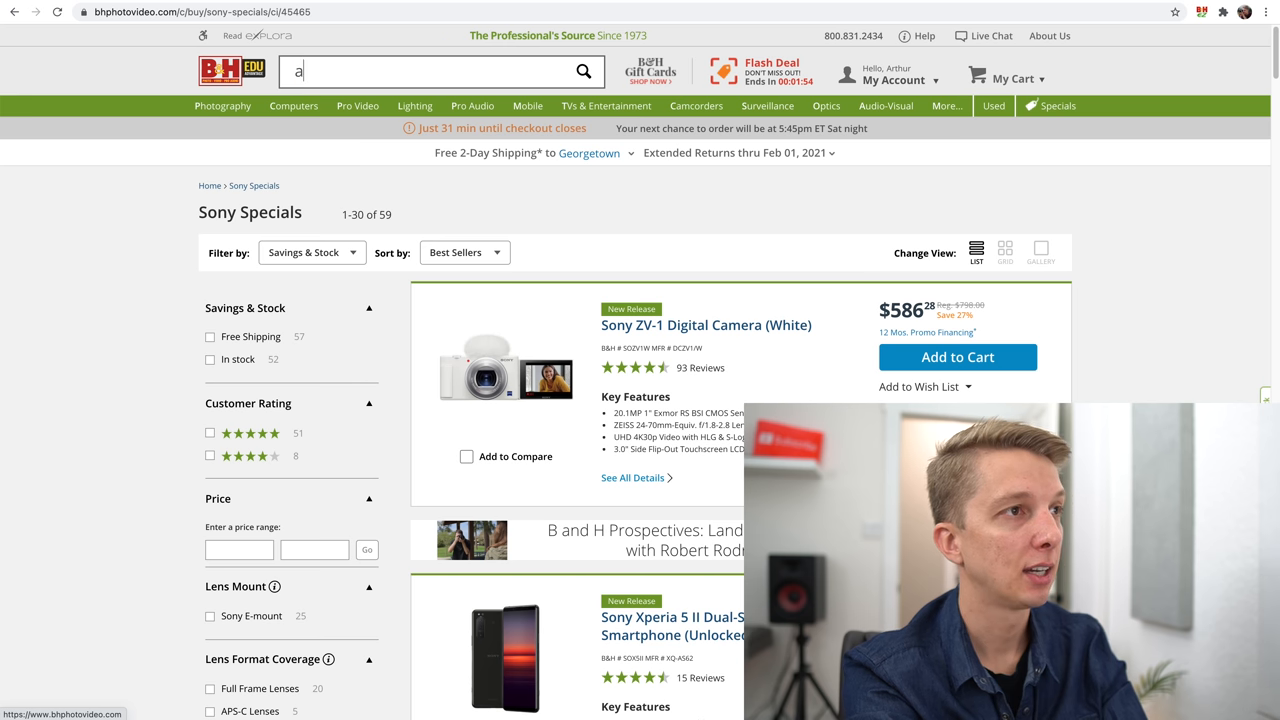
Search B&H for the a7ii and review the results.
type("7ii")
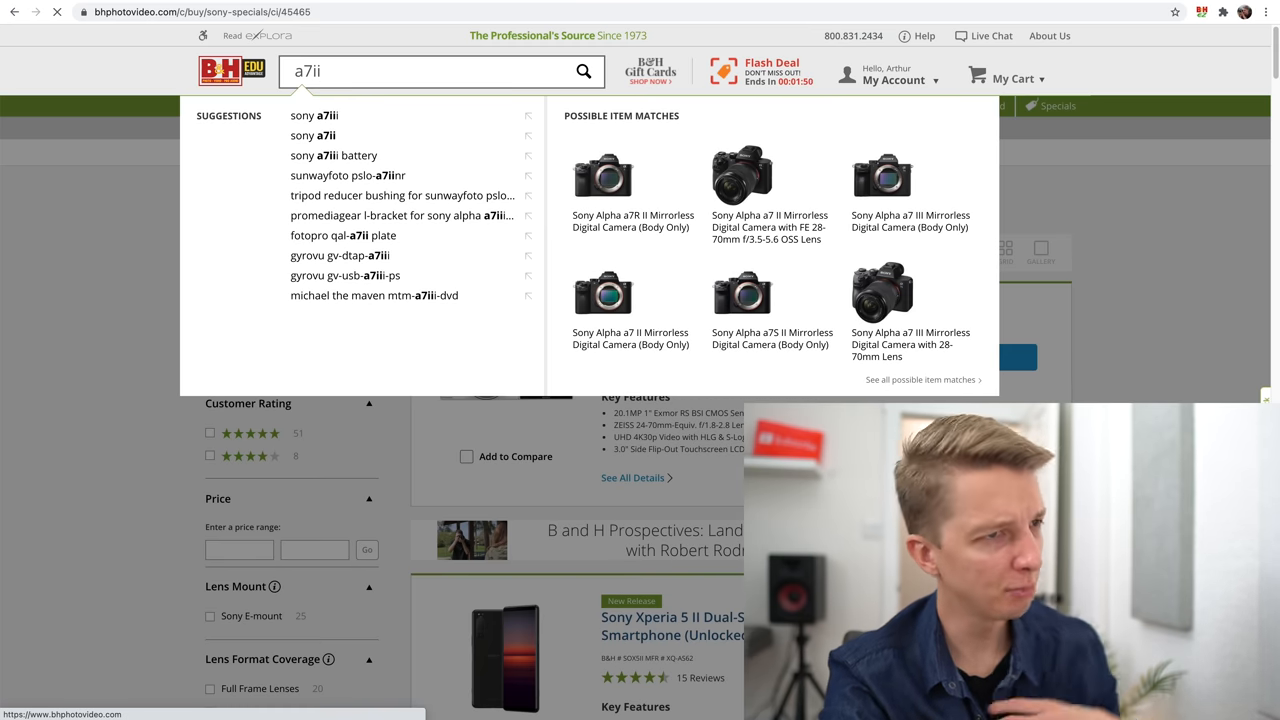
left_click(584, 72)
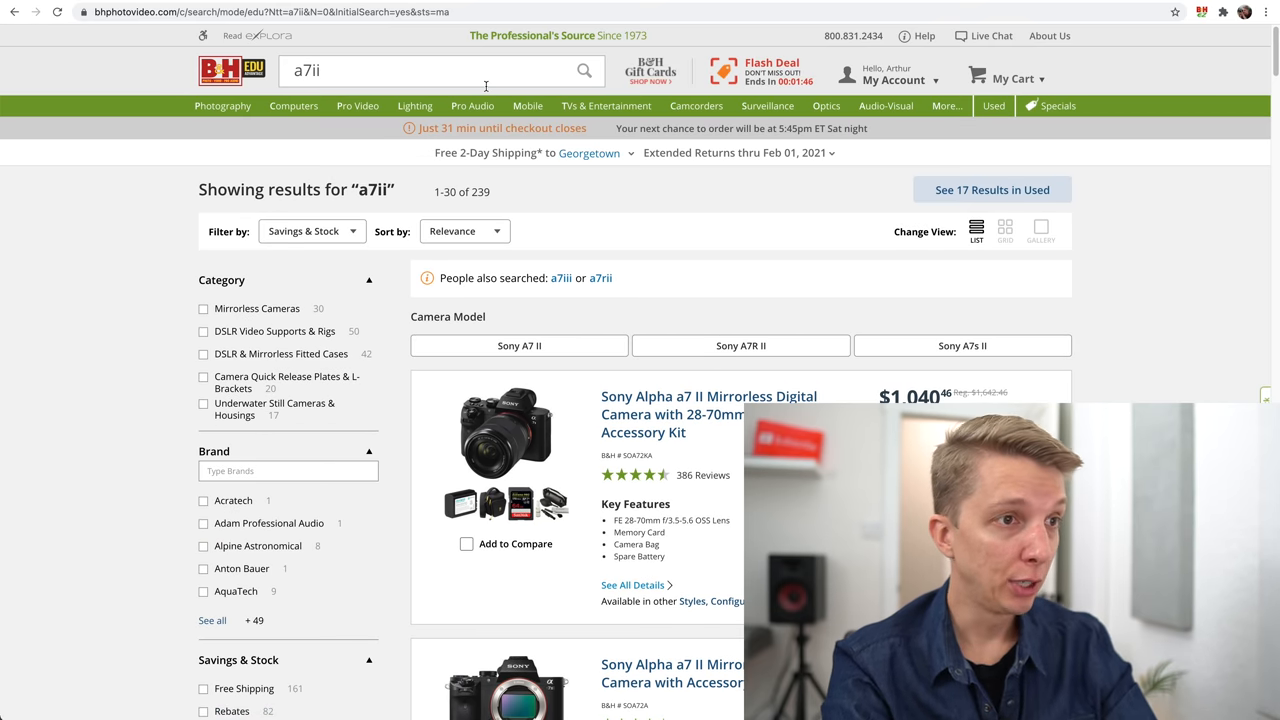
scroll("down", 3)
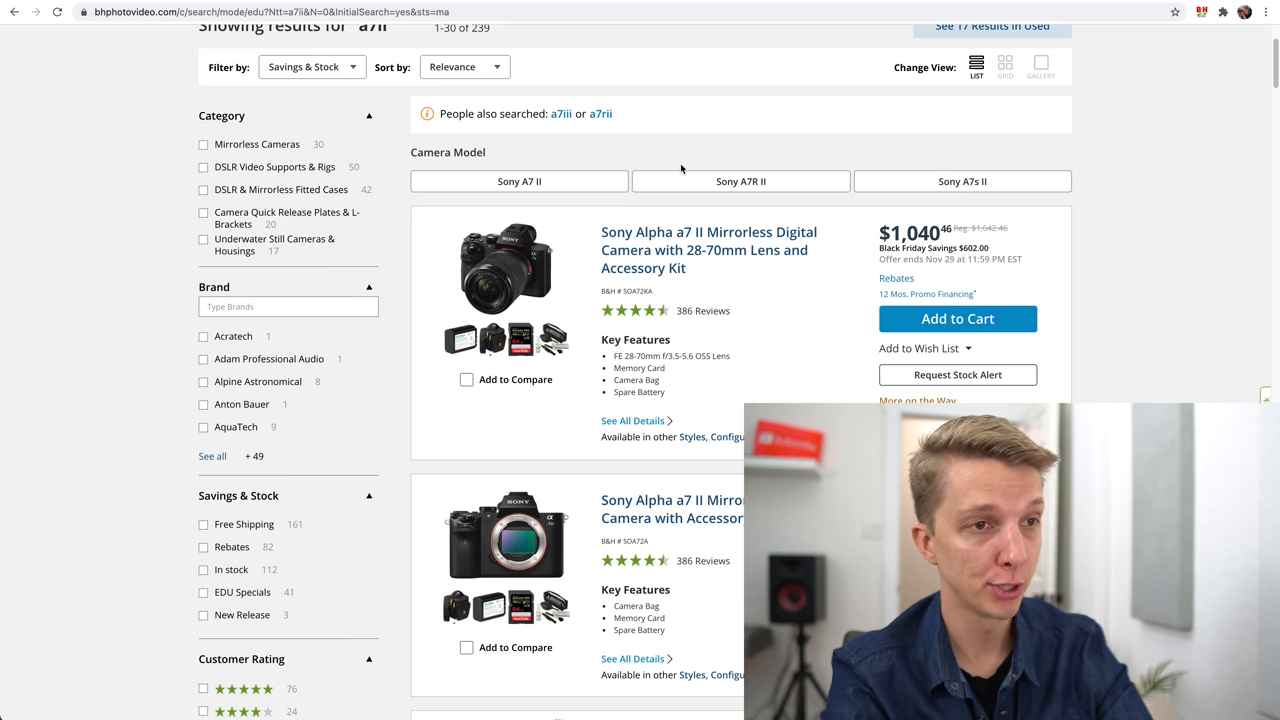
scroll("down", 3)
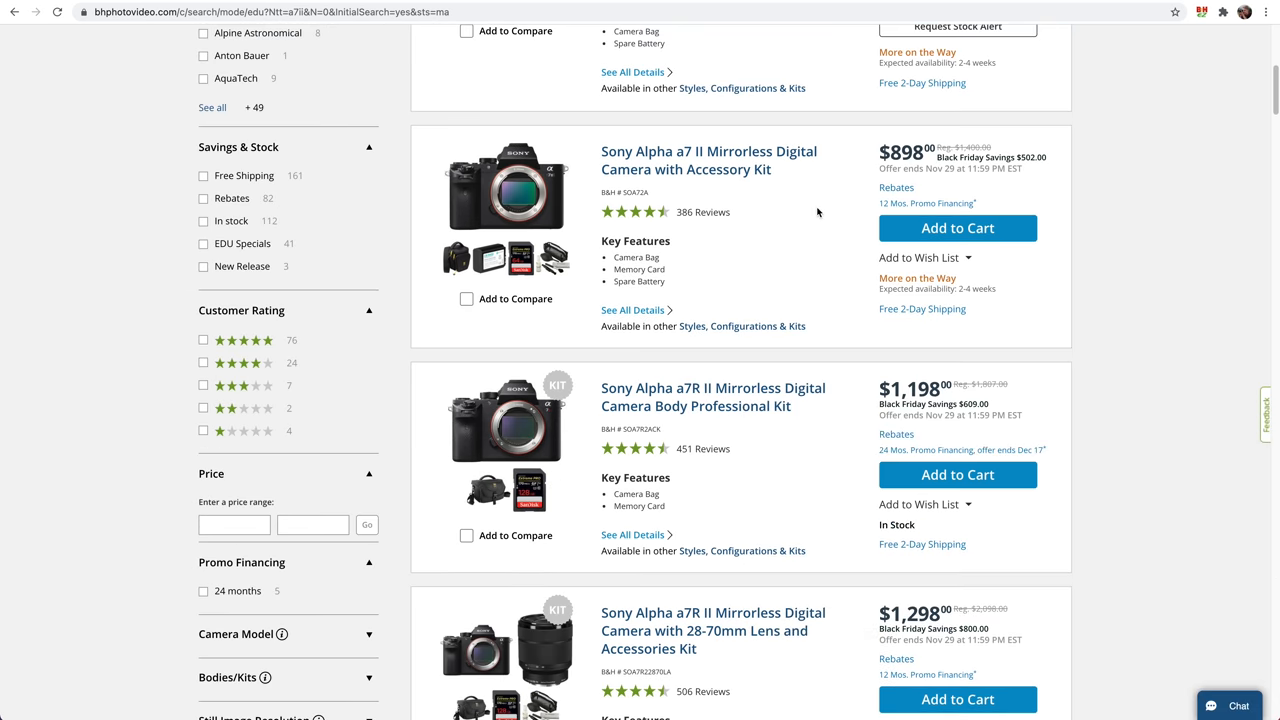
scroll("up", 3)
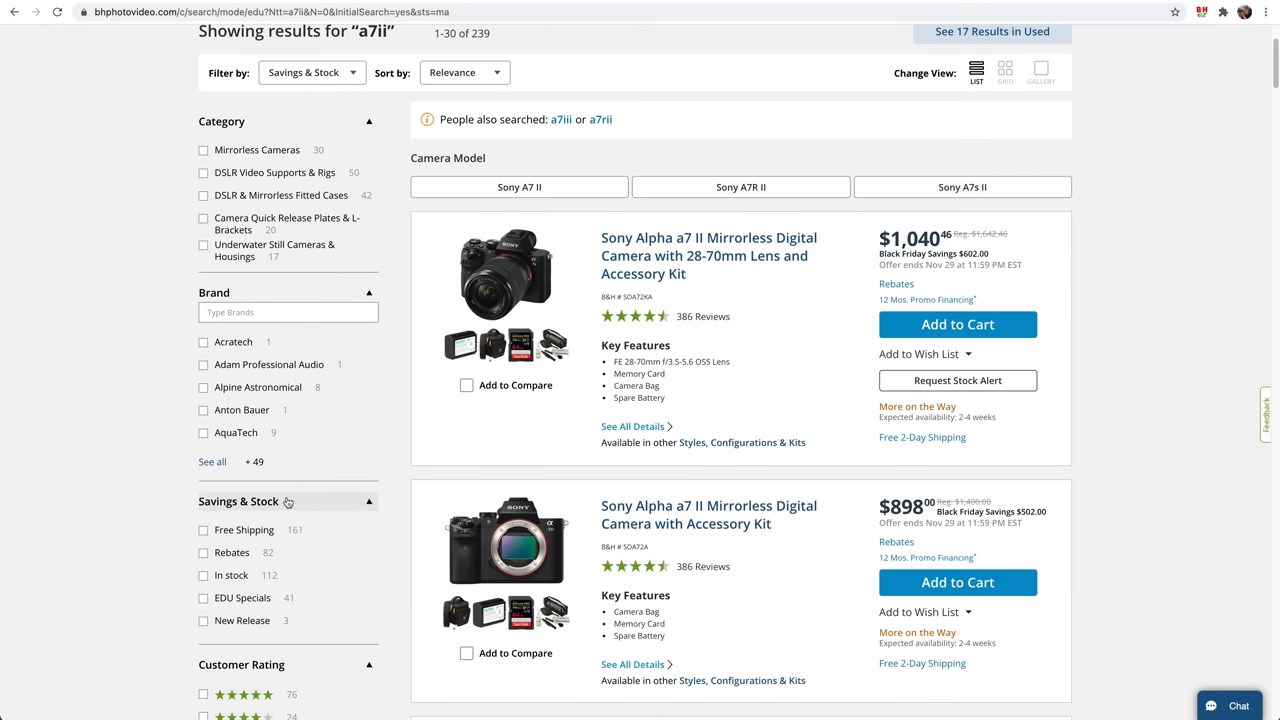
Filter the a7ii results to EDU Specials, showing the 28-70mm kit at $838.20.
left_click(204, 598)
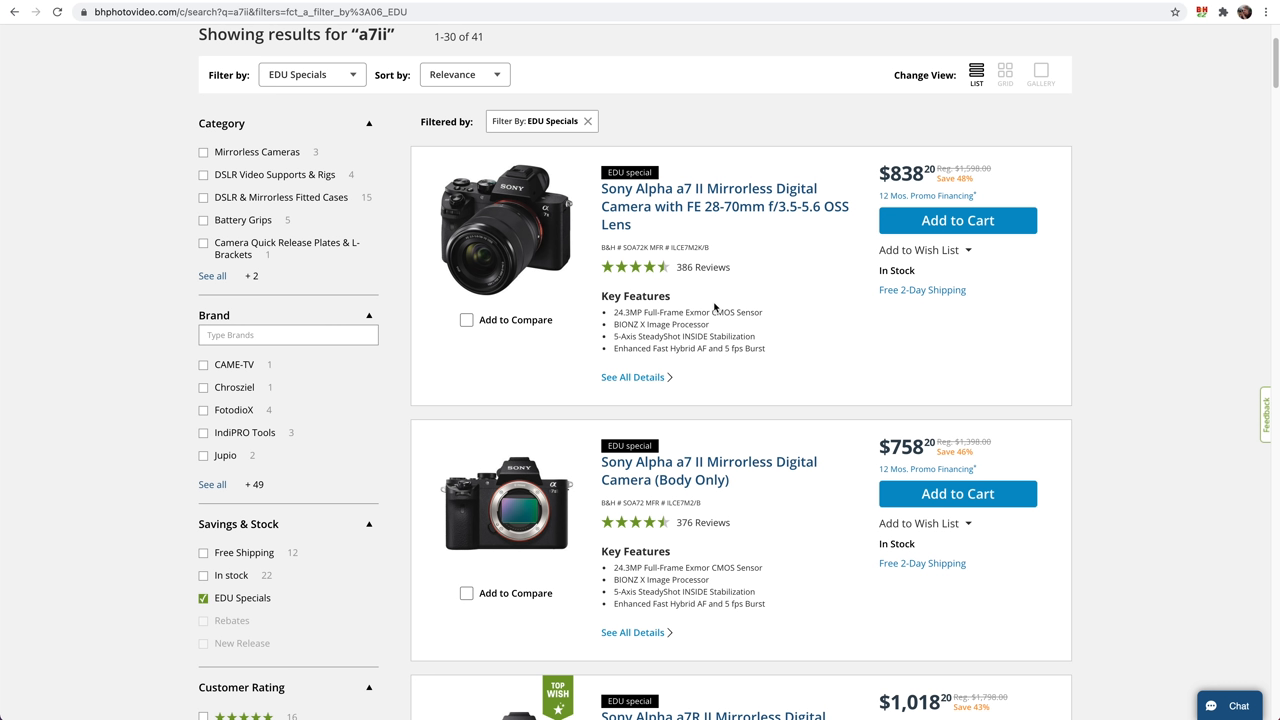
mouse_move(916, 442)
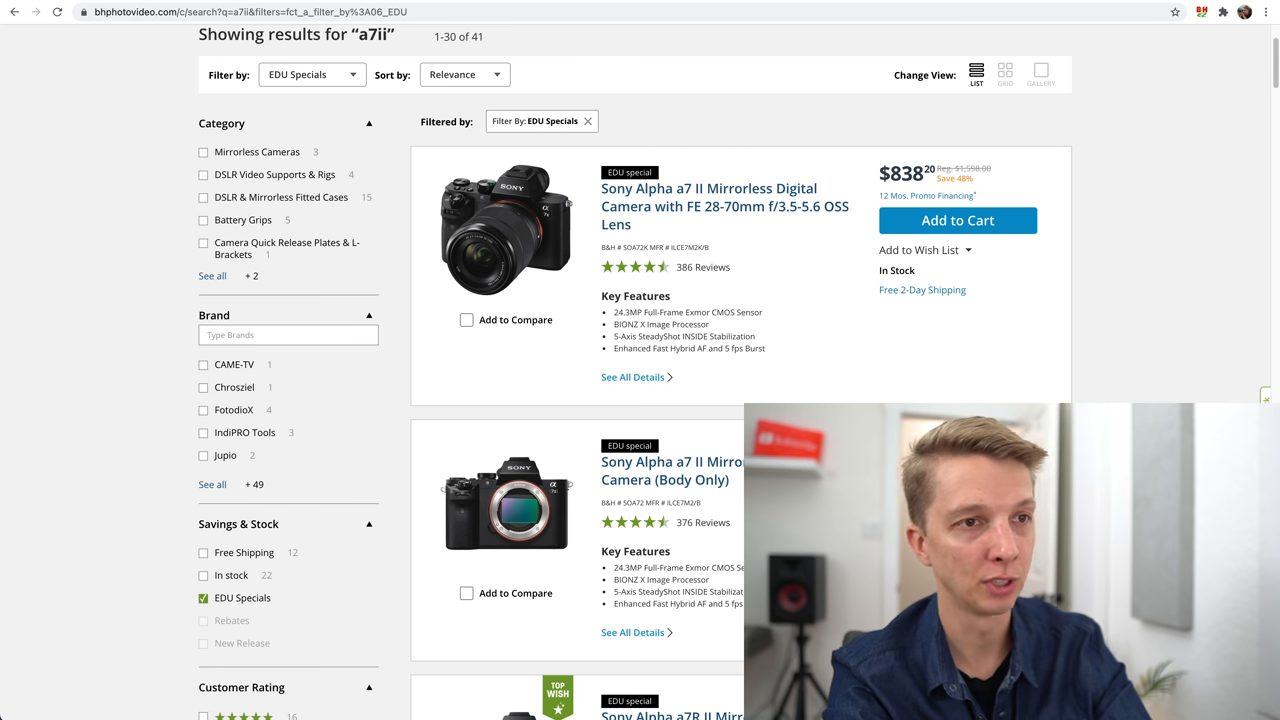
scroll("down", 3)
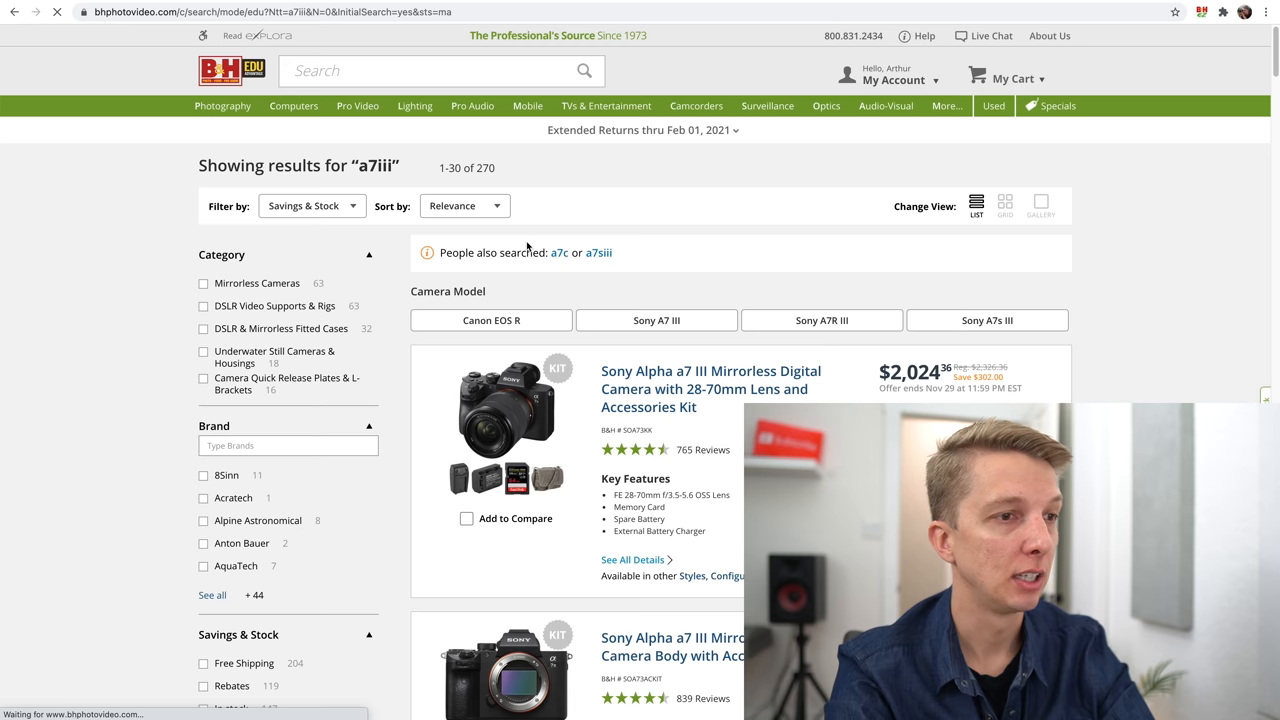
Filter the a7iii results to EDU Specials, showing 29 items with the body at $1,458.24.
scroll("down", 3)
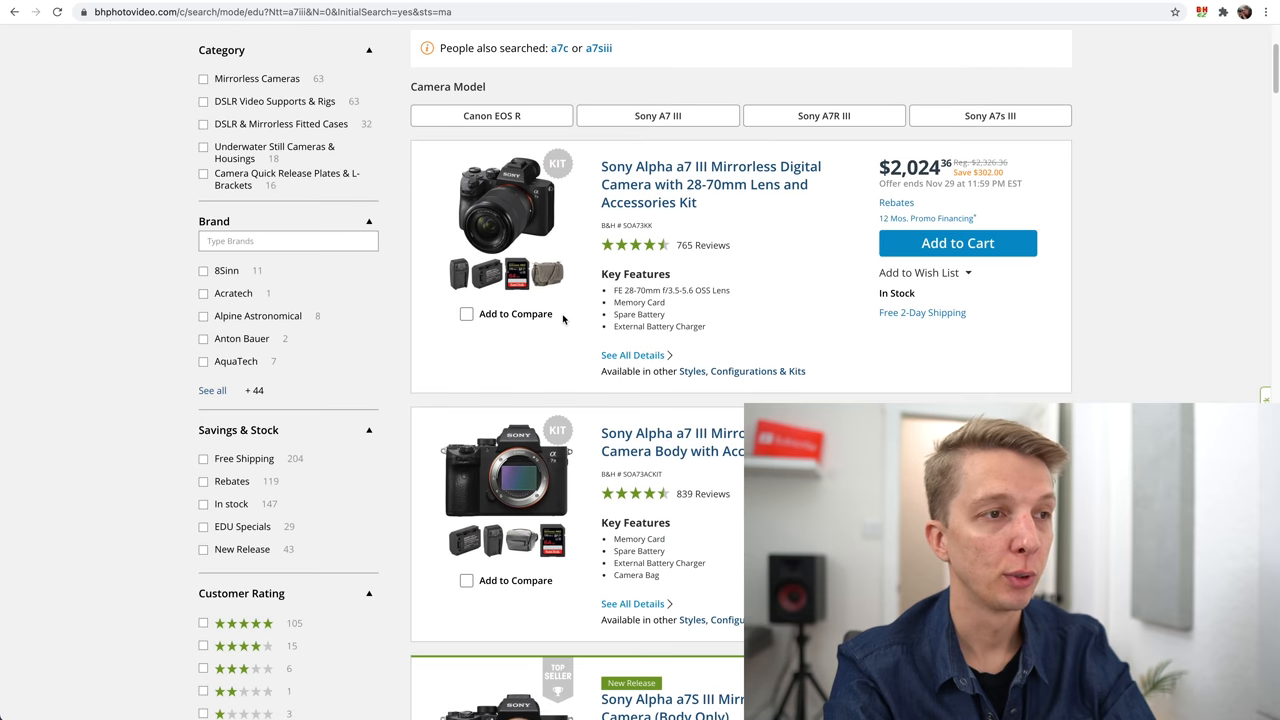
mouse_move(572, 420)
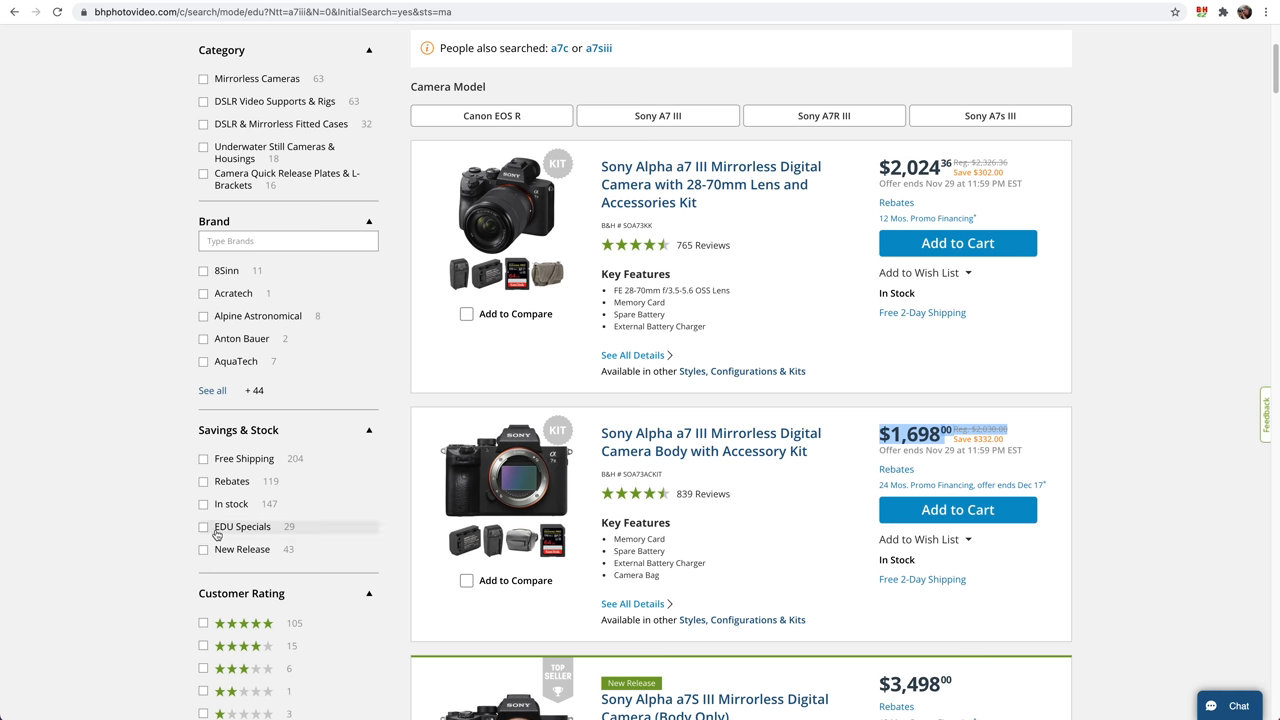
left_click(204, 528)
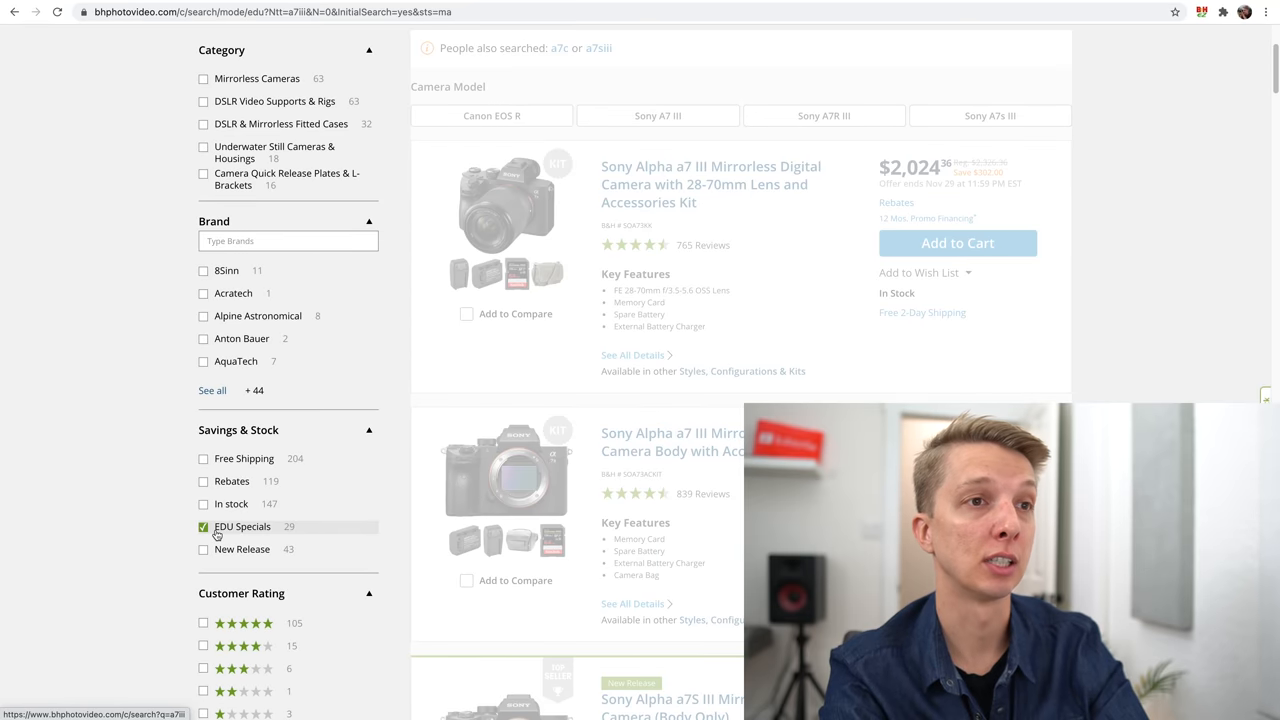
left_click(204, 526)
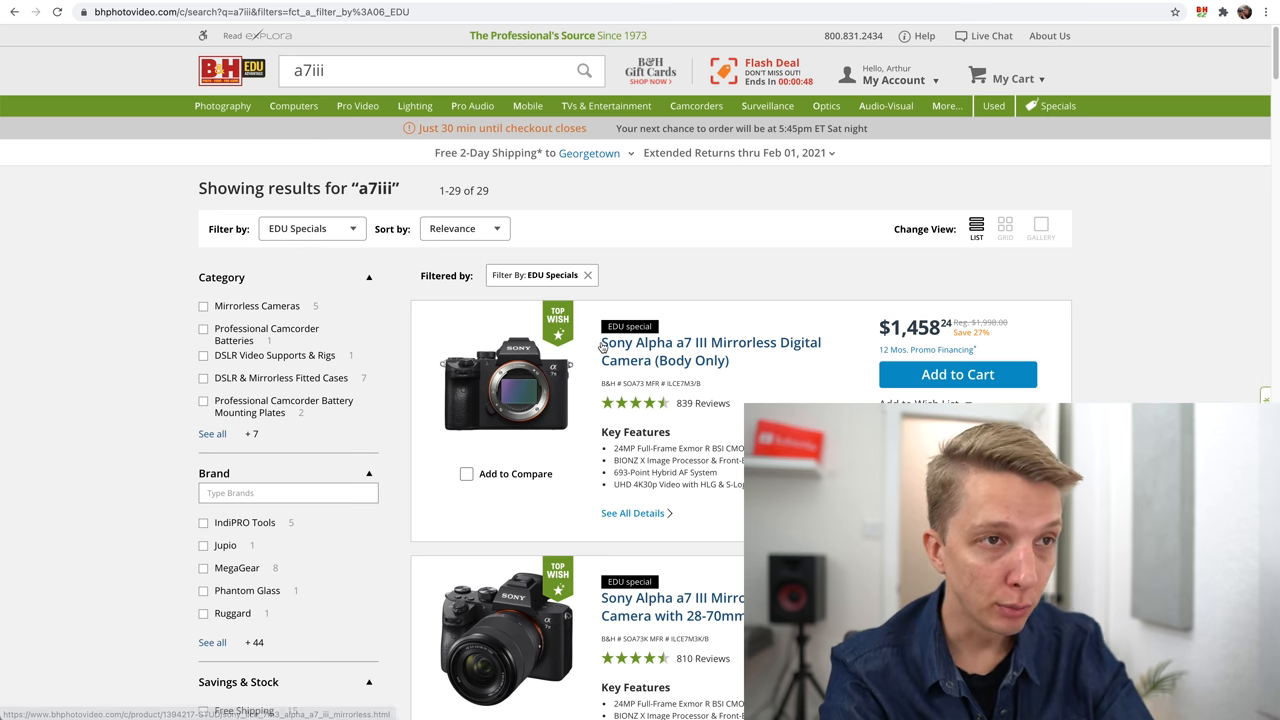
mouse_move(750, 348)
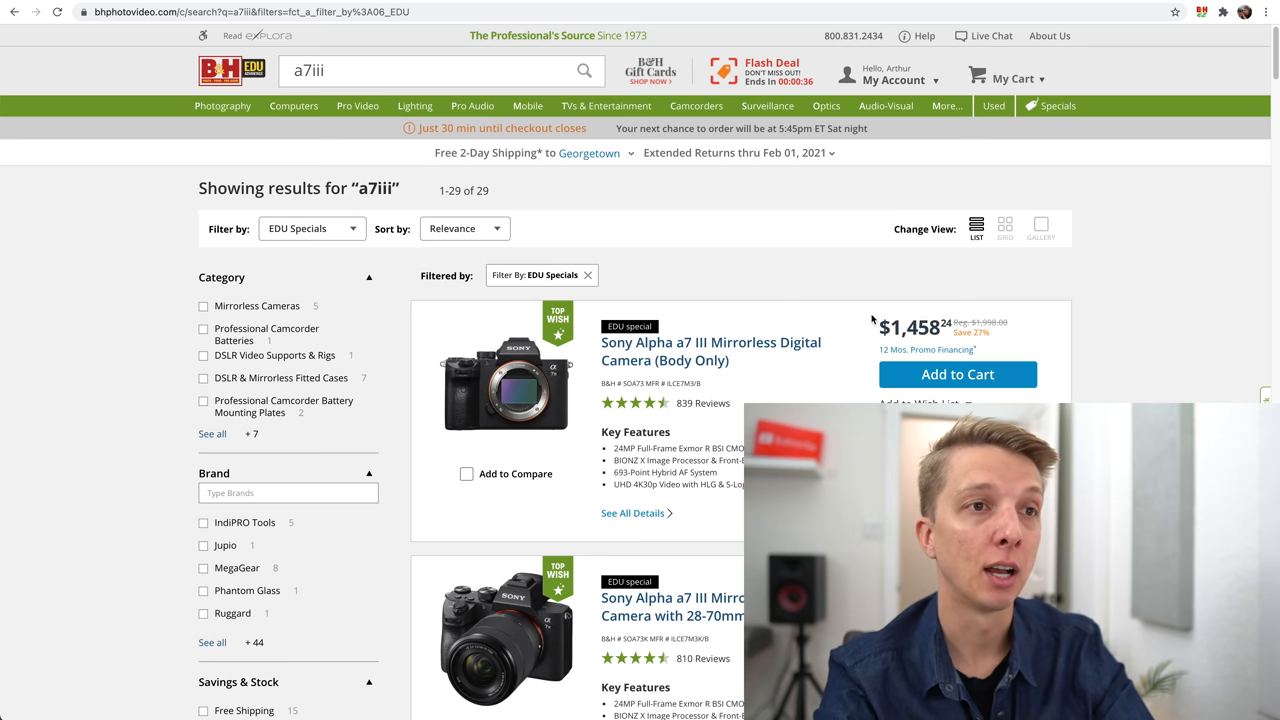
mouse_move(880, 324)
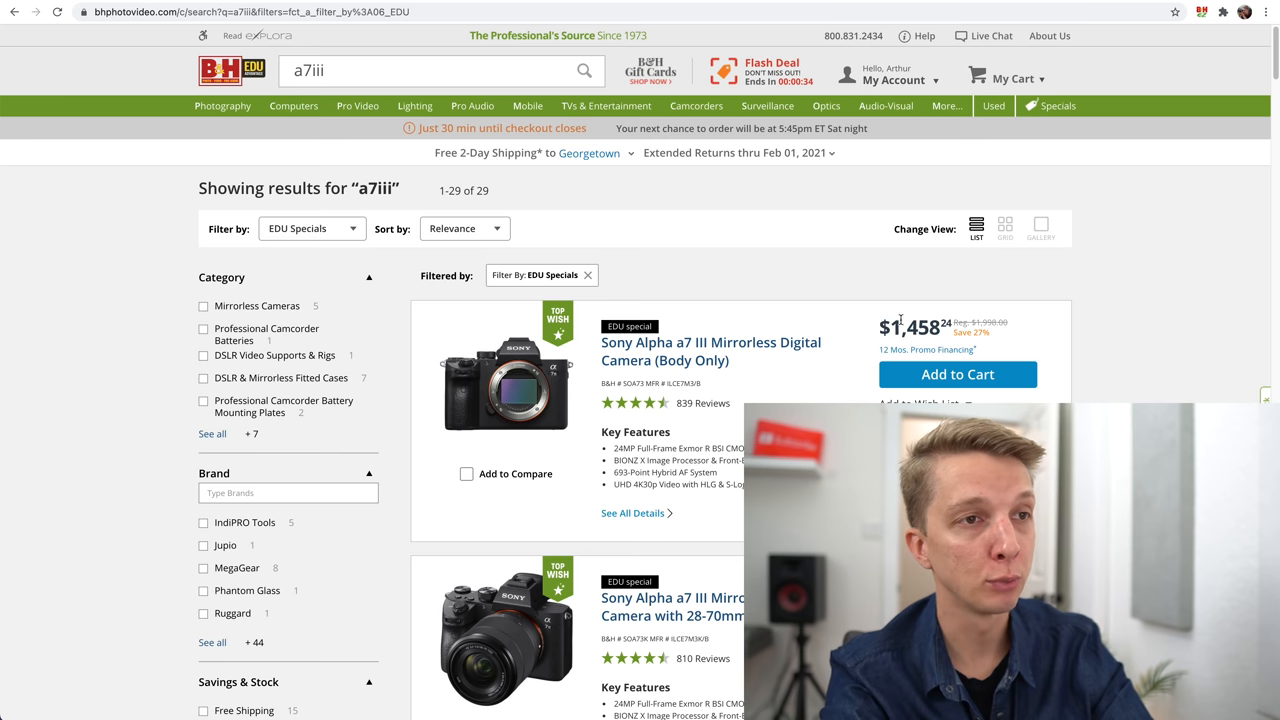
mouse_move(848, 328)
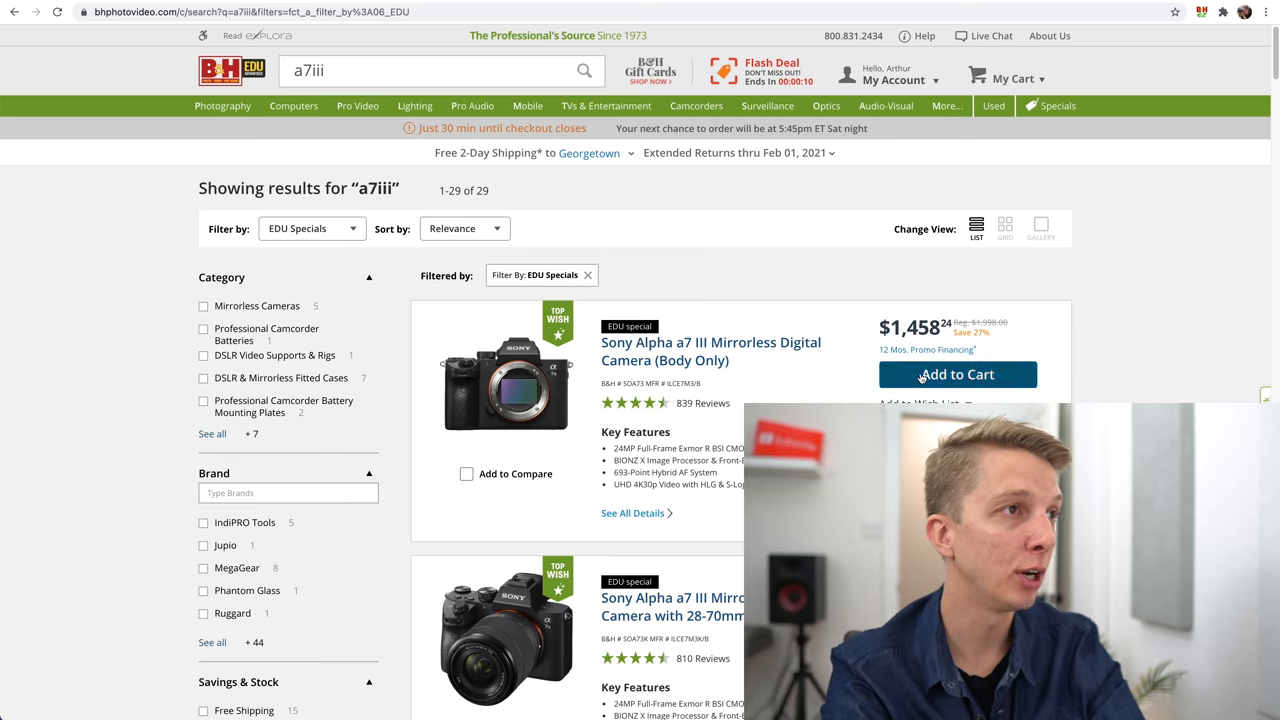
mouse_move(414, 106)
type("a7c")
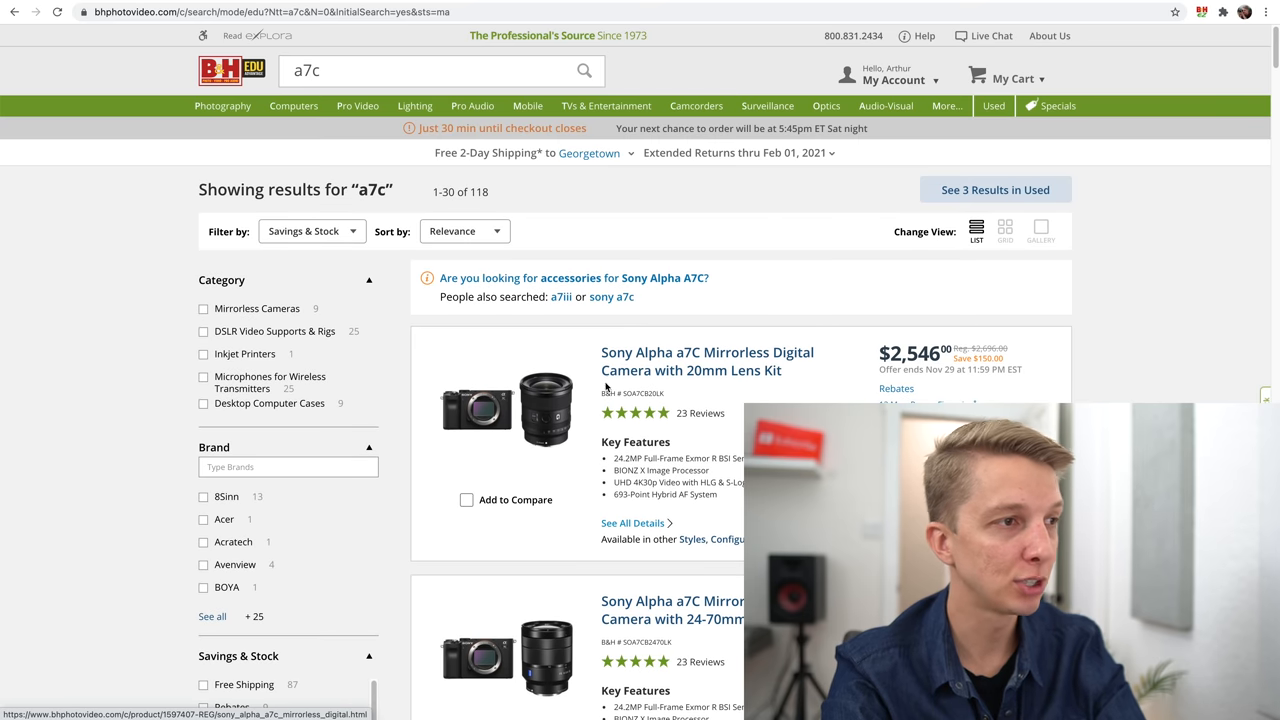
Filter the a7c results to EDU Specials and open the black body-only a7C listing at $1,618.20.
scroll("down", 3)
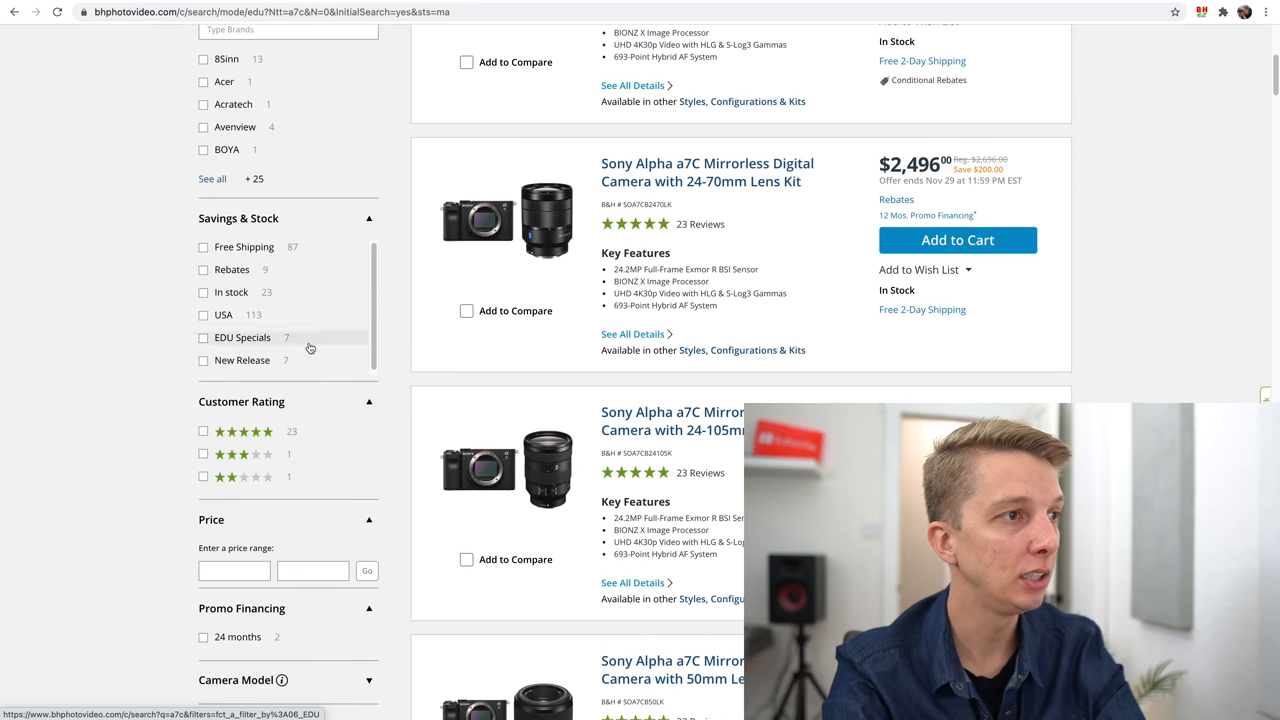
left_click(204, 336)
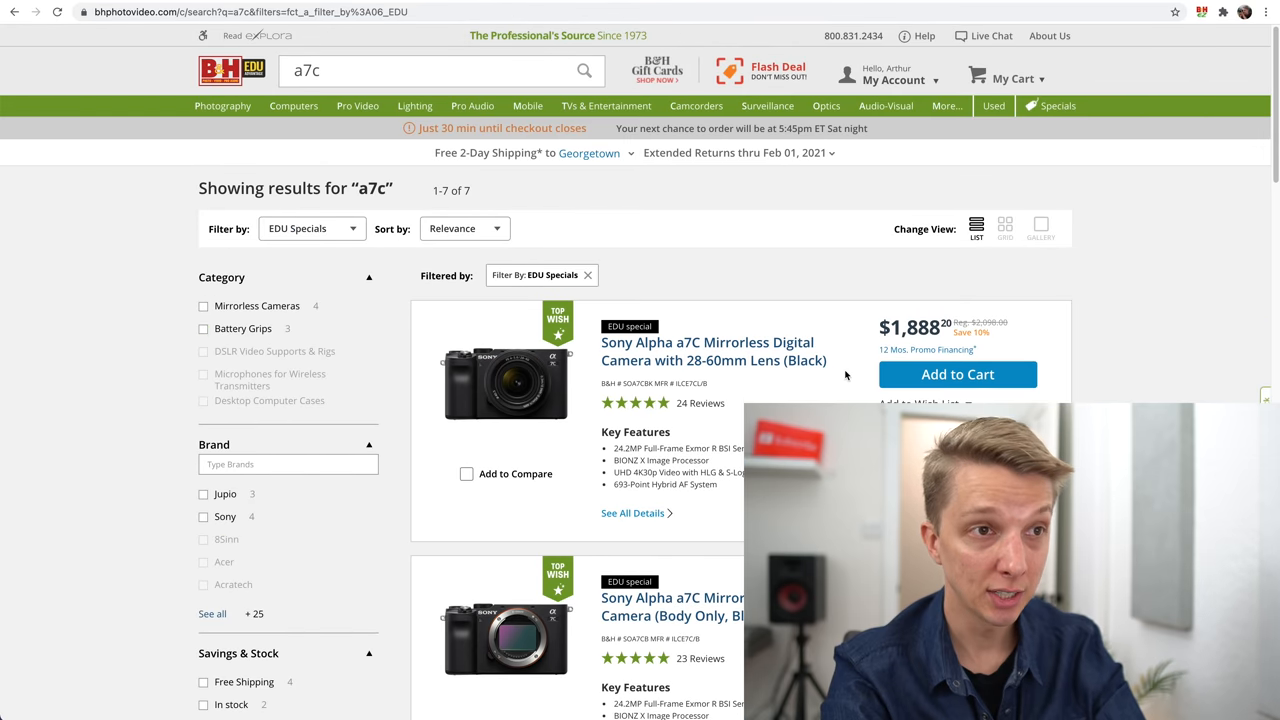
scroll("down", 3)
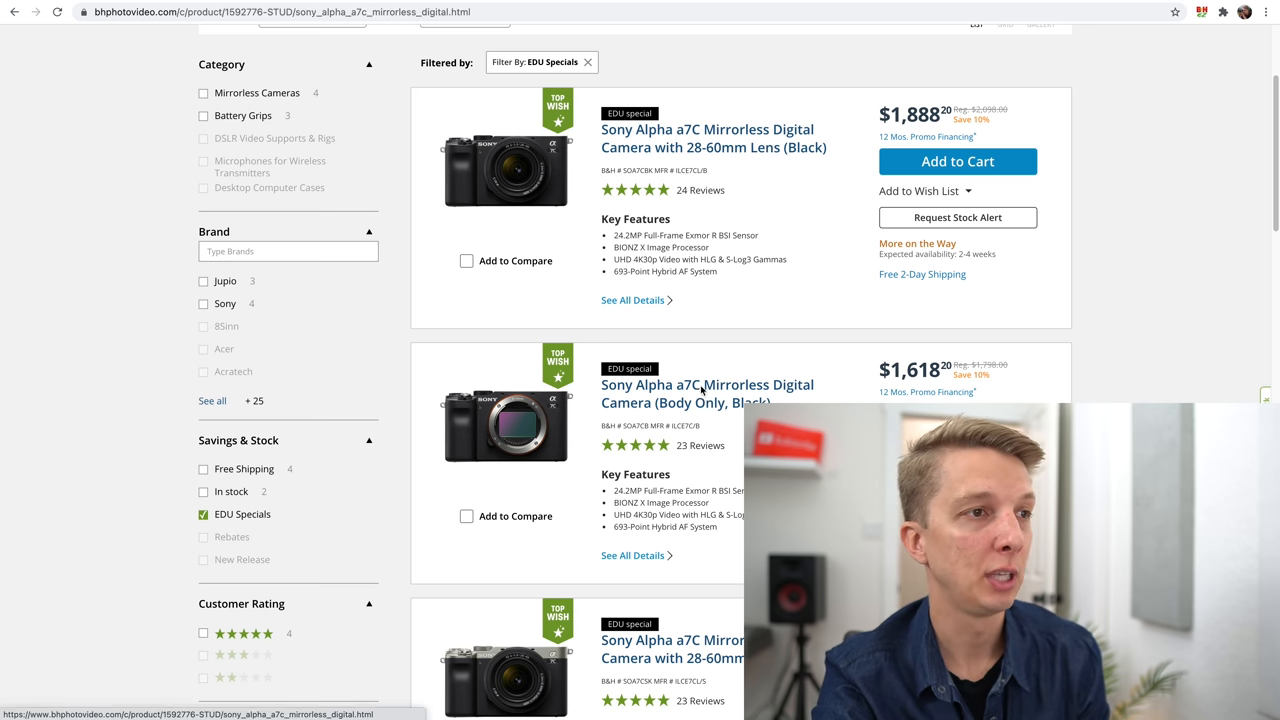
left_click(702, 392)
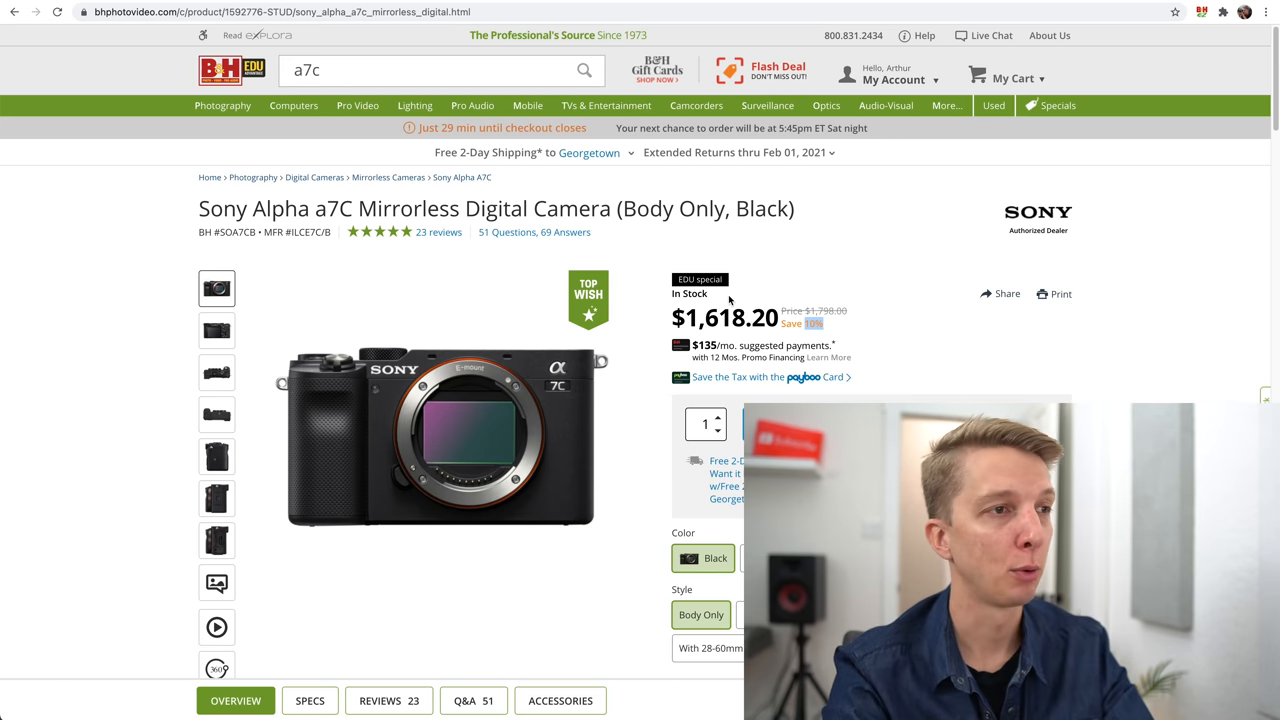
Switch the a7C listing to the Silver, Body Only version at $1,618.20.
left_click(760, 558)
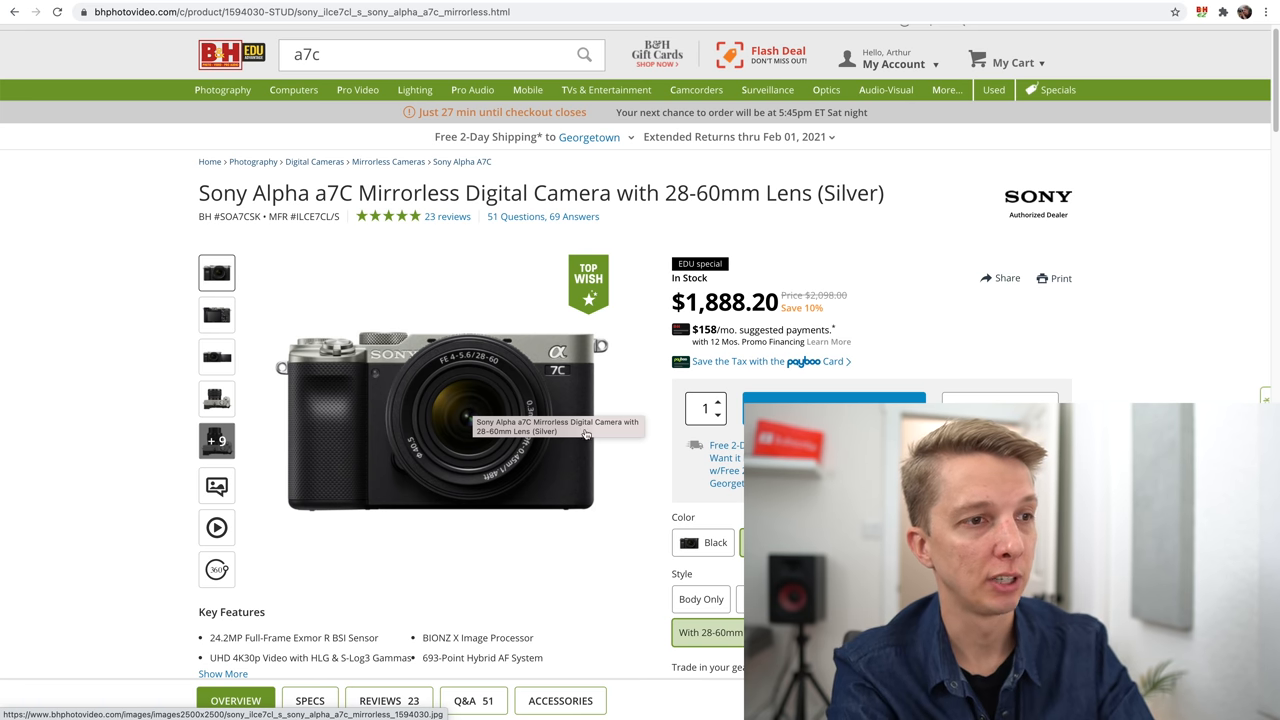
left_click(700, 600)
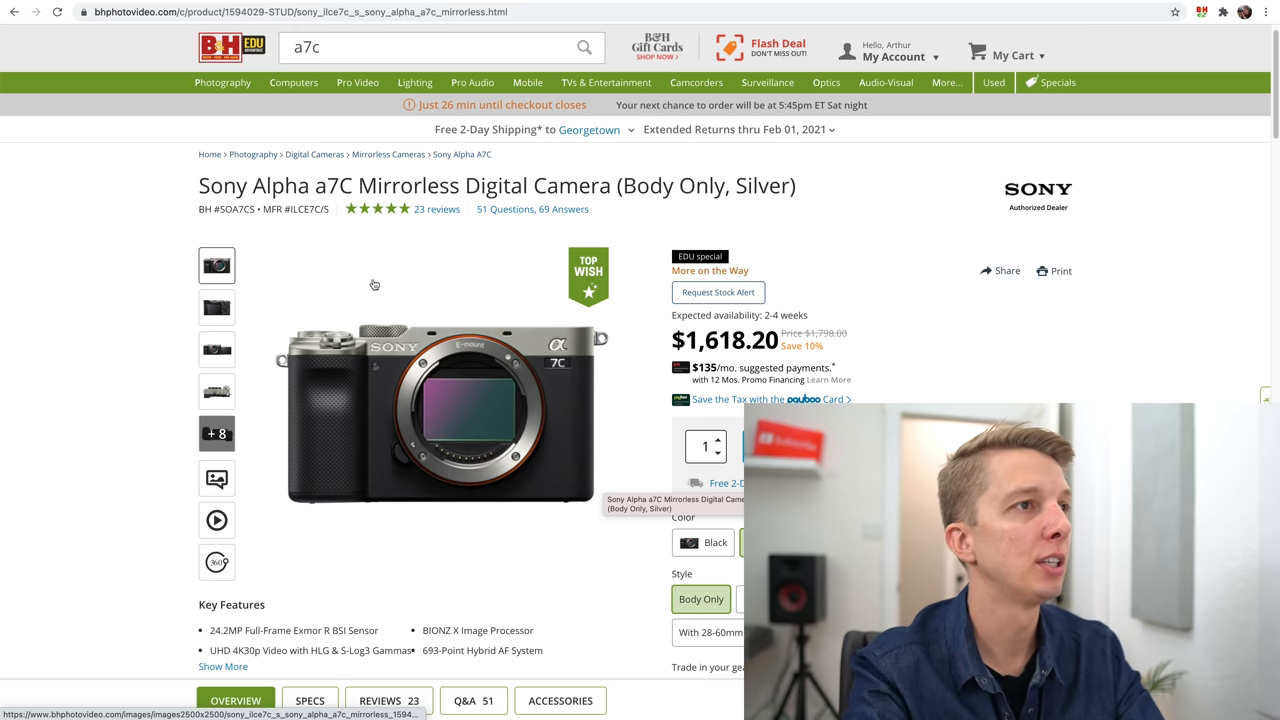
left_click(430, 48)
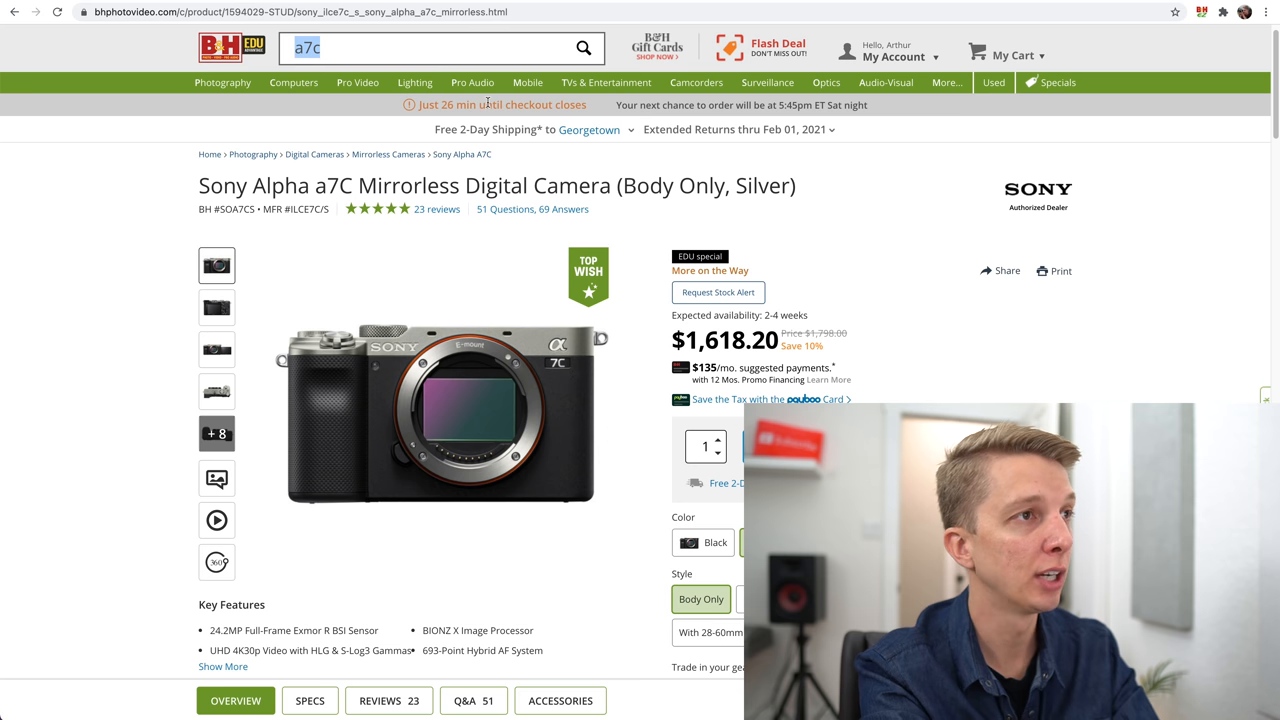
Search B&H for 'sigma 16mm f1.4' showing the lens at $399, then edit the query toward 30mm.
type("sigma 16mm")
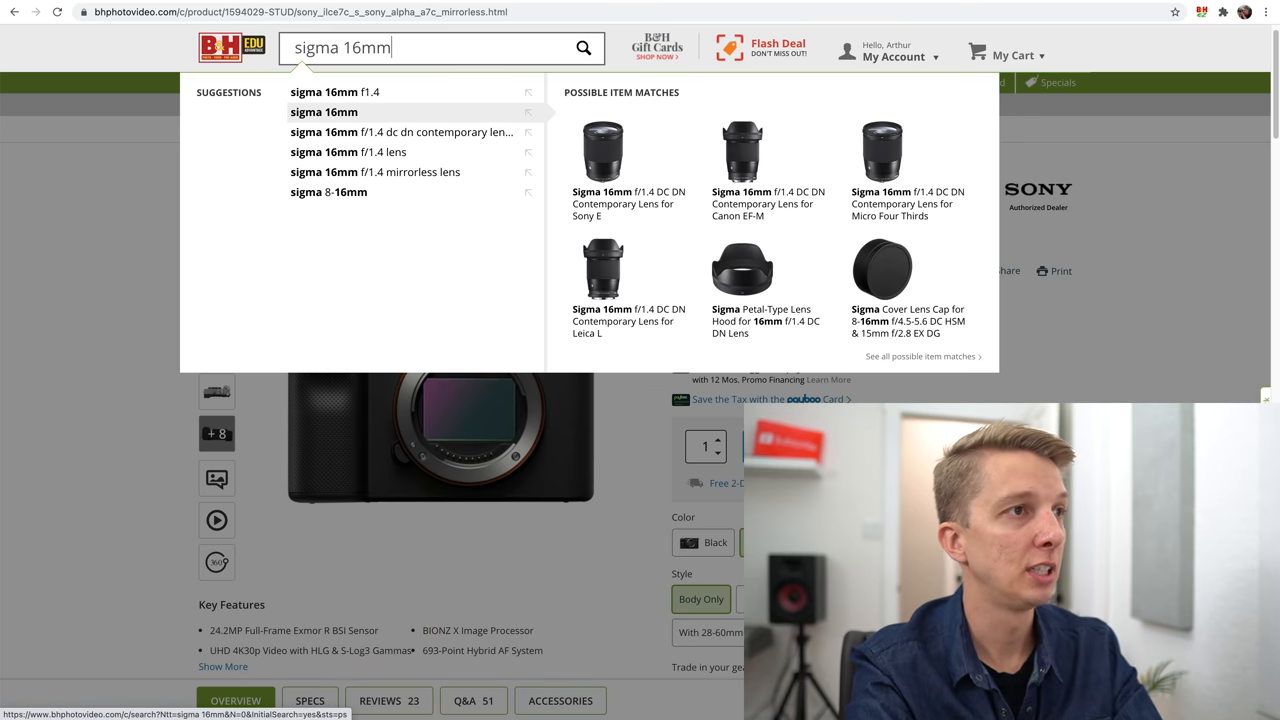
left_click(334, 92)
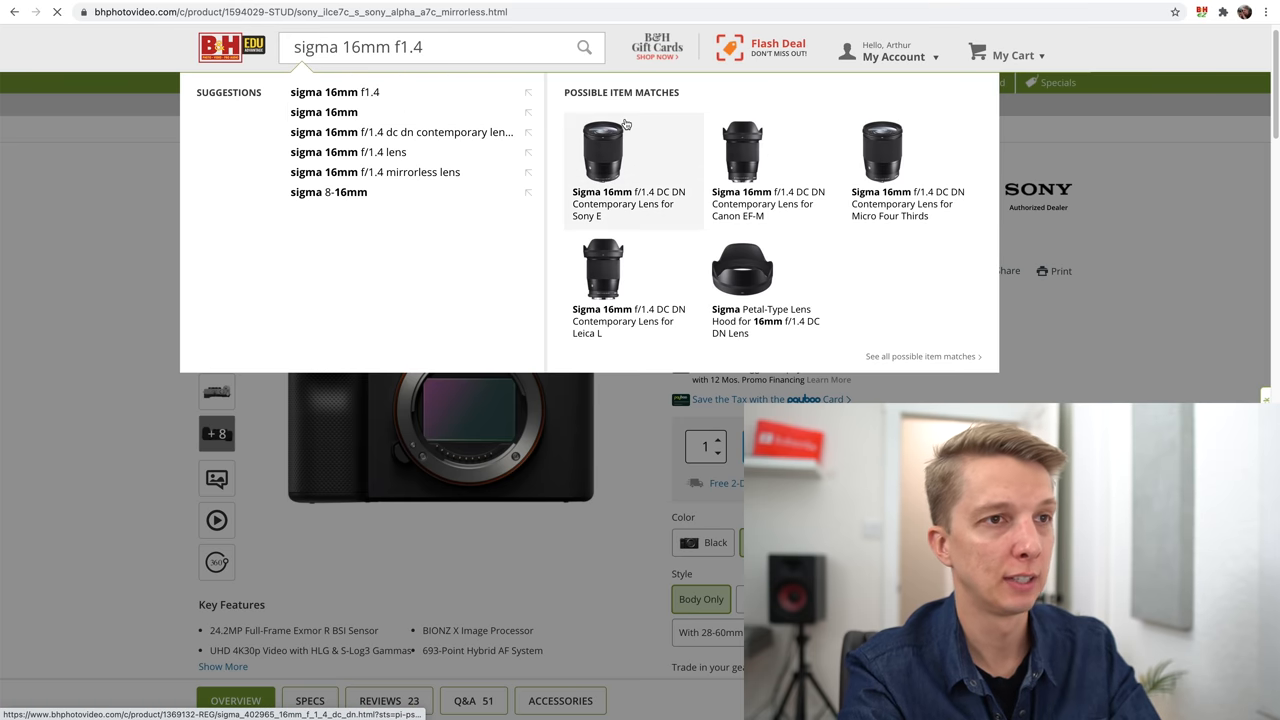
left_click(586, 48)
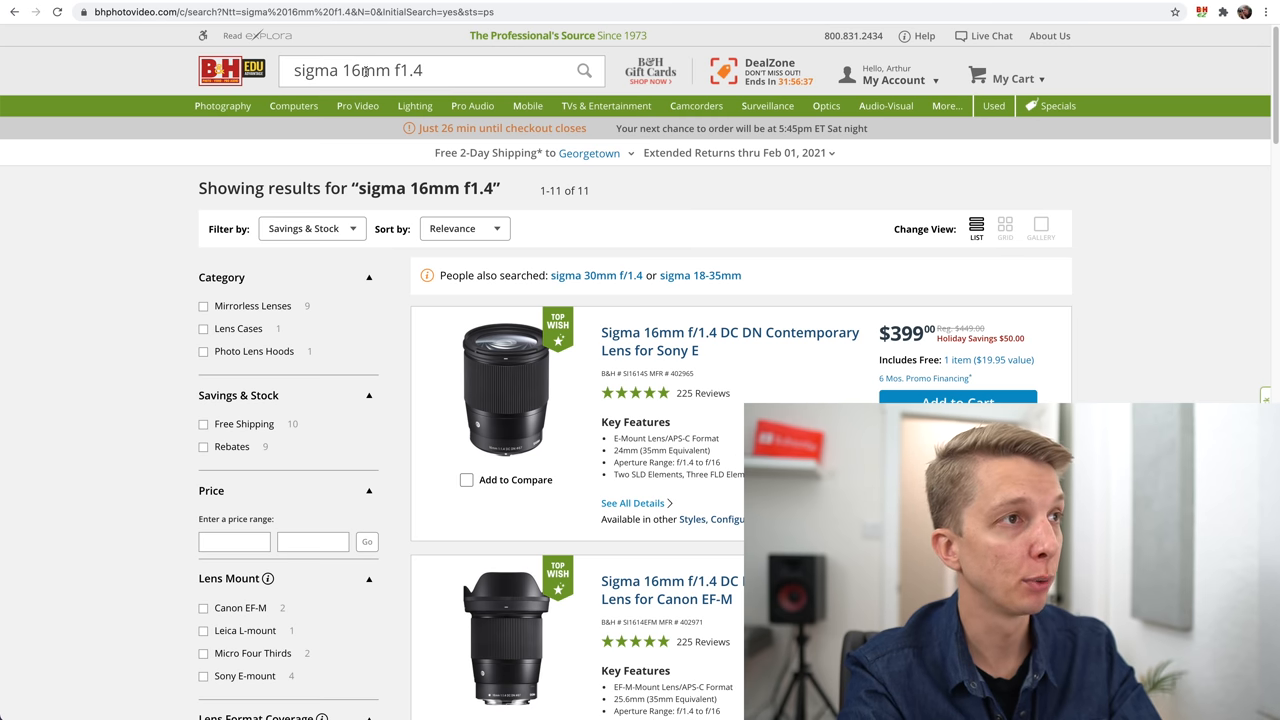
double_click(354, 72)
type("30")
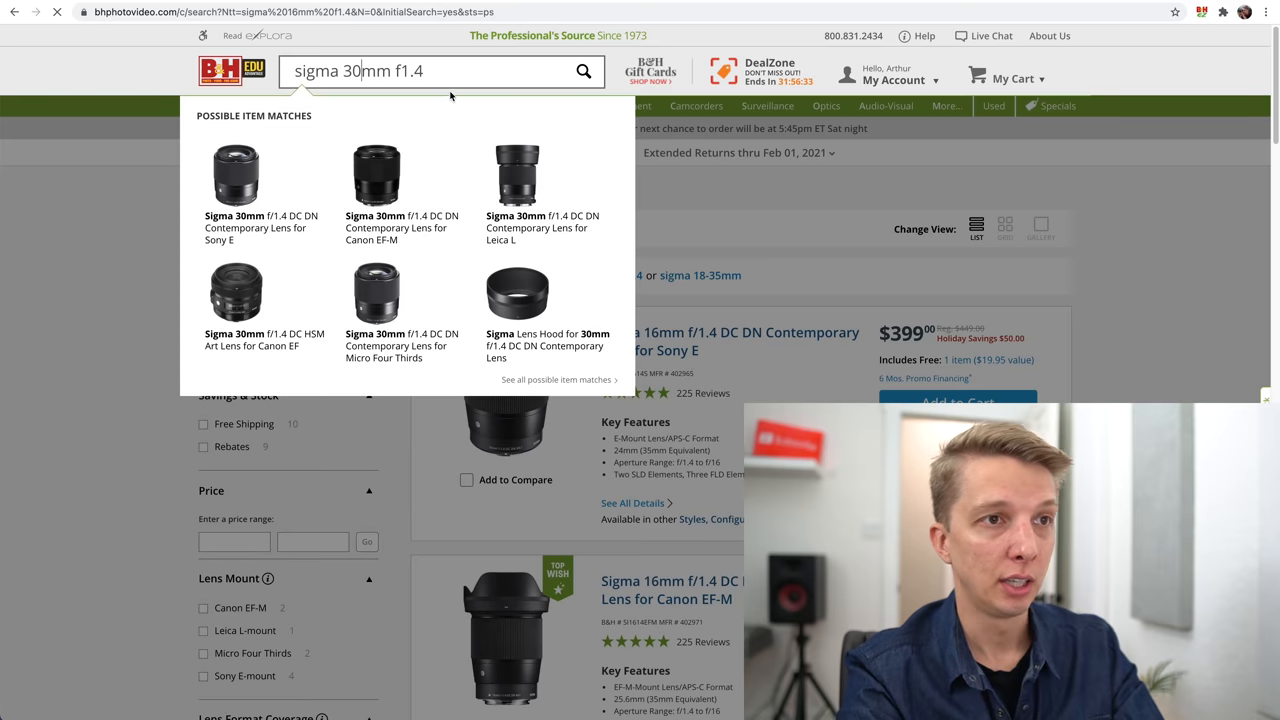
left_click(584, 72)
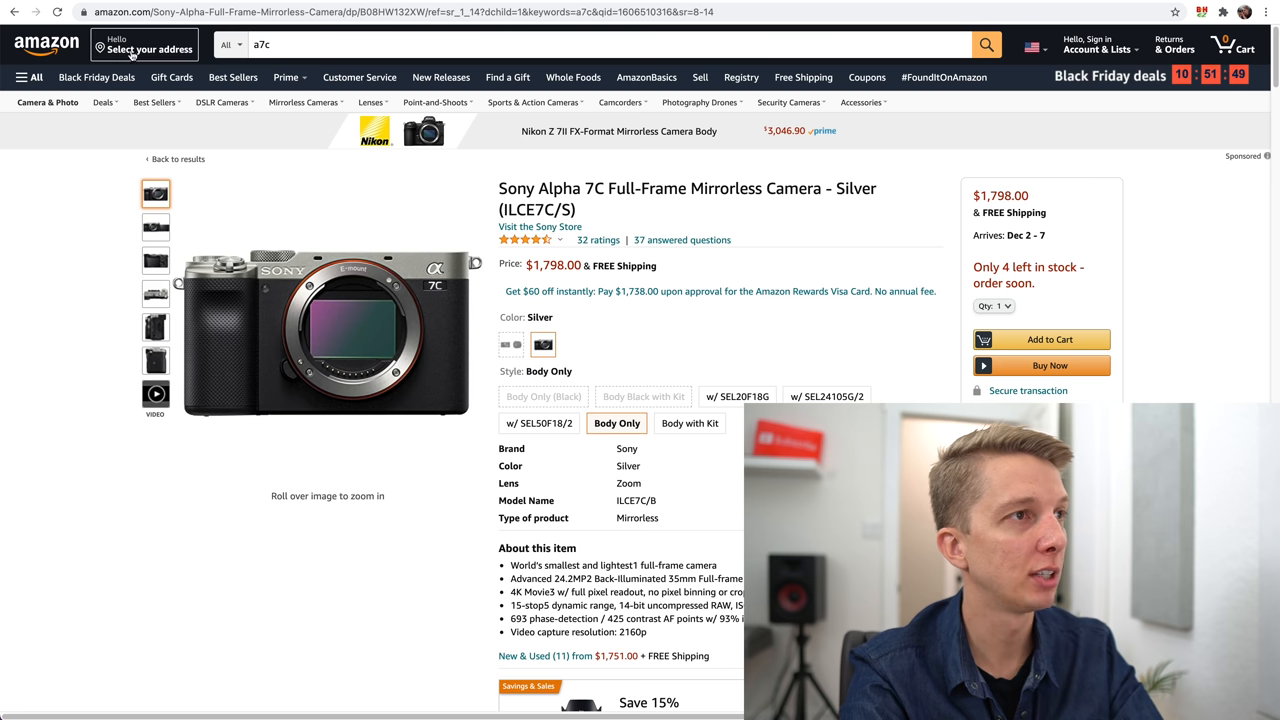
From the Amazon homepage, search 'sigma 56mm 1.4 sony e mount' and review the results.
left_click(44, 42)
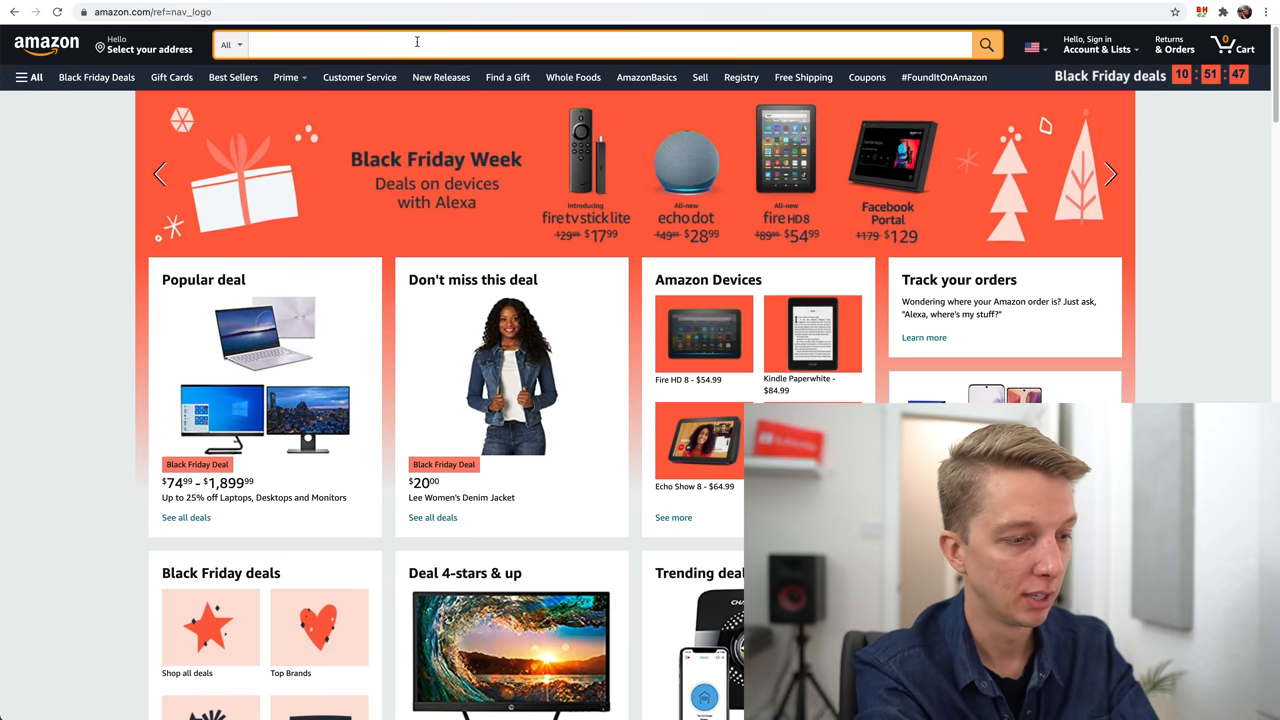
type("sigma 56mm")
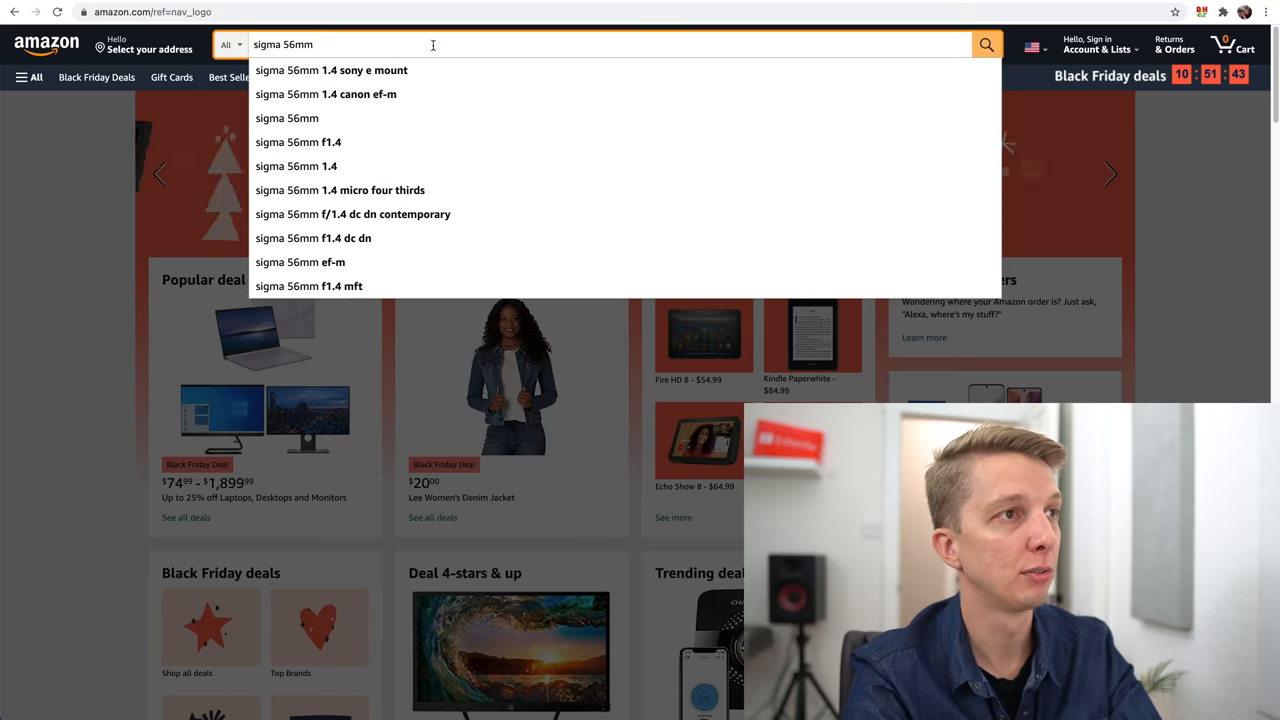
left_click(332, 70)
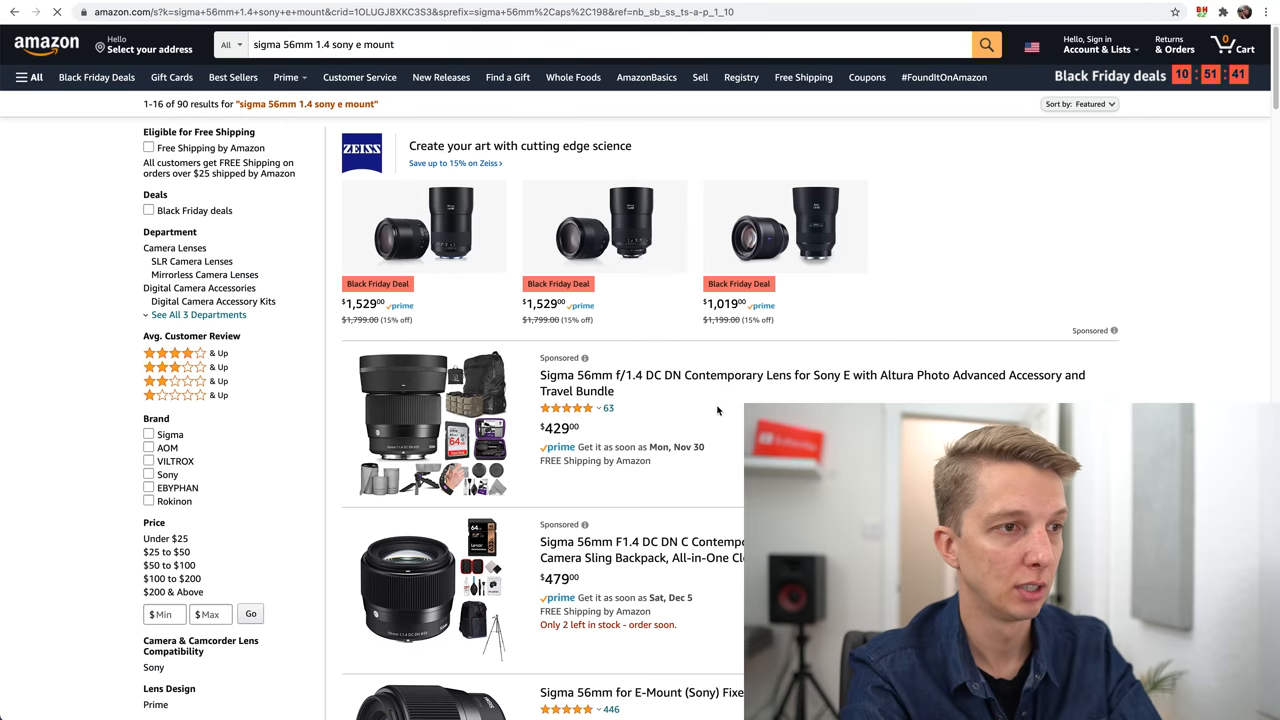
scroll("down", 3)
type("30")
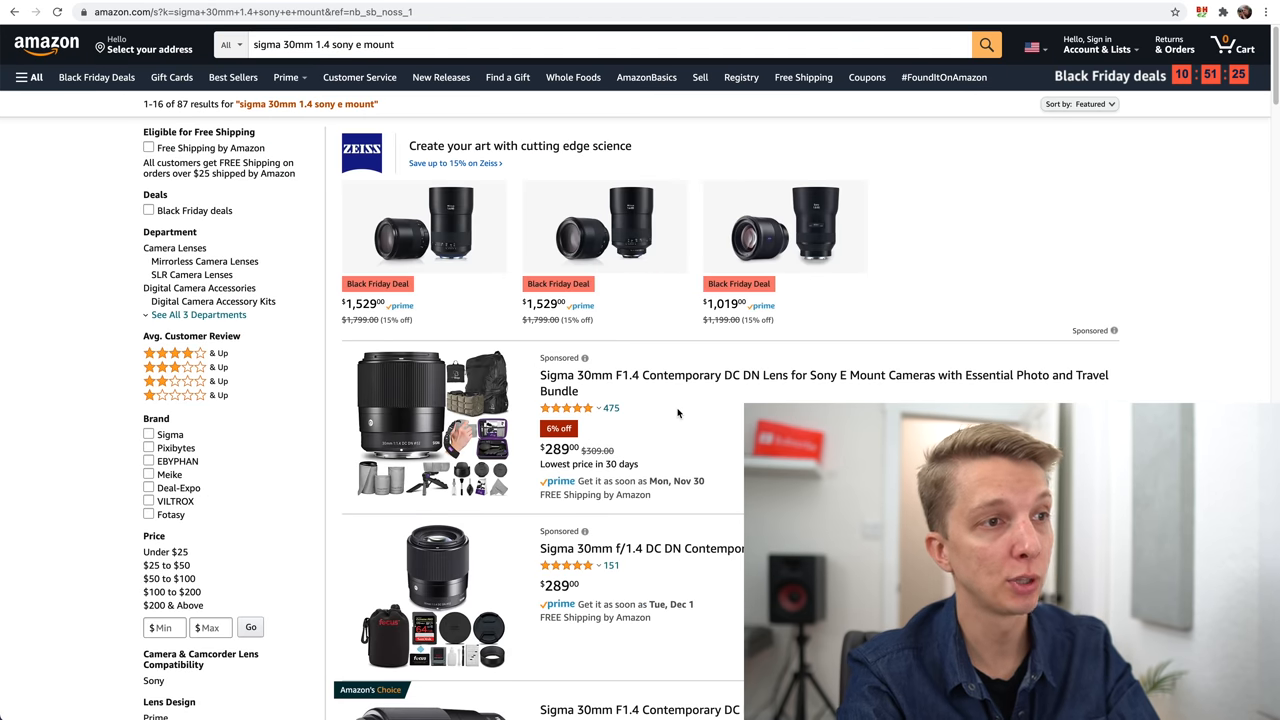
mouse_move(640, 468)
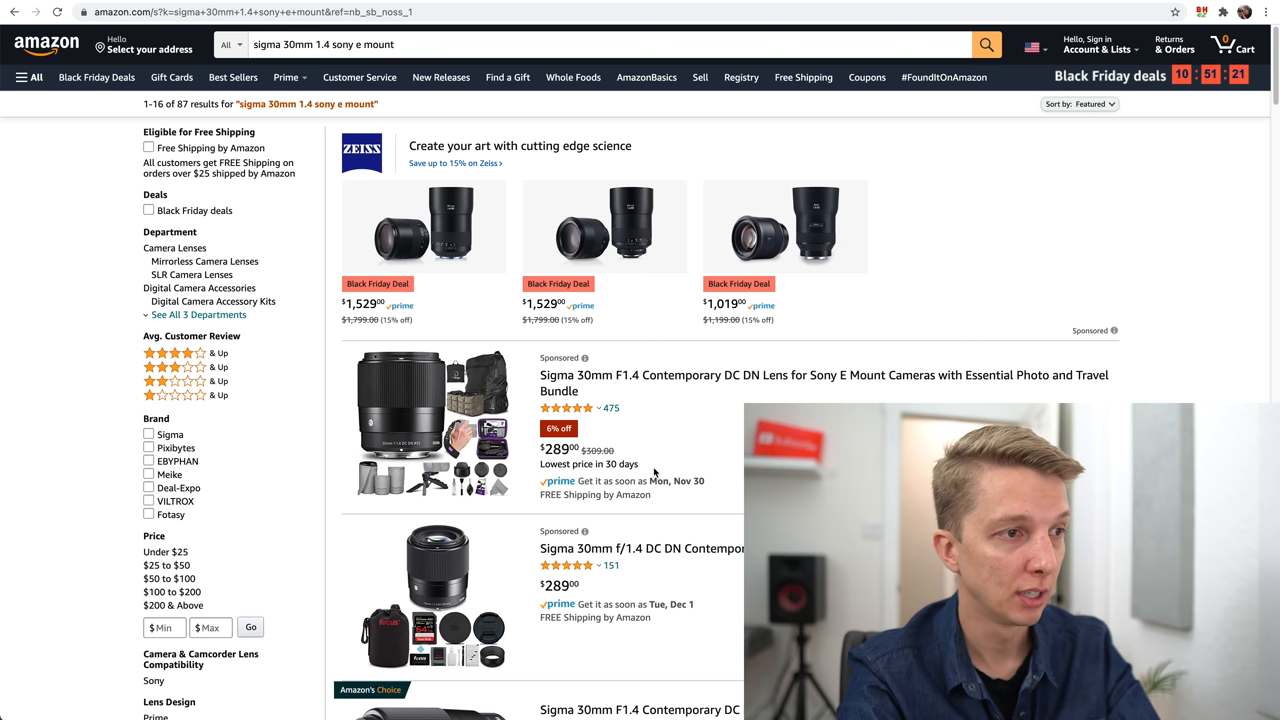
Open the Sigma 30mm F1.4 DC DN Sony E bundle listing at $289 and dismiss the fit prompt.
scroll("down", 3)
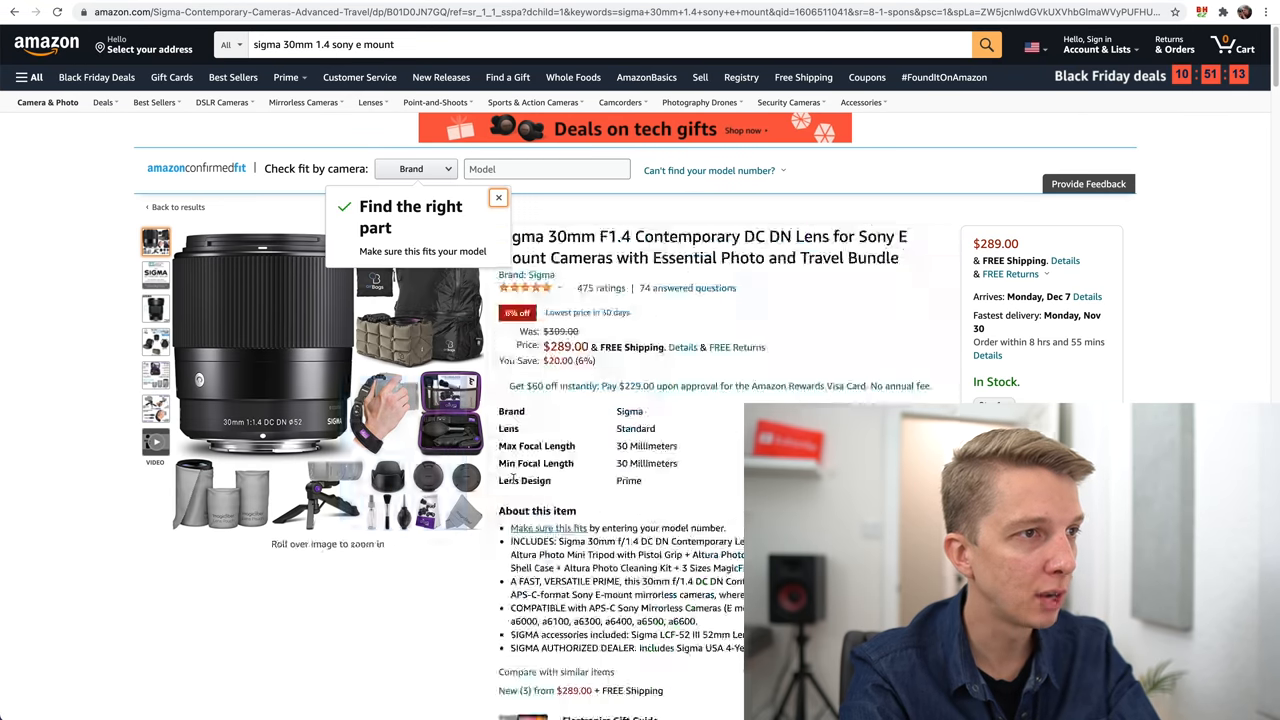
left_click(498, 198)
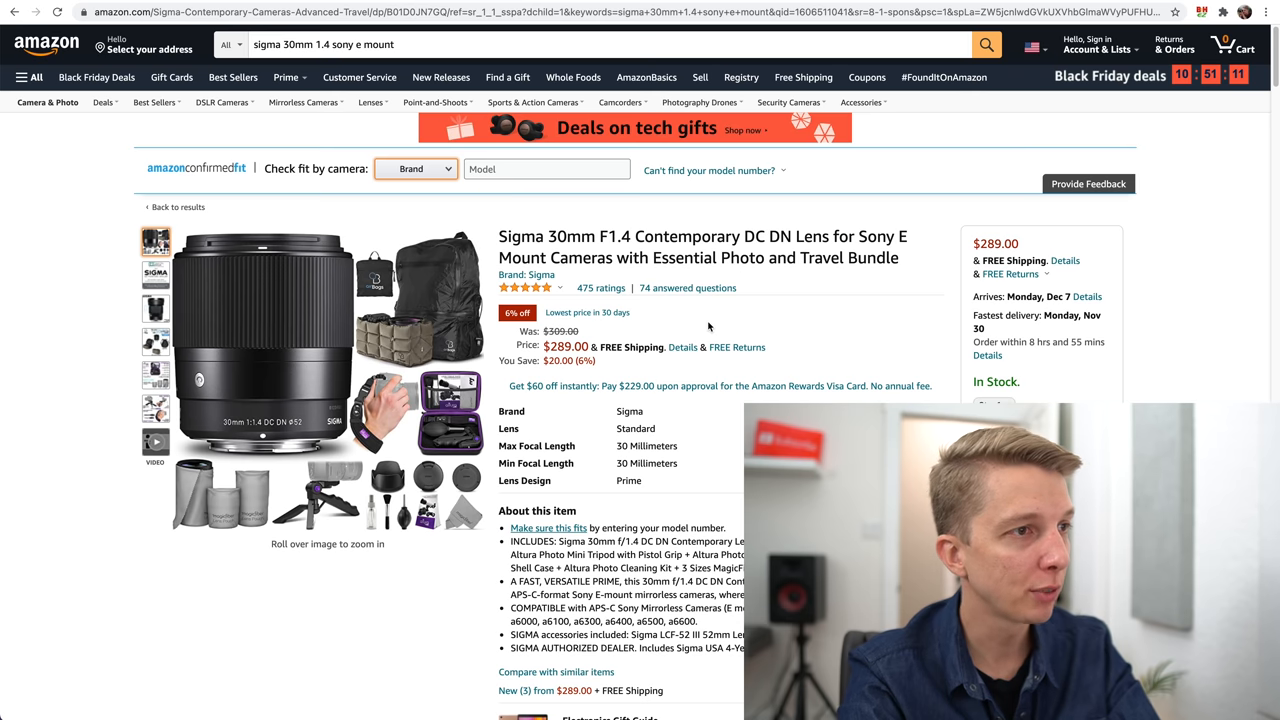
mouse_move(318, 358)
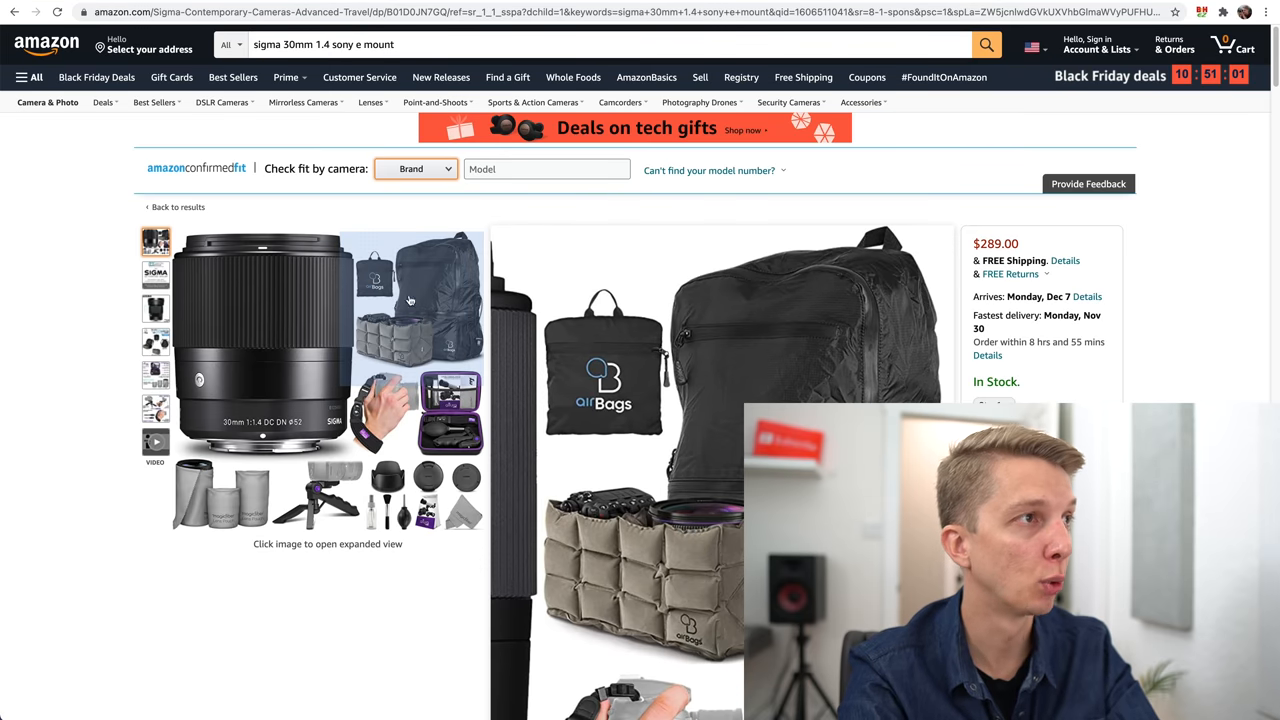
Search Amazon for 'sigma 16mm 1.4 sony e mount', showing bundles at $399.
left_click(14, 30)
type("16")
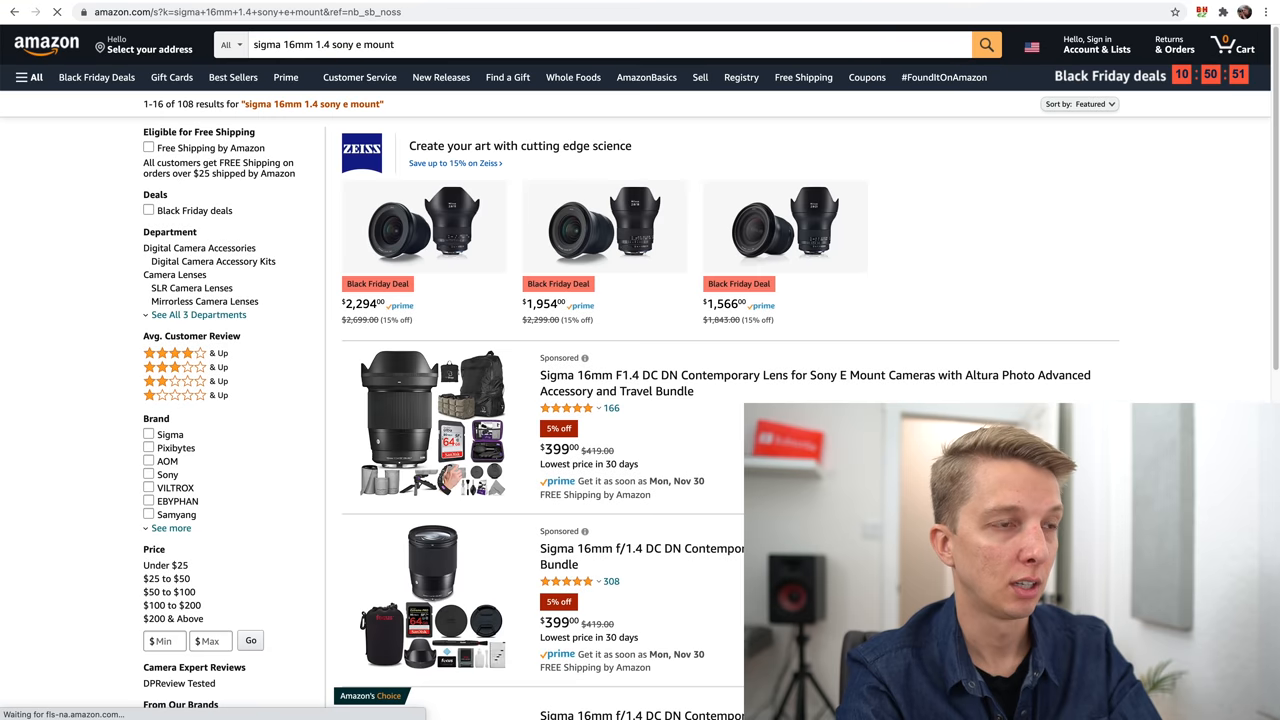
scroll("down", 3)
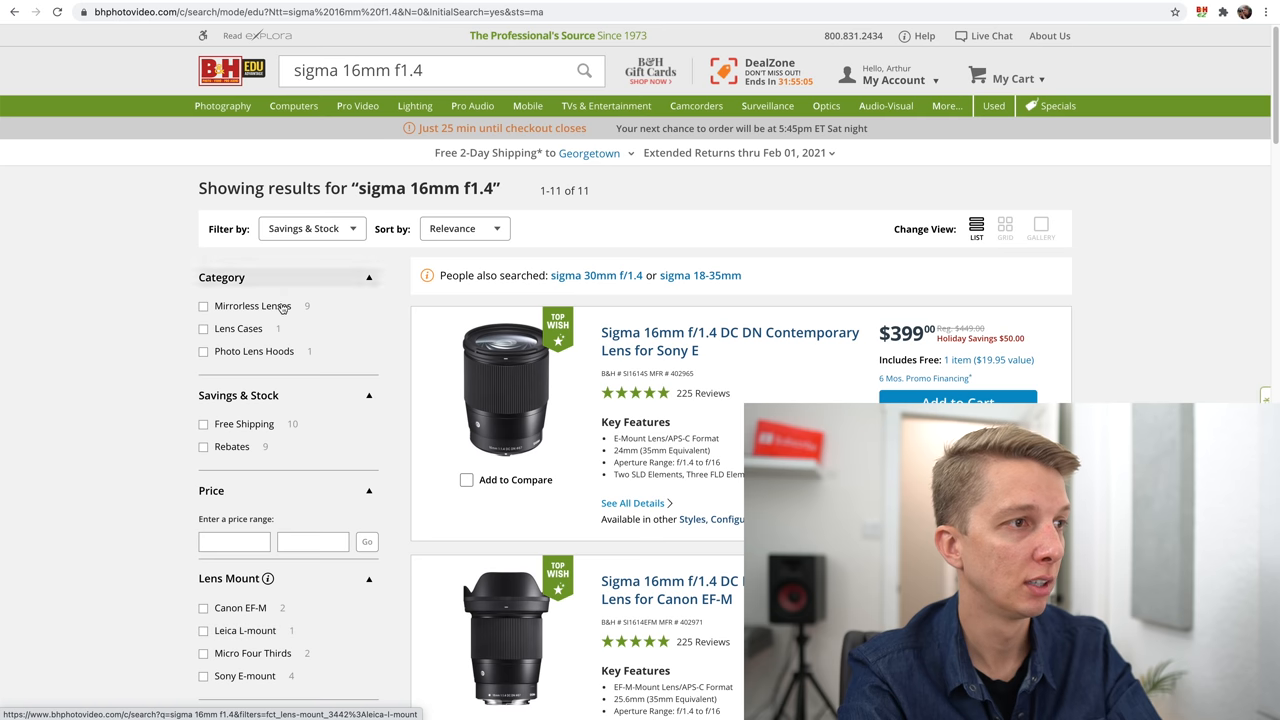
Scroll through B&H's Sigma 16mm f1.4 listings past Micro Four Thirds versions and accessories.
scroll("down", 3)
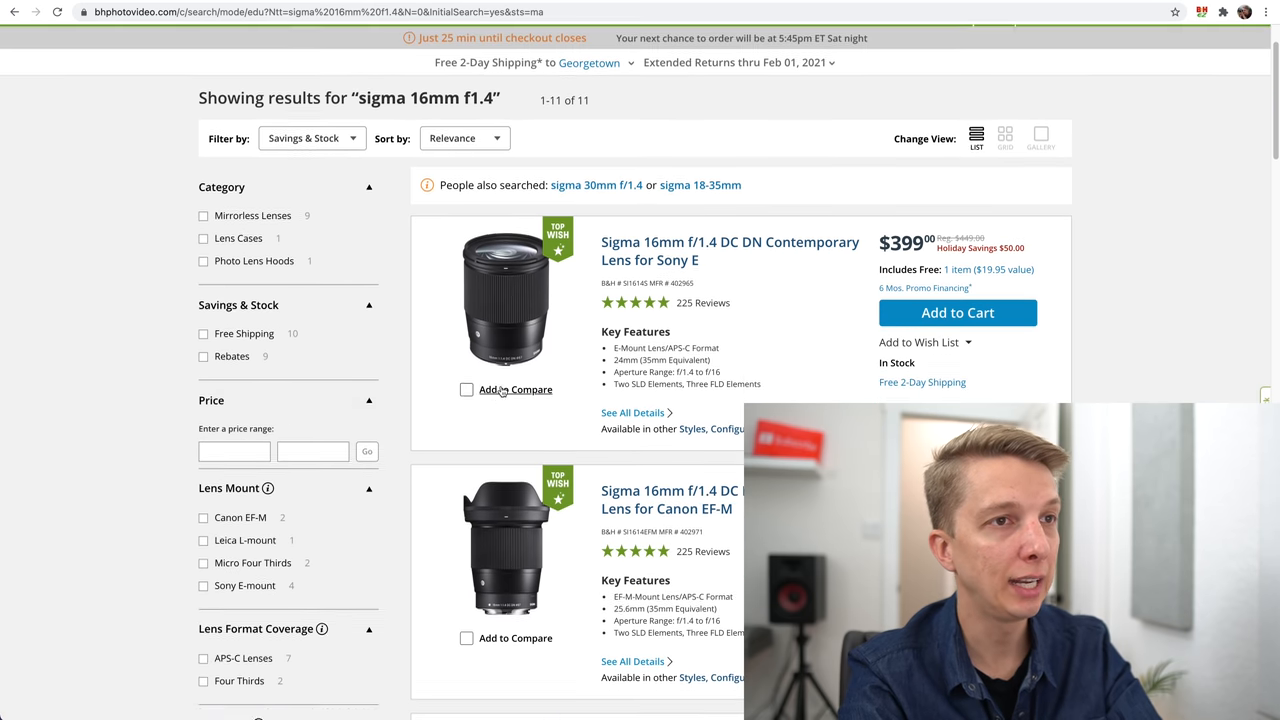
scroll("down", 3)
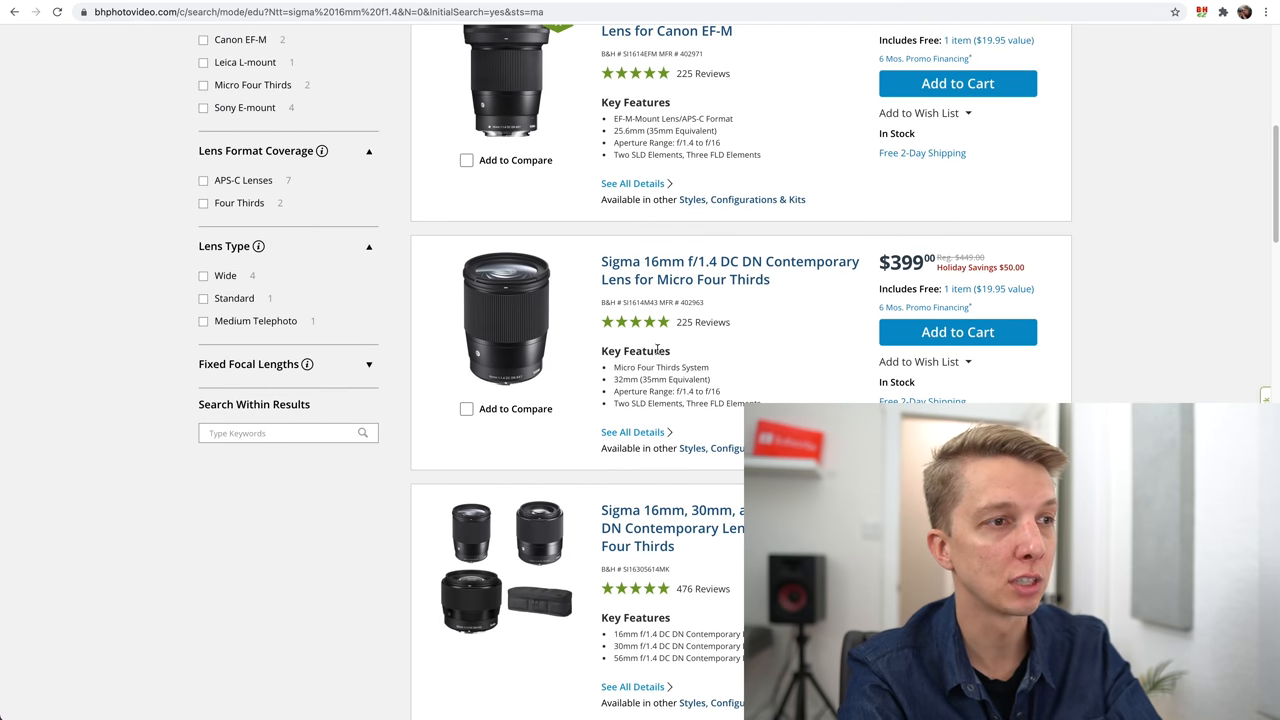
scroll("down", 3)
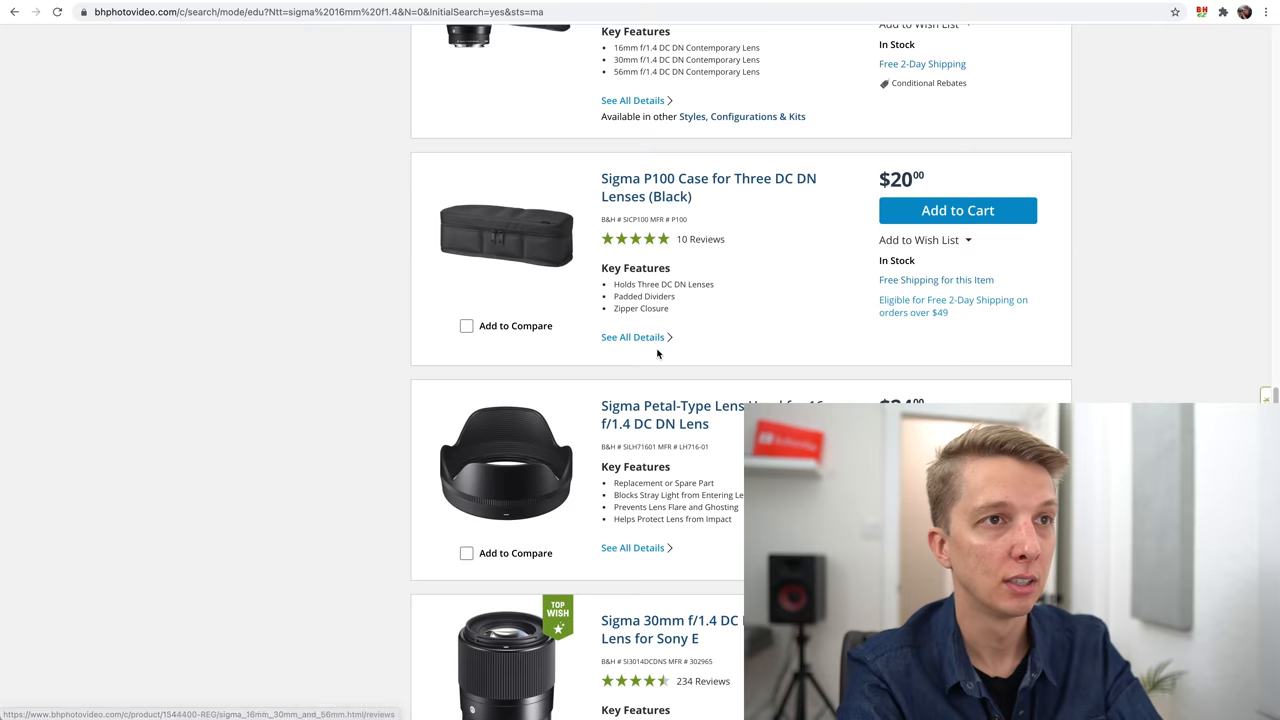
scroll("down", 3)
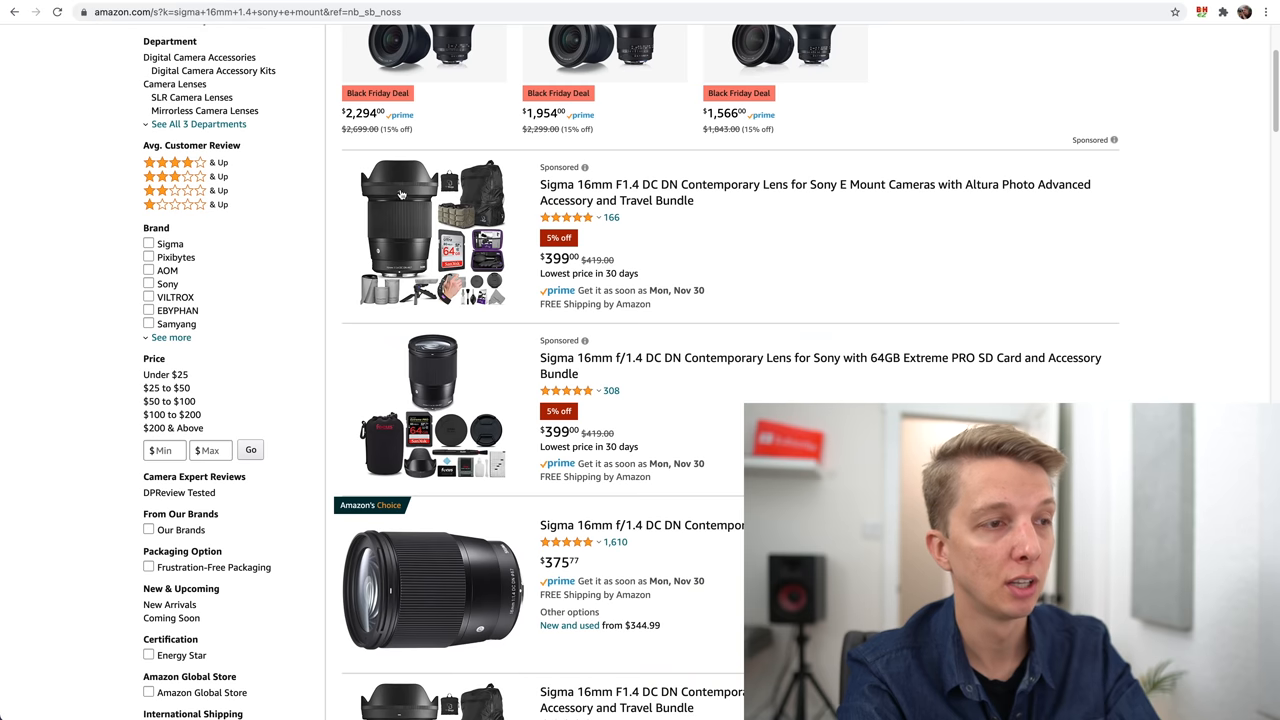
mouse_move(644, 532)
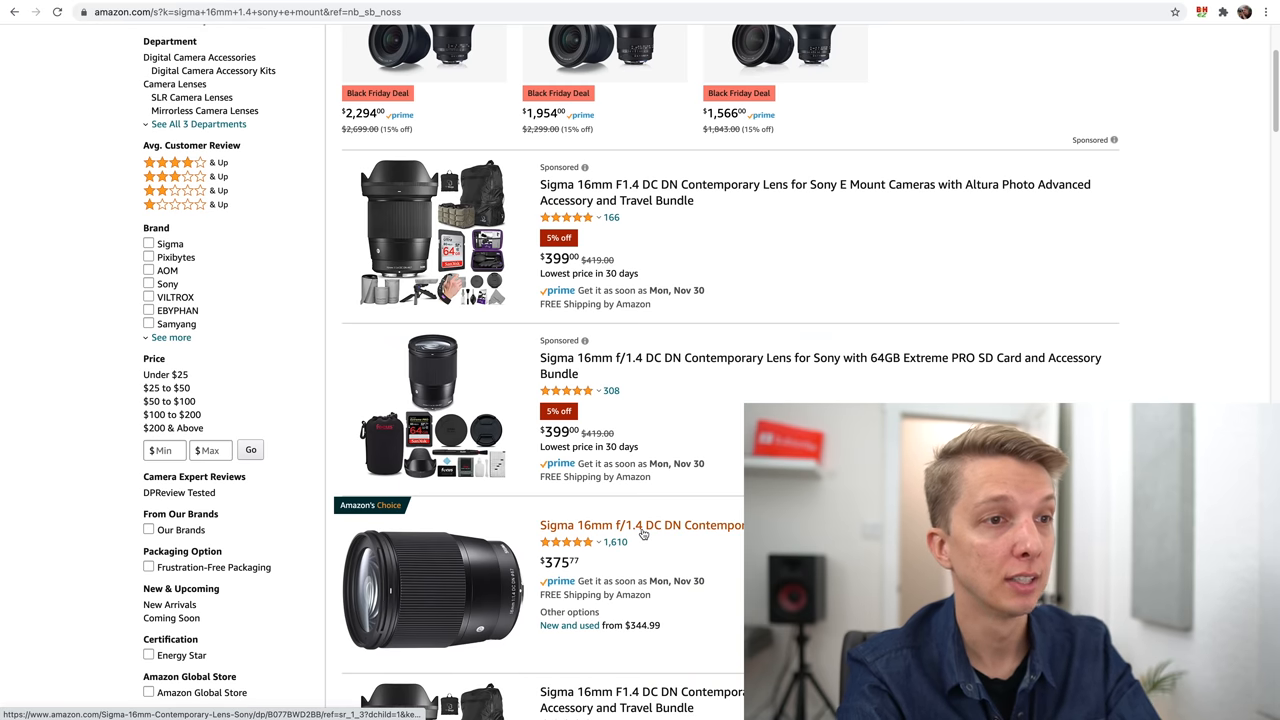
left_click(632, 524)
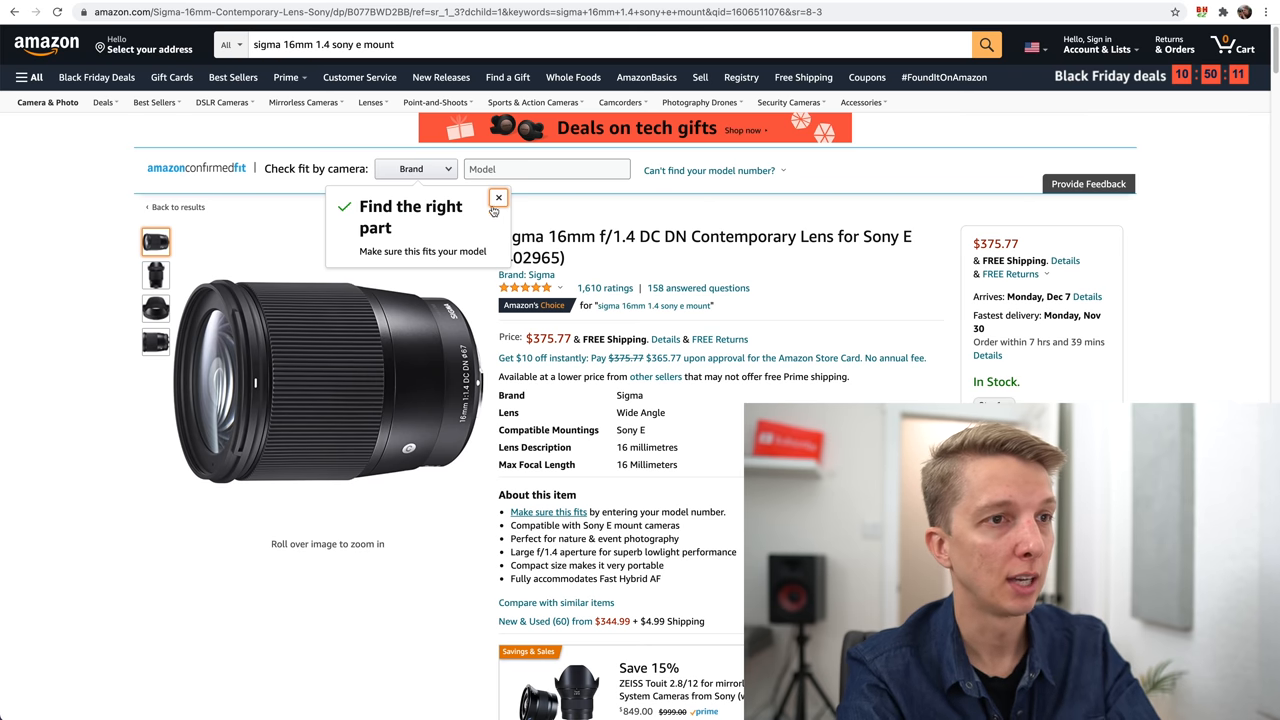
left_click(496, 198)
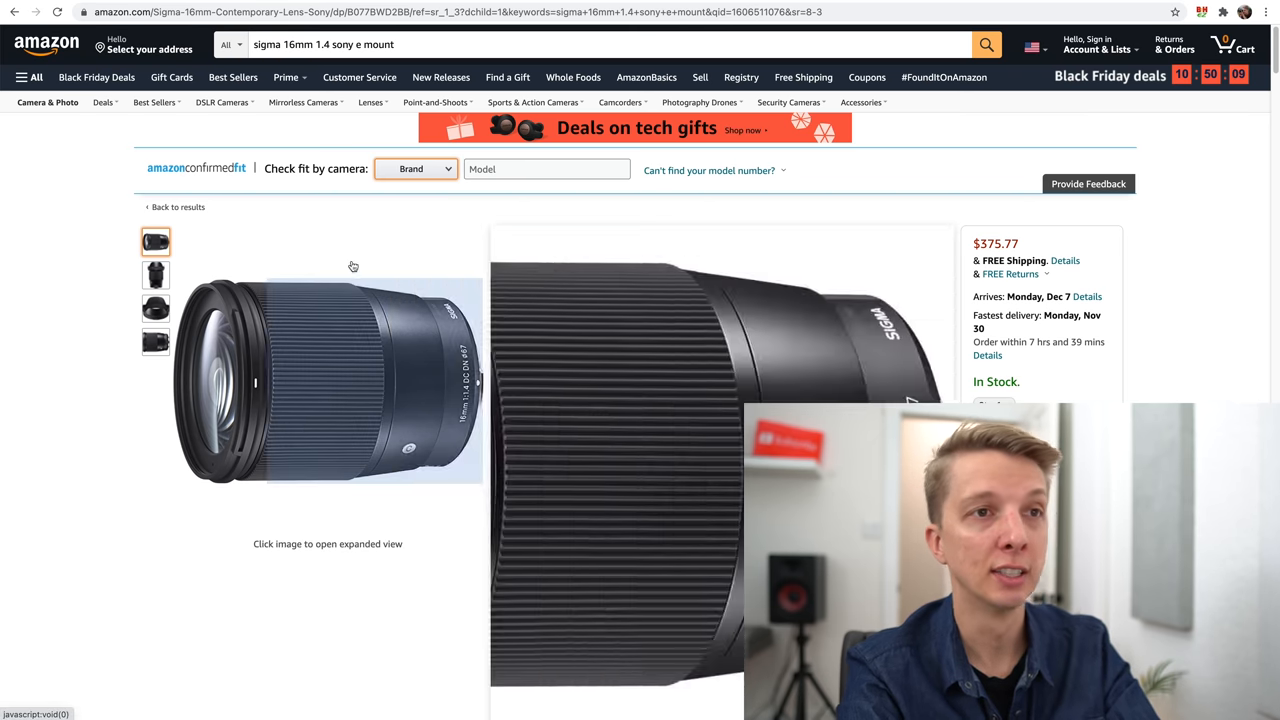
left_click(156, 342)
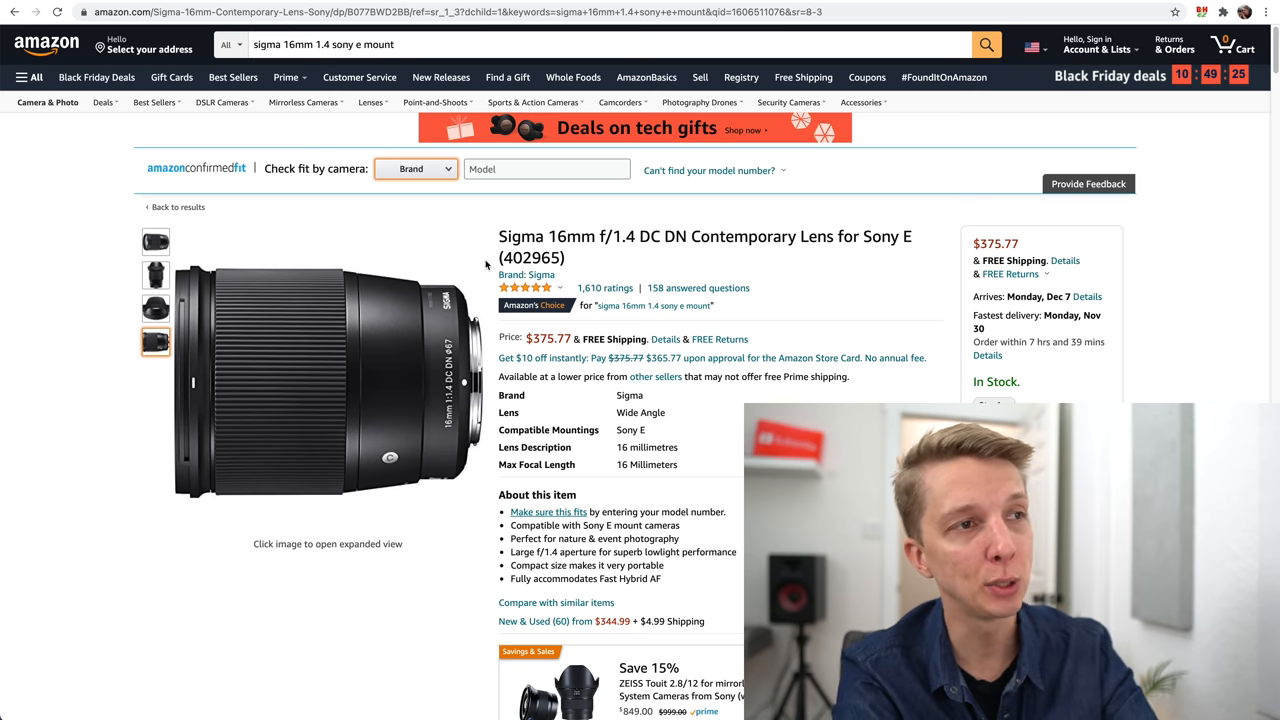
mouse_move(606, 288)
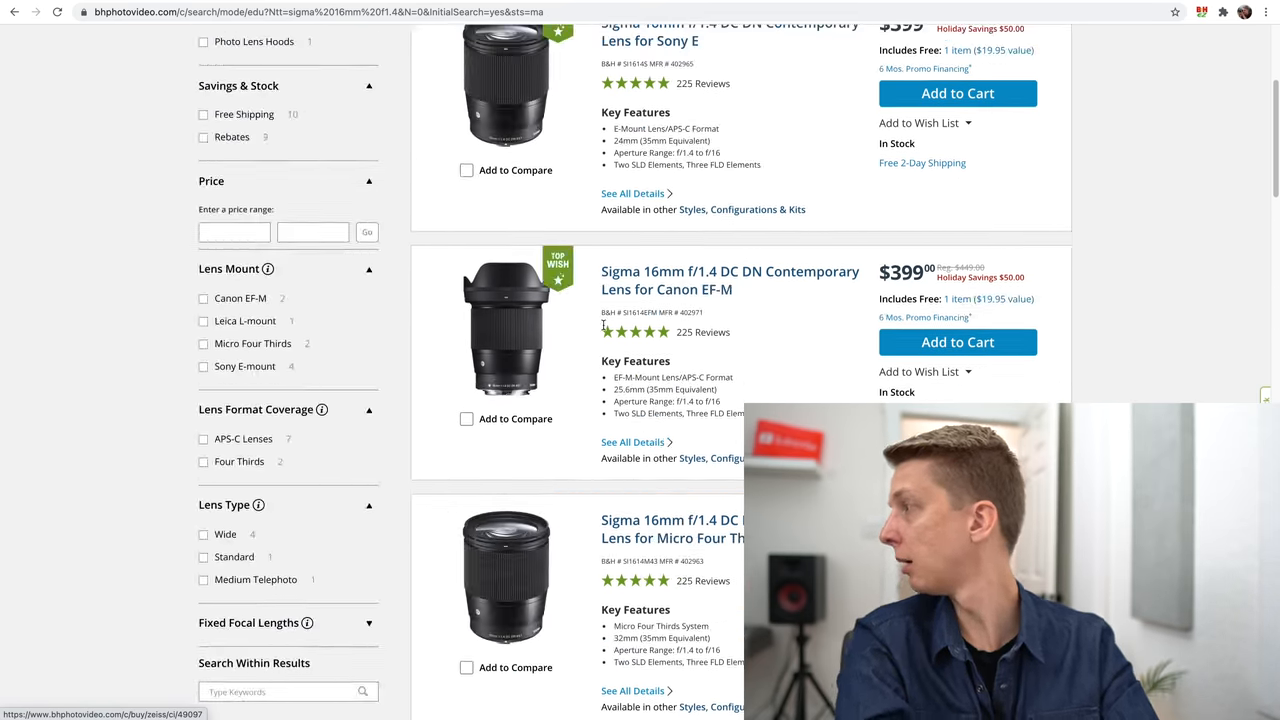
scroll("up", 3)
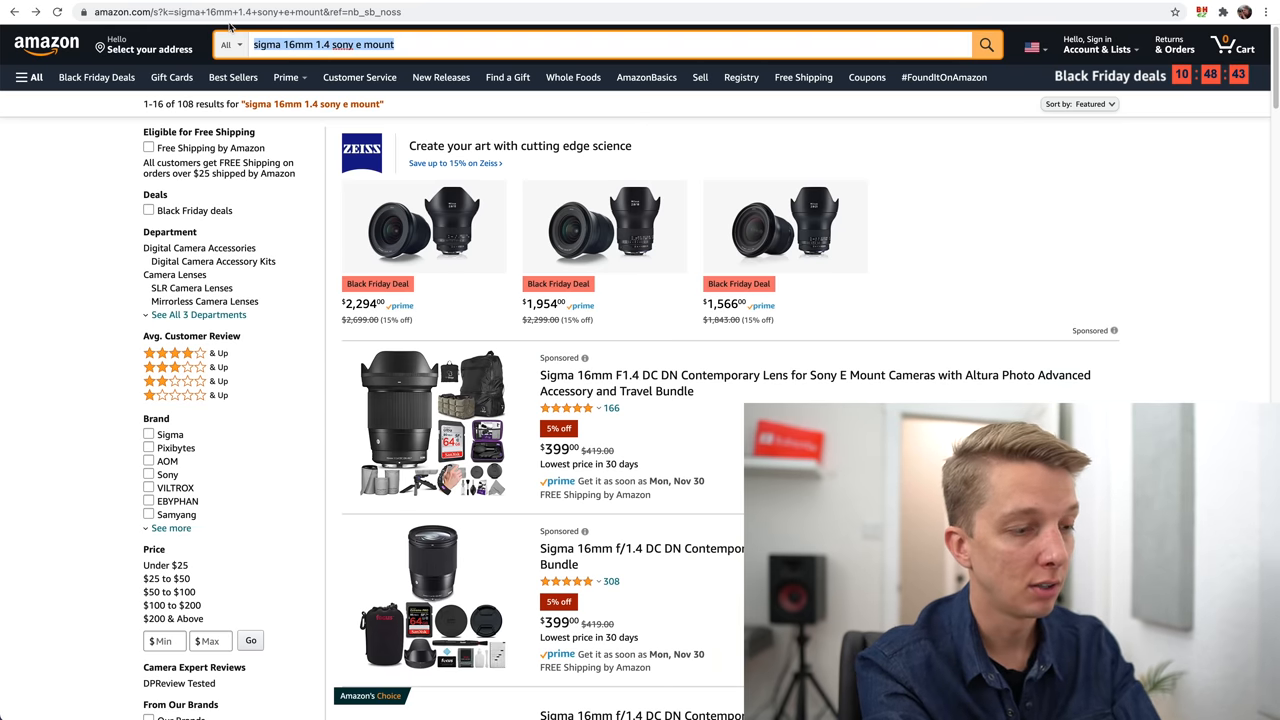
Search Amazon for '7artisans 60mm macro' and browse the $159 60mm F2.8 macro lenses.
type("7artisans 60mm macro")
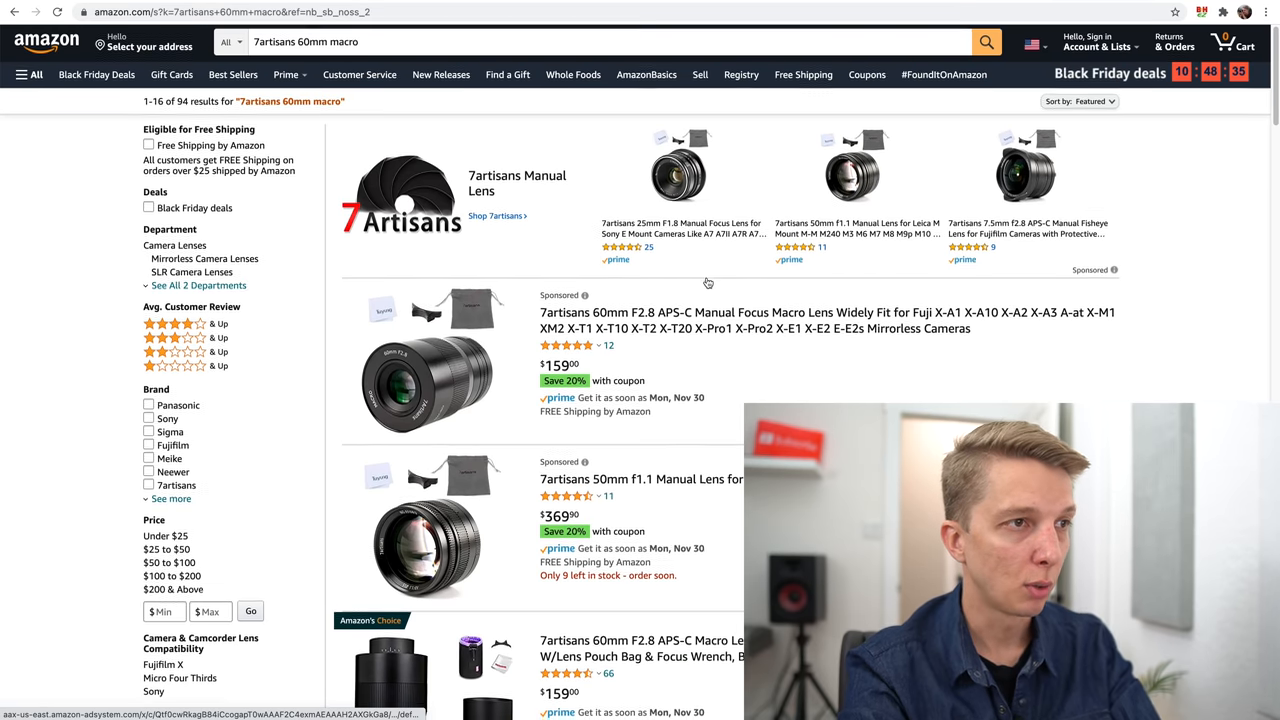
scroll("down", 3)
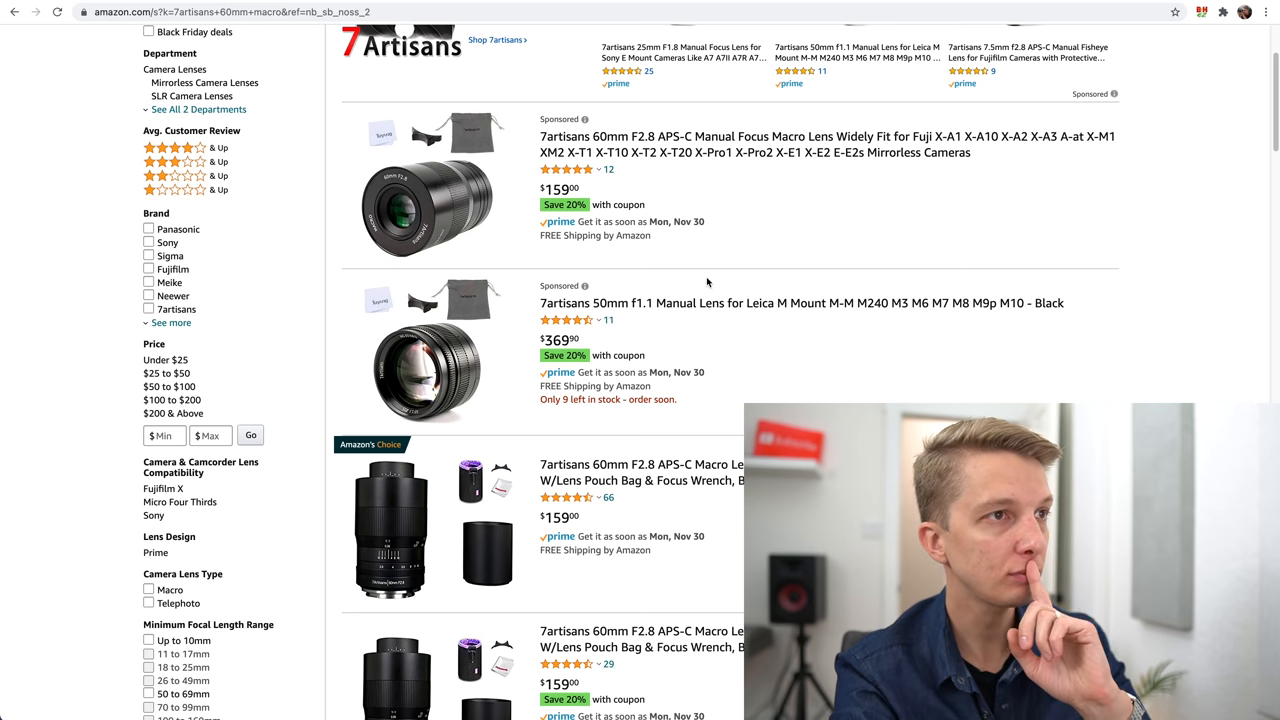
mouse_move(660, 204)
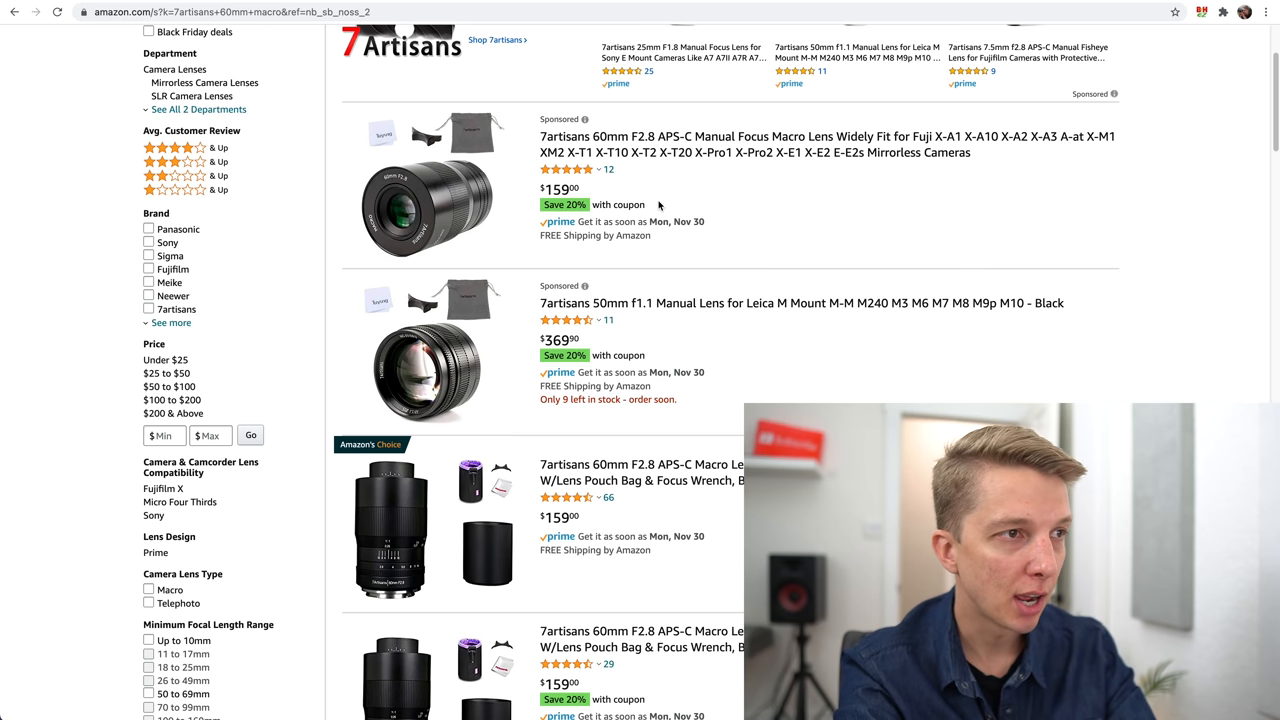
scroll("down", 3)
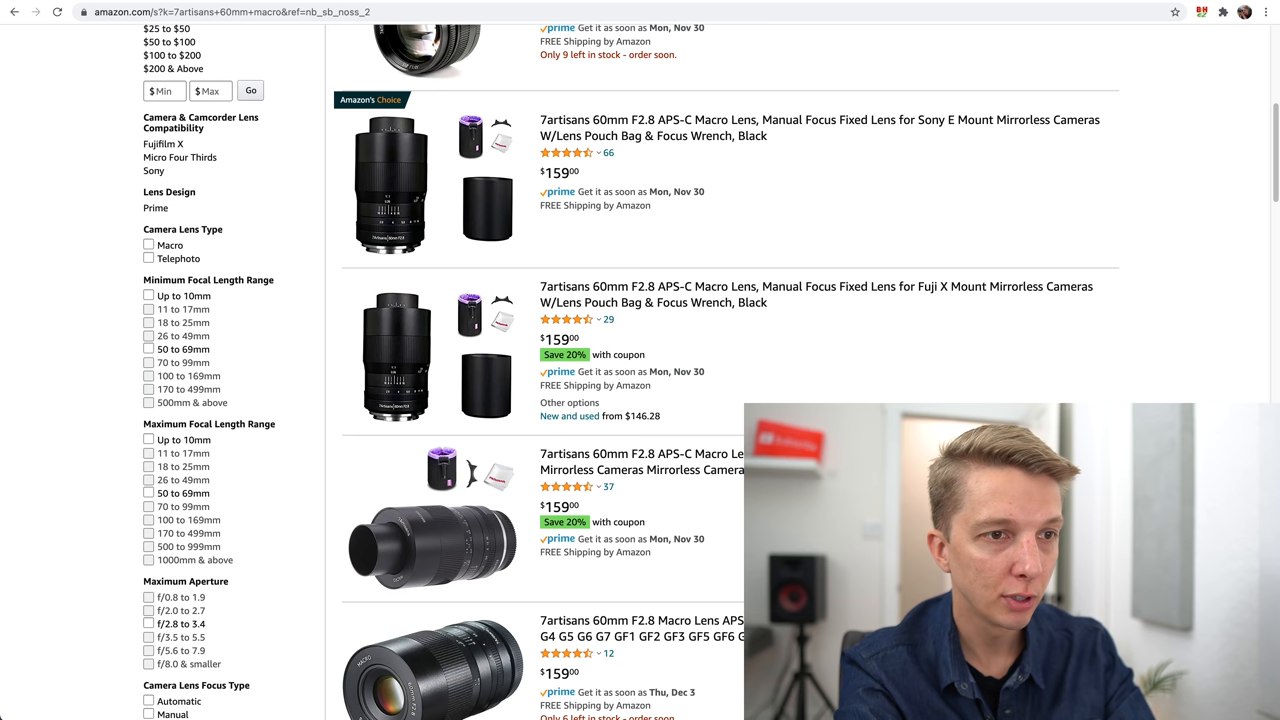
scroll("down", 3)
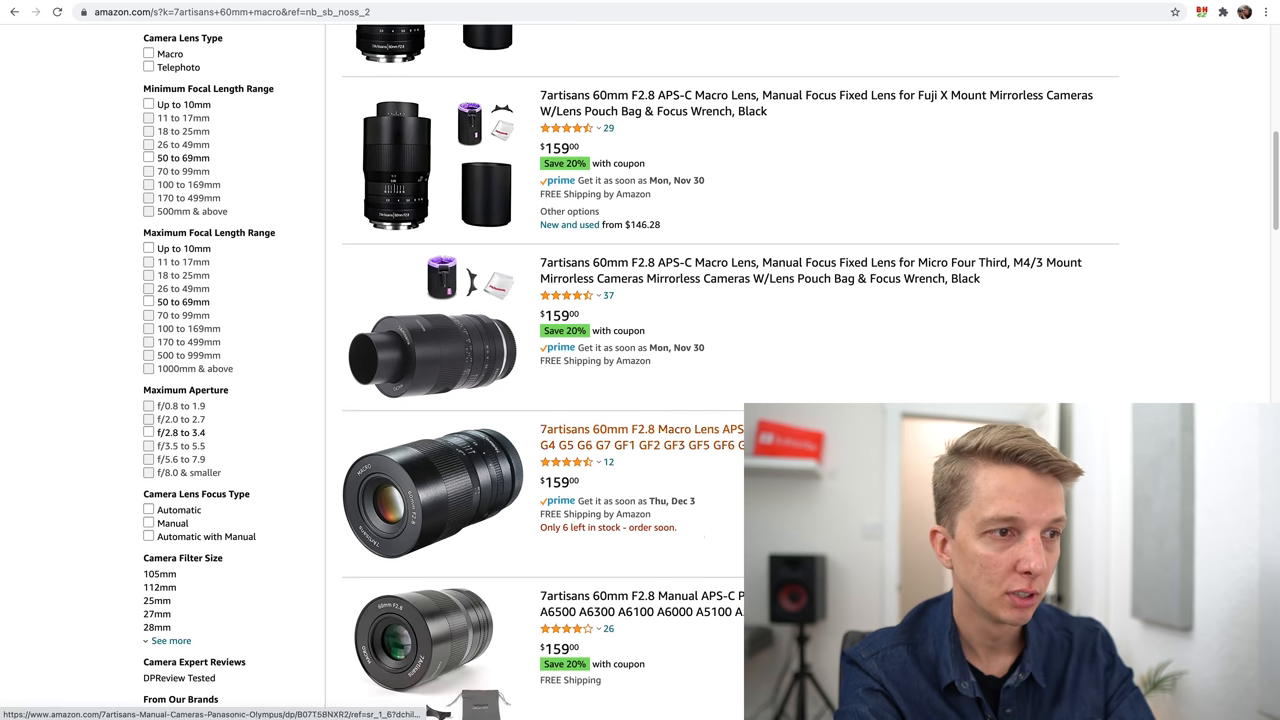
scroll("down", 3)
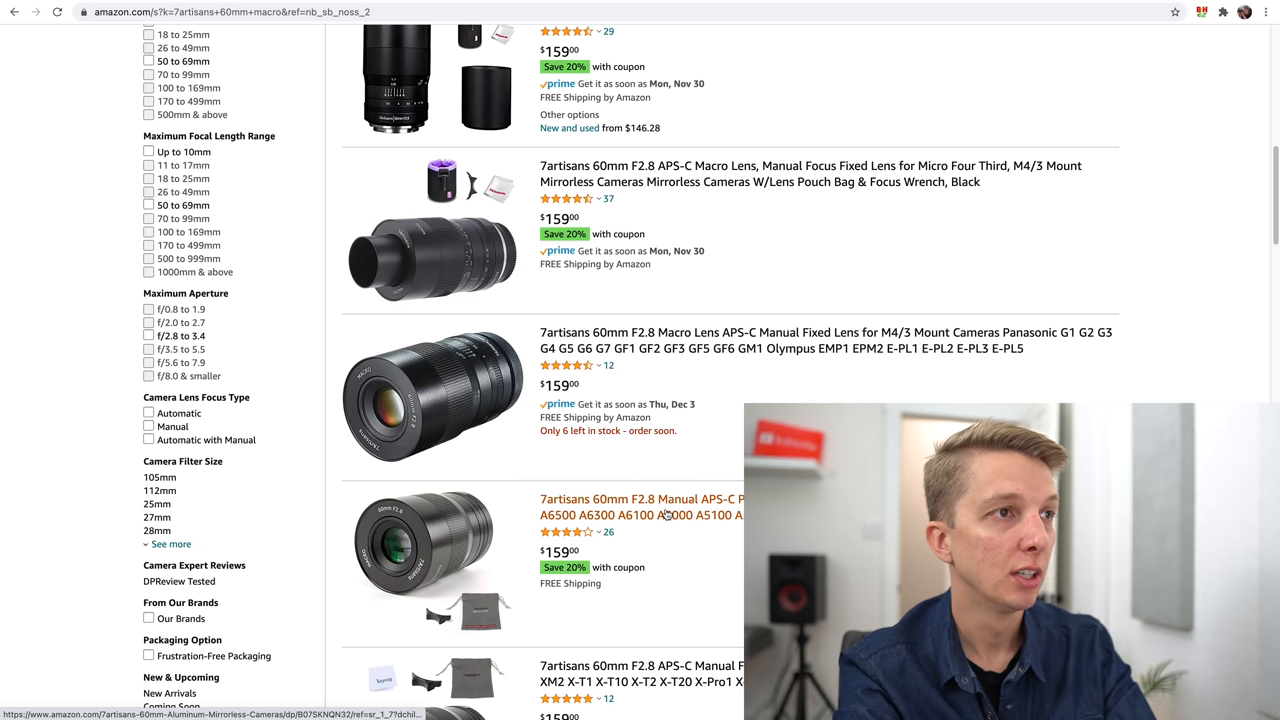